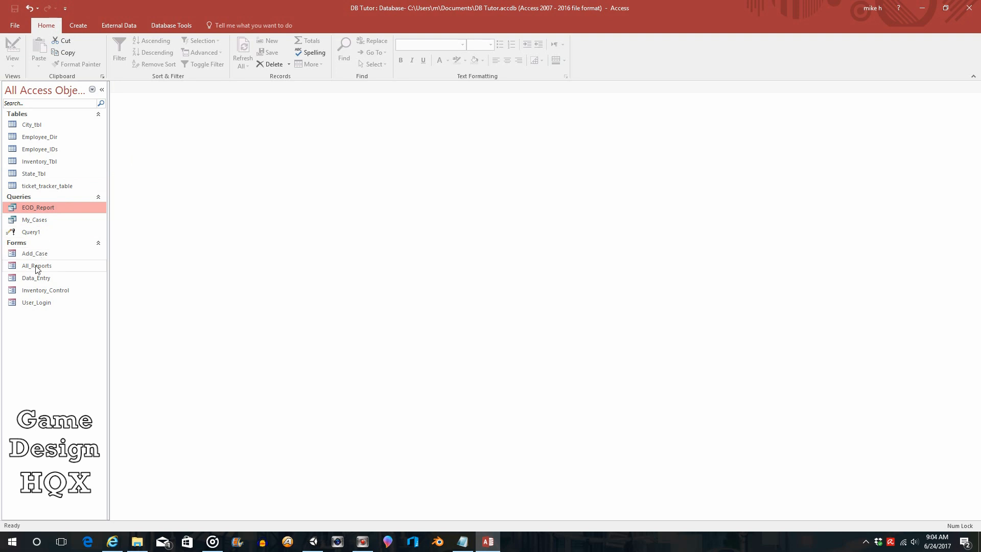
Open the All_Reports form in Form View to see its report buttons.
double_click(36, 265)
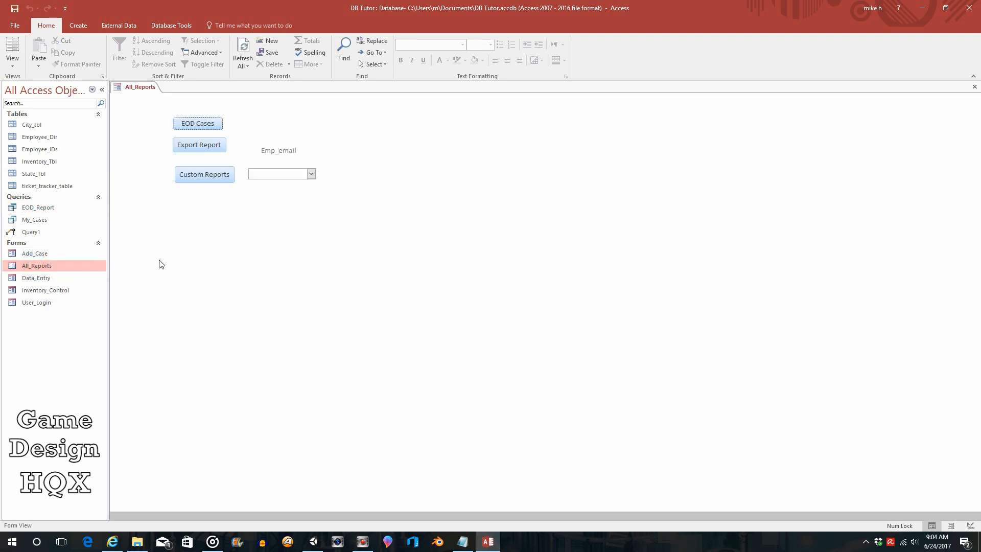
mouse_move(197, 122)
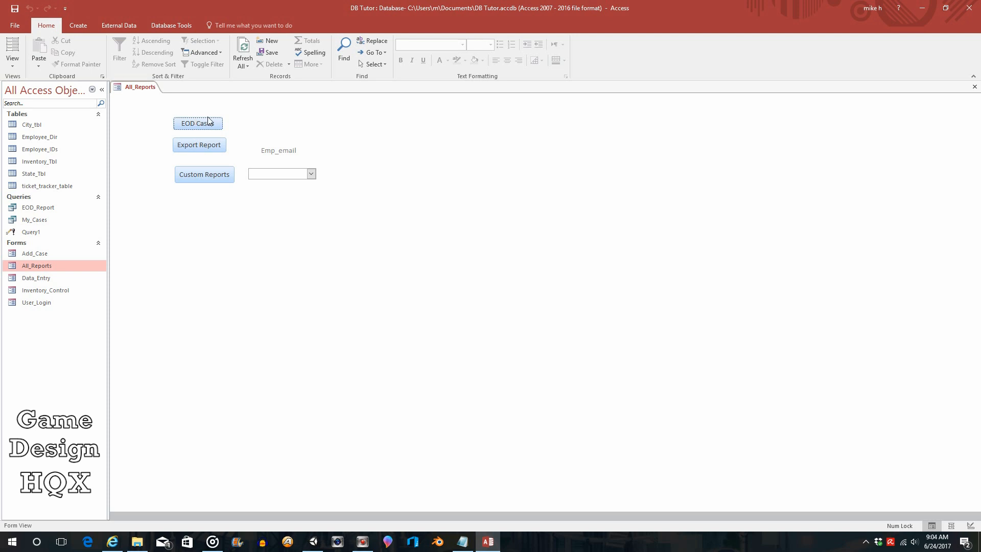
mouse_move(208, 123)
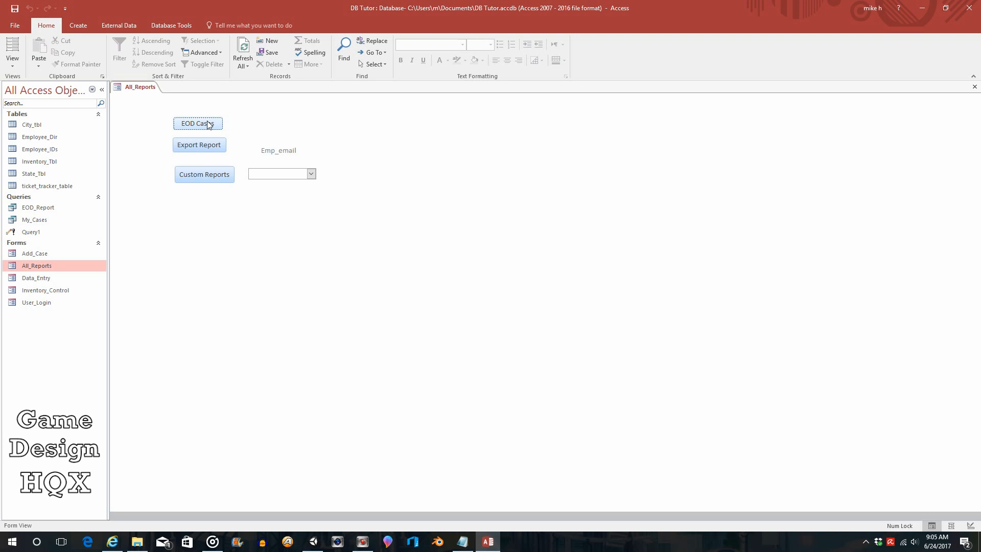
mouse_move(394, 113)
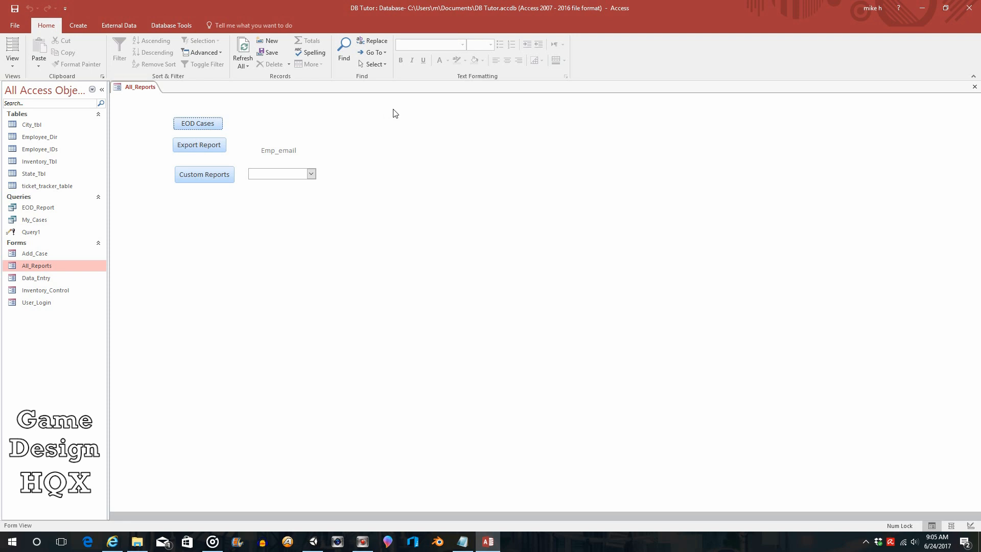
mouse_move(338, 122)
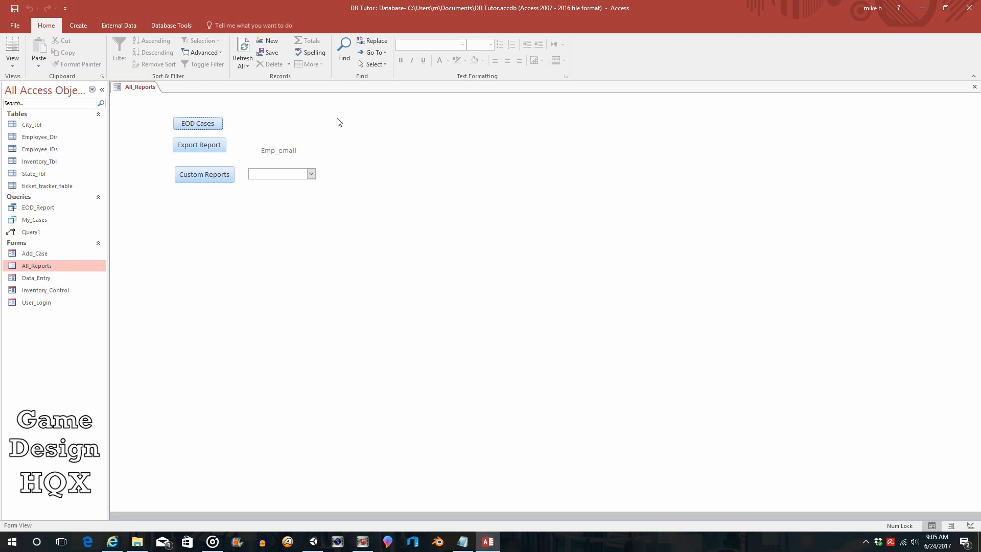
mouse_move(332, 200)
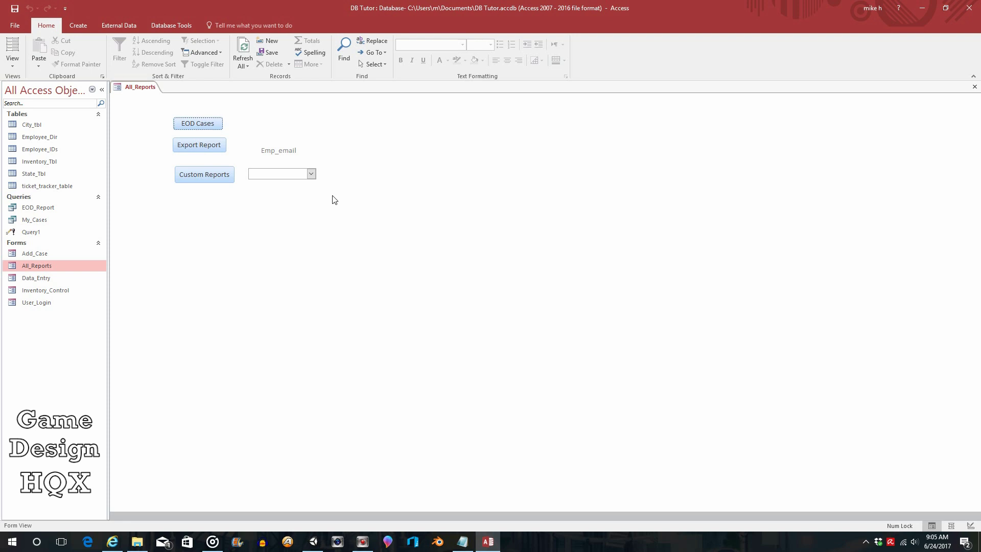
Close the All_Reports form, leaving no objects open.
left_click(973, 87)
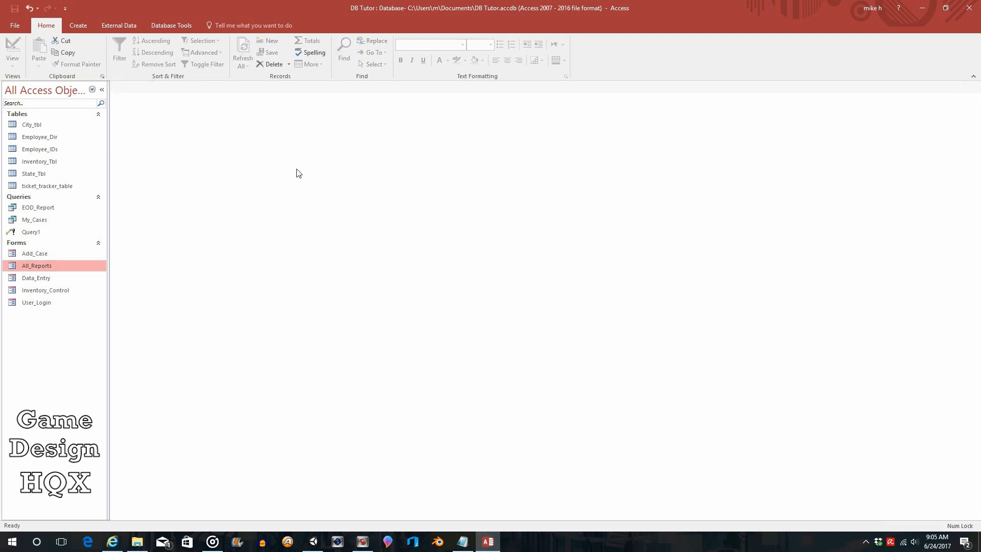
mouse_move(282, 173)
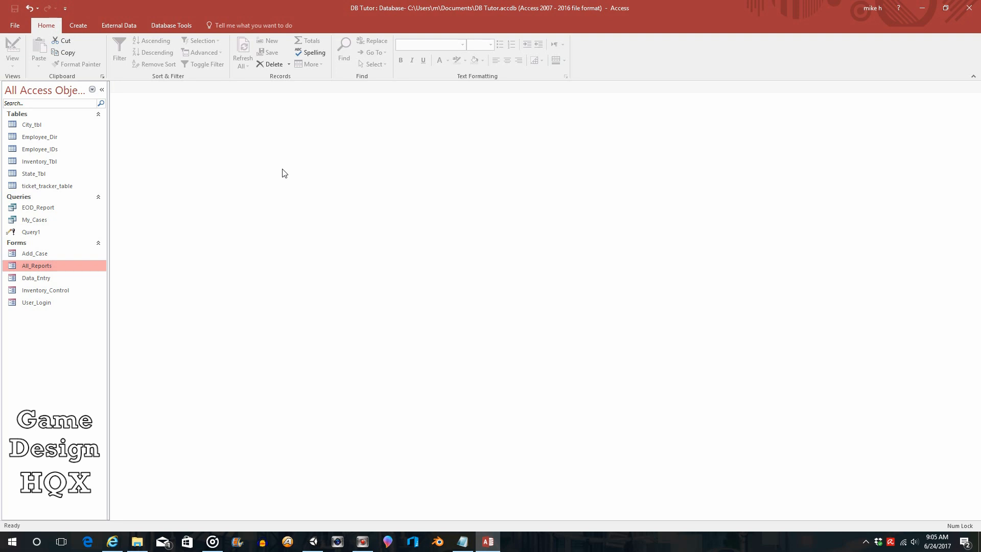
mouse_move(214, 181)
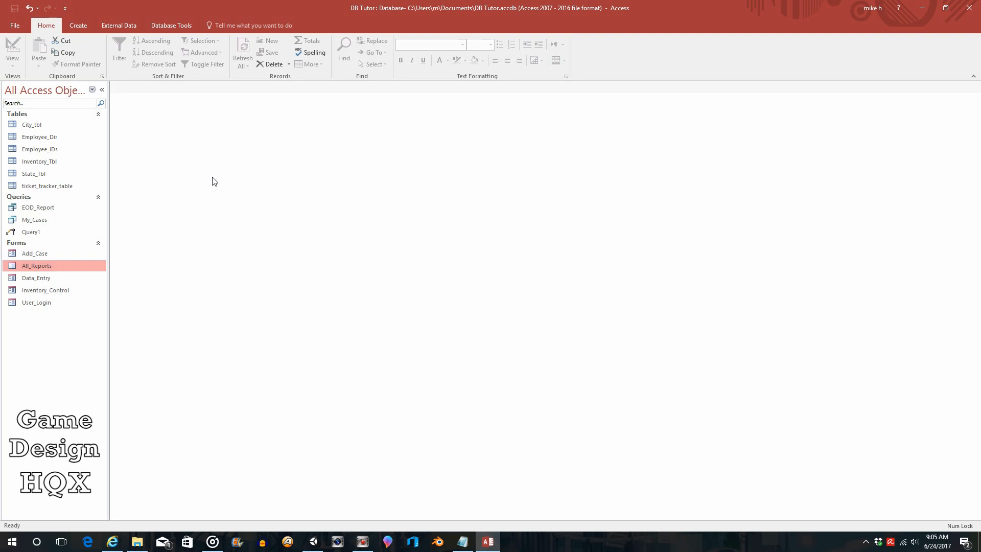
mouse_move(39, 136)
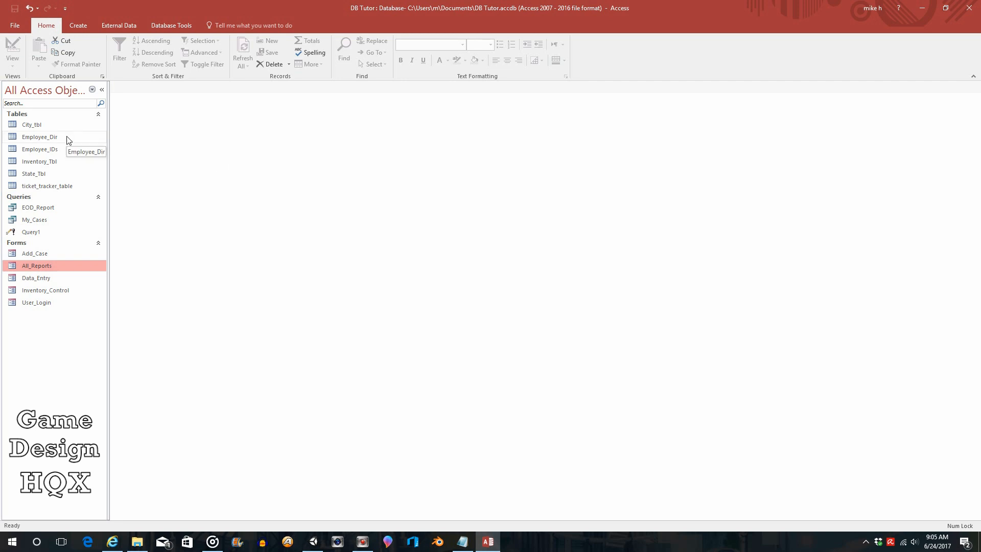
Create a new blank form, Form1, from the Create tab.
left_click(77, 25)
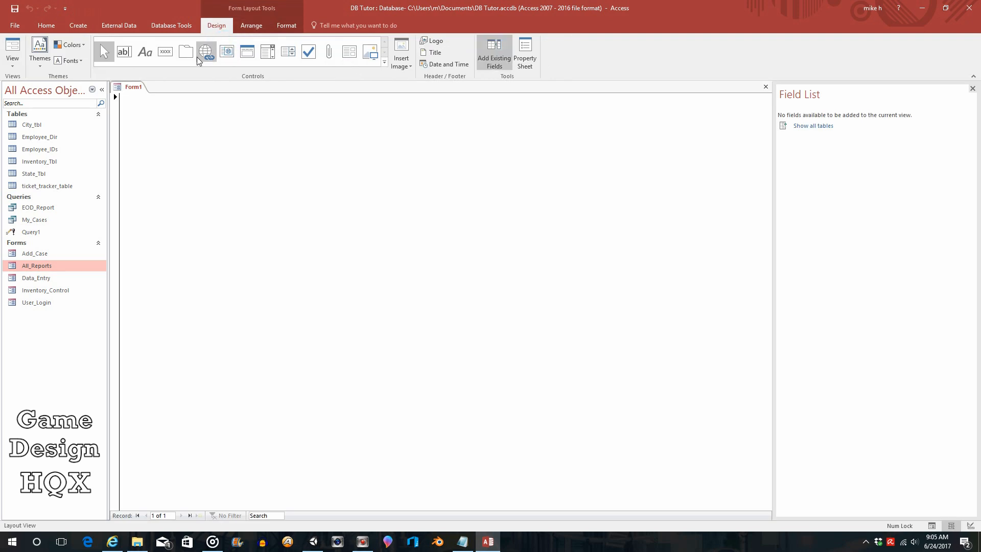
mouse_move(212, 522)
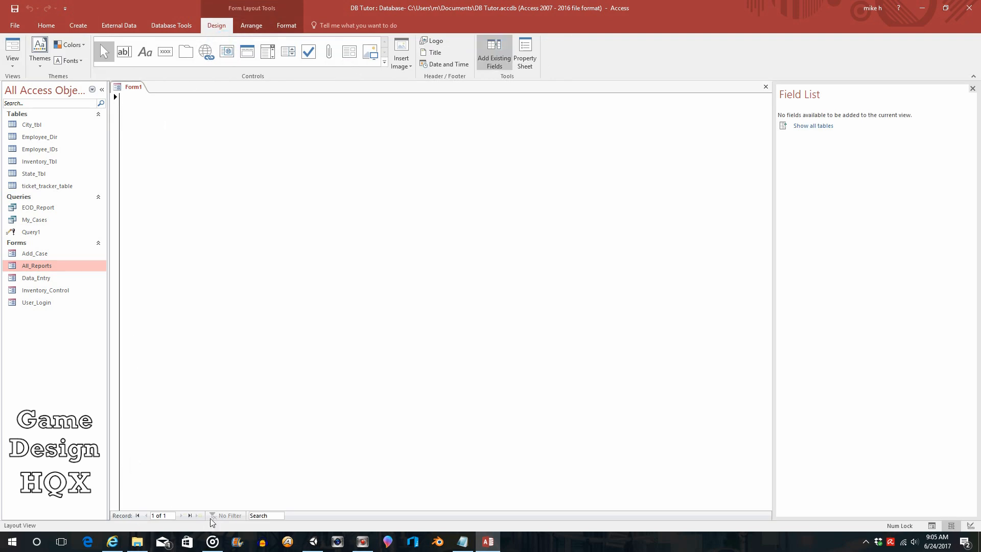
mouse_move(137, 184)
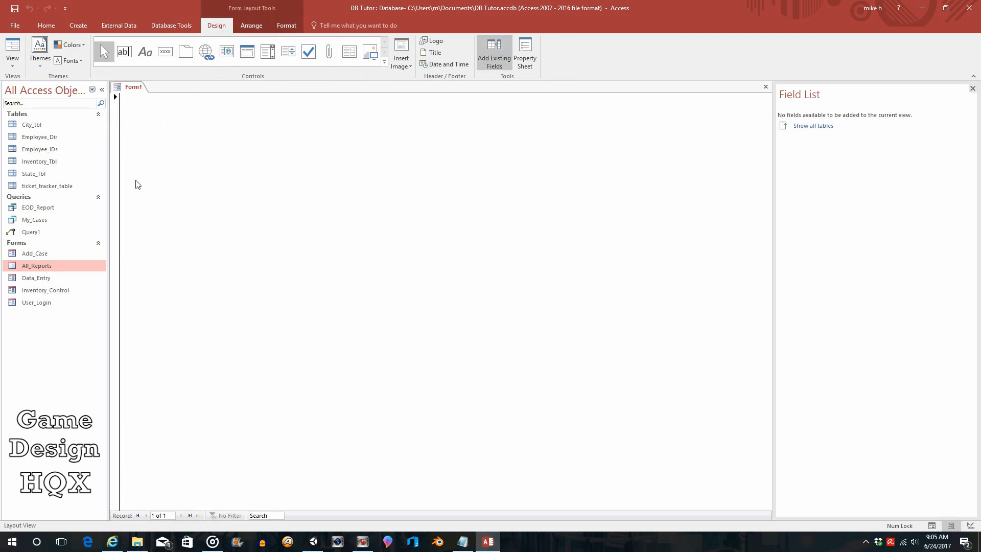
mouse_move(167, 495)
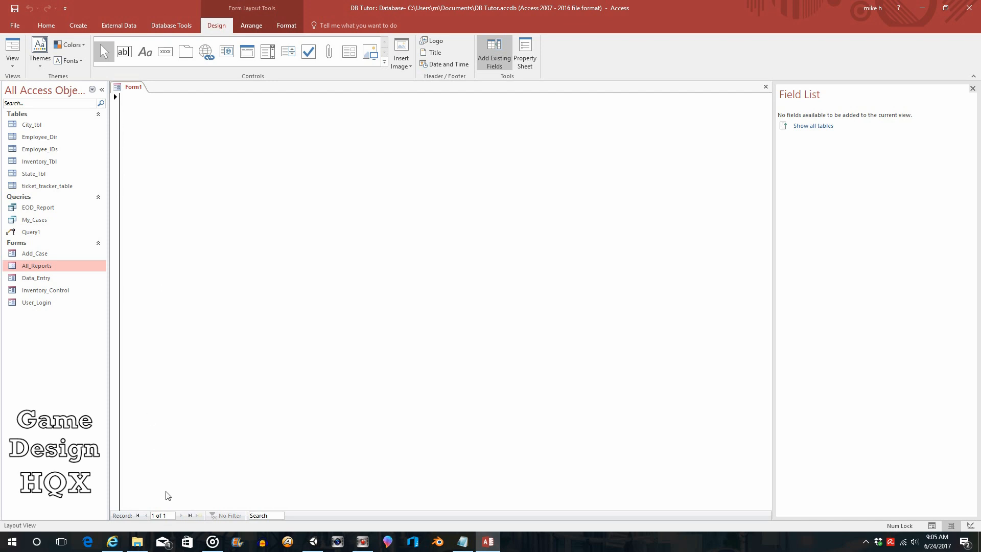
mouse_move(162, 134)
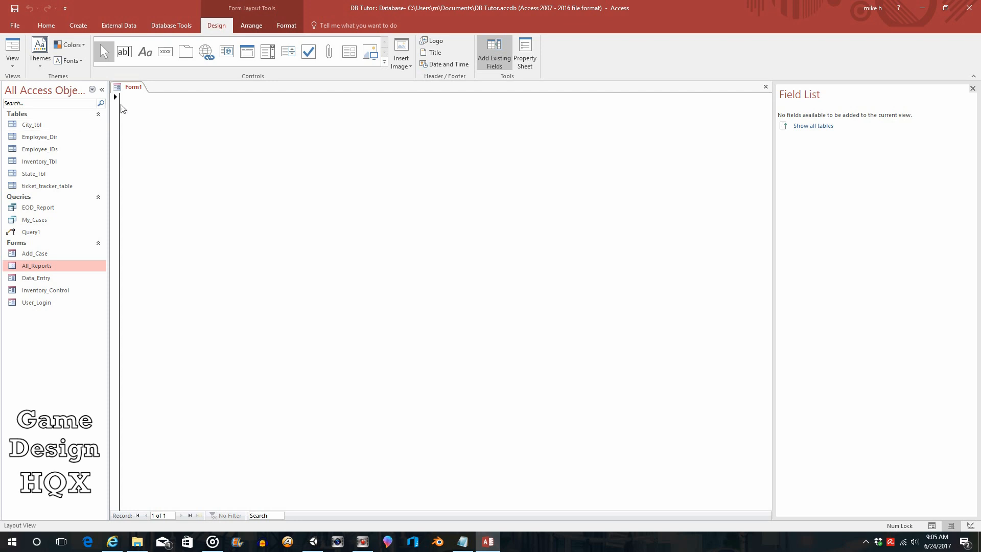
Switch Form1 to Design View and show its Format properties in the property sheet.
left_click(12, 50)
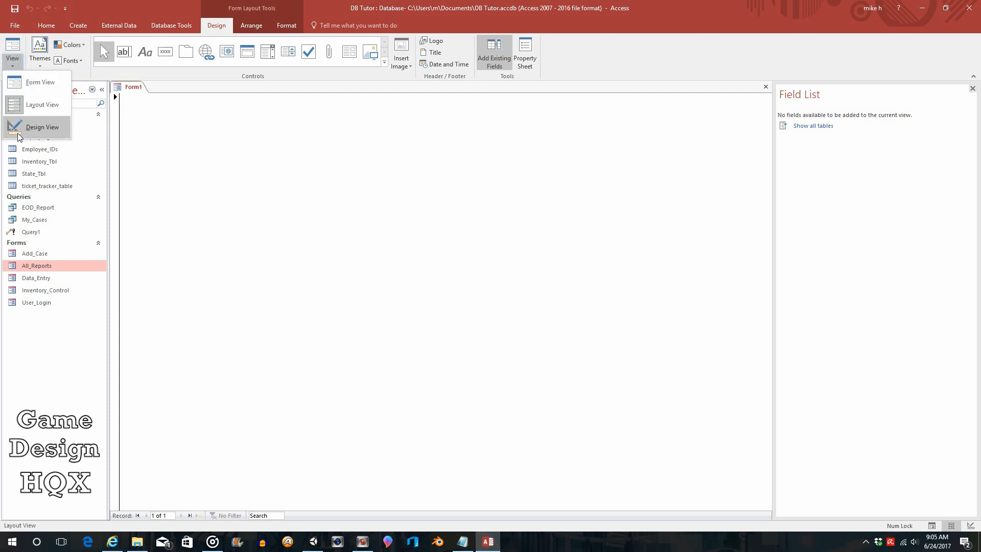
left_click(43, 126)
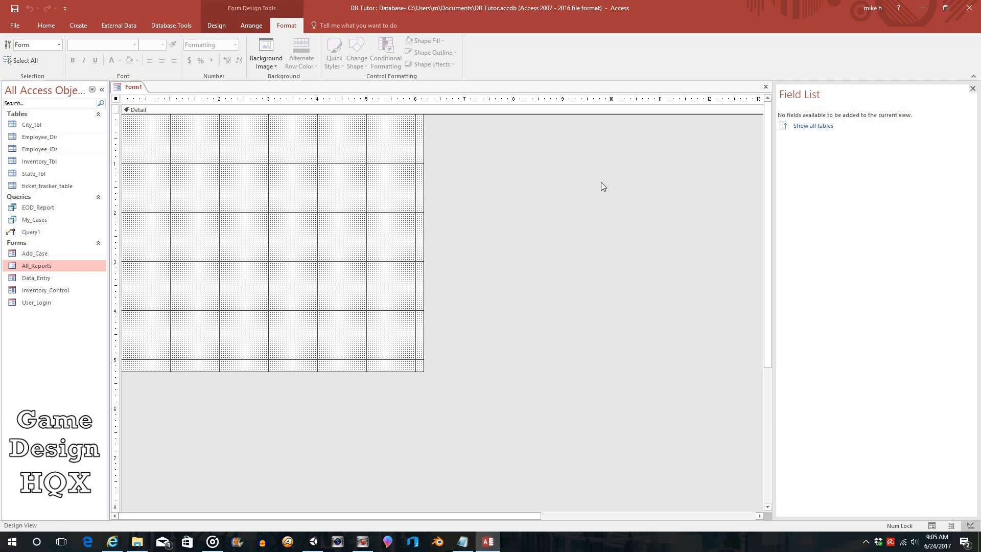
left_click(215, 26)
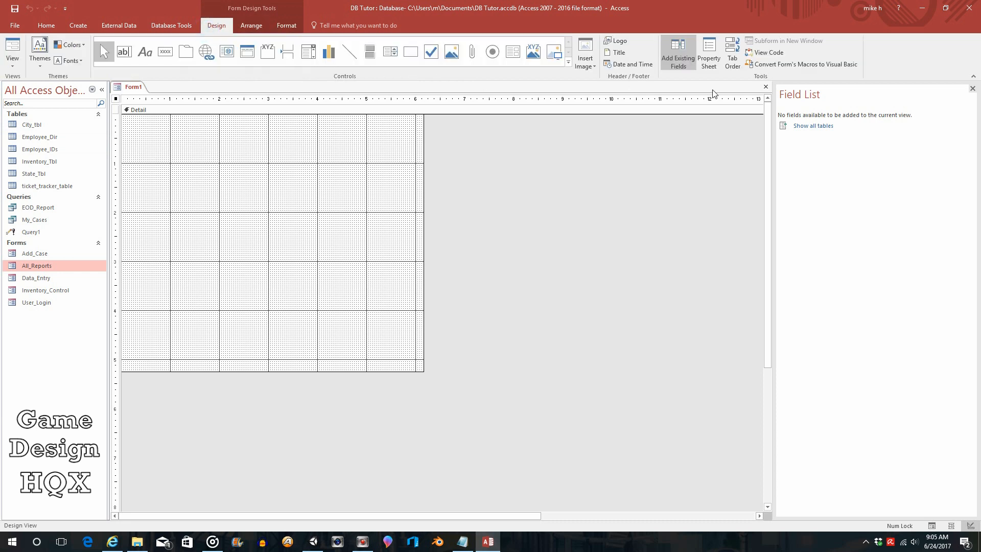
left_click(708, 51)
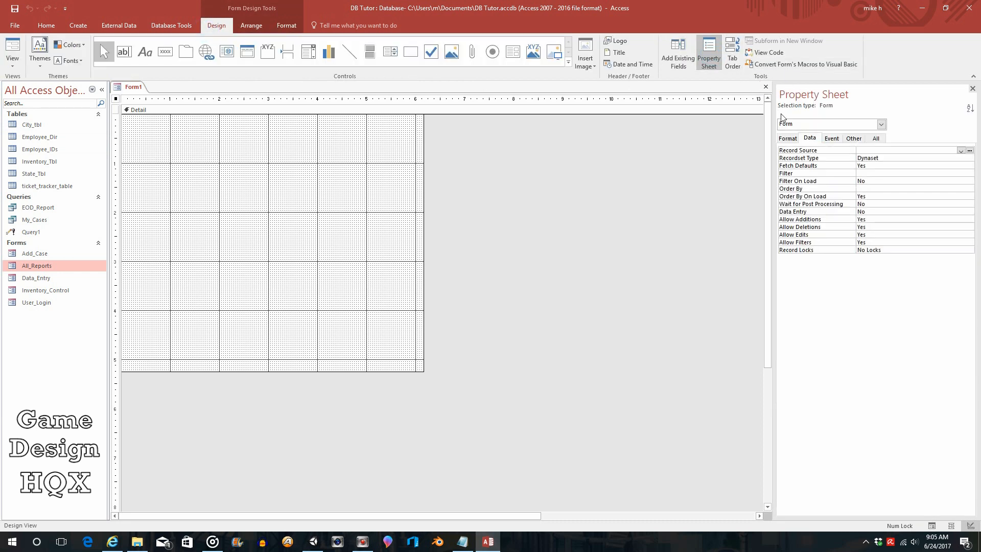
left_click(787, 138)
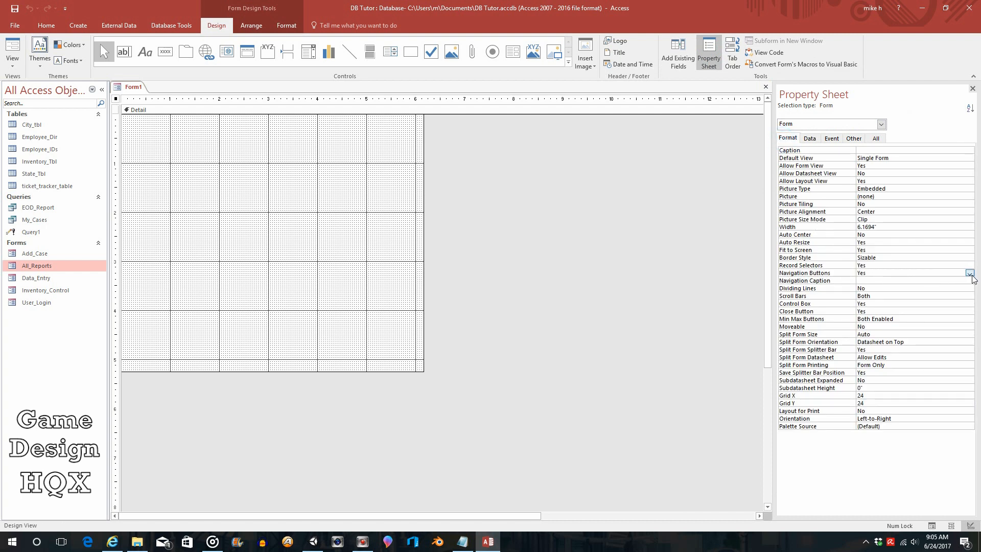
Set Navigation Buttons and Record Selectors to No and Border Style to Thin.
left_click(970, 273)
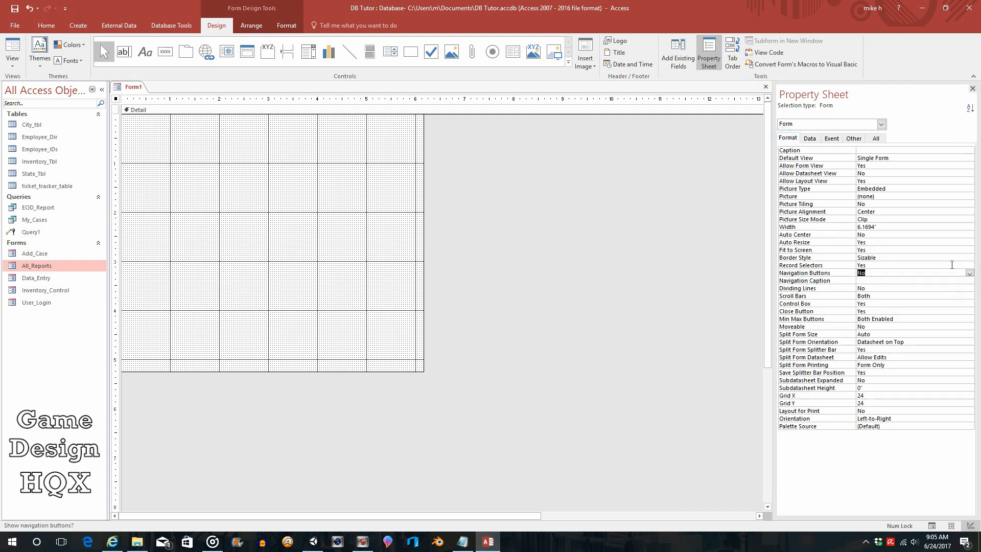
left_click(860, 281)
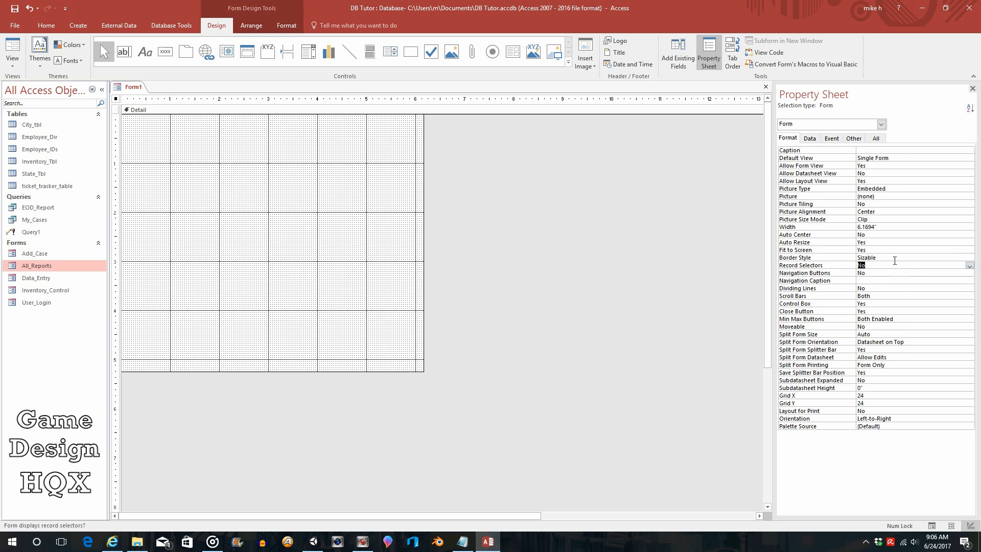
left_click(968, 257)
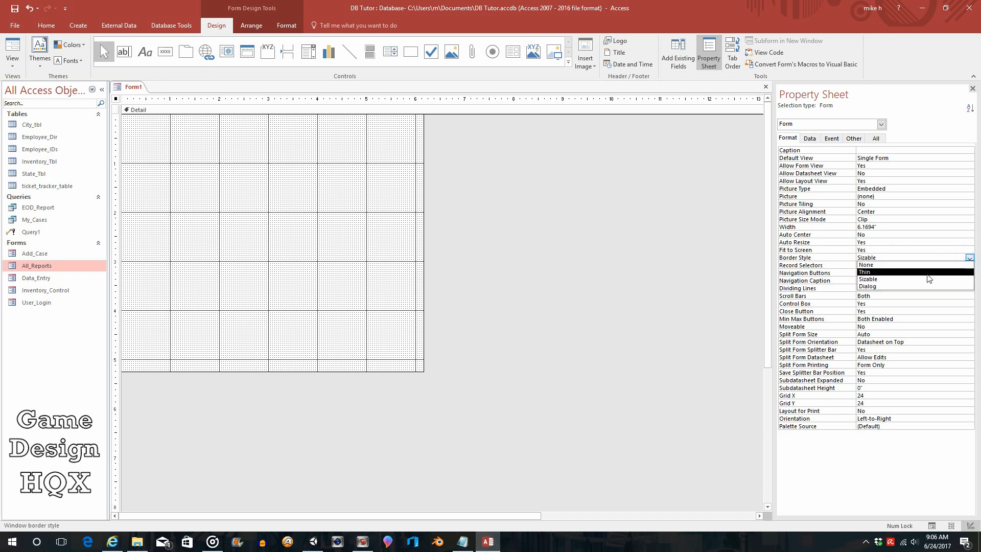
left_click(866, 271)
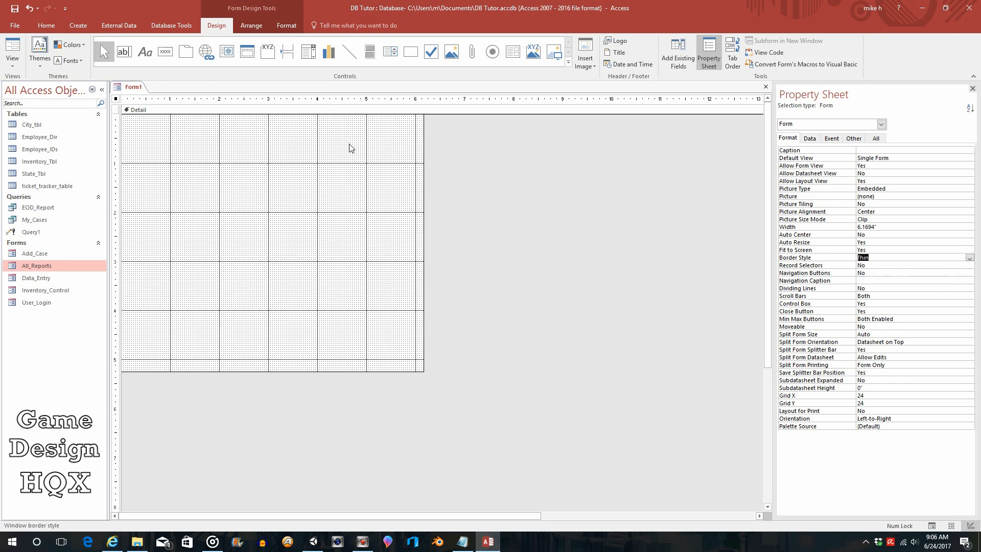
mouse_move(449, 156)
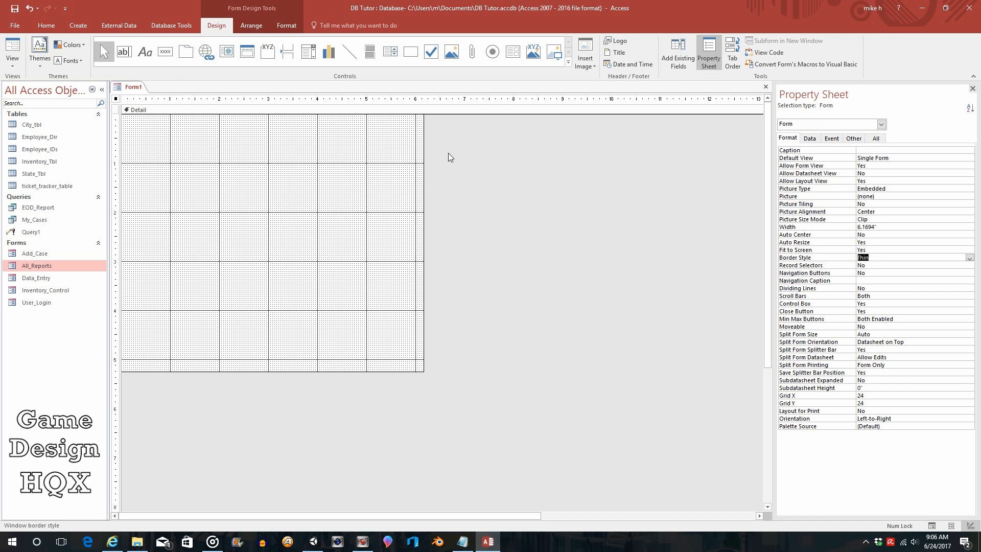
mouse_move(252, 131)
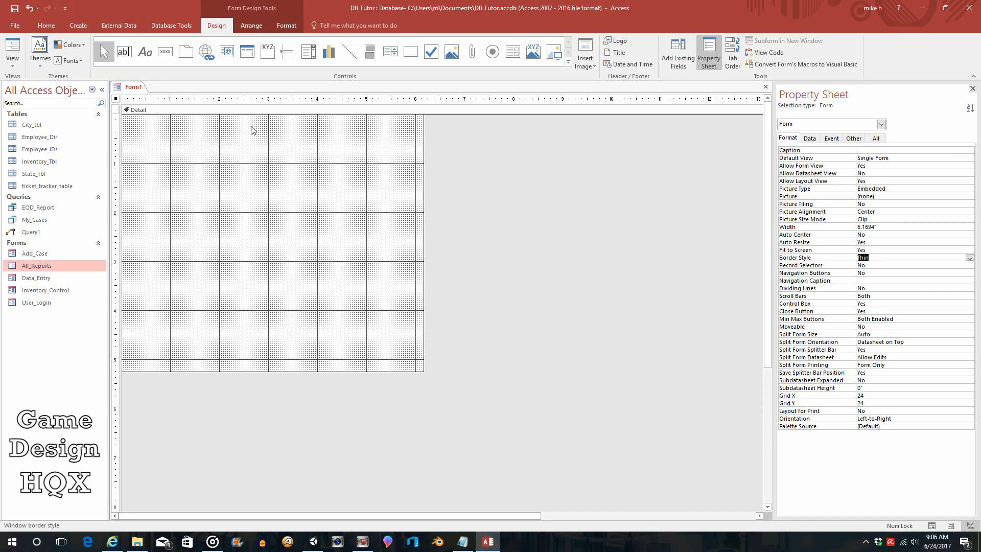
mouse_move(278, 142)
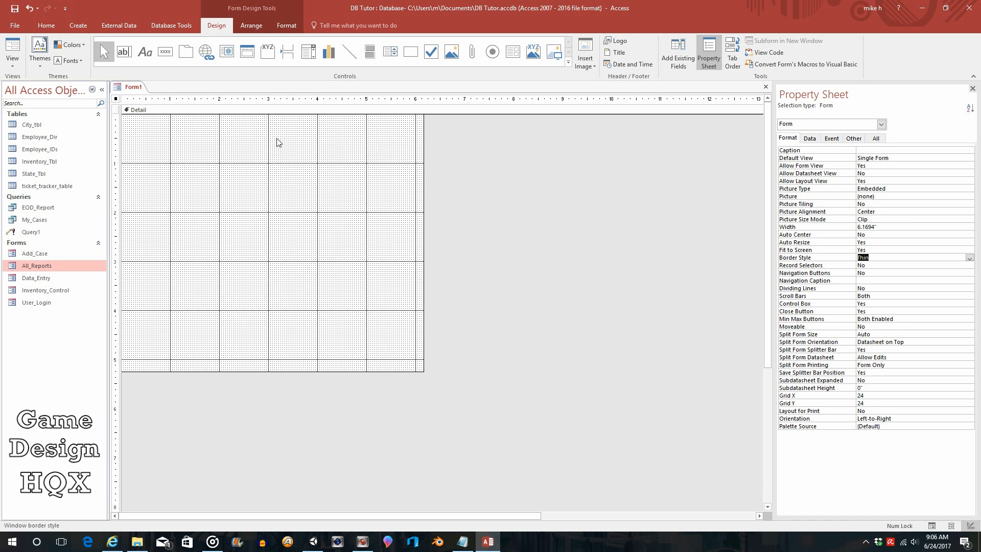
mouse_move(274, 139)
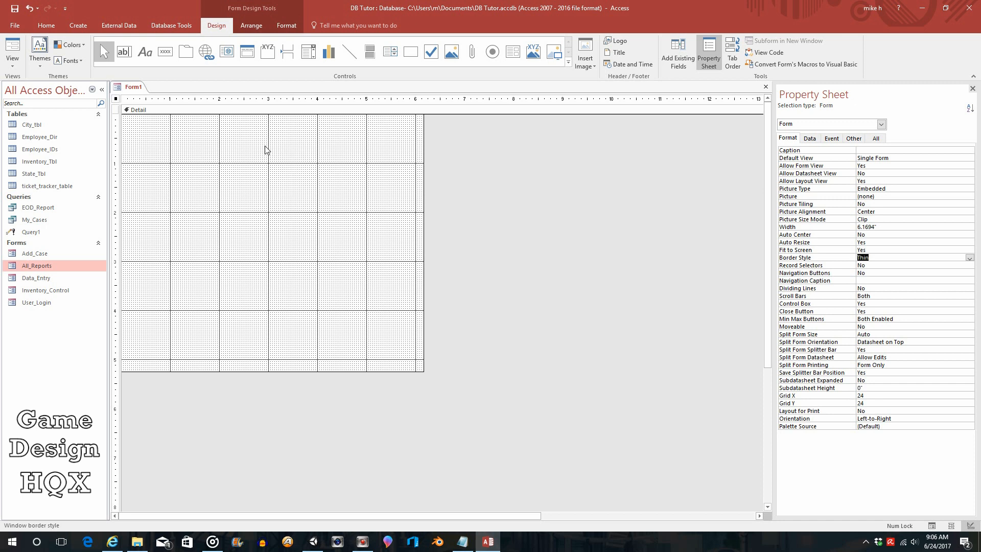
mouse_move(281, 152)
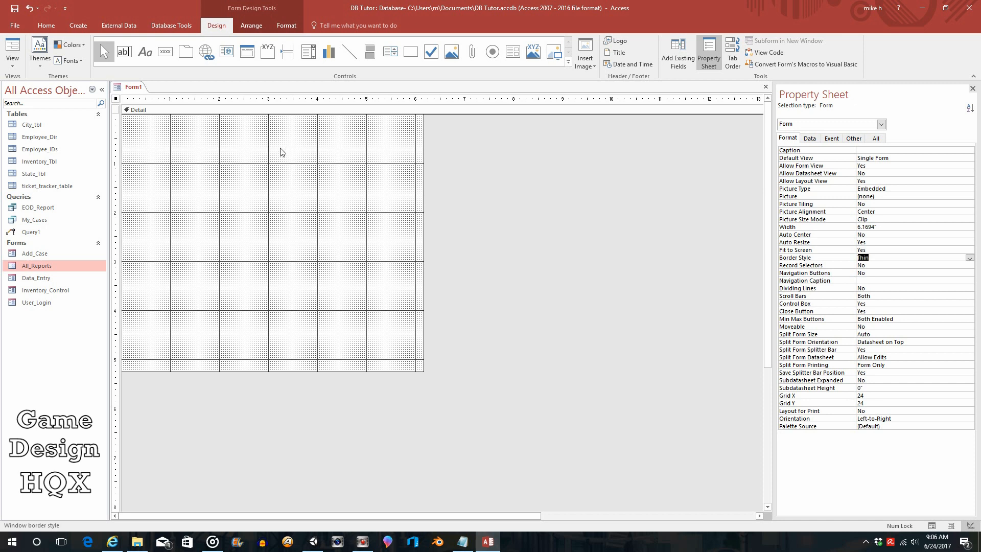
left_click(307, 51)
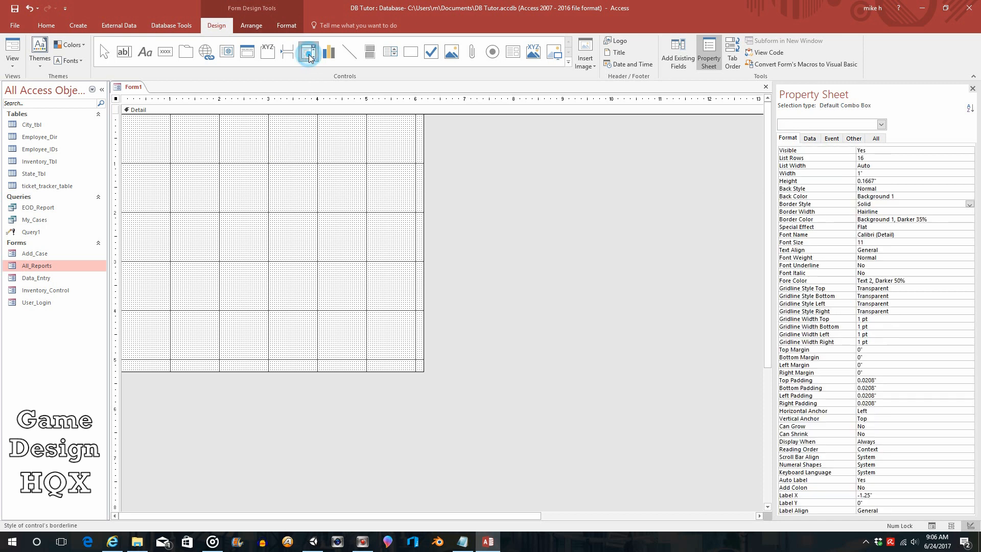
left_click_drag(197, 147, 316, 160)
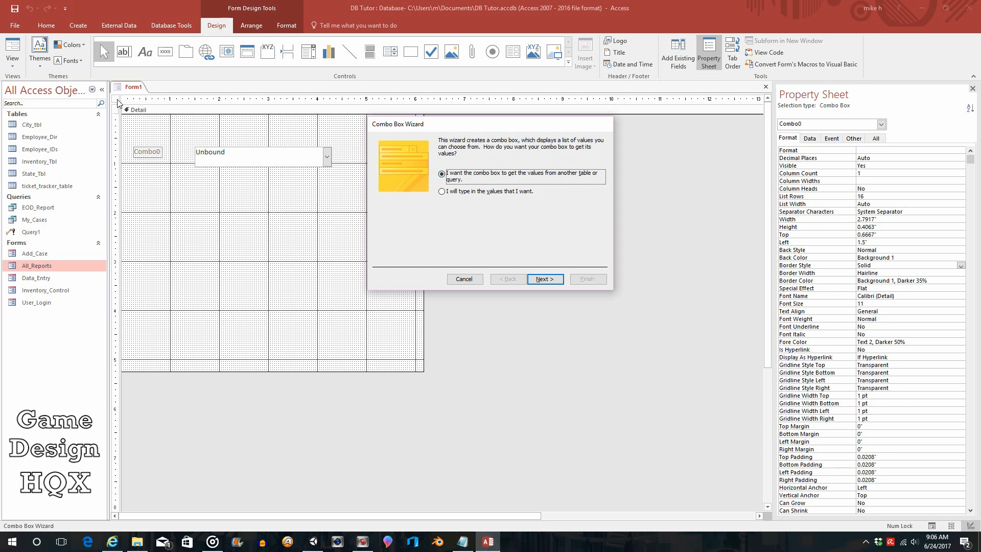
mouse_move(281, 368)
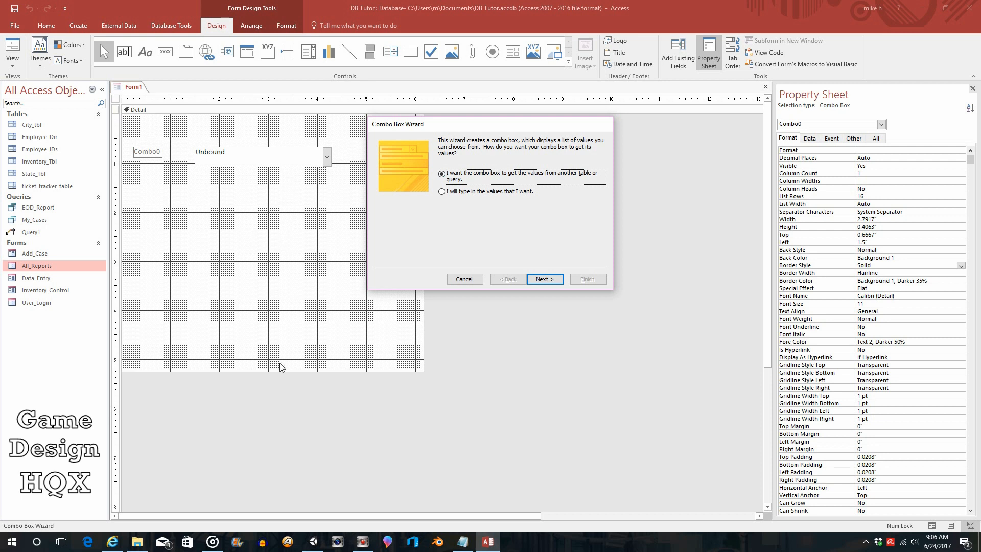
mouse_move(288, 295)
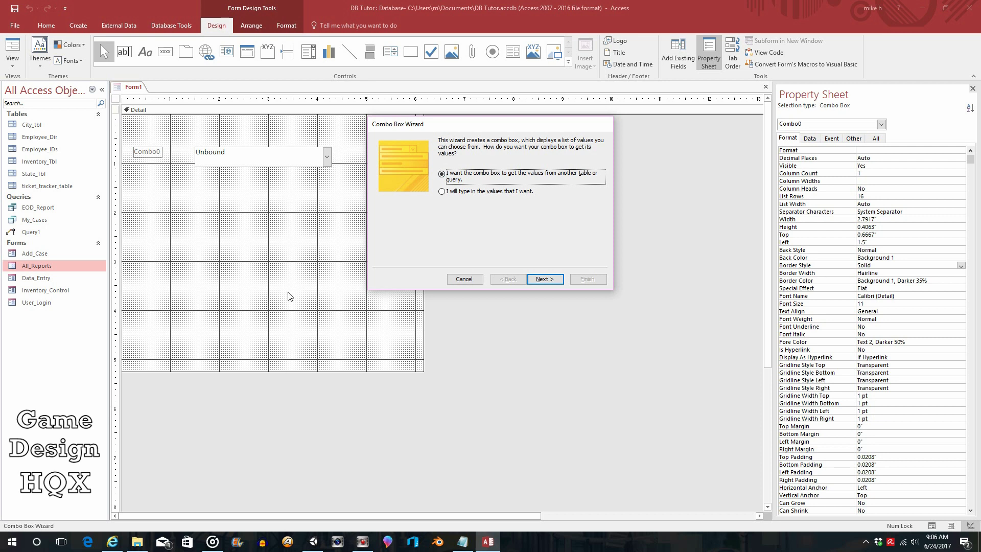
mouse_move(247, 170)
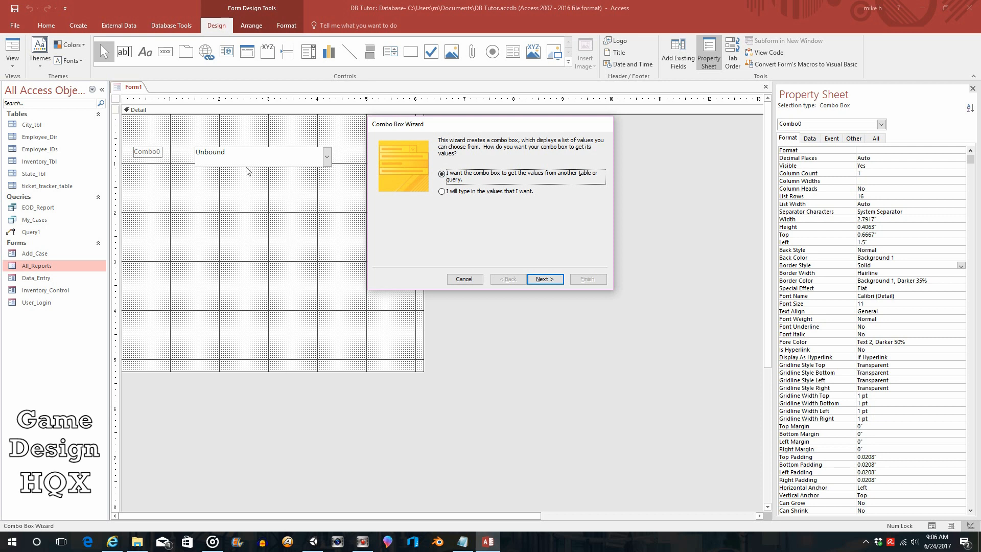
mouse_move(101, 204)
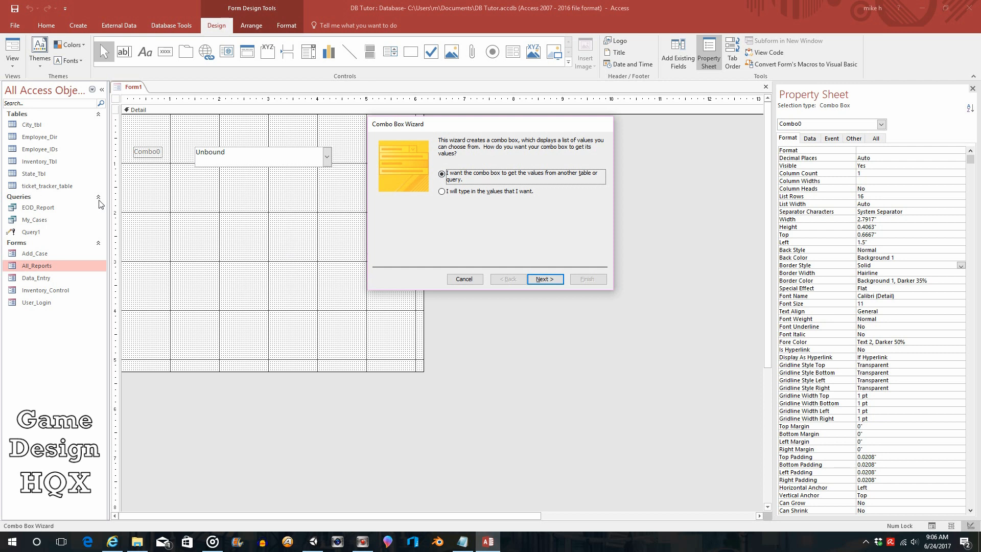
mouse_move(198, 182)
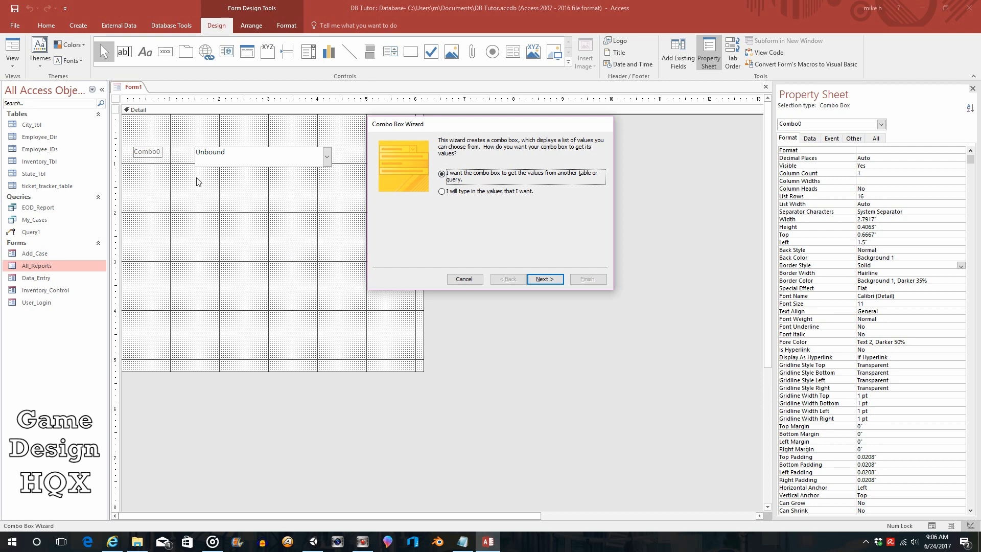
mouse_move(333, 217)
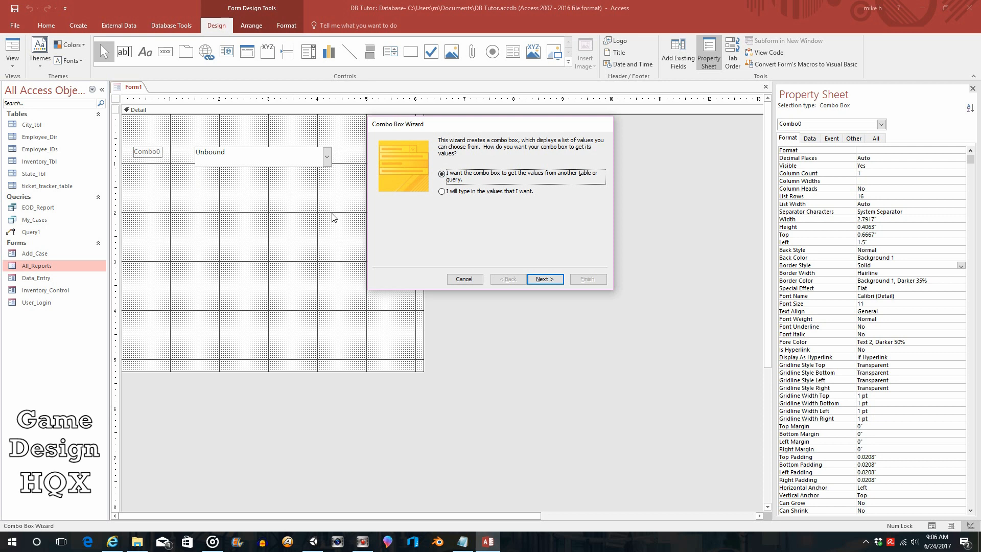
mouse_move(209, 177)
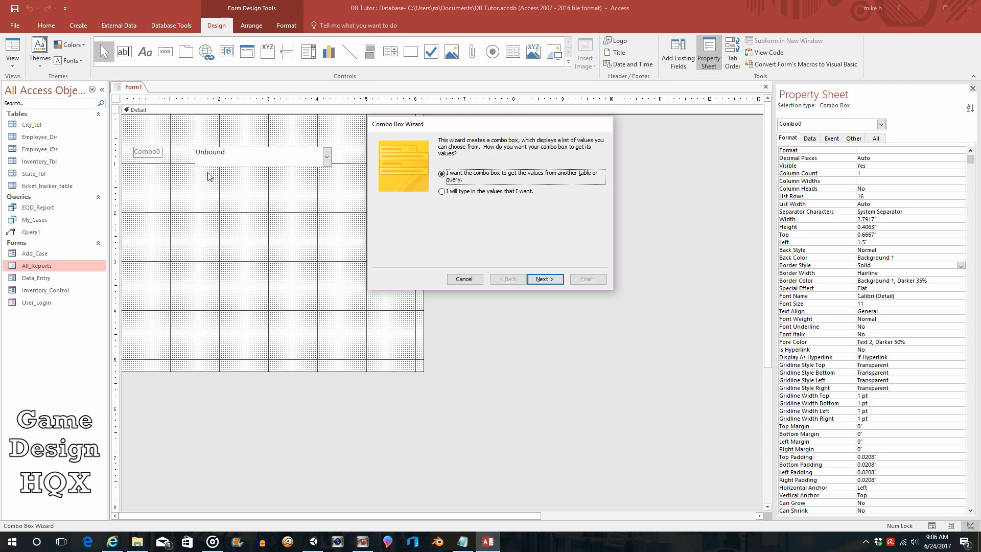
mouse_move(116, 100)
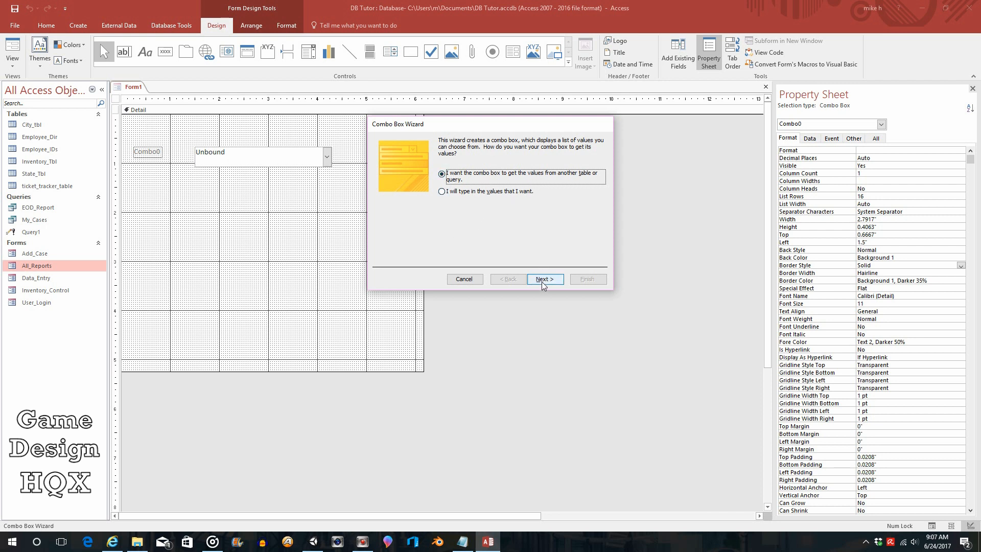
In the Combo Box Wizard, source the list from Employee_Dir and add the Emp_Name field.
left_click(543, 278)
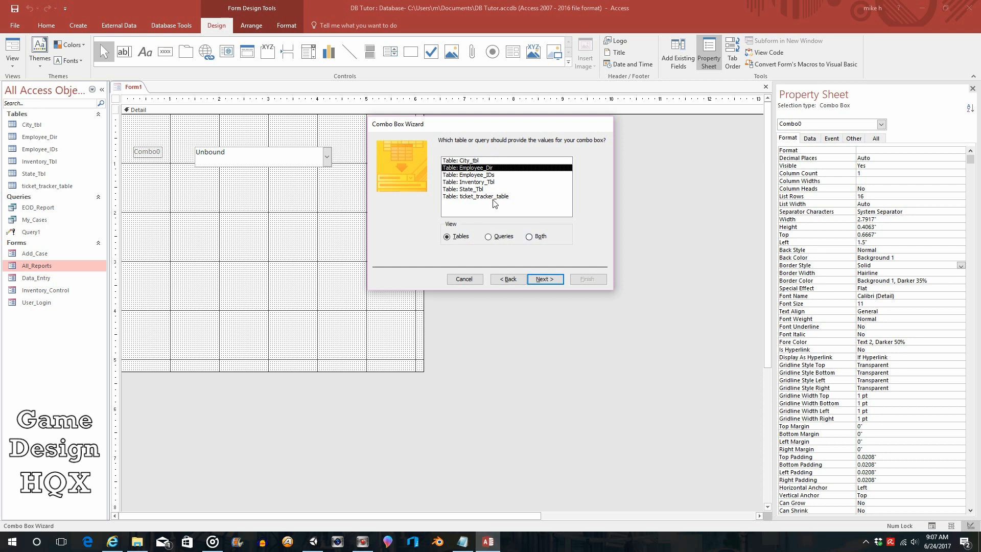
mouse_move(490, 204)
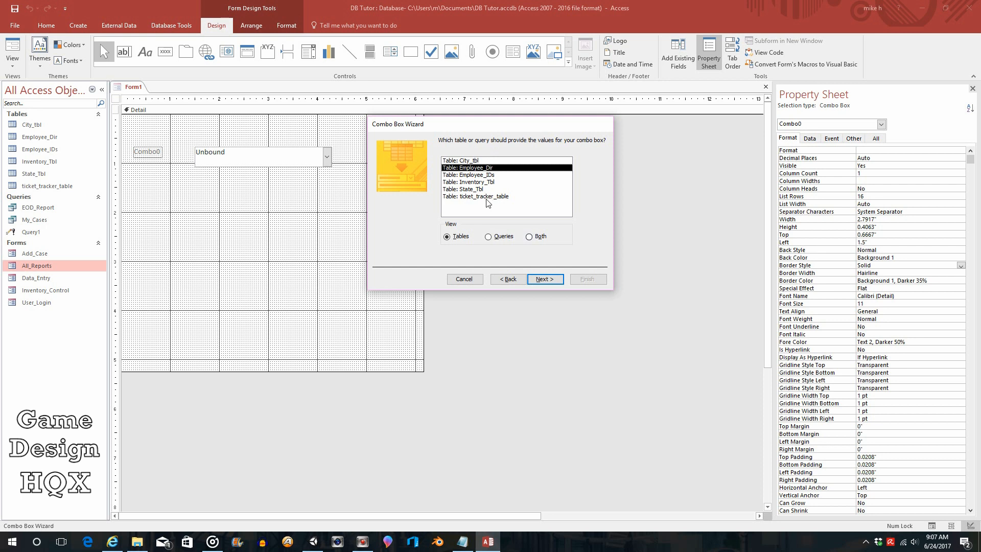
mouse_move(485, 204)
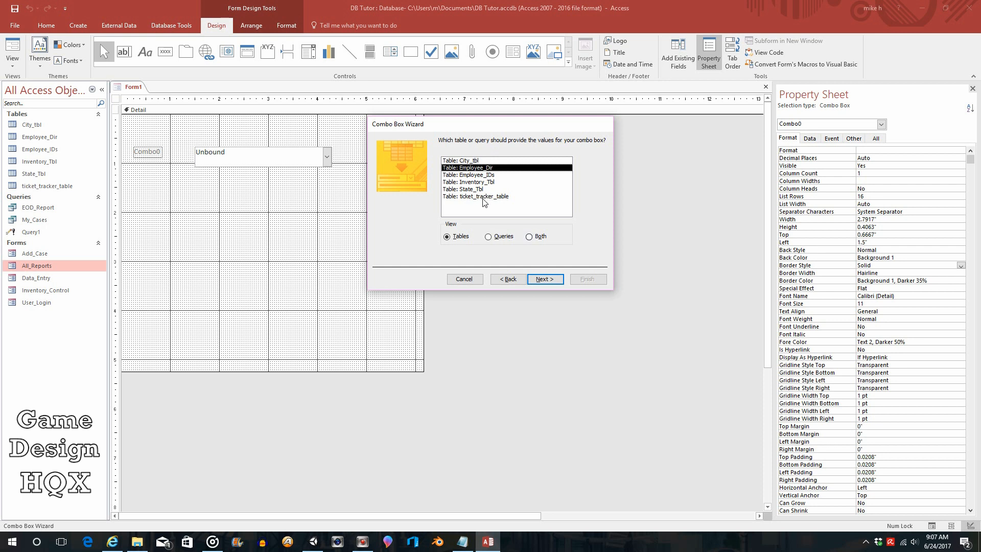
mouse_move(494, 173)
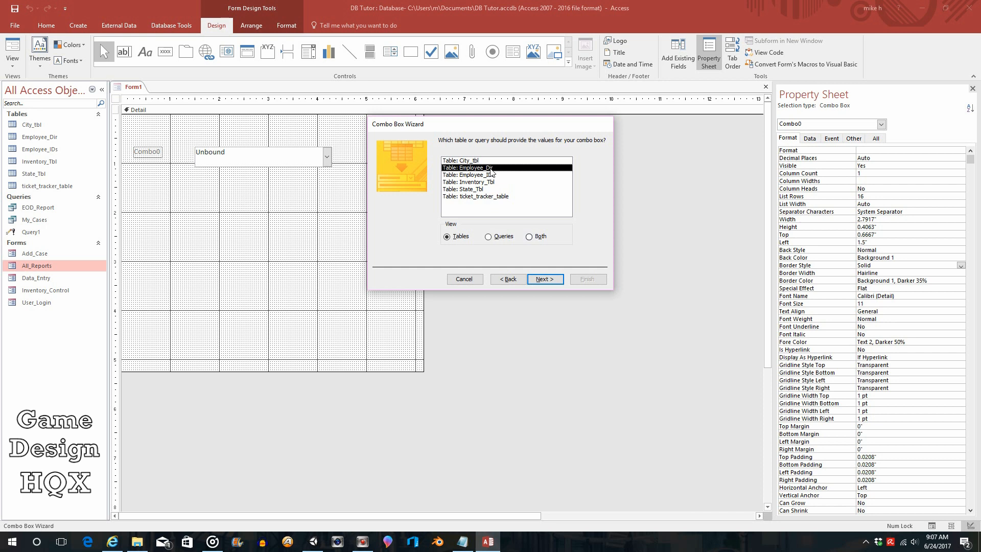
mouse_move(480, 207)
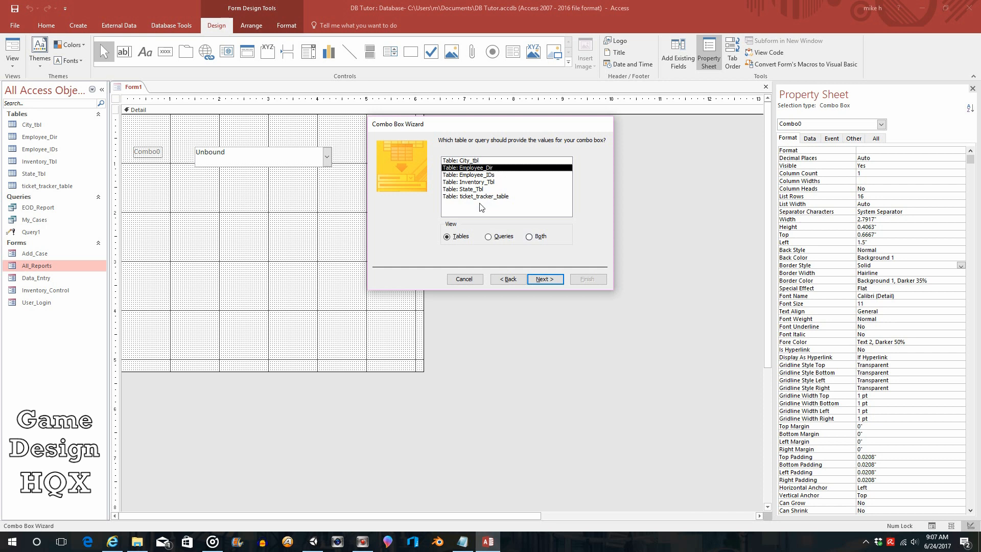
mouse_move(484, 206)
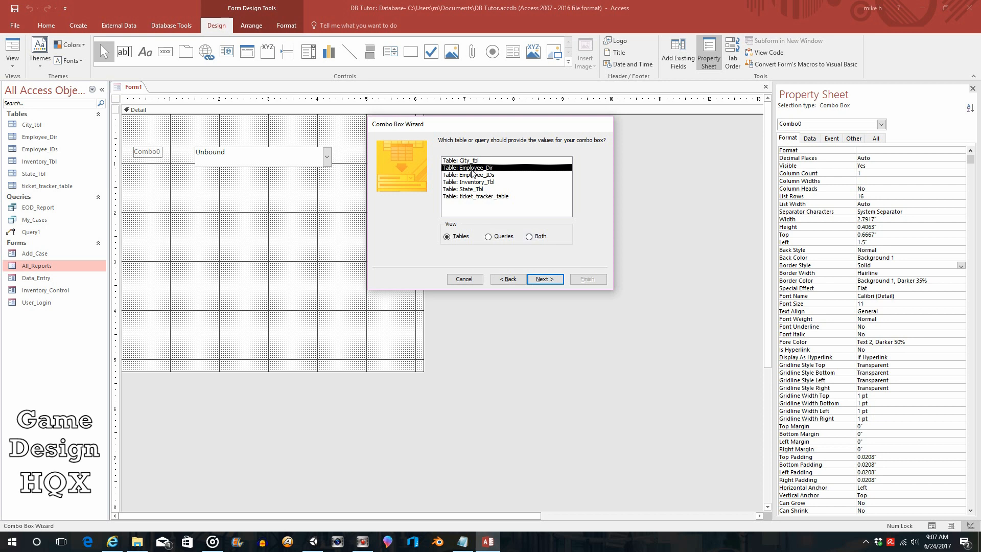
mouse_move(531, 248)
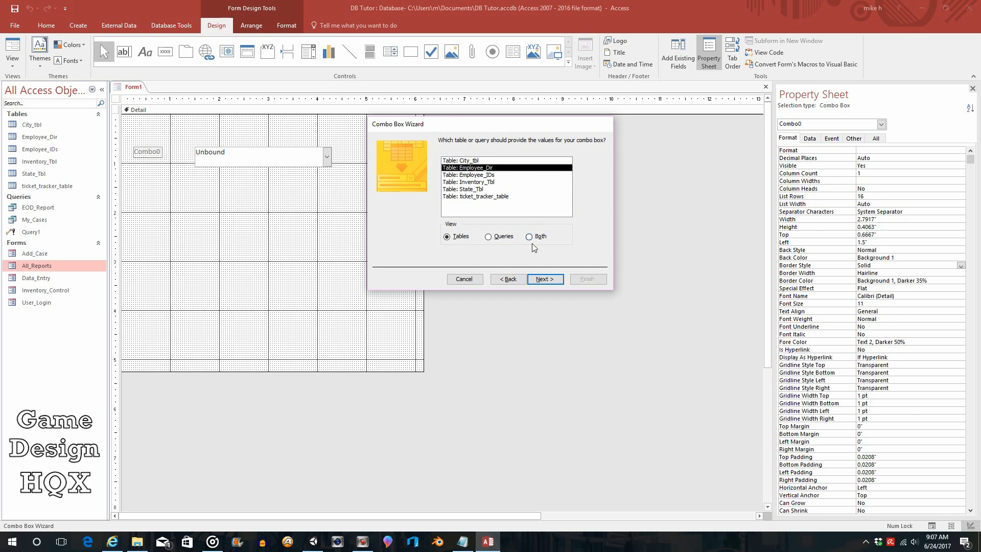
left_click(543, 279)
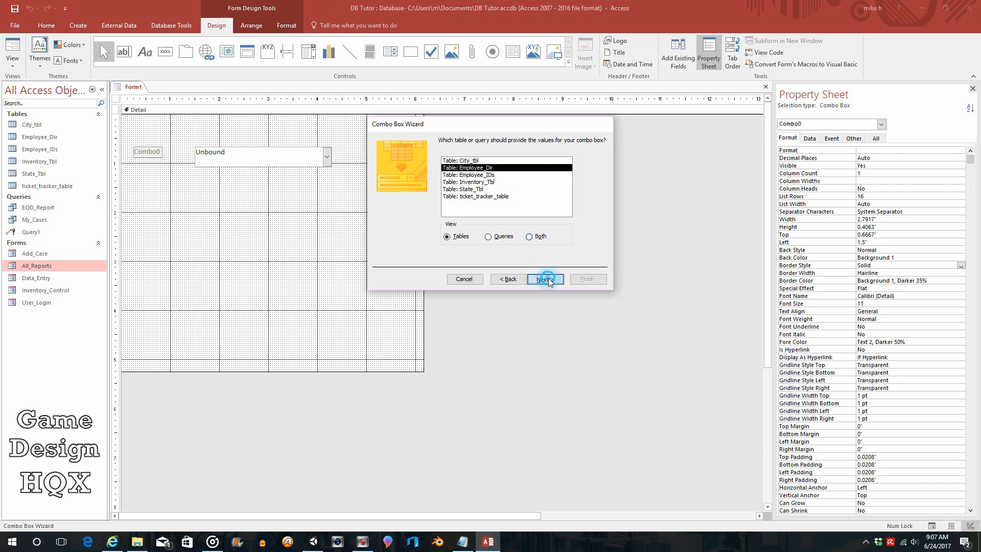
left_click(544, 279)
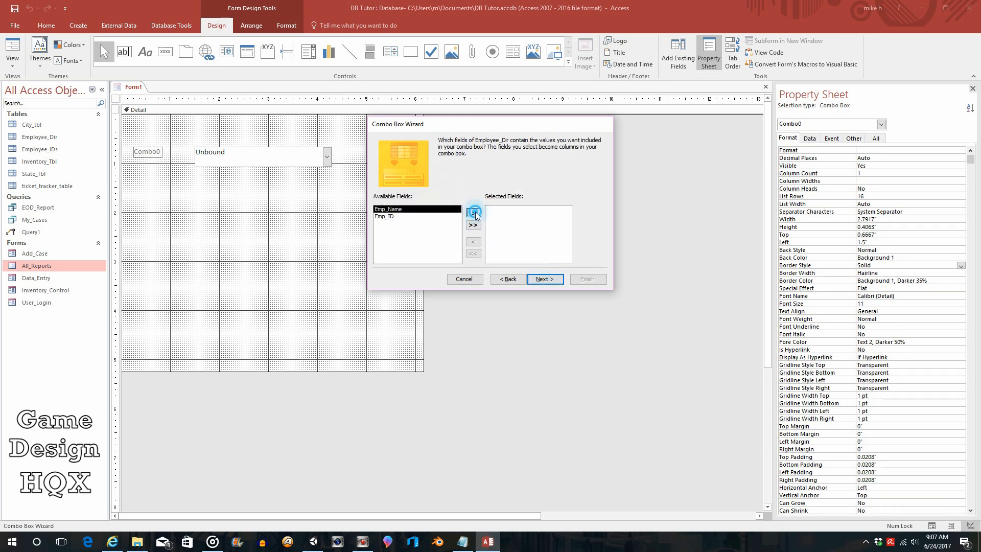
left_click(473, 212)
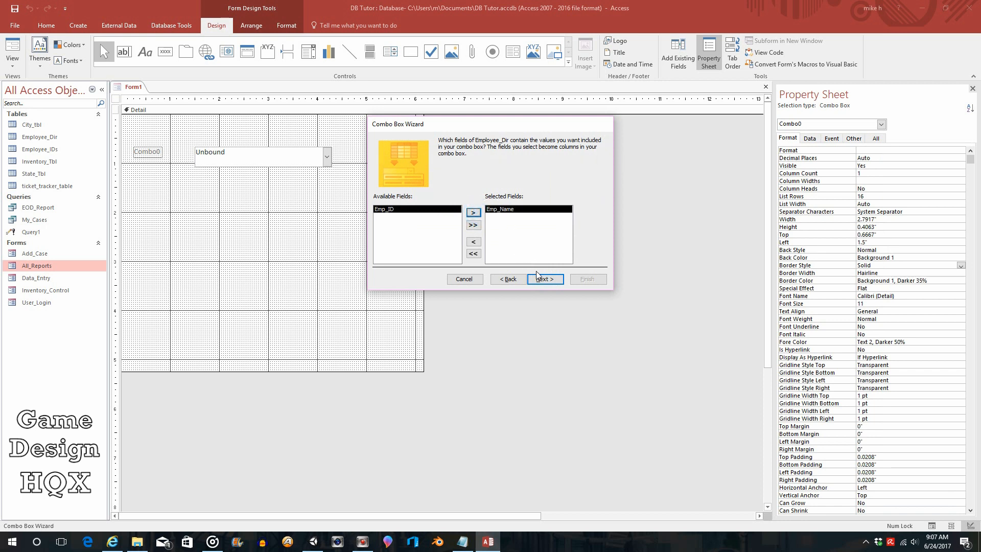
Sort the list by Emp_Name ascending, accept the column width and finish the combo box.
left_click(544, 279)
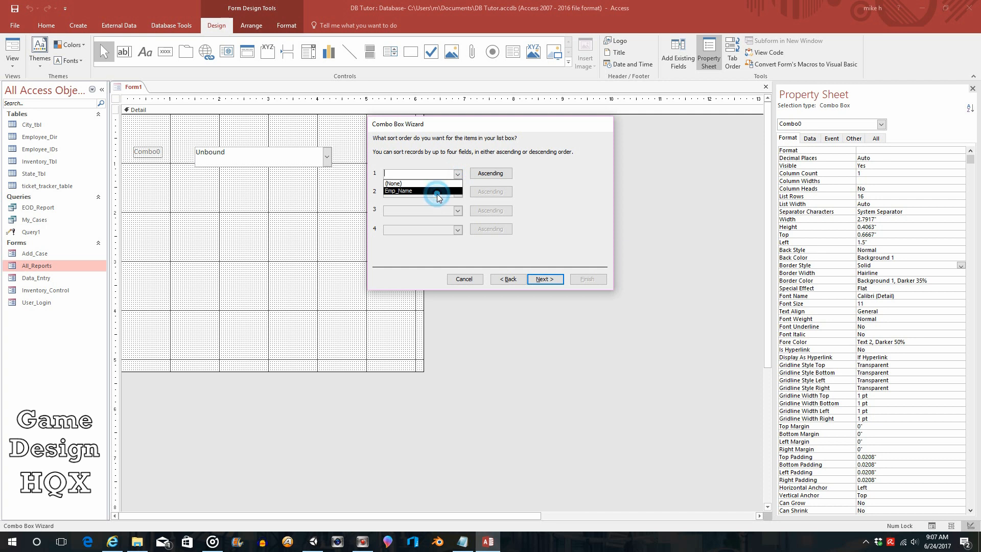
left_click(405, 191)
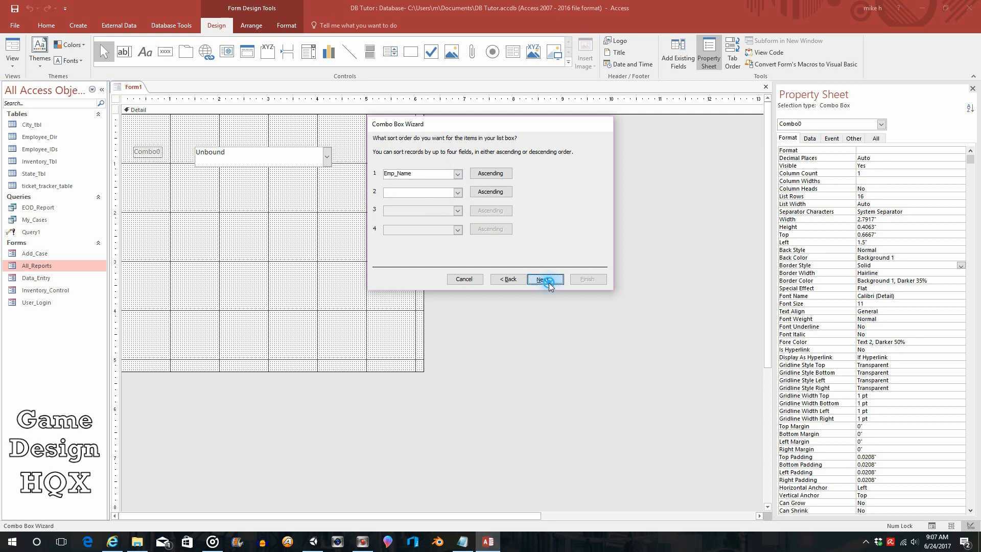
left_click(544, 278)
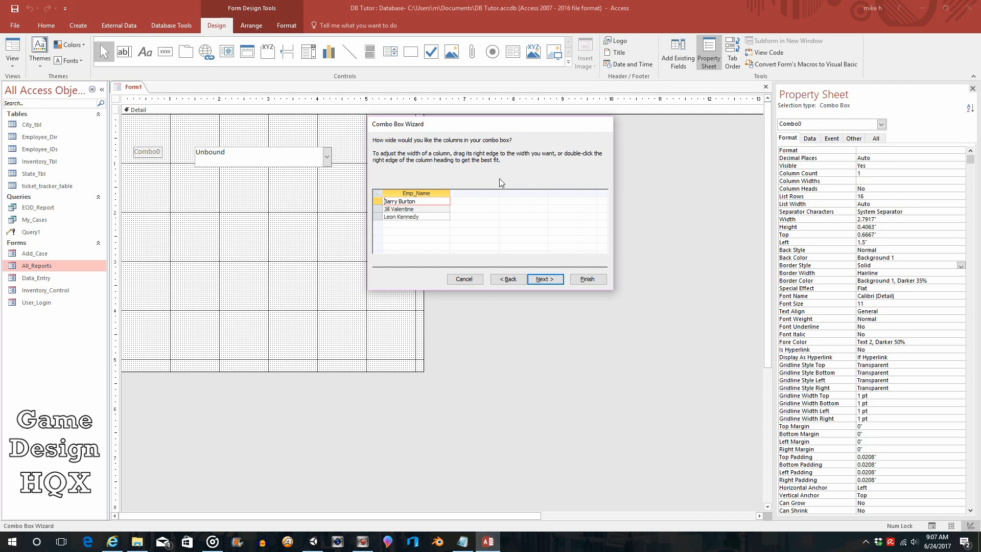
left_click(543, 279)
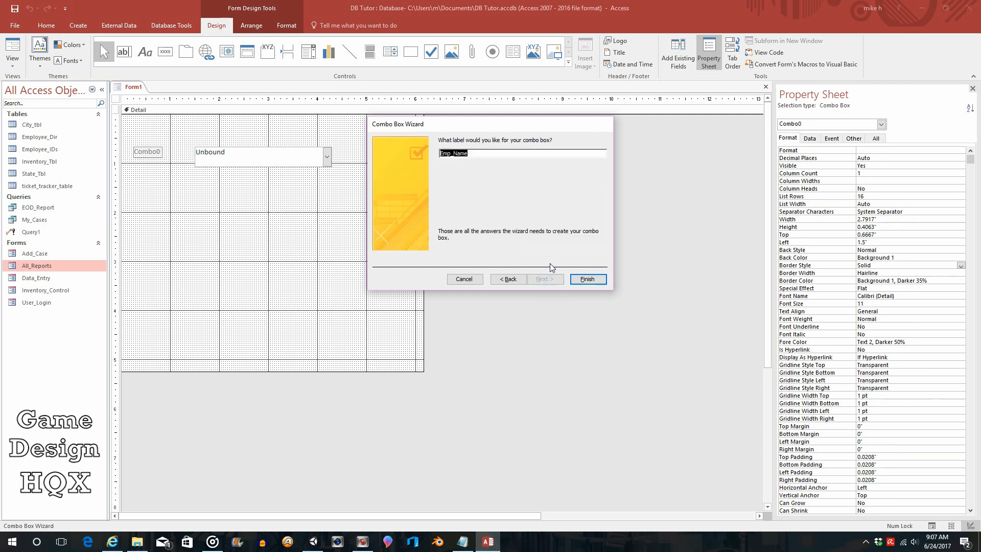
left_click(587, 279)
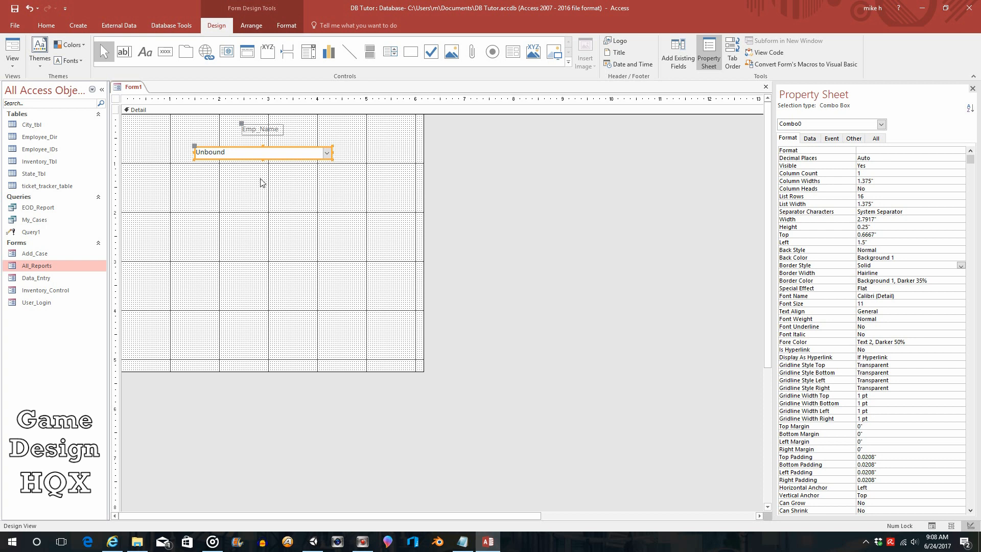
mouse_move(261, 280)
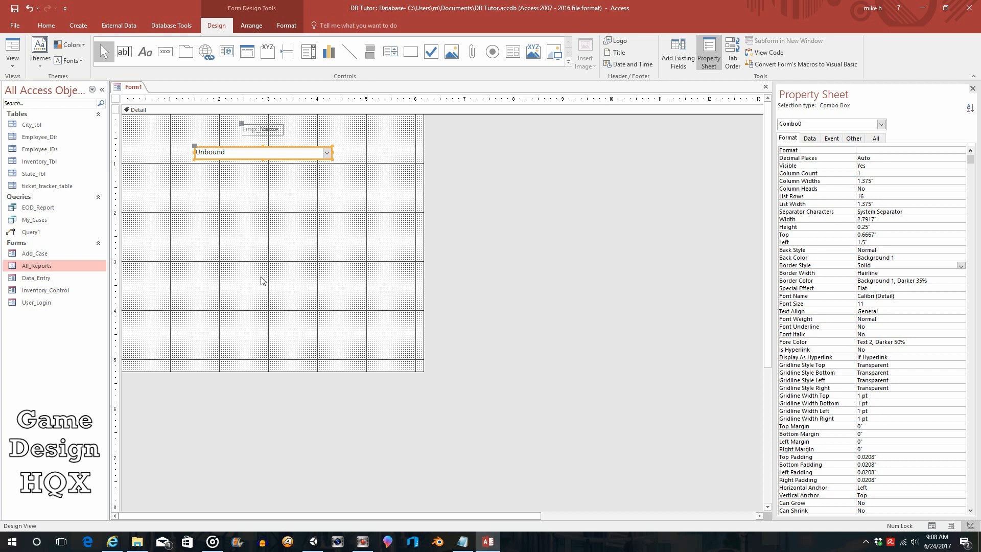
mouse_move(264, 279)
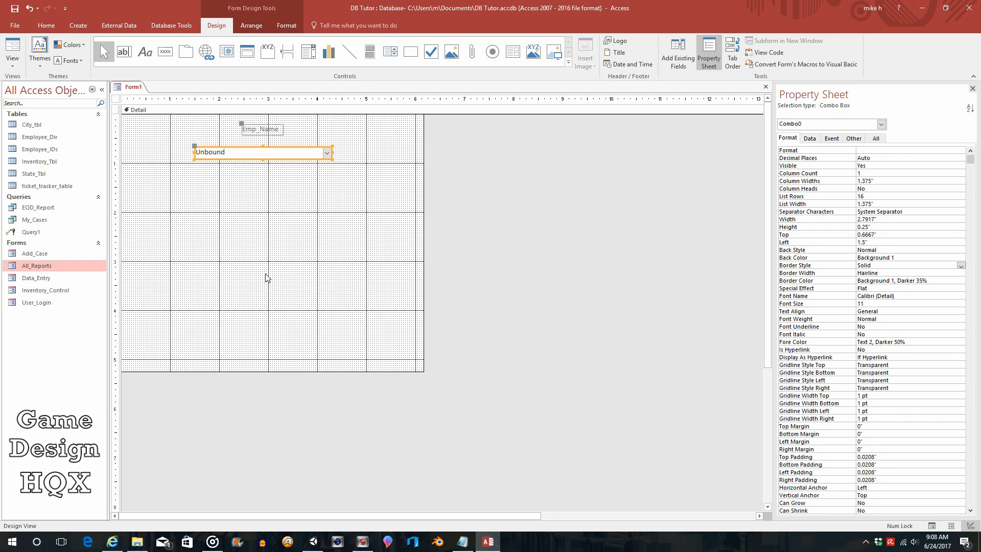
mouse_move(265, 279)
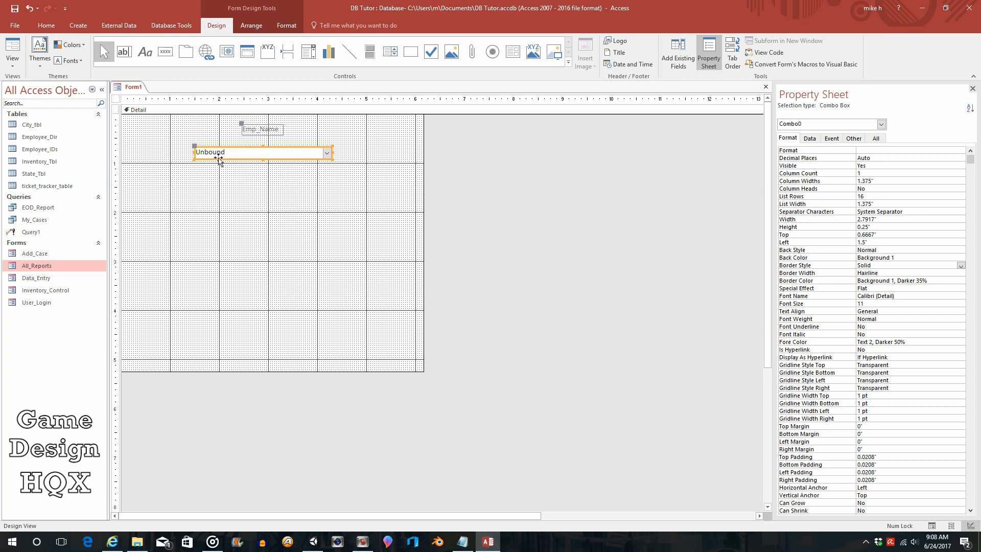
mouse_move(14, 11)
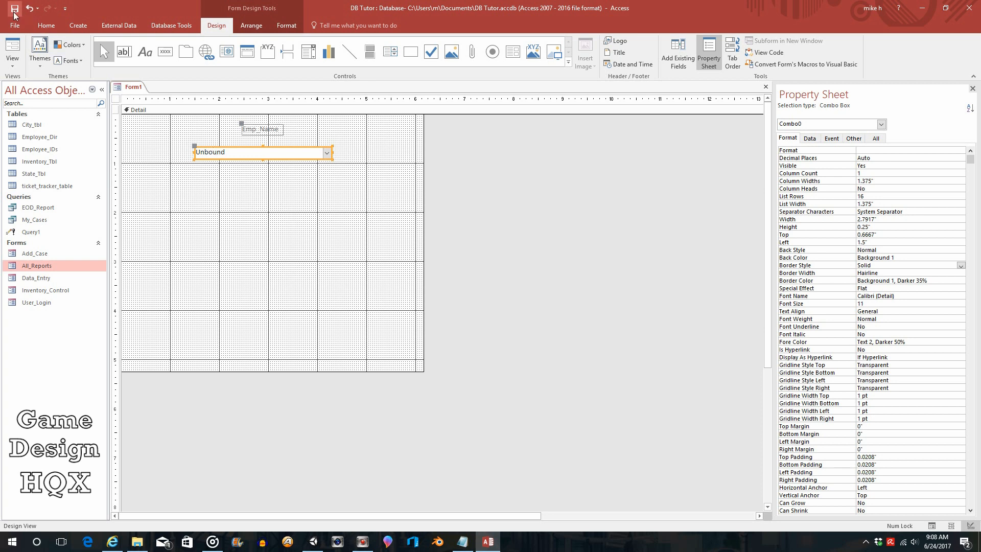
Save the new form as 'customForm' and close its design tab.
left_click(14, 8)
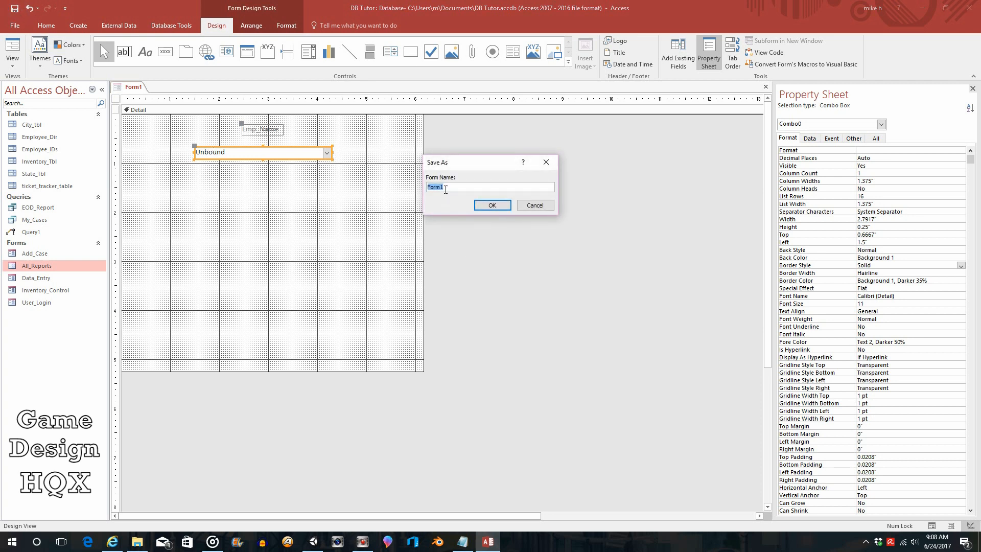
type("custom")
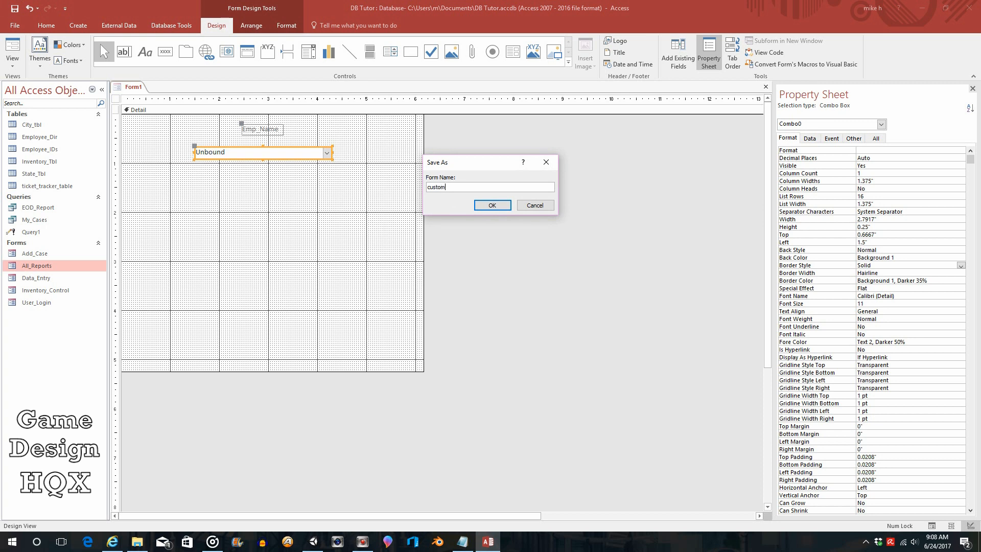
type("Form")
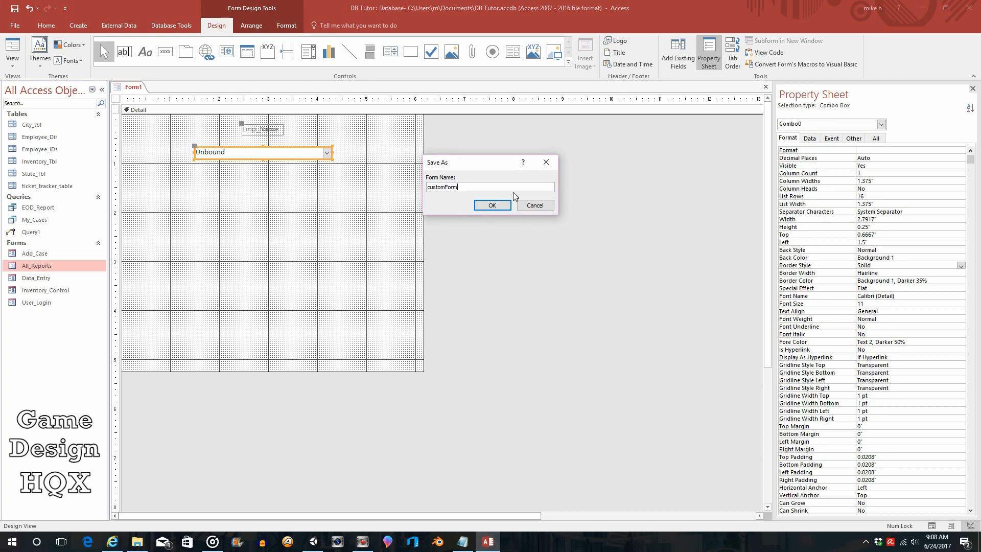
left_click(492, 205)
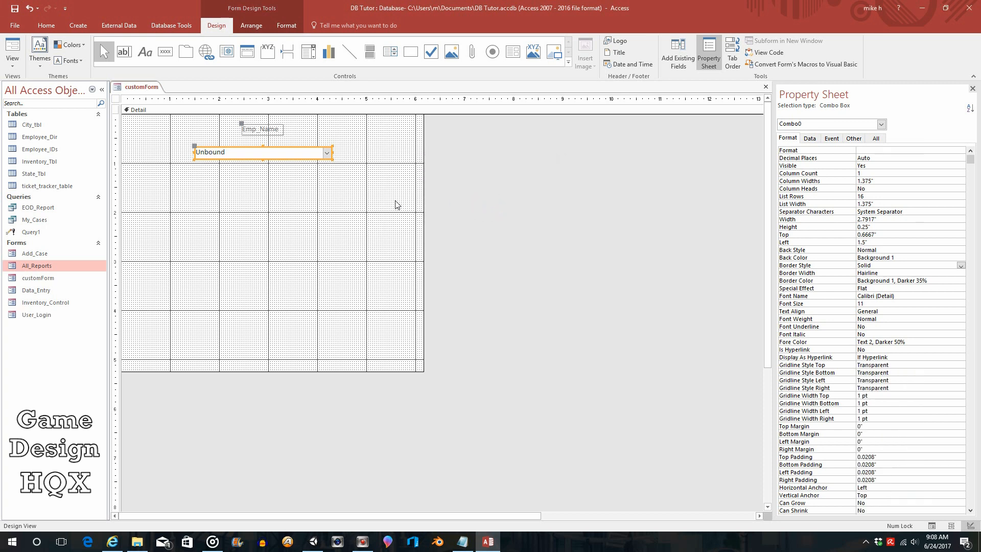
left_click(766, 87)
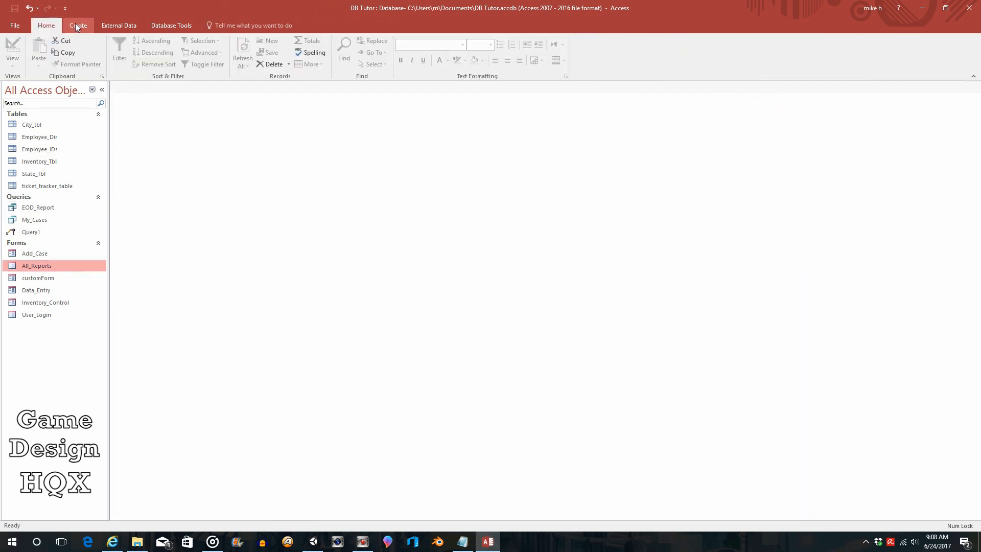
Start a new query in design view, Query2, dismissing Show Table without adding tables.
left_click(77, 25)
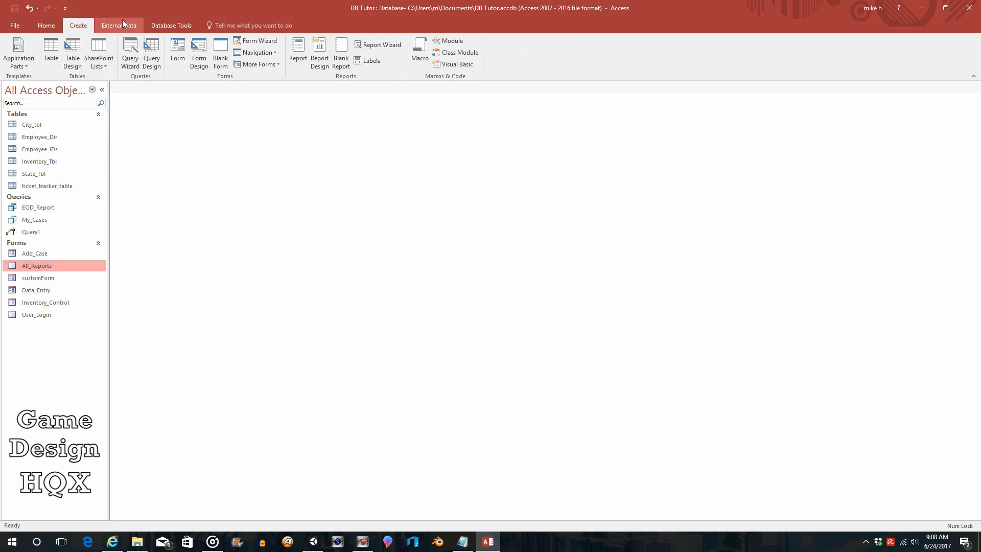
mouse_move(139, 40)
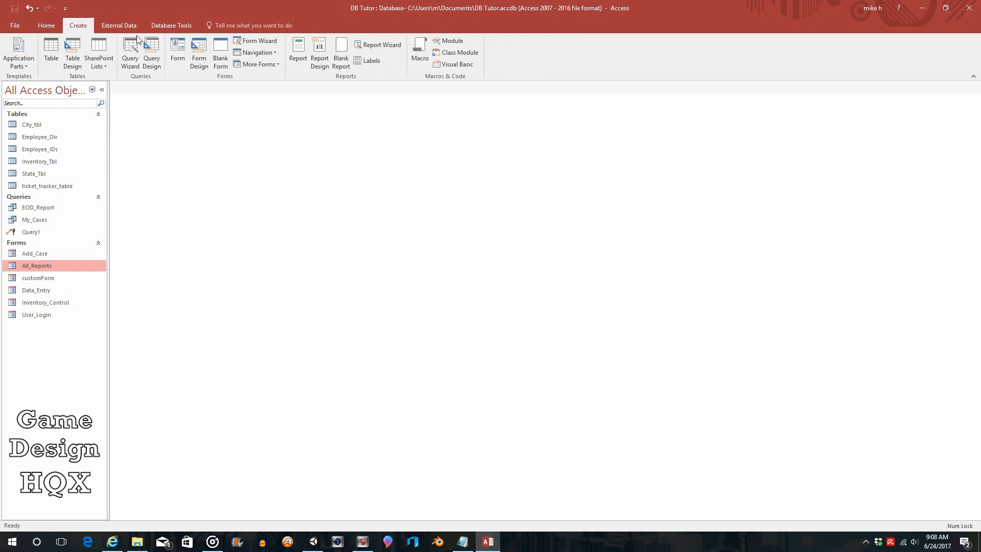
left_click(151, 53)
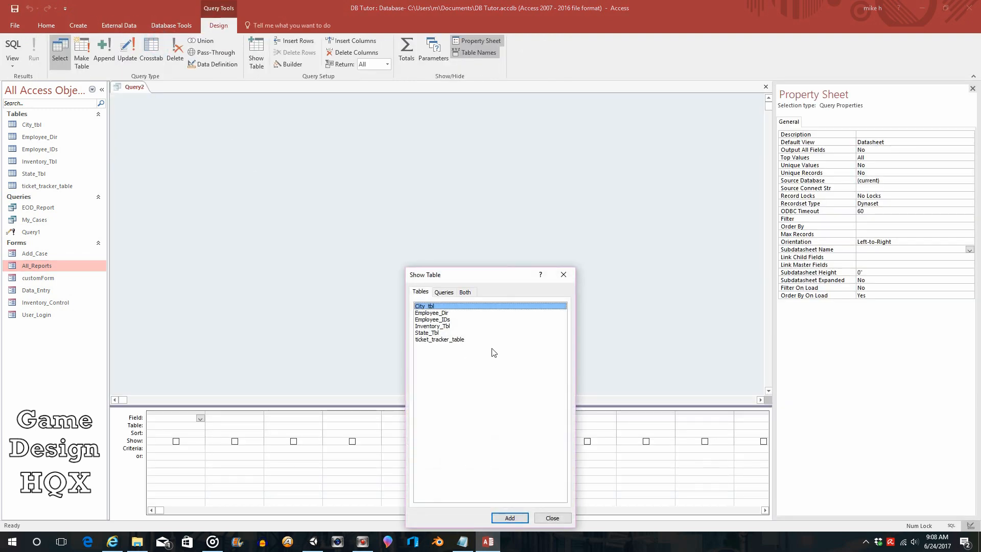
left_click(552, 517)
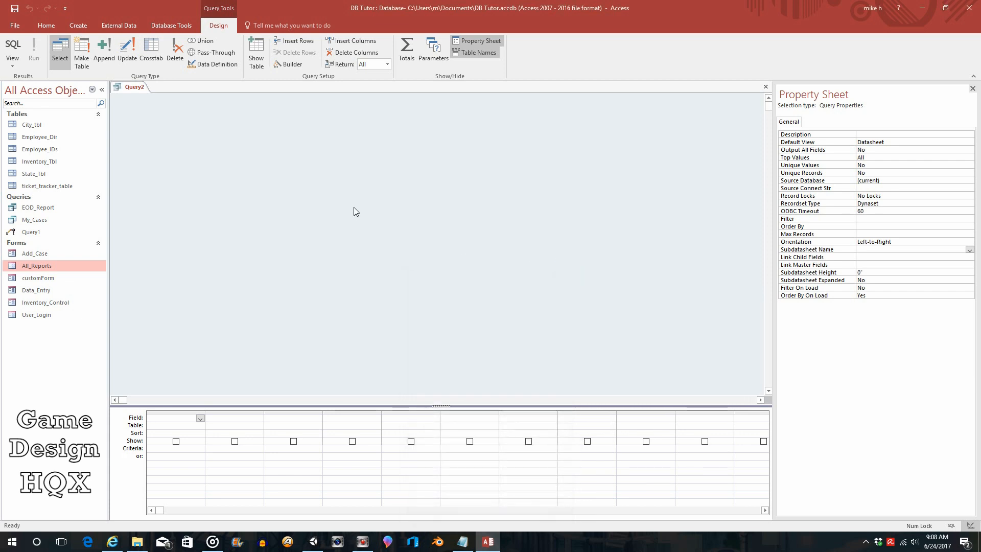
mouse_move(106, 240)
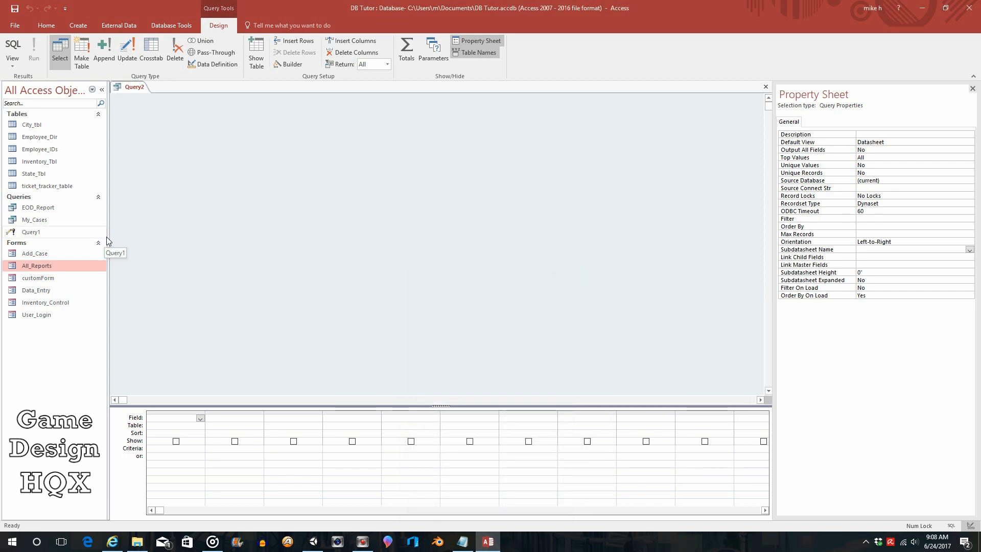
mouse_move(123, 231)
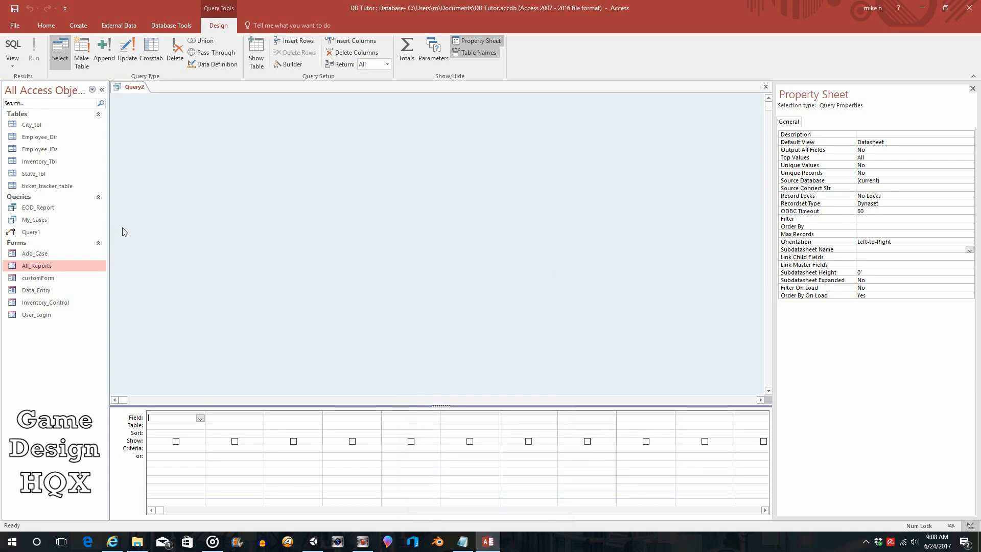
mouse_move(53, 137)
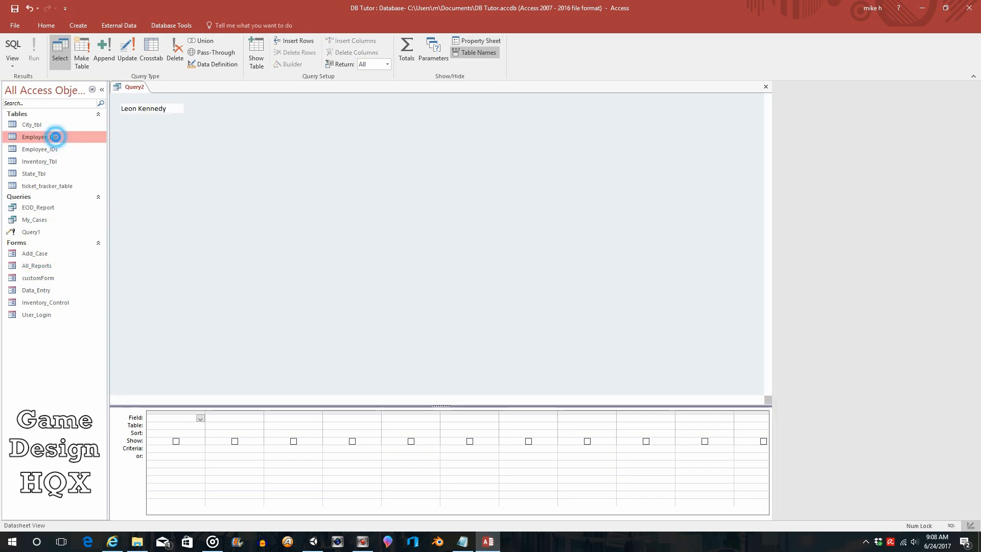
double_click(40, 136)
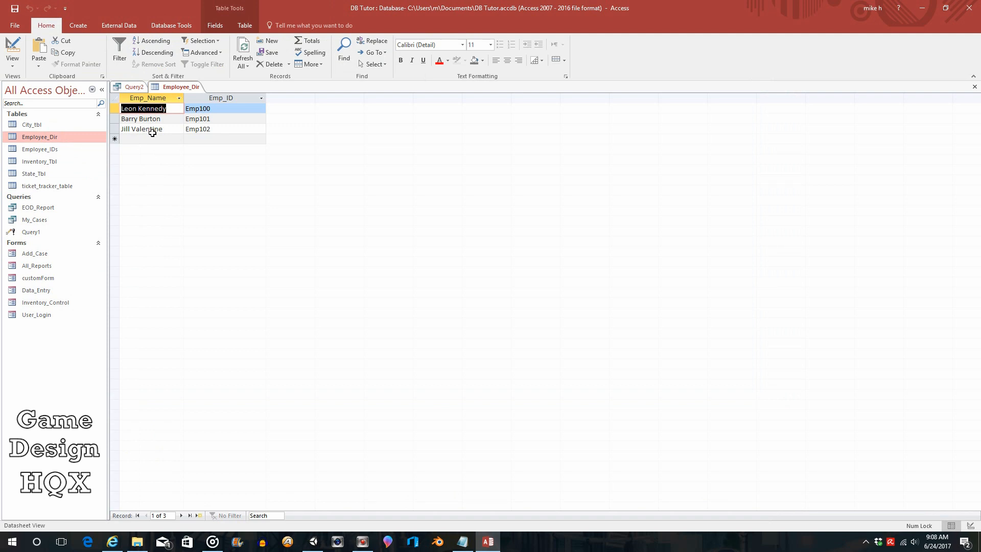
mouse_move(160, 128)
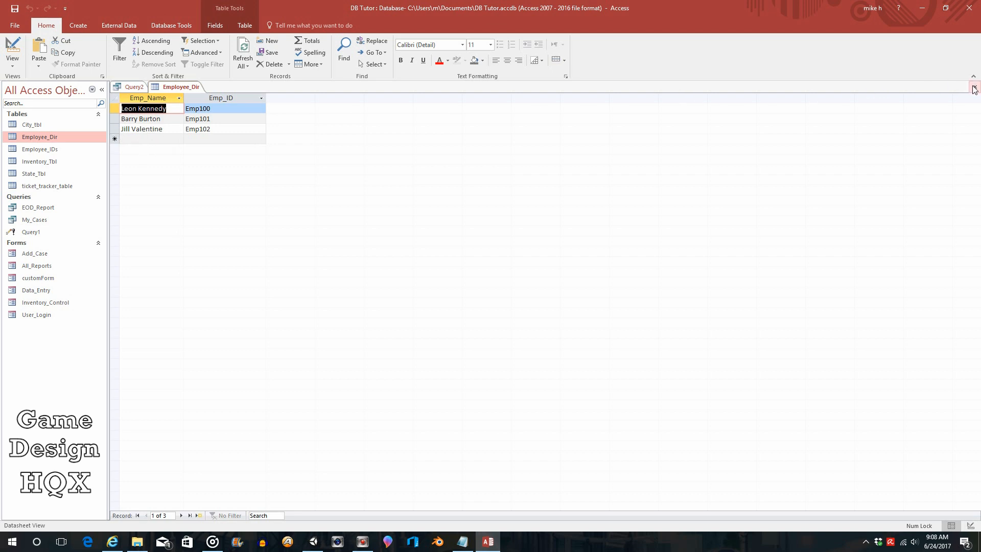
left_click(133, 86)
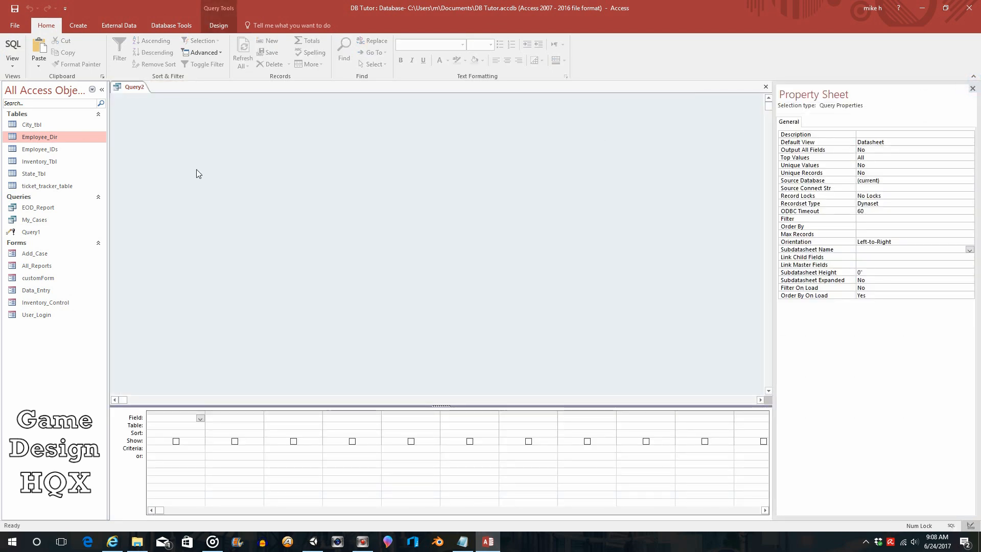
Open ticket_tracker_table in Datasheet View to review its ten case records.
double_click(47, 186)
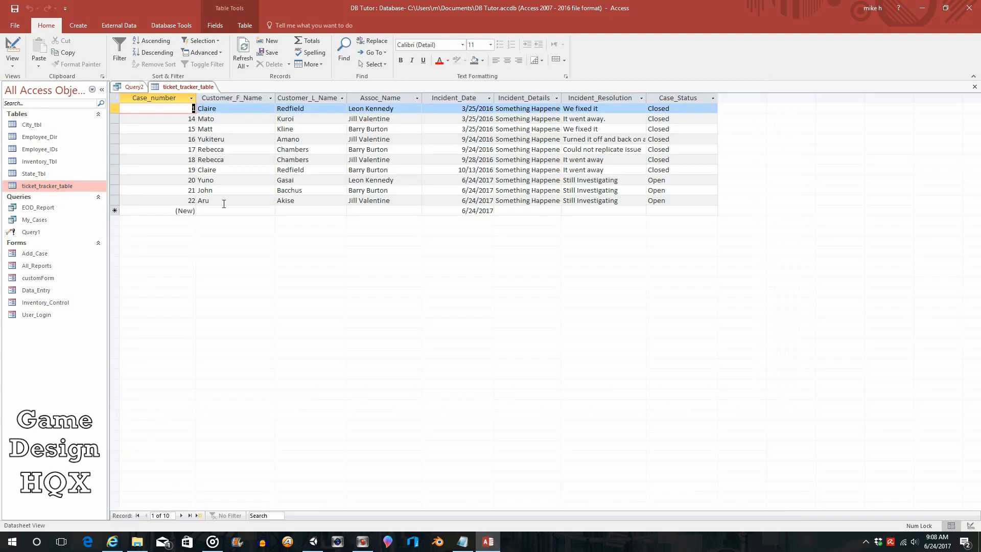
mouse_move(337, 137)
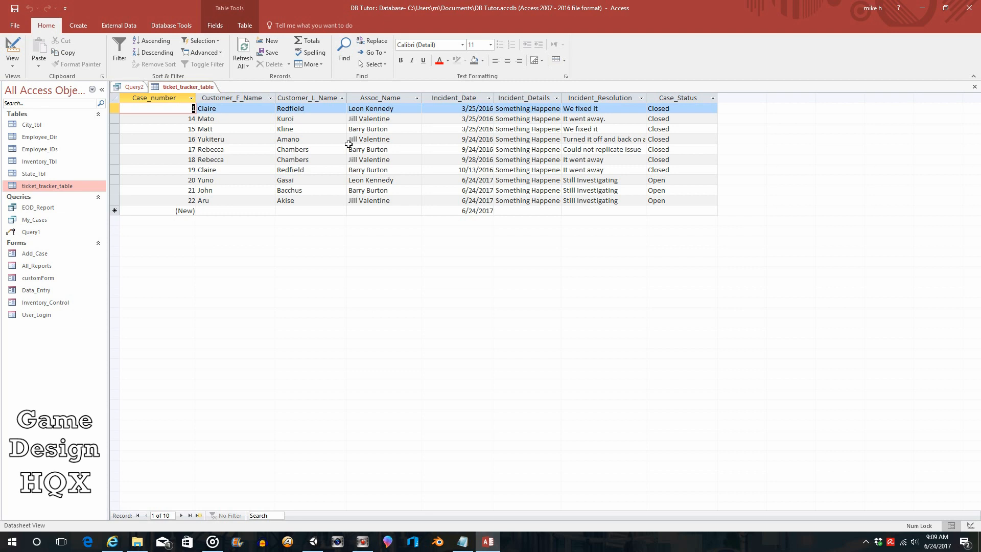
mouse_move(579, 143)
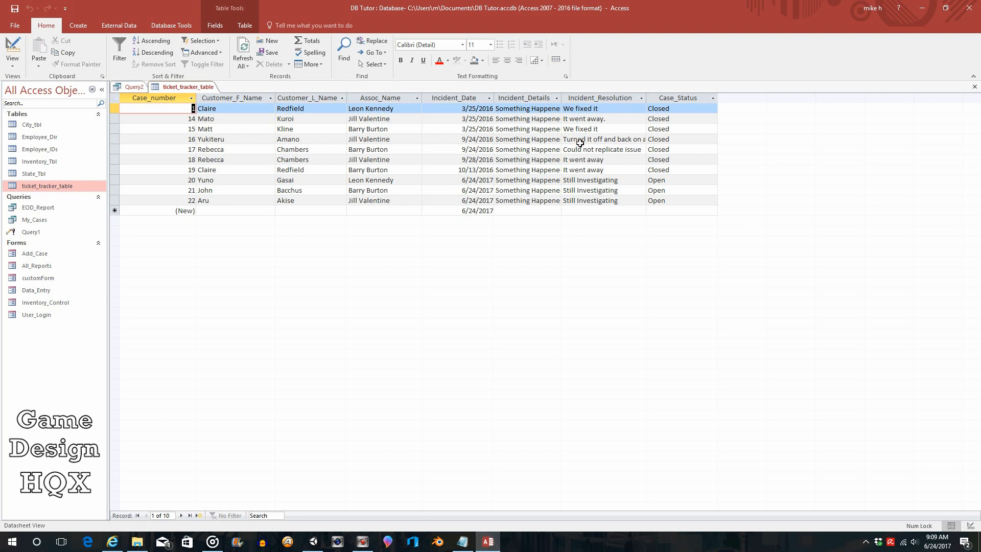
mouse_move(430, 177)
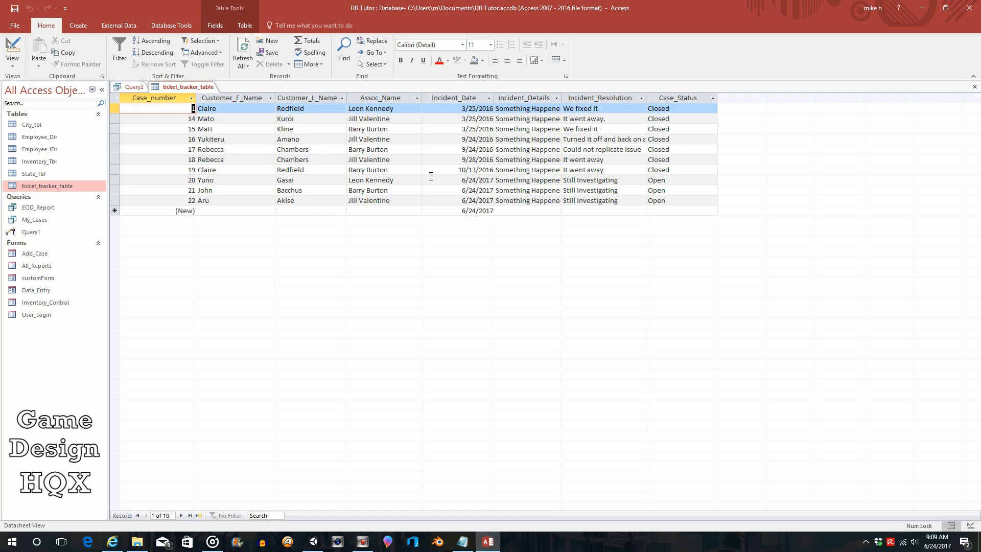
mouse_move(526, 165)
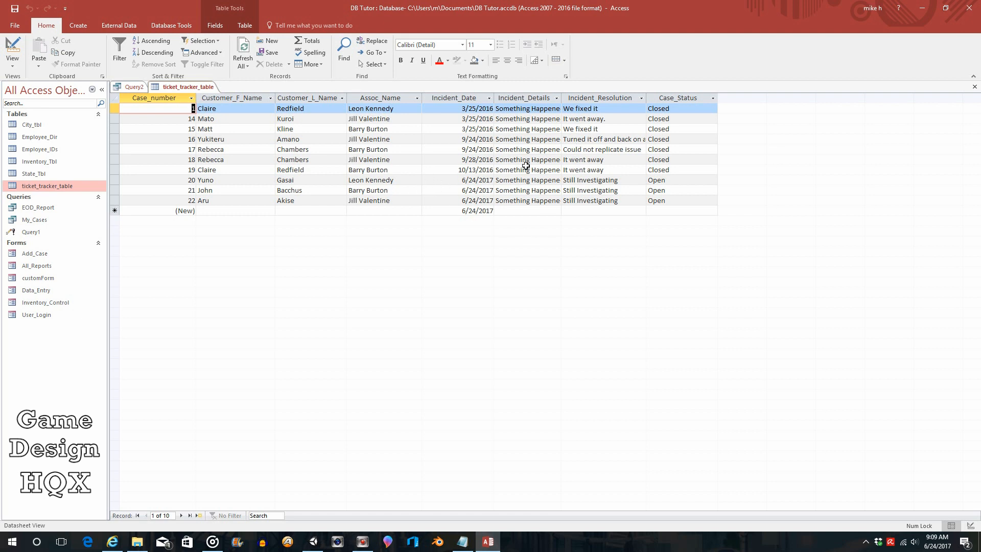
mouse_move(601, 144)
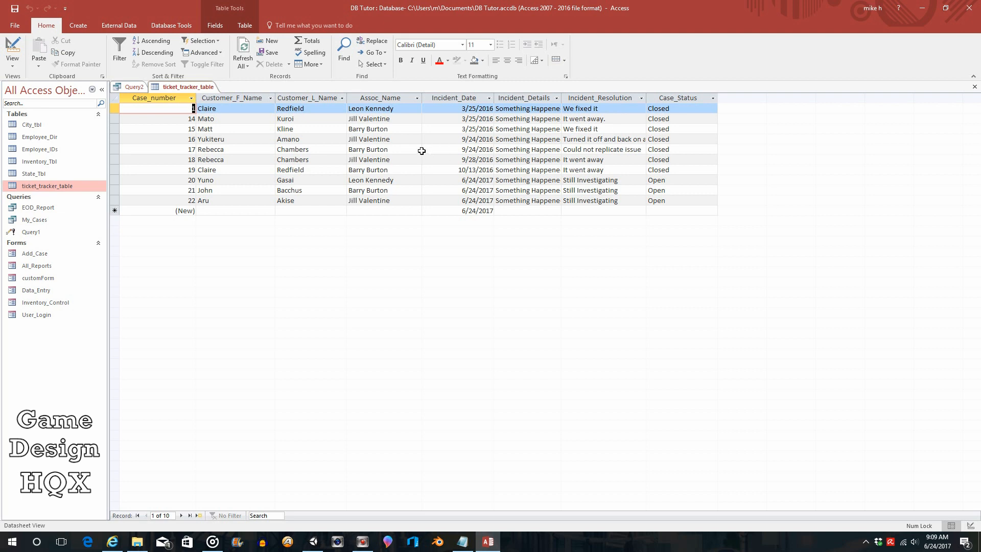
mouse_move(265, 162)
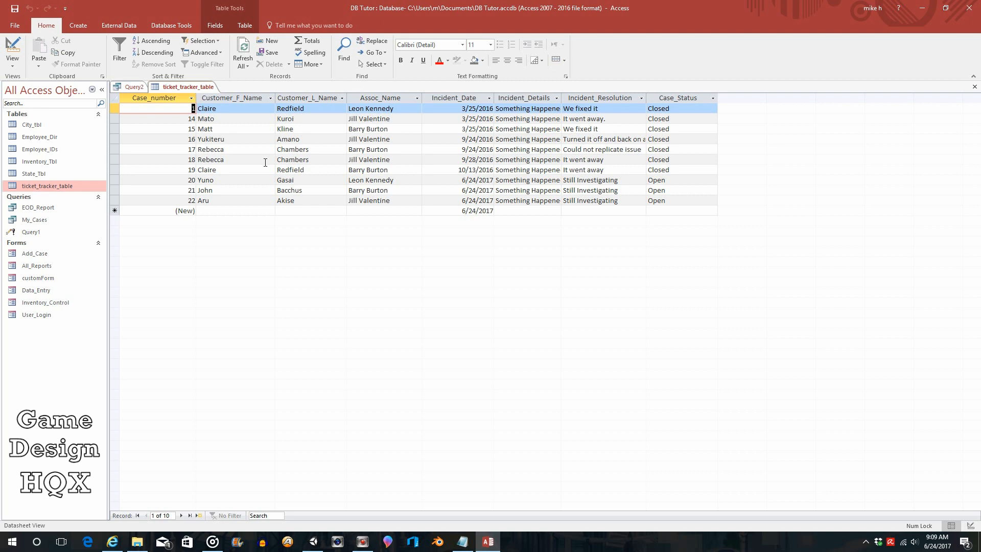
mouse_move(300, 149)
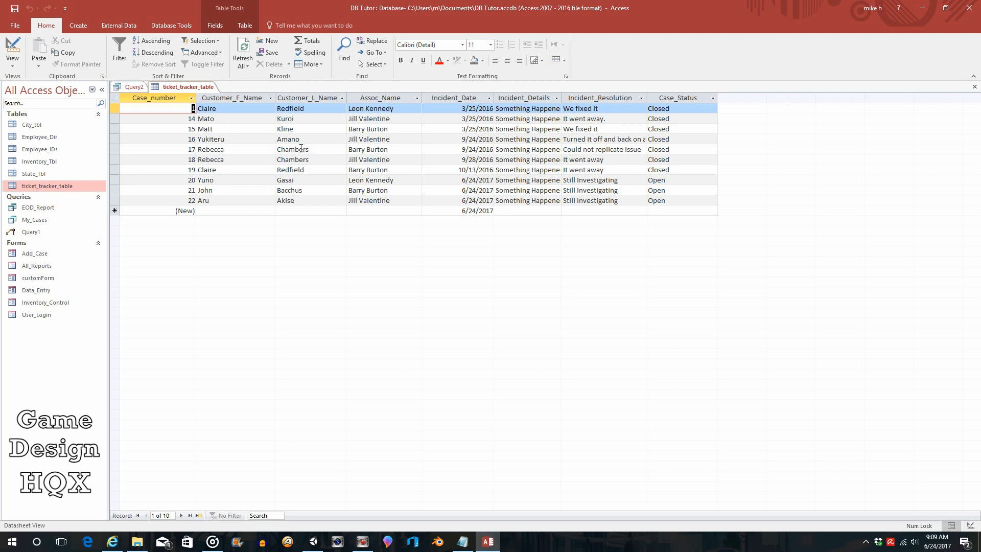
mouse_move(165, 107)
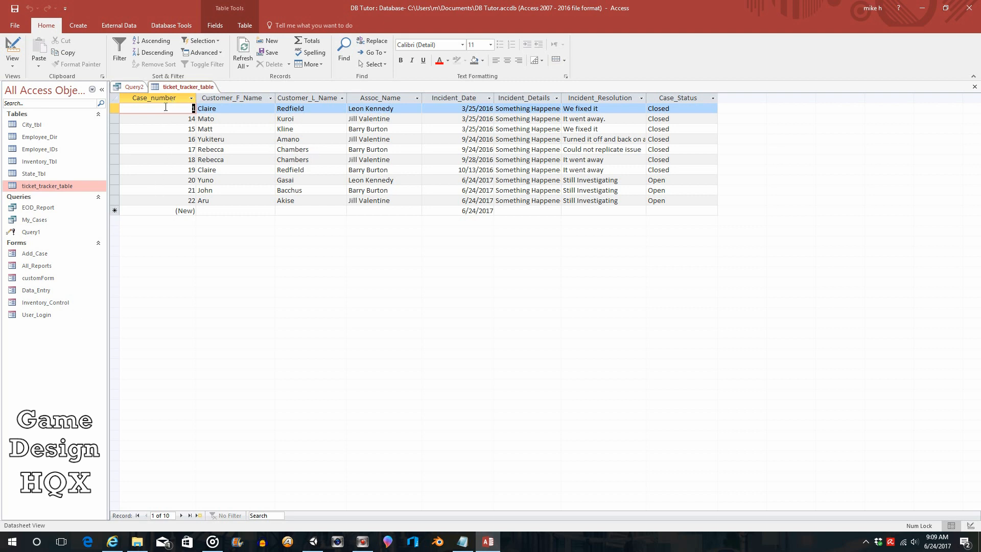
mouse_move(194, 170)
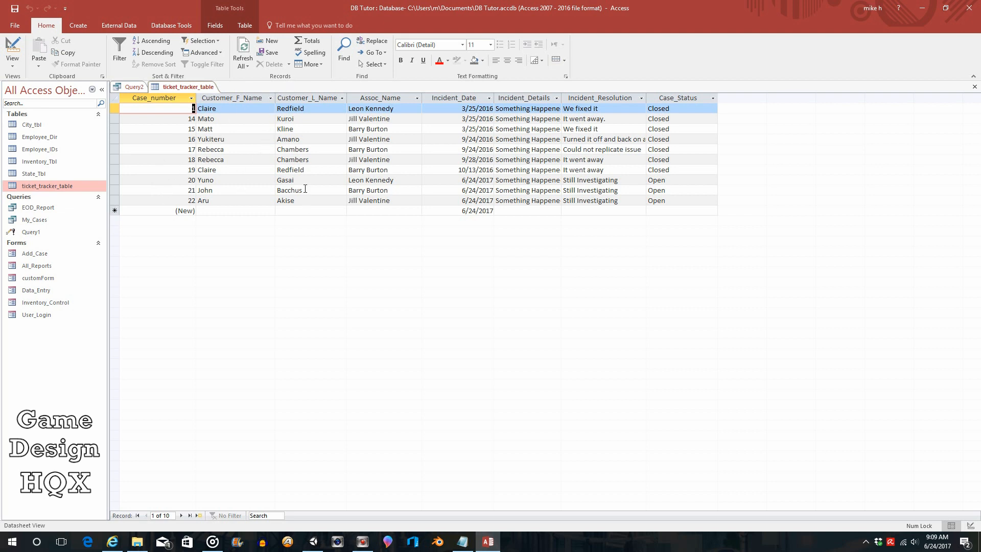
mouse_move(360, 96)
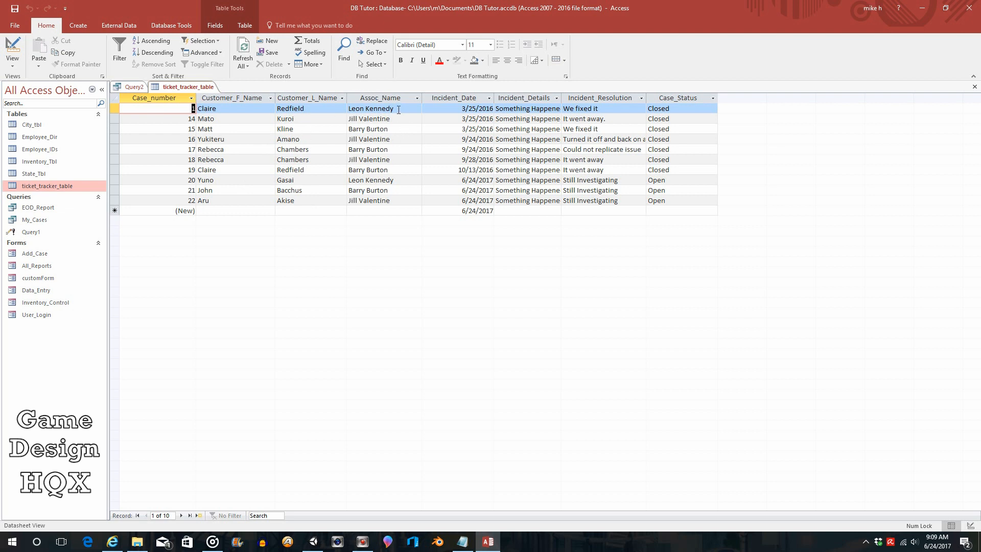
mouse_move(387, 170)
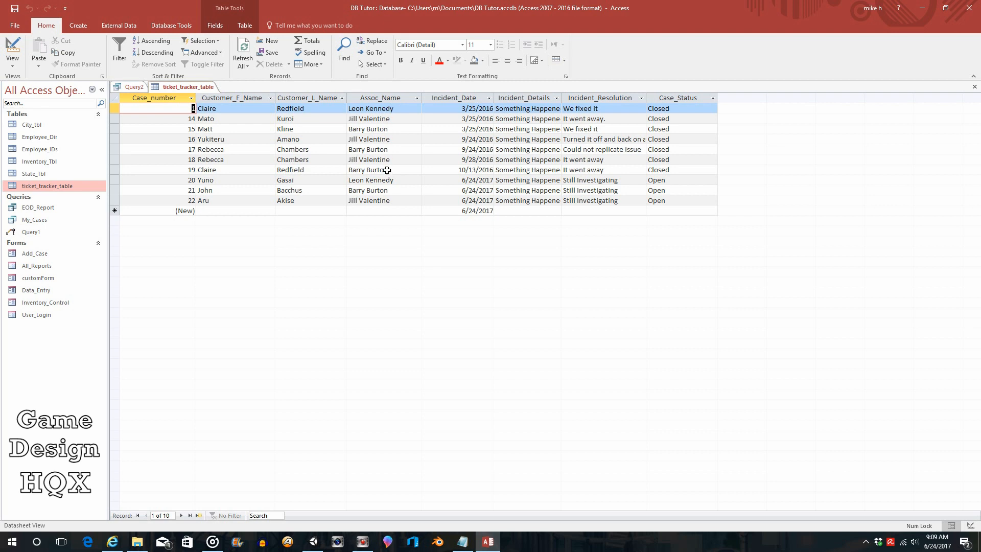
mouse_move(395, 209)
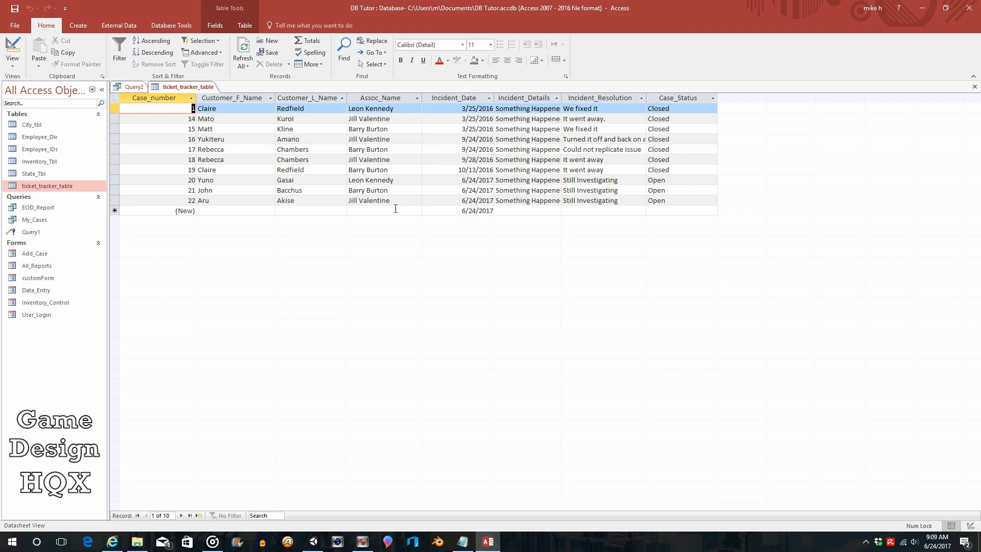
mouse_move(460, 97)
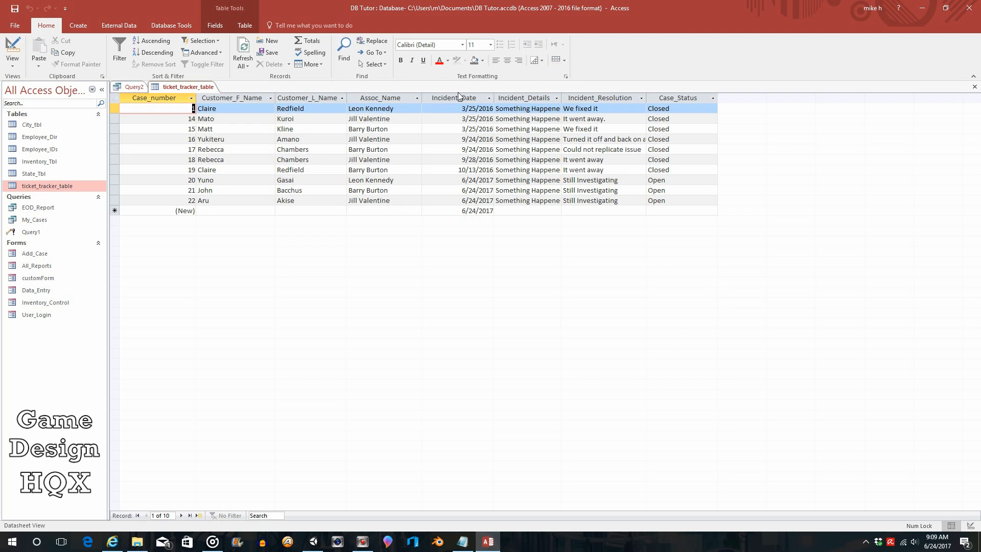
mouse_move(463, 111)
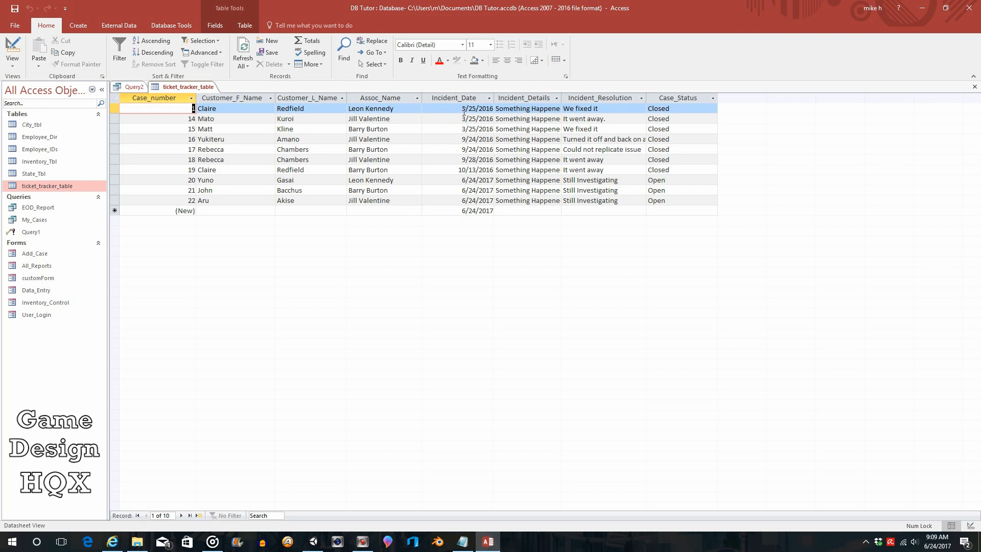
mouse_move(474, 204)
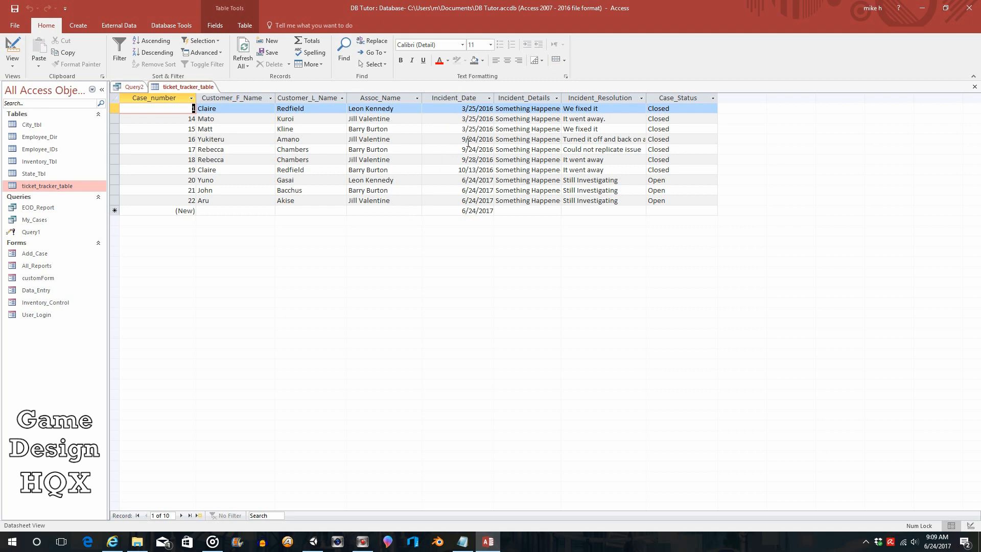
mouse_move(462, 200)
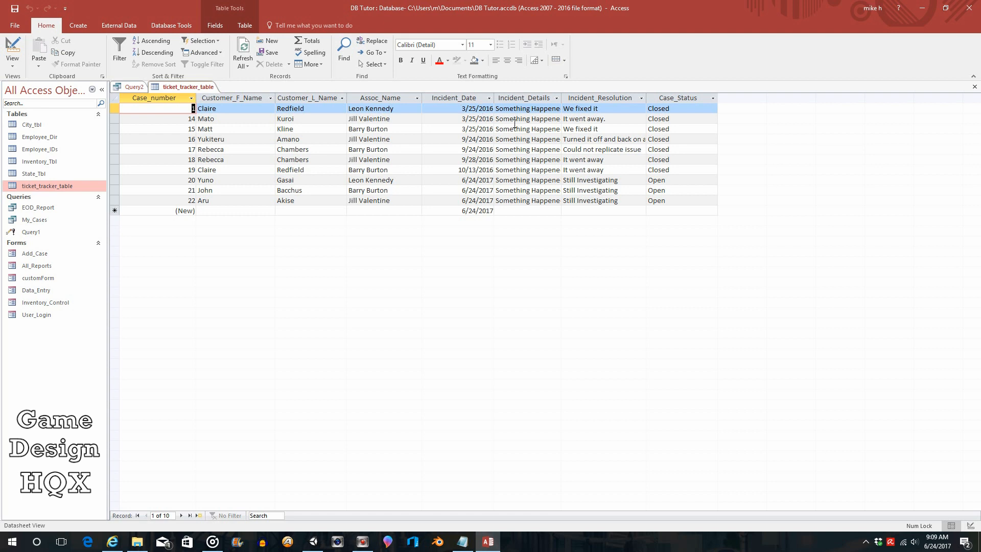
mouse_move(574, 79)
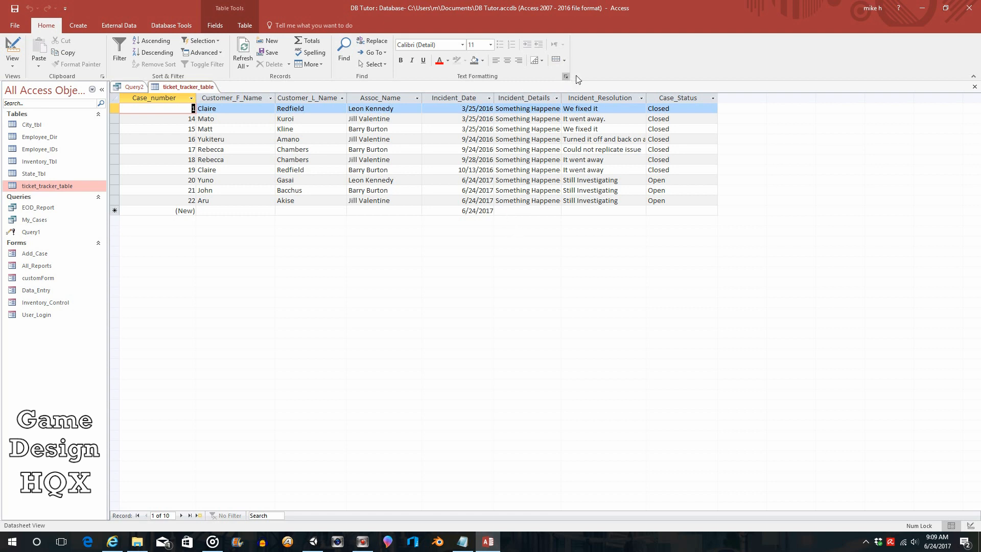
mouse_move(588, 208)
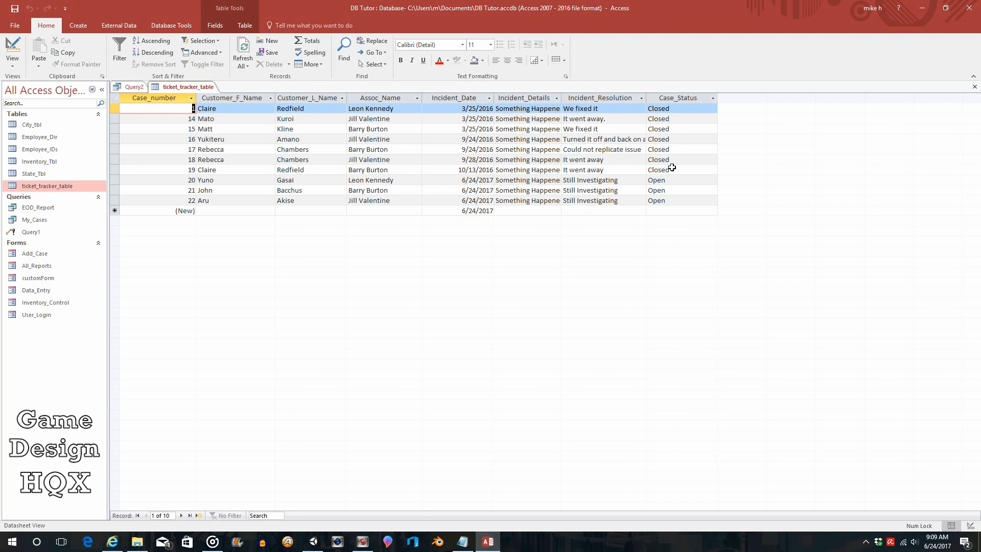
mouse_move(668, 221)
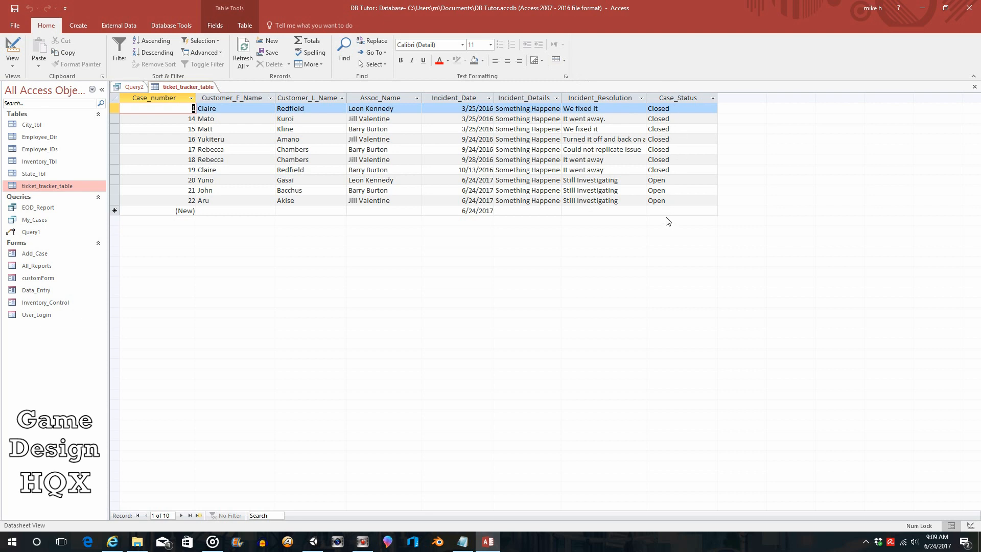
mouse_move(515, 122)
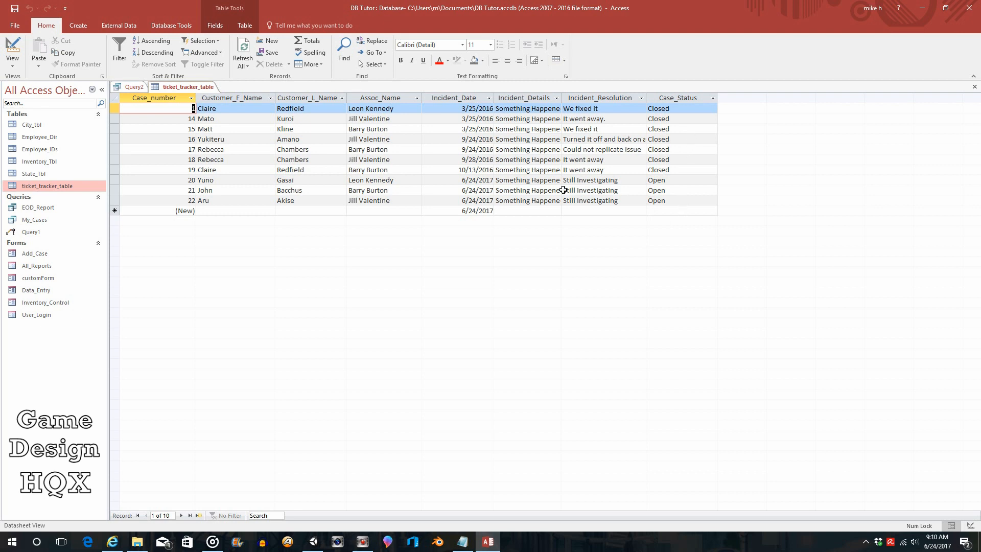
mouse_move(537, 224)
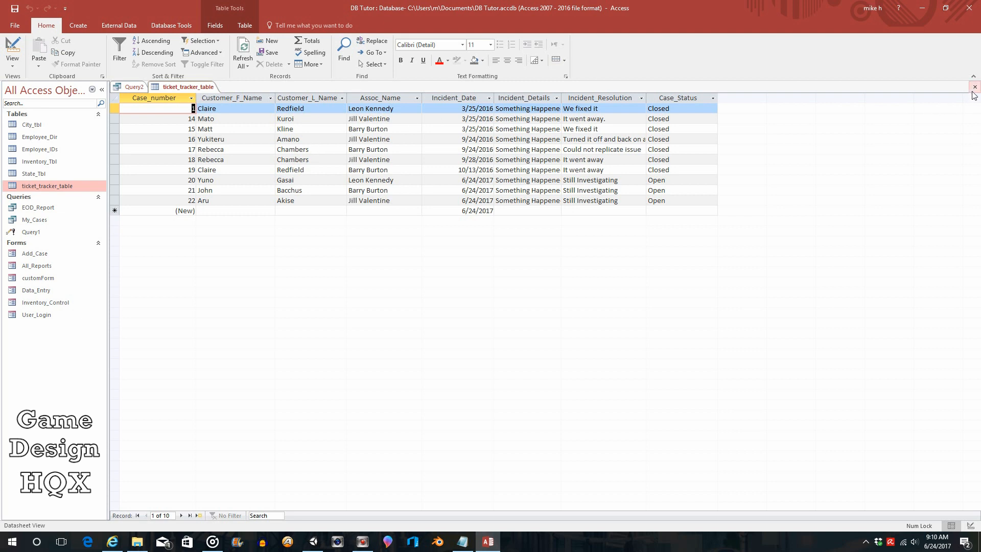
mouse_move(974, 92)
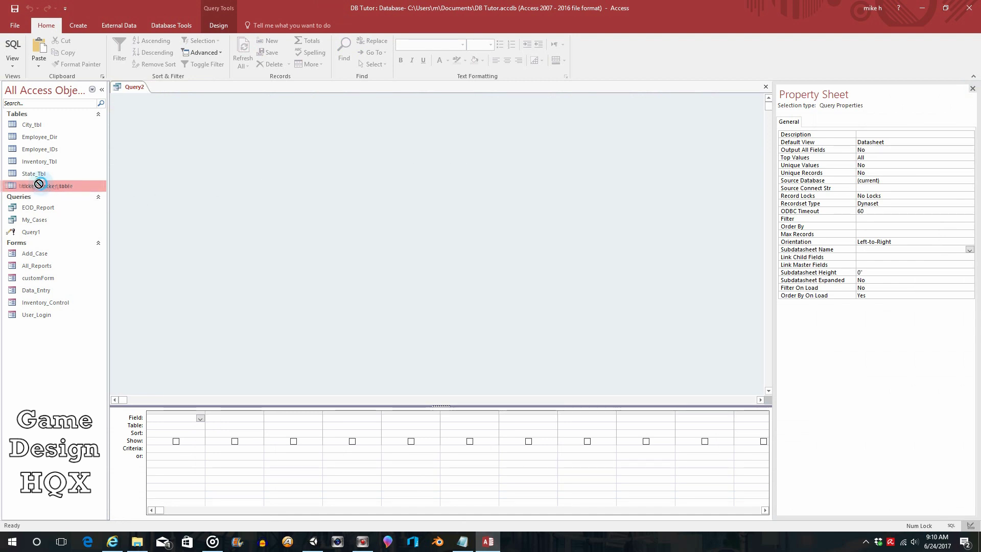
Add ticket_tracker_table to Query2 with all eight fields in the grid, selecting Assoc_Name's criteria cell.
double_click(47, 186)
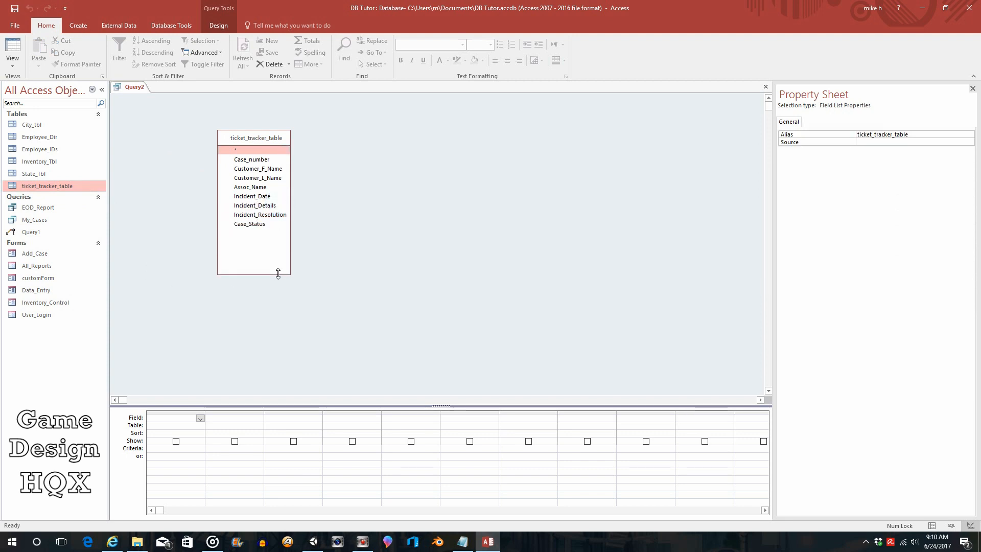
left_click(252, 159)
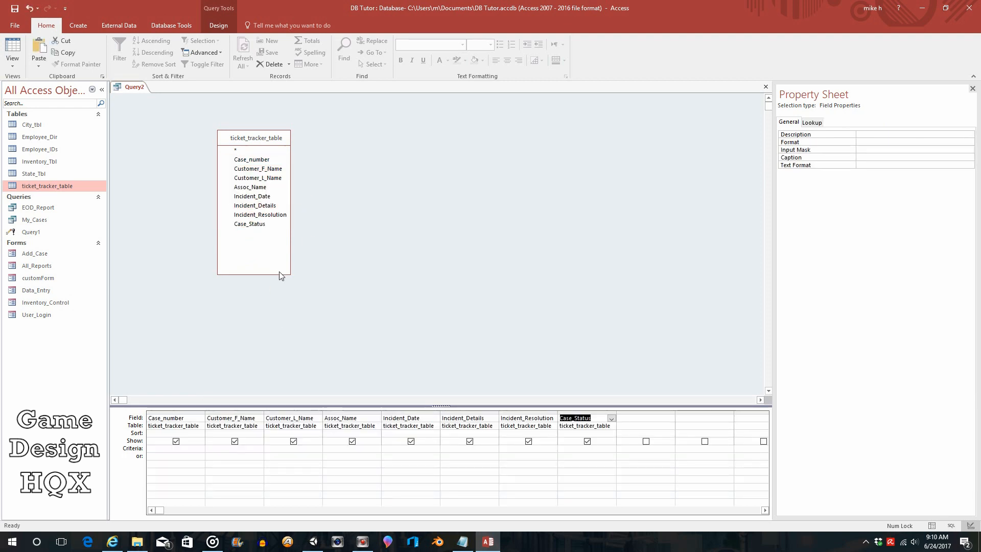
mouse_move(318, 257)
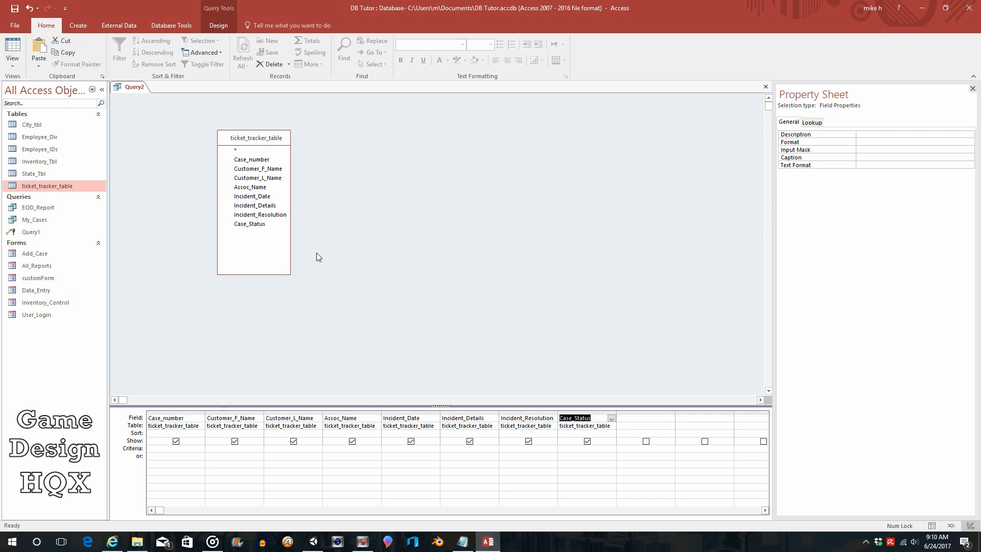
mouse_move(342, 293)
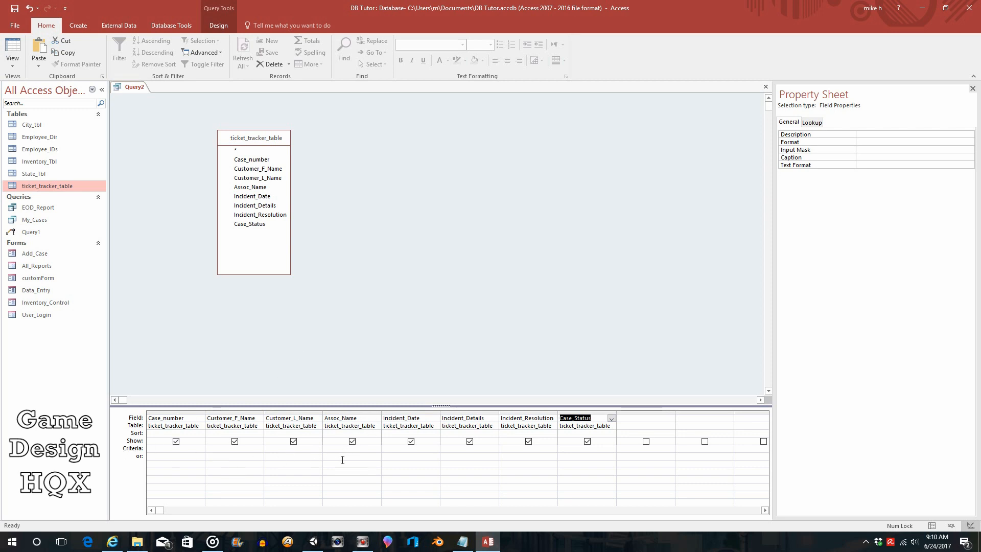
left_click(350, 449)
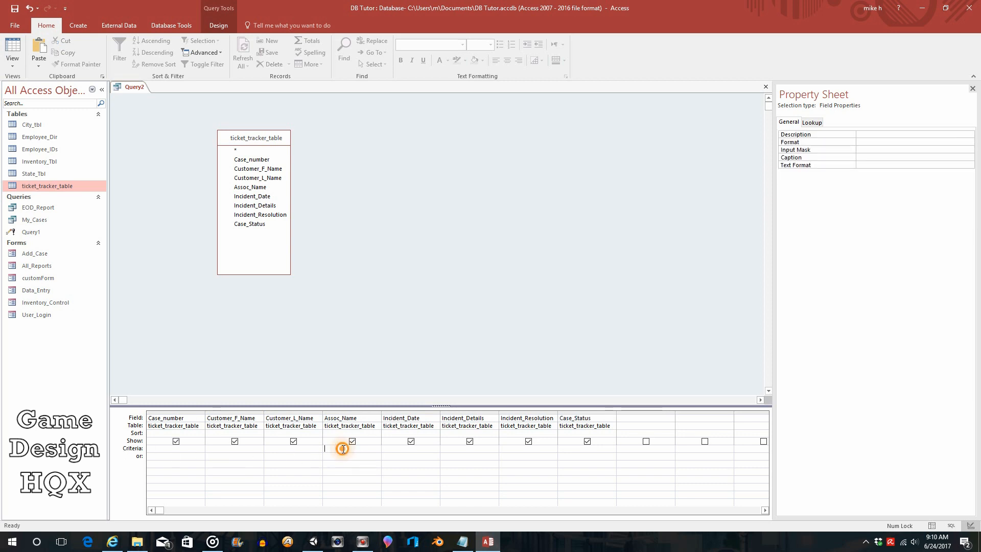
Start the Expression Builder on Assoc_Name's criteria and browse to Forms > All Forms > customForm.
right_click(342, 448)
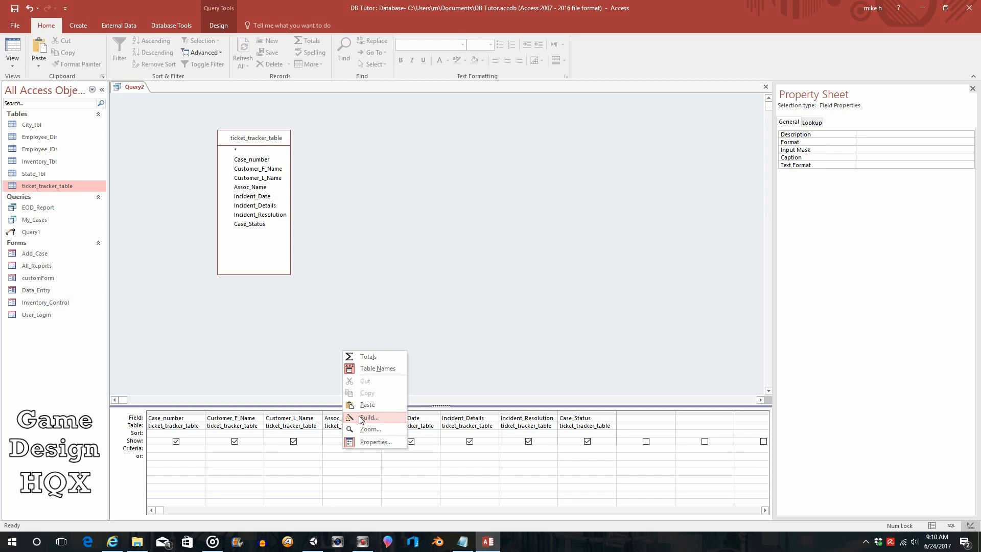
left_click(370, 417)
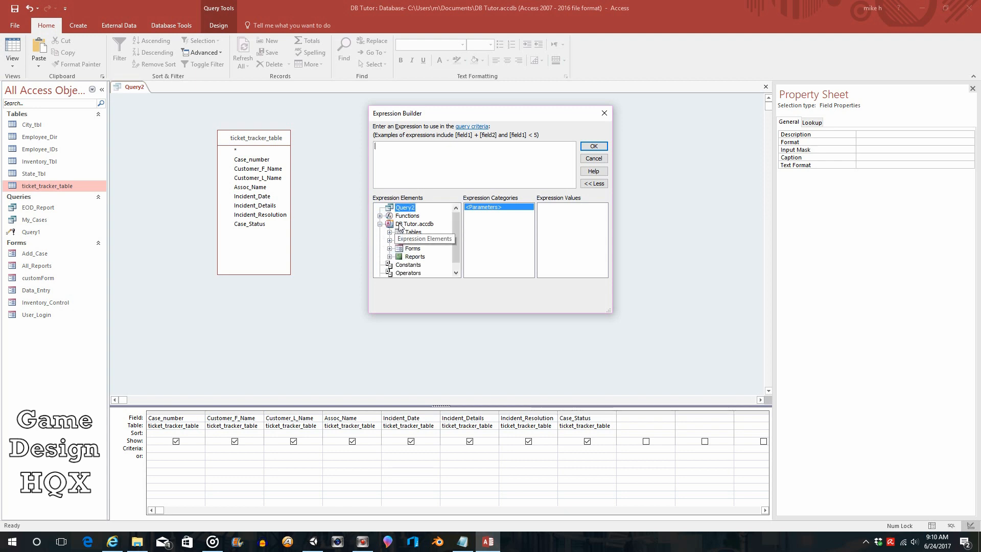
left_click(380, 224)
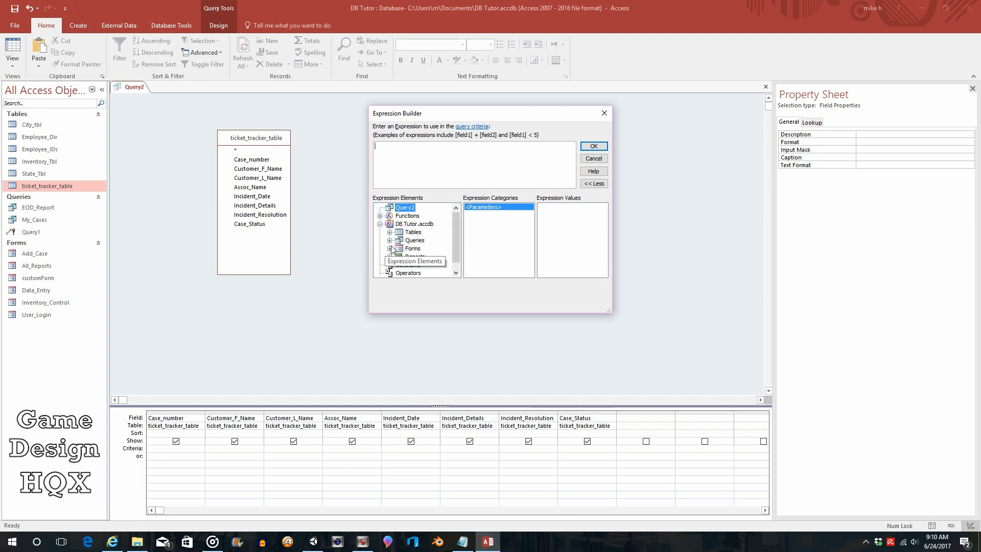
left_click(387, 248)
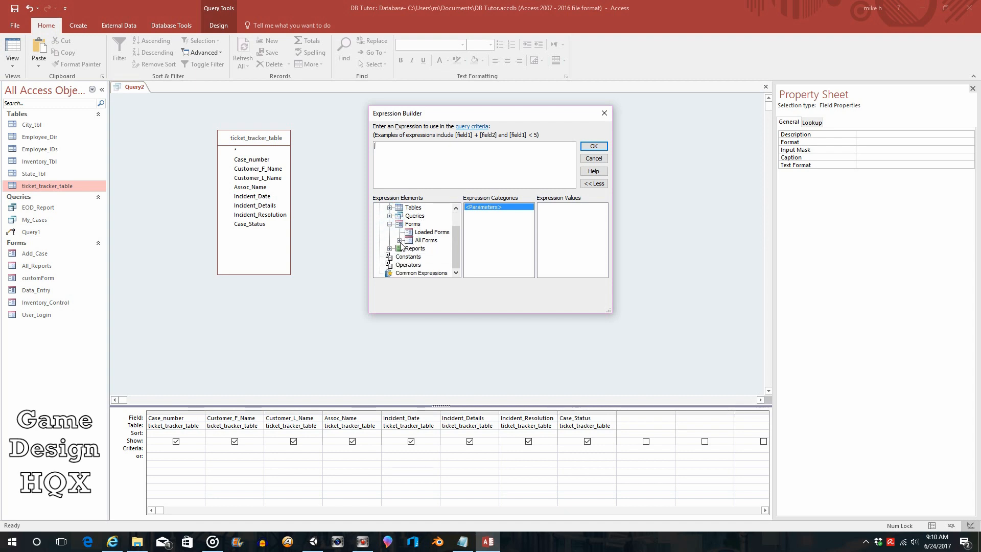
left_click(400, 240)
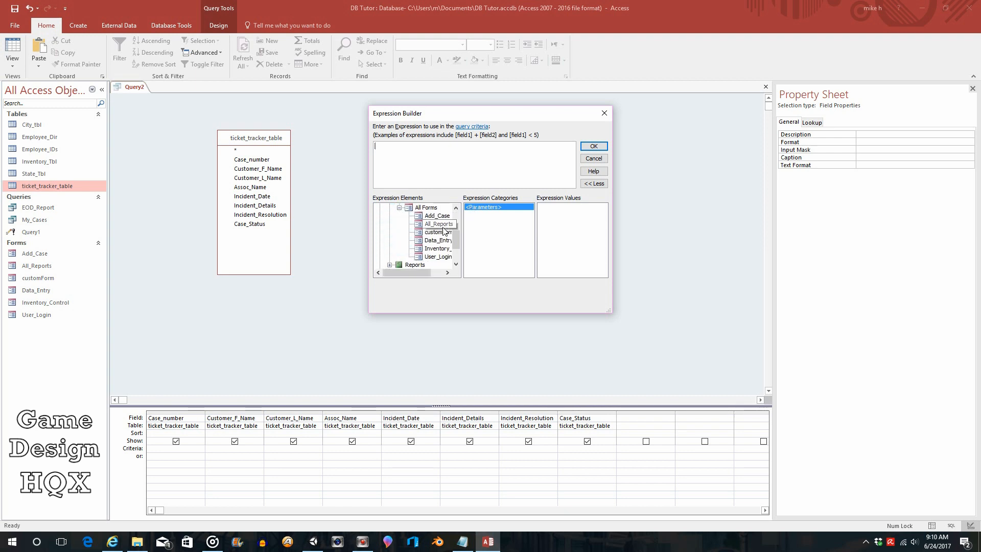
left_click(437, 232)
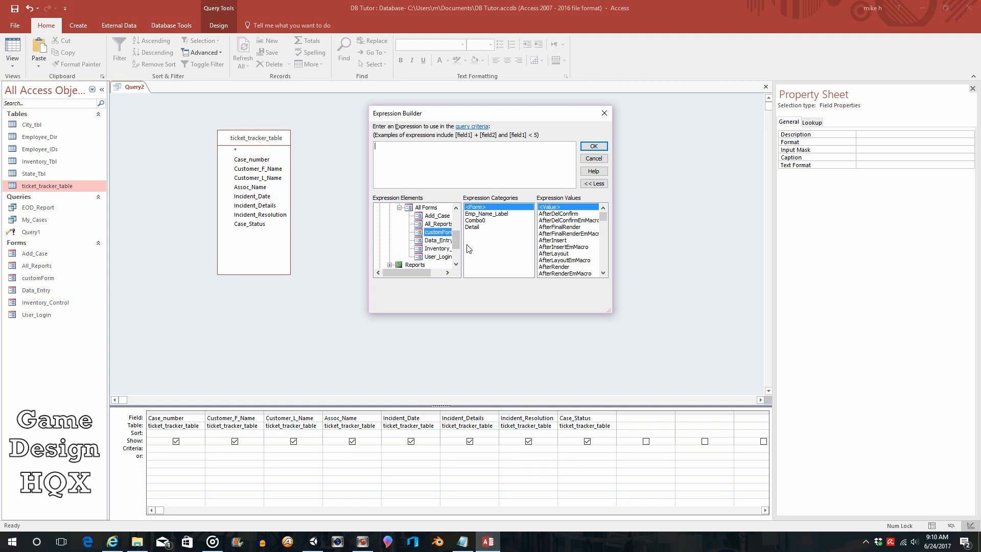
mouse_move(479, 220)
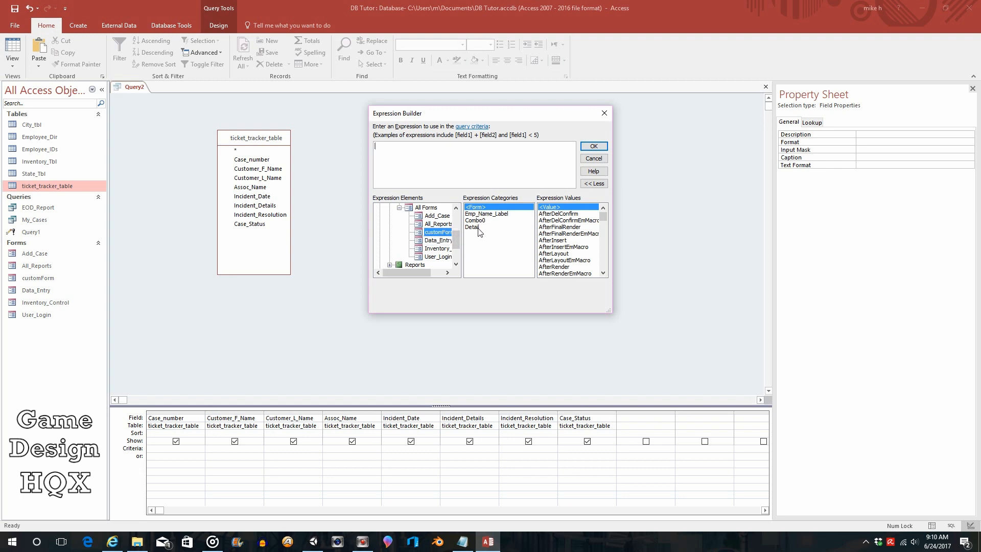
Insert customForm's Combo0 reference as the Assoc_Name criteria and confirm the expression.
left_click(476, 220)
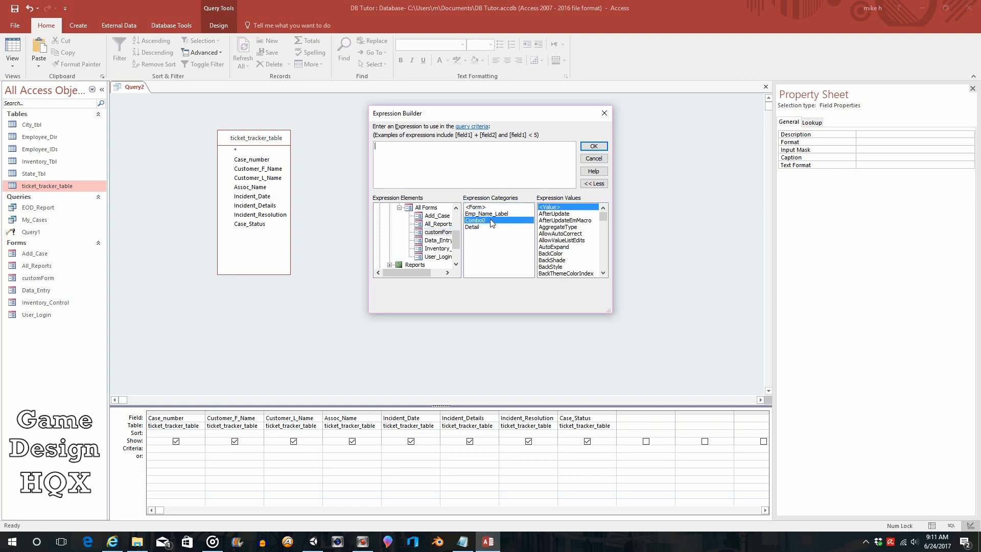
double_click(475, 220)
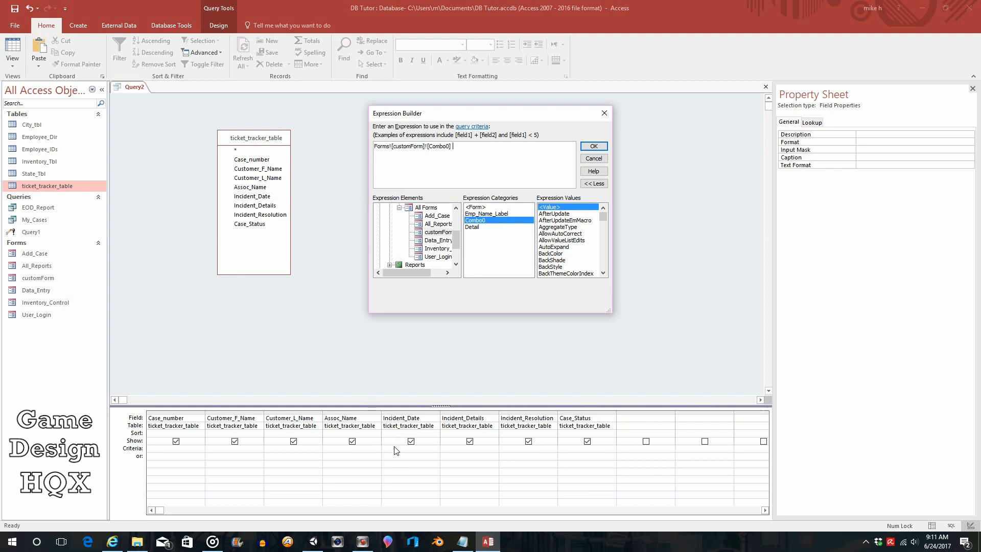
mouse_move(364, 419)
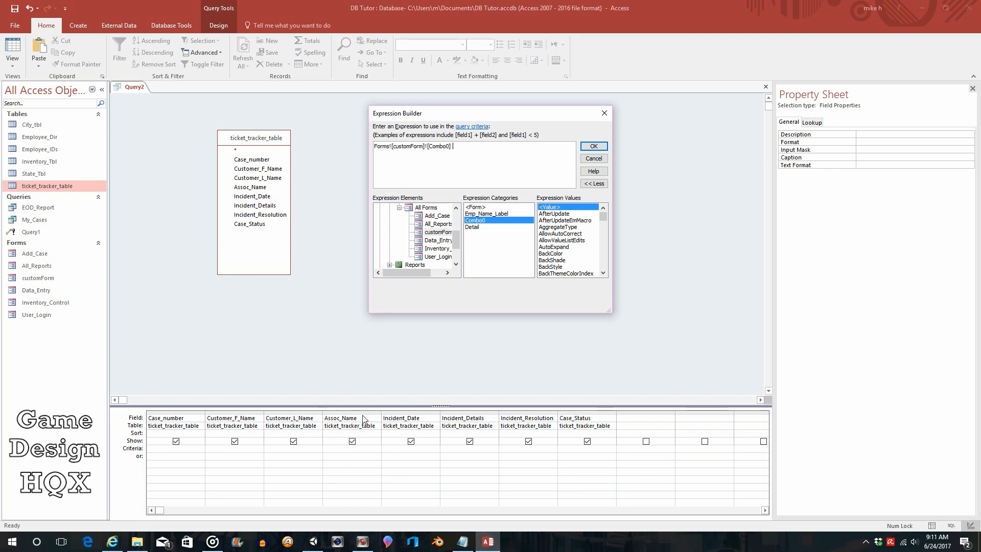
left_click(592, 146)
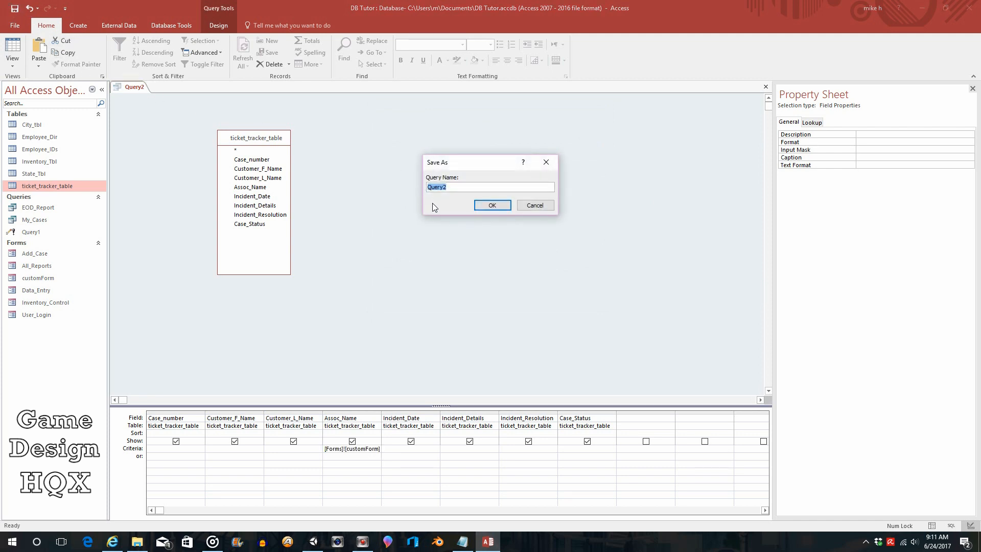
Save the query under the name customQuery and close its design tab.
type("custo")
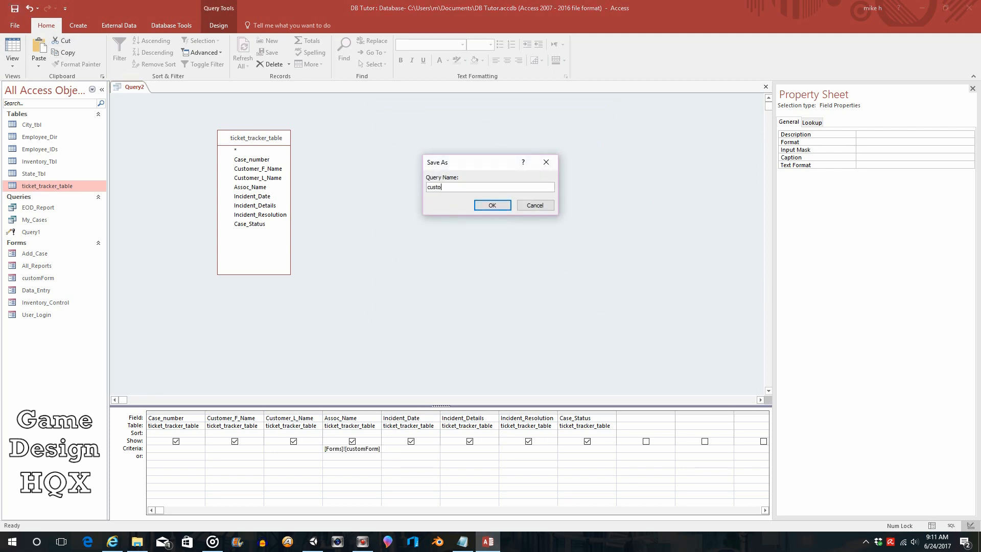
type("mQuery")
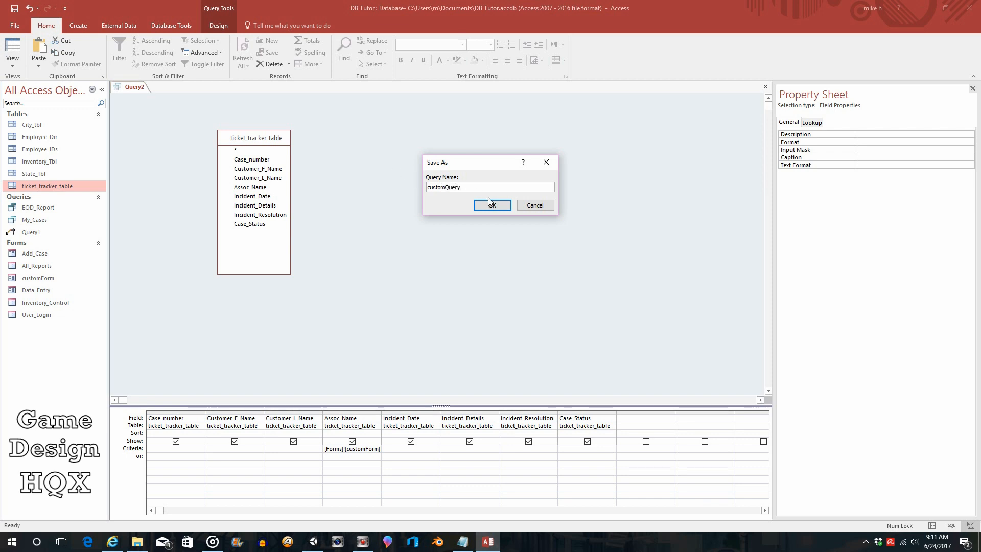
left_click(492, 205)
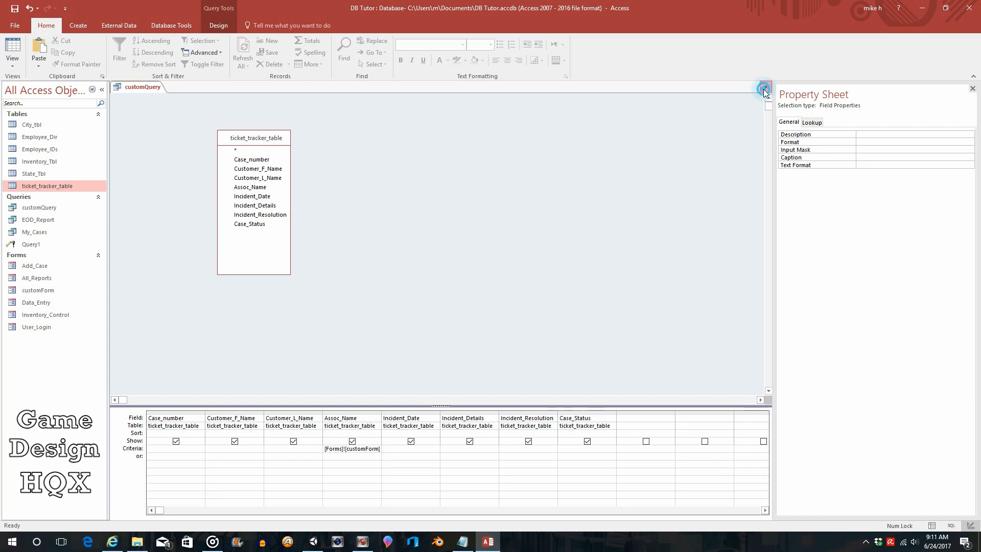
left_click(763, 86)
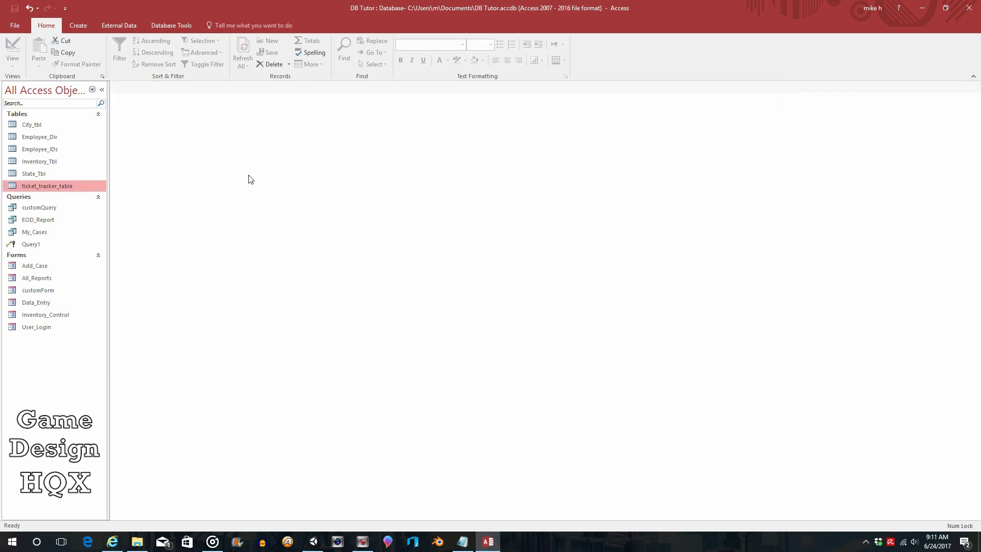
mouse_move(44, 199)
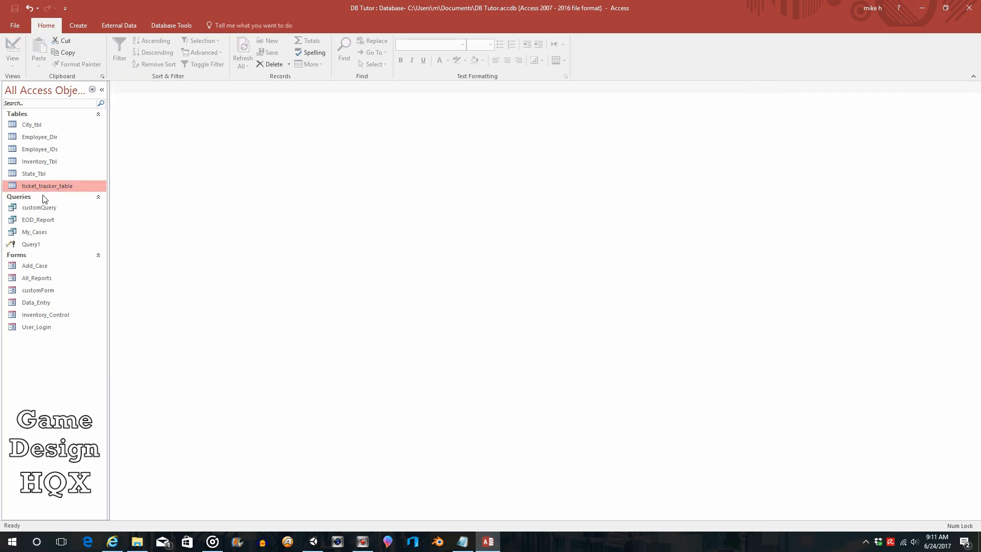
mouse_move(54, 189)
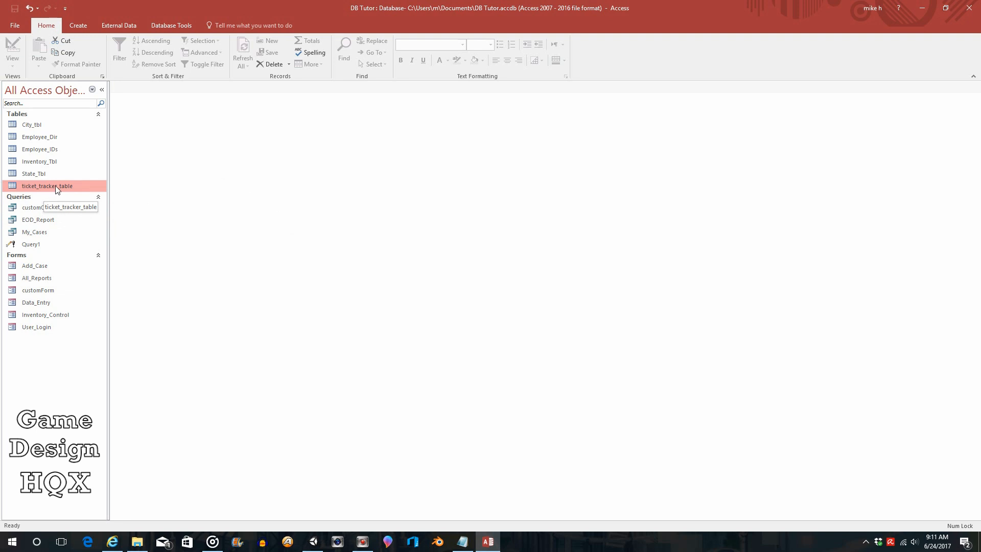
mouse_move(62, 139)
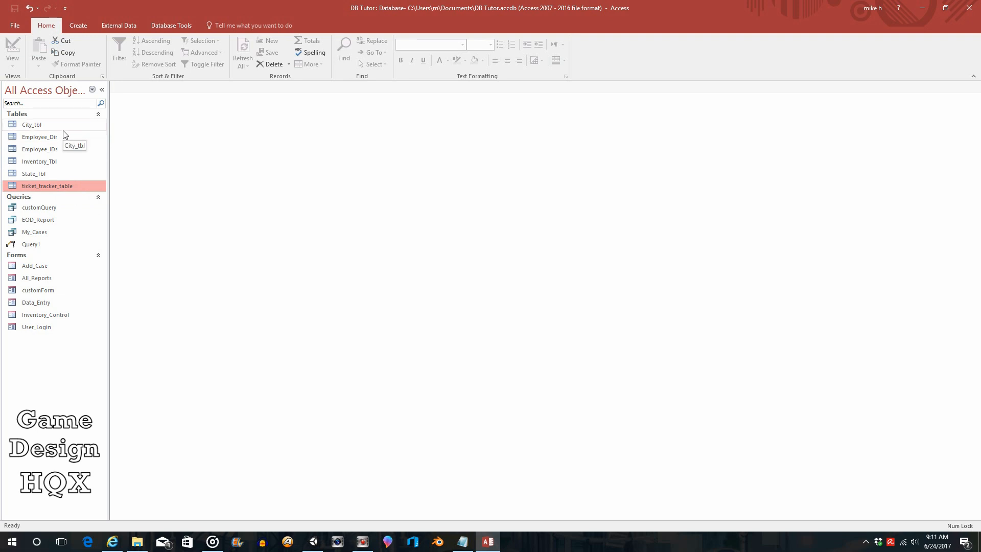
mouse_move(114, 147)
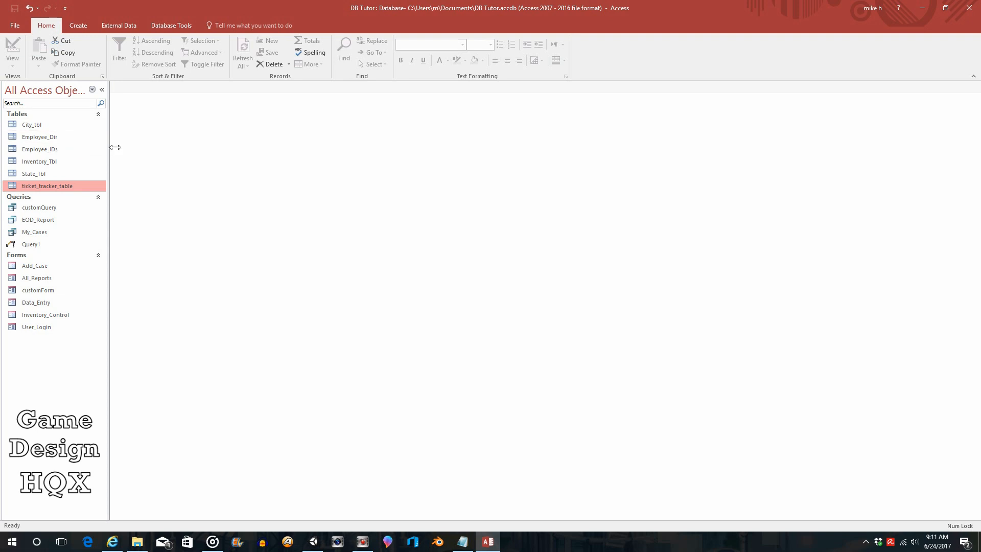
mouse_move(75, 259)
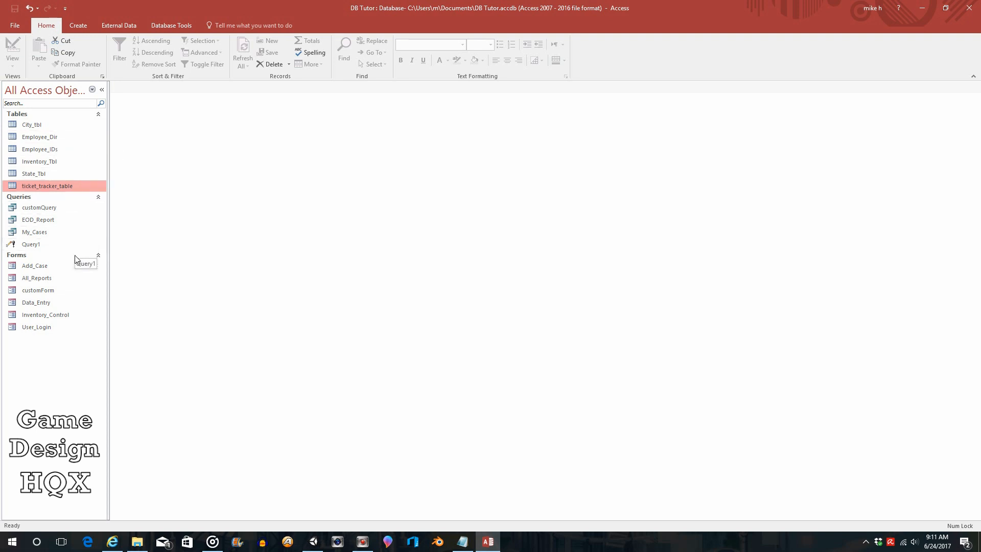
mouse_move(61, 281)
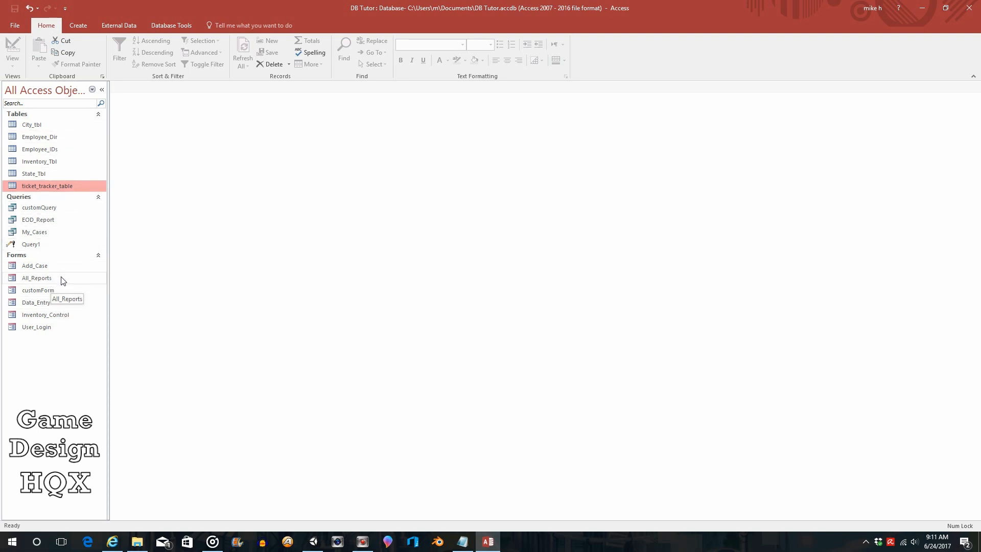
Open customForm in Design View and pick Miscellaneous › Run Query for the new button.
right_click(39, 290)
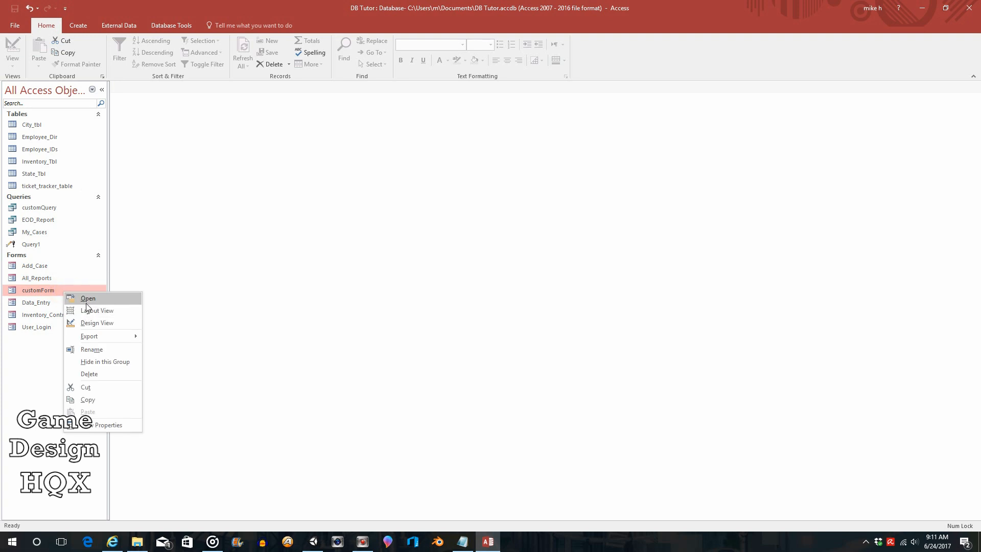
left_click(97, 322)
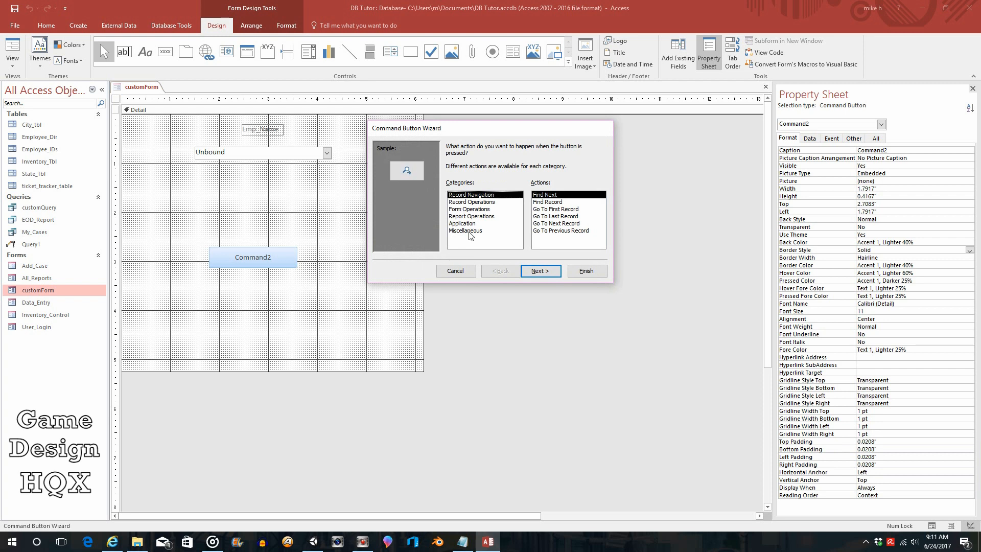
left_click(465, 231)
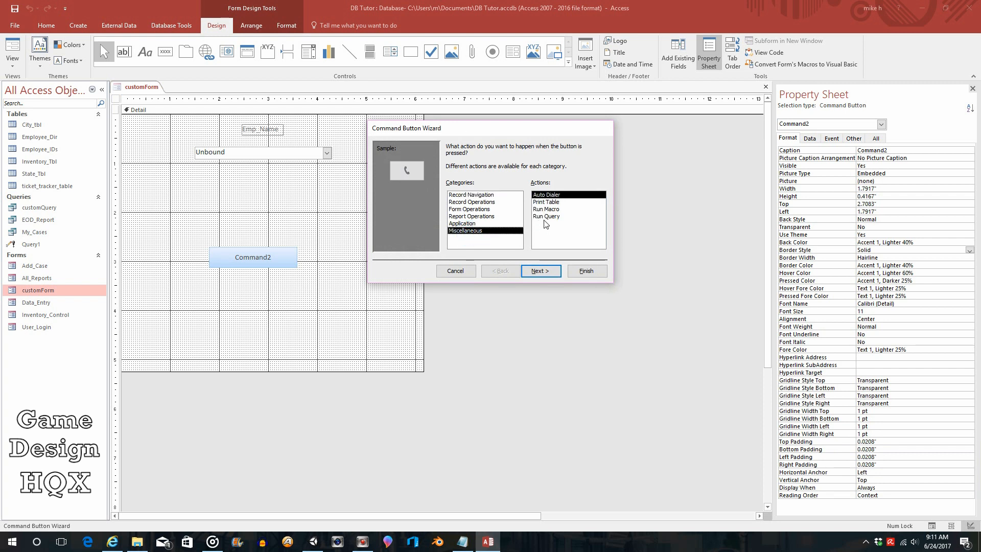
left_click(547, 216)
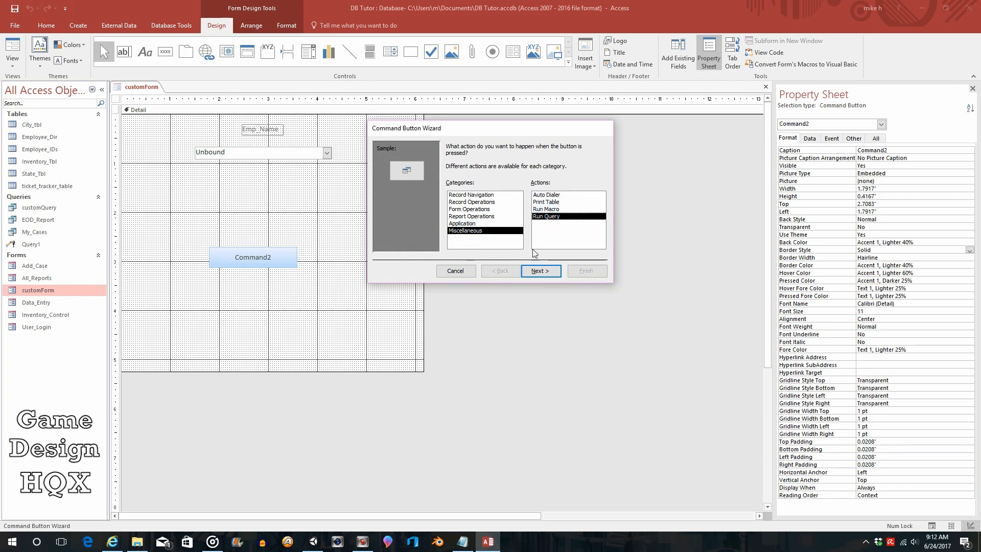
mouse_move(259, 216)
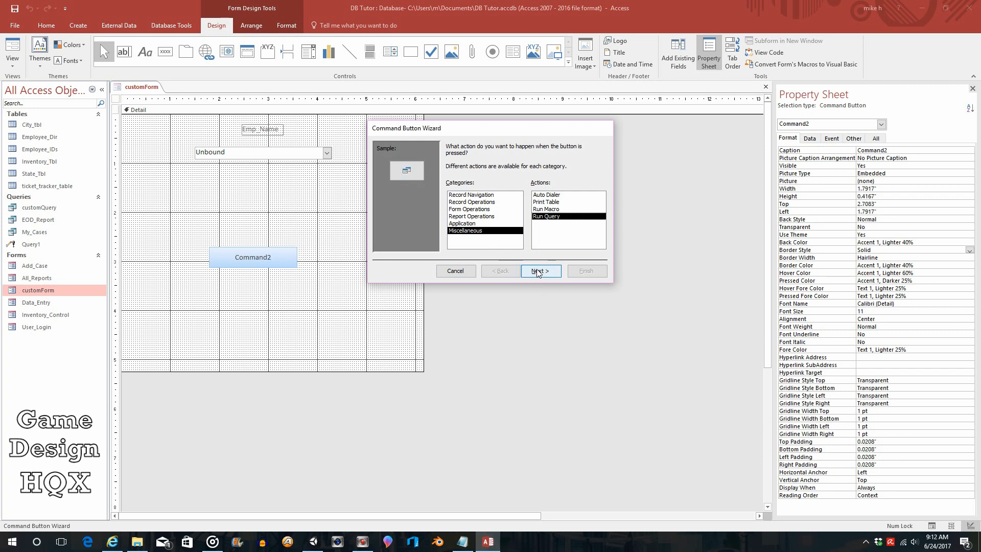
mouse_move(547, 273)
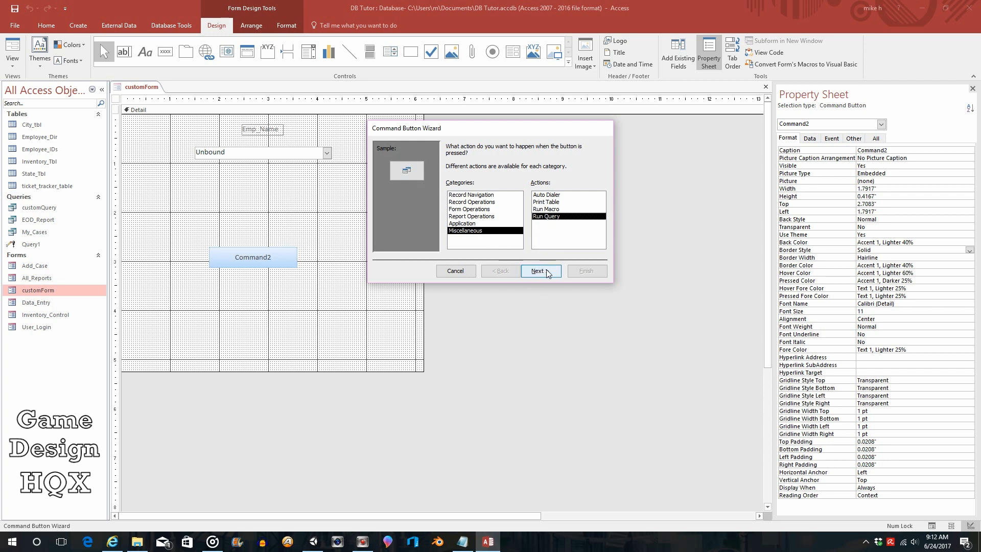
Have the button run customQuery with a text caption reading 'Run Query' and finish the wizard.
left_click(538, 270)
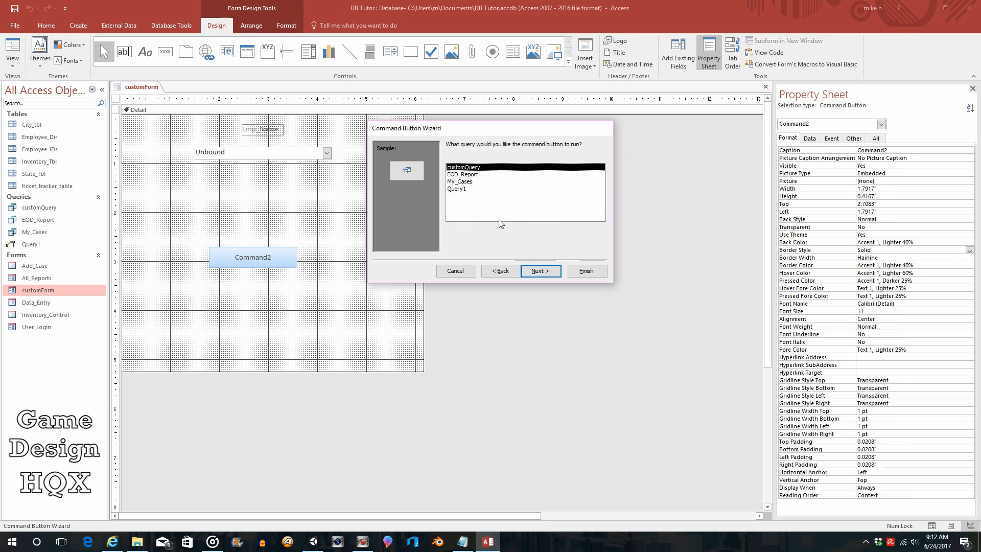
mouse_move(468, 156)
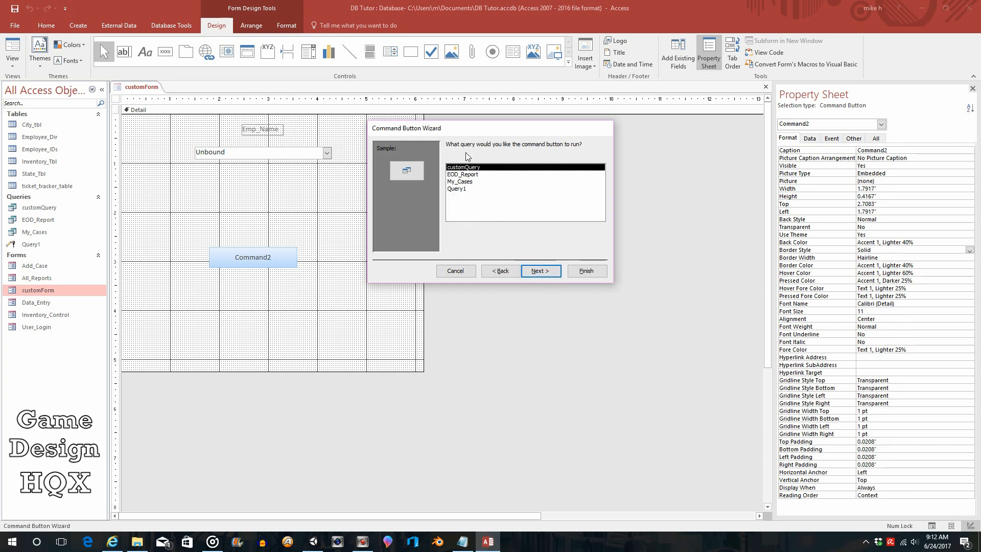
mouse_move(472, 180)
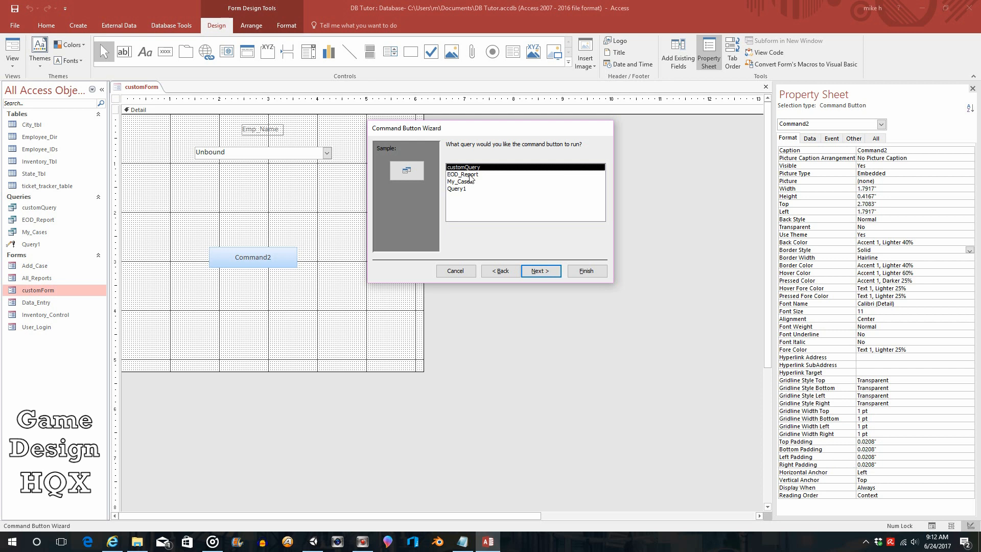
mouse_move(19, 334)
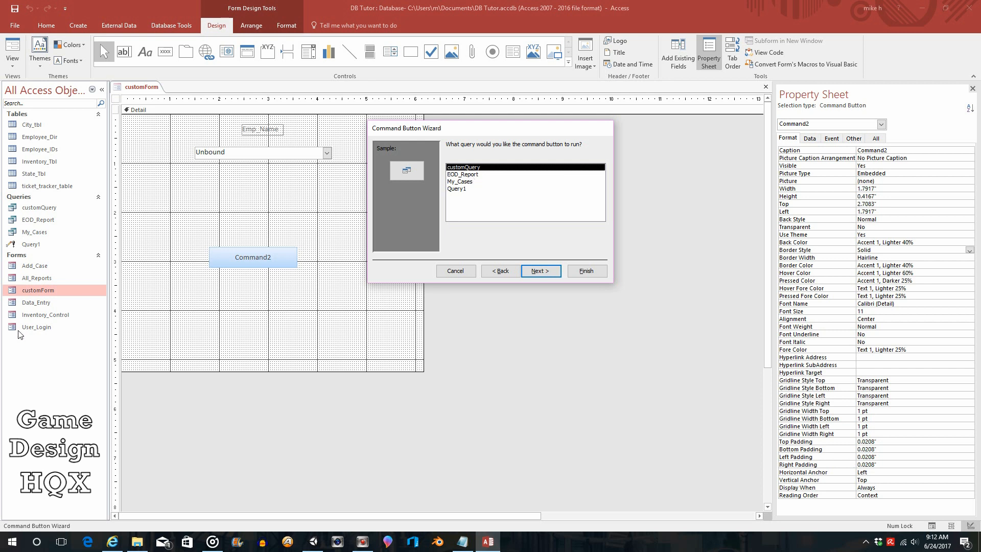
mouse_move(273, 167)
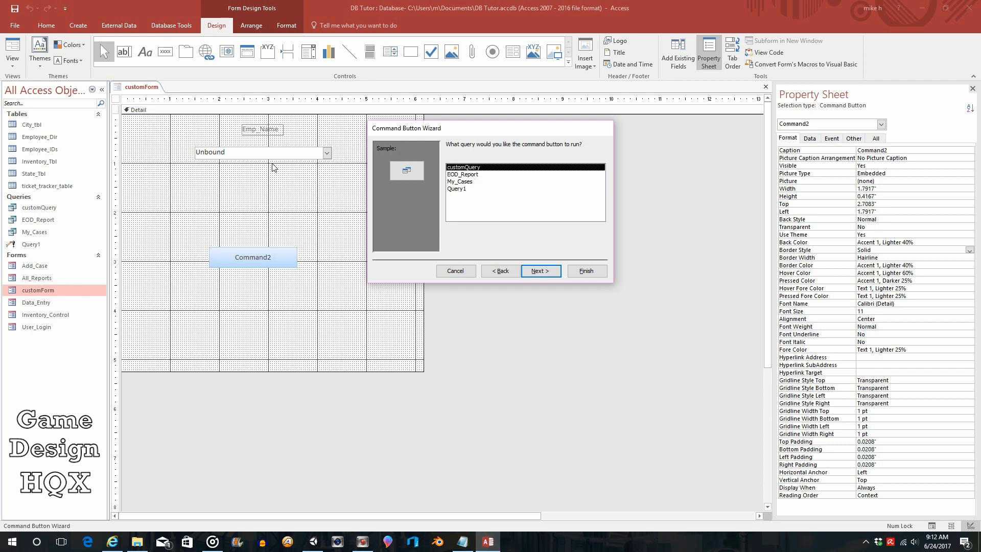
mouse_move(281, 155)
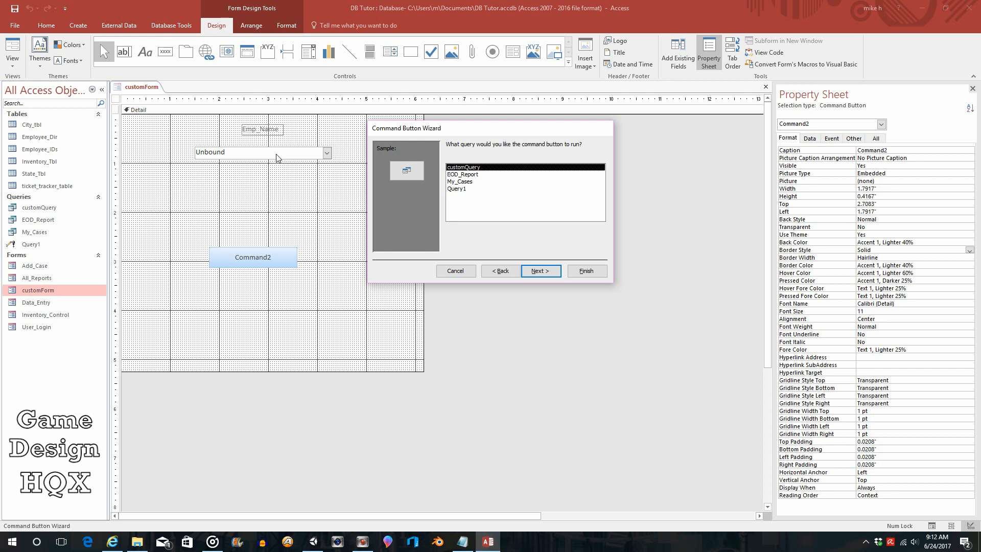
mouse_move(261, 156)
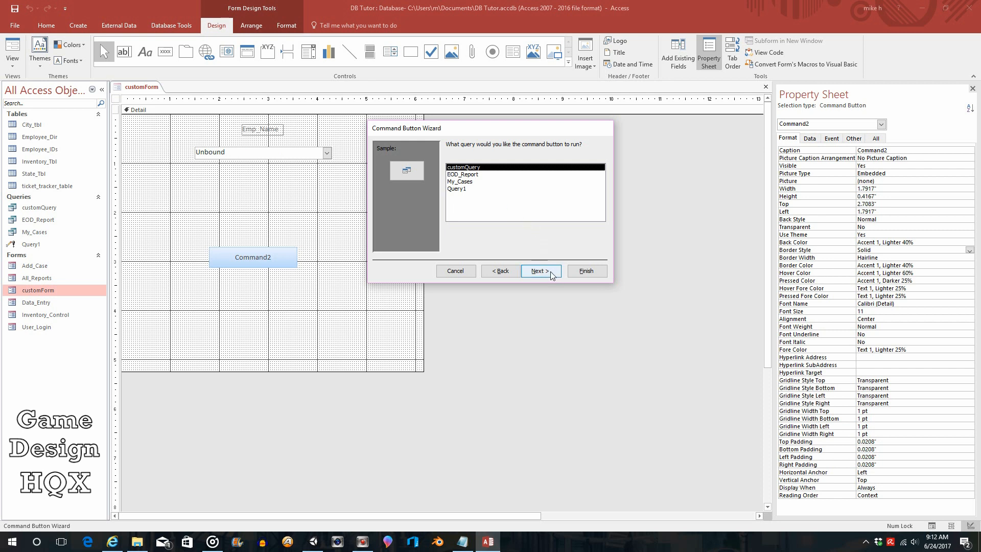
mouse_move(547, 279)
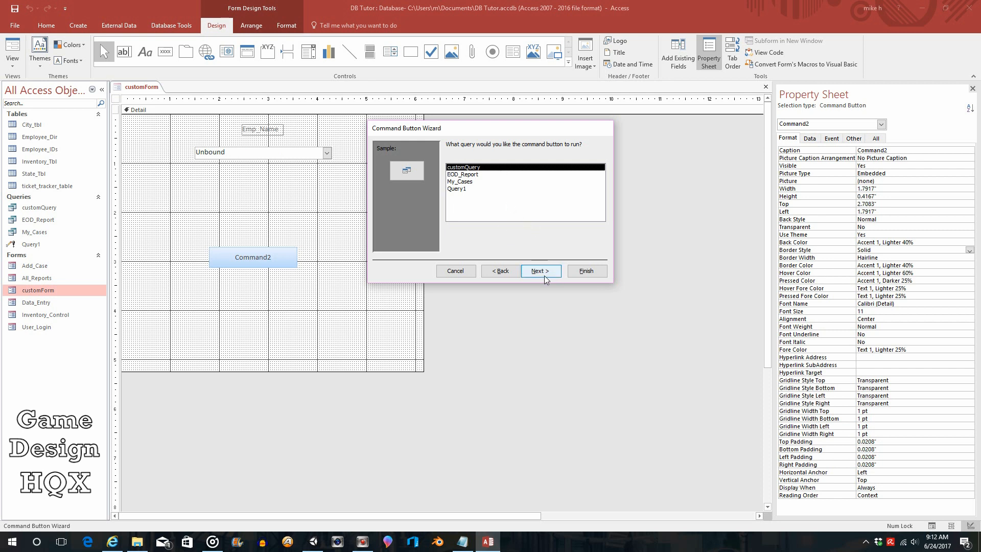
left_click(540, 270)
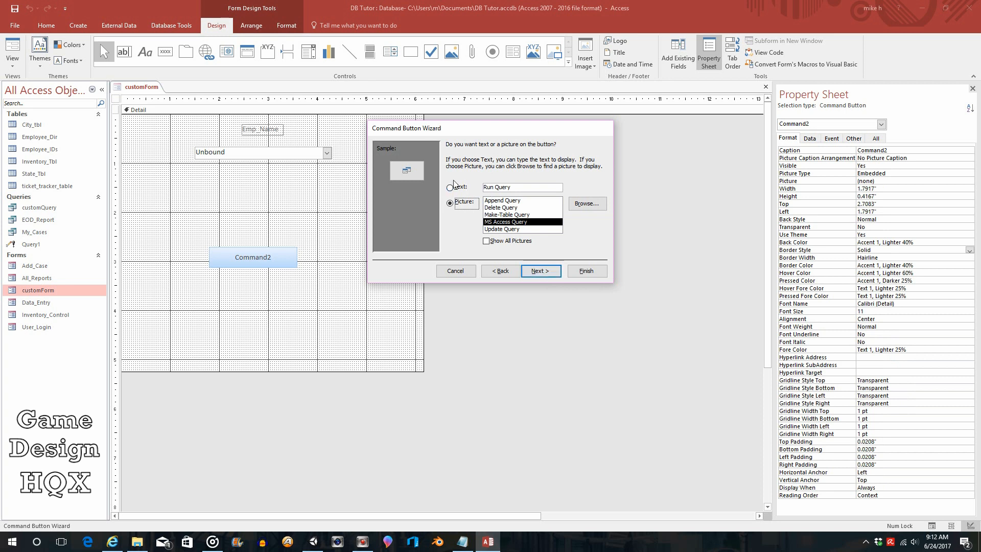
left_click(450, 186)
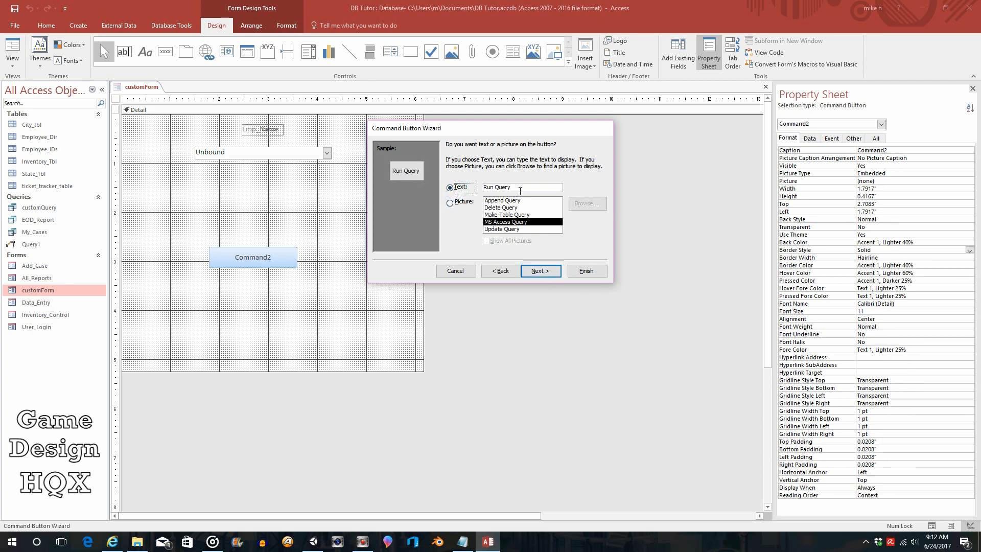
mouse_move(540, 244)
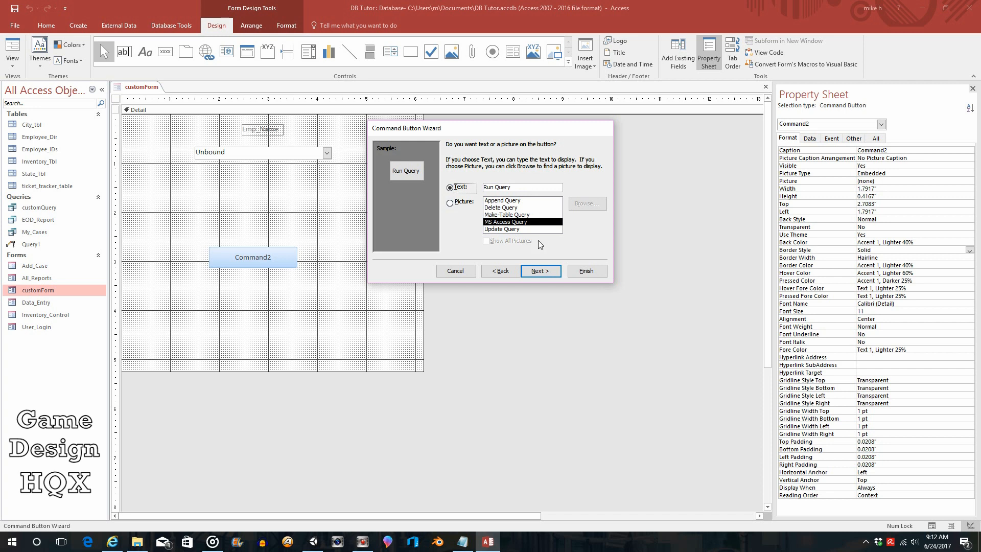
left_click(540, 270)
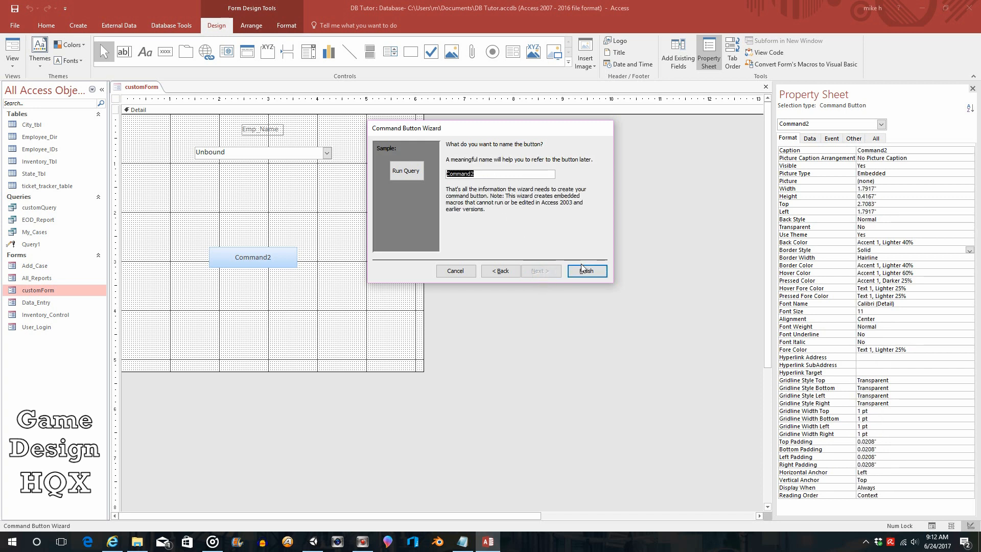
mouse_move(254, 266)
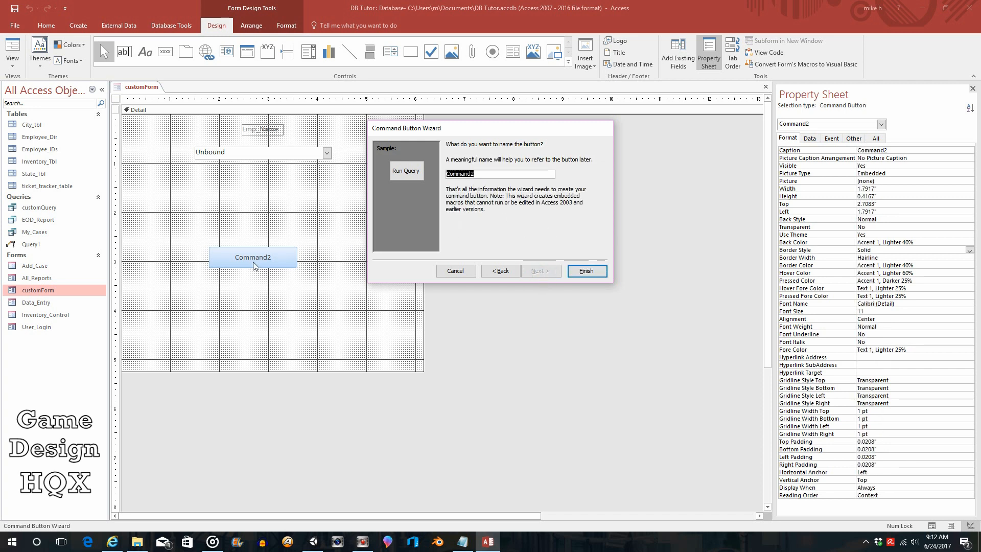
left_click(585, 270)
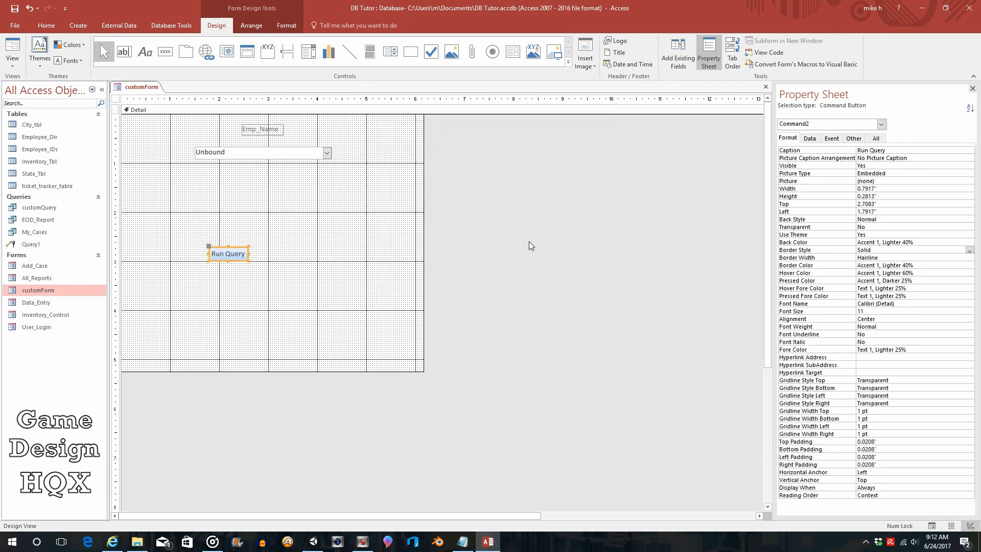
mouse_move(338, 234)
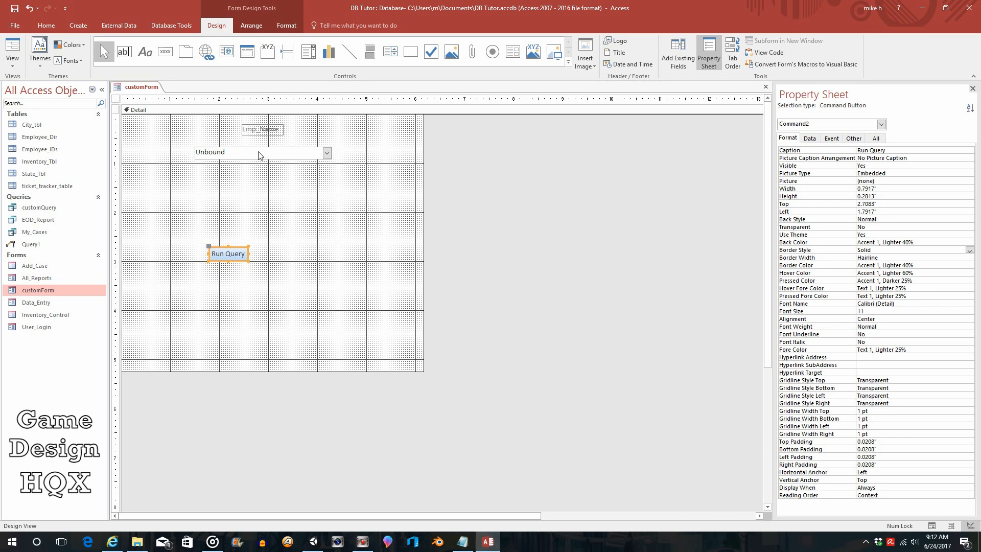
mouse_move(289, 161)
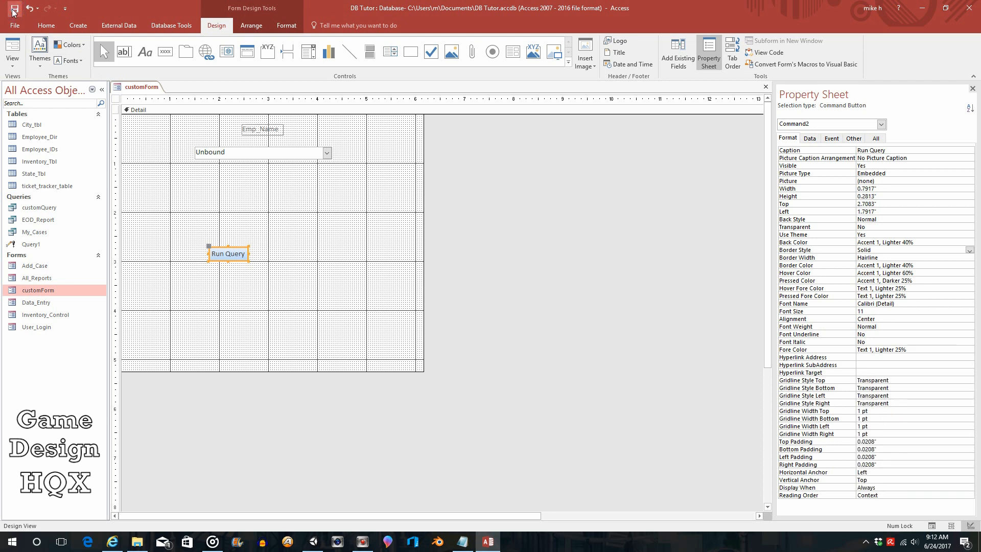
Save the customForm design before switching to Form View.
left_click(12, 51)
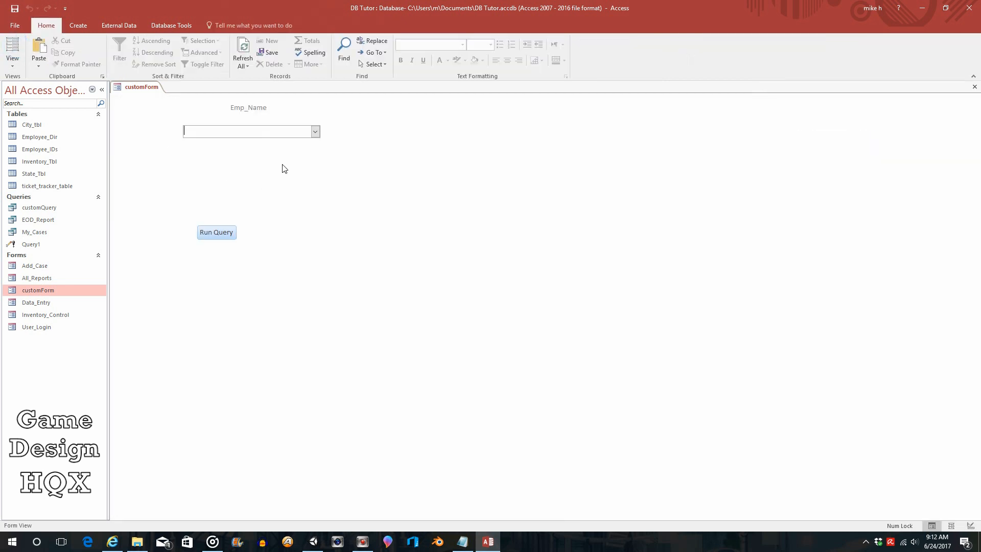
Choose Jill Valentine in the Emp_Name list and run customQuery for her tickets.
left_click(315, 131)
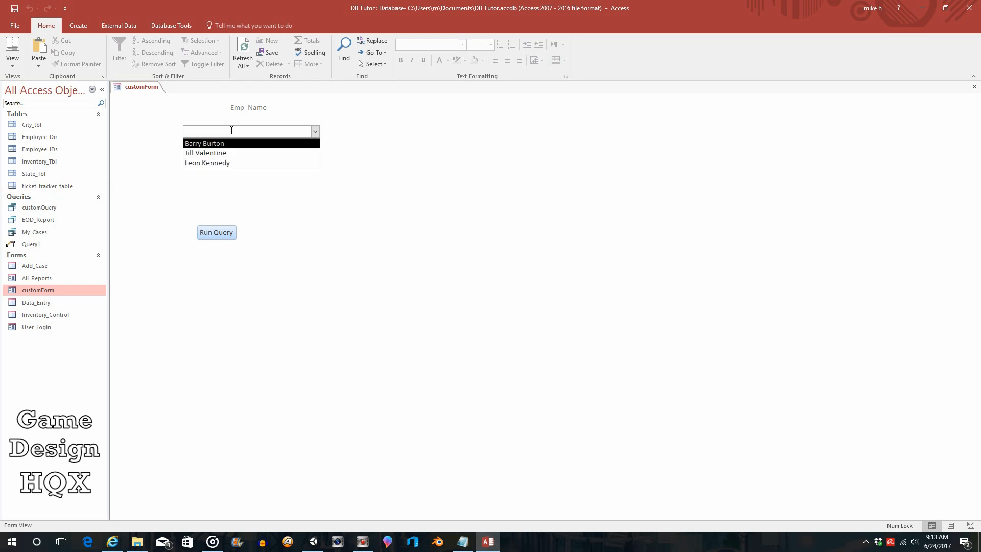
mouse_move(220, 153)
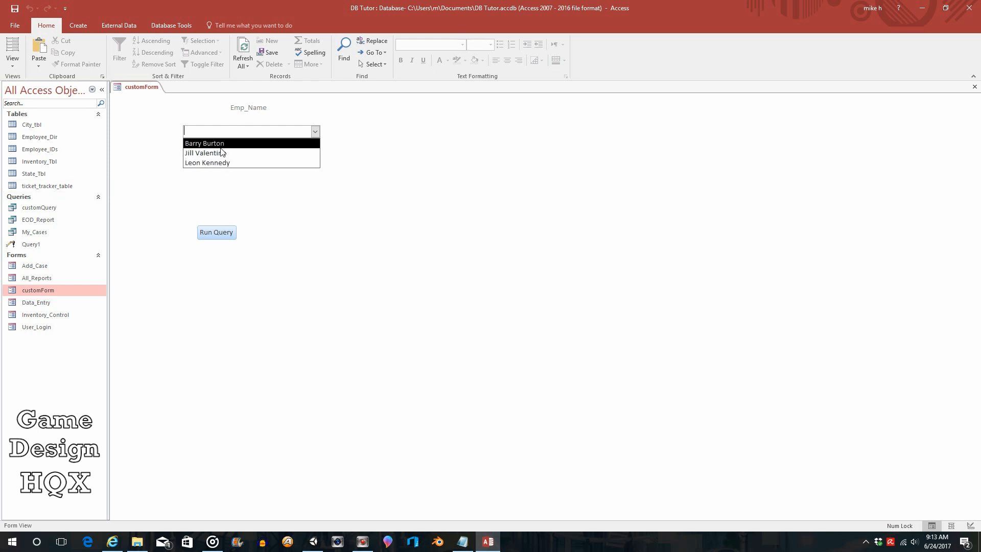
mouse_move(219, 153)
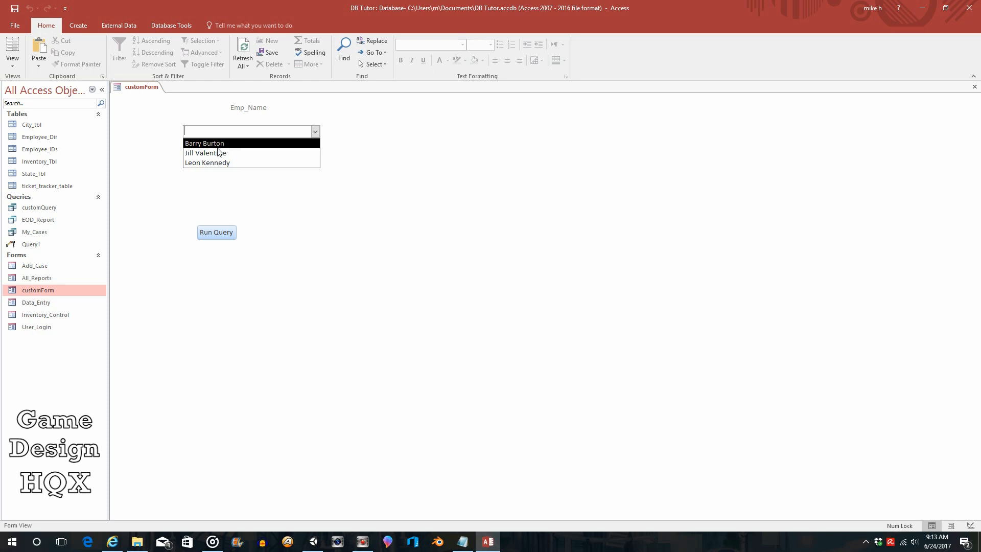
left_click(205, 153)
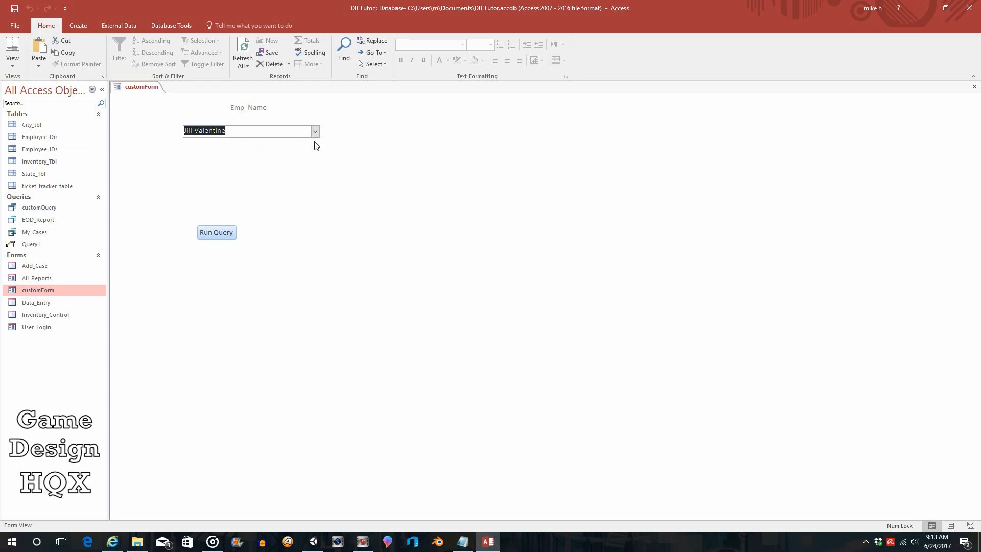
left_click(215, 232)
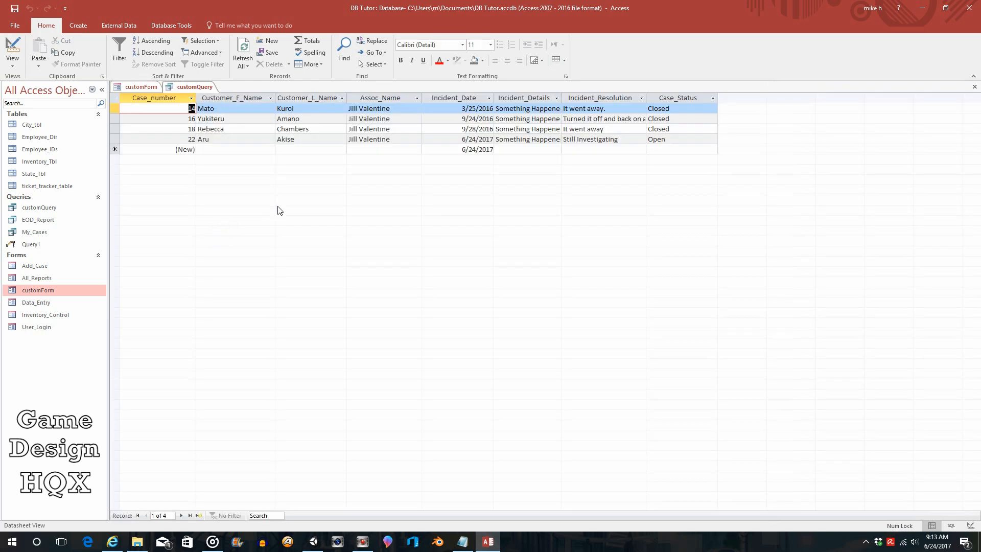
mouse_move(348, 178)
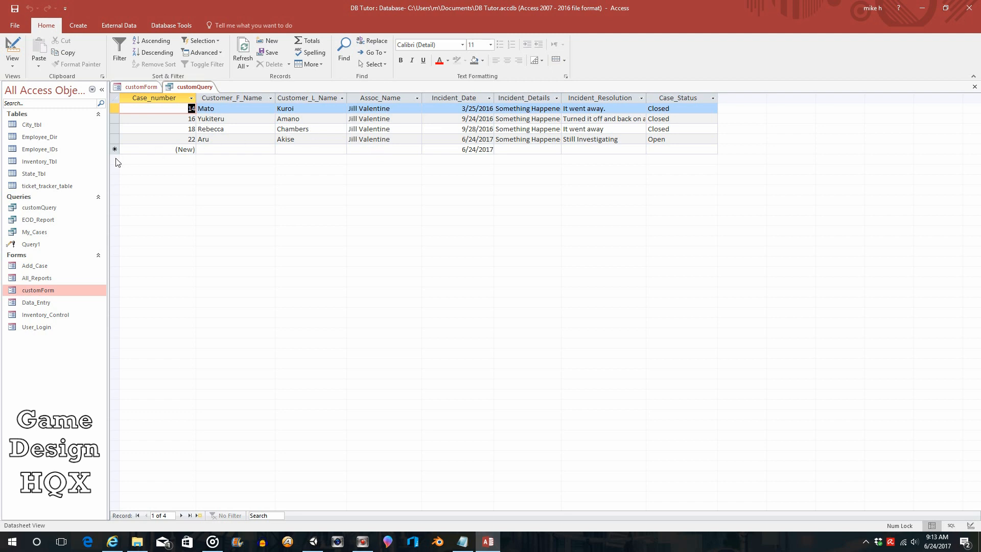
mouse_move(39, 192)
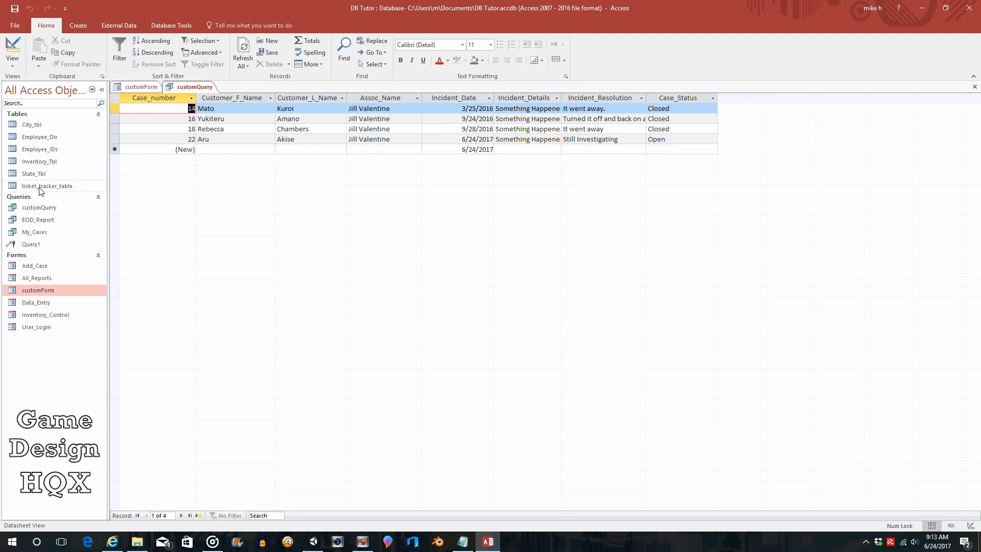
mouse_move(47, 186)
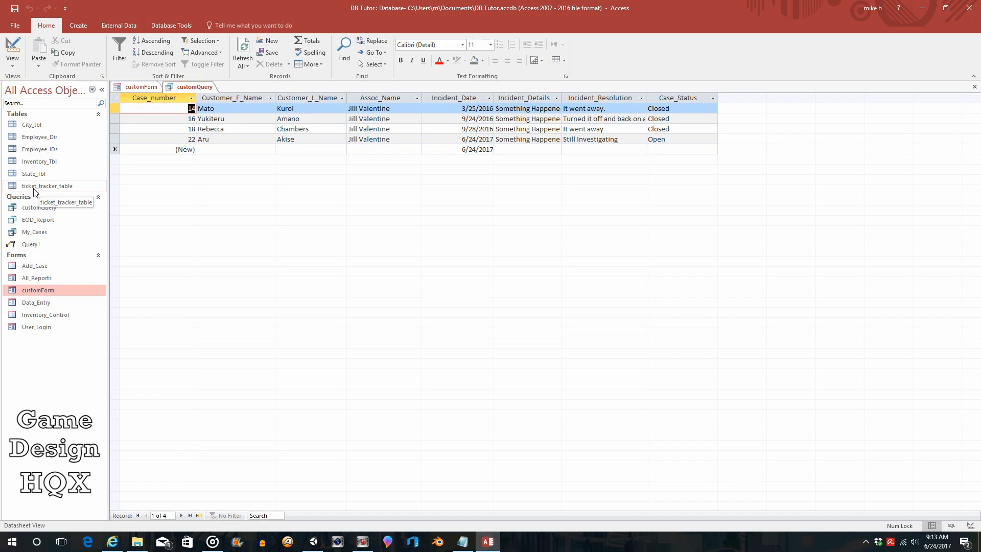
Open ticket_tracker_table and inspect the customer name columns and Customer_L_Name filter list without changes.
double_click(48, 186)
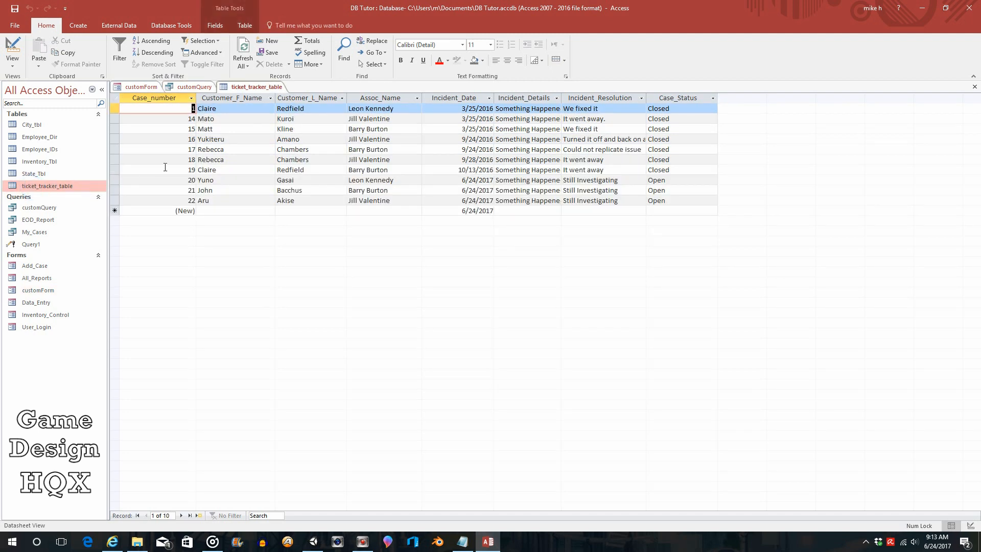
mouse_move(254, 128)
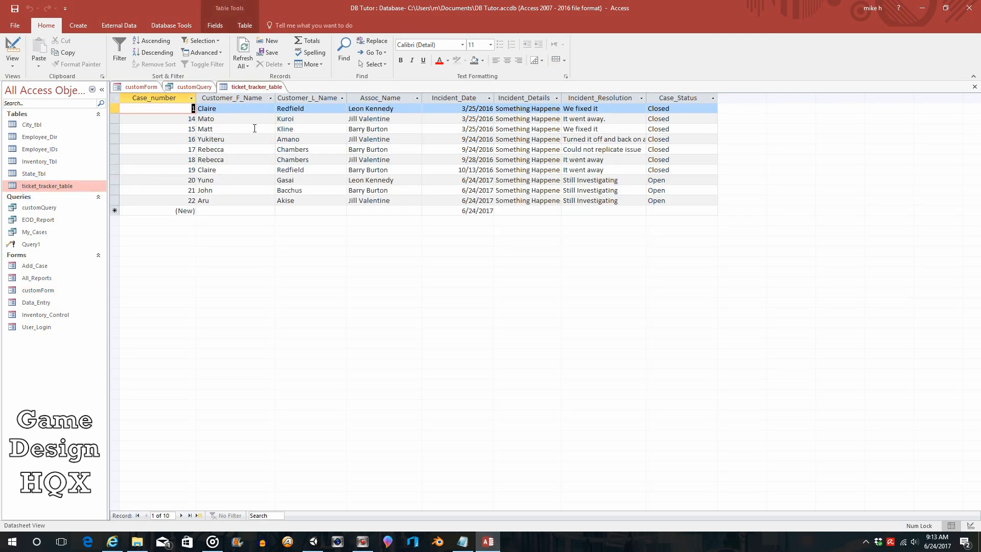
mouse_move(373, 121)
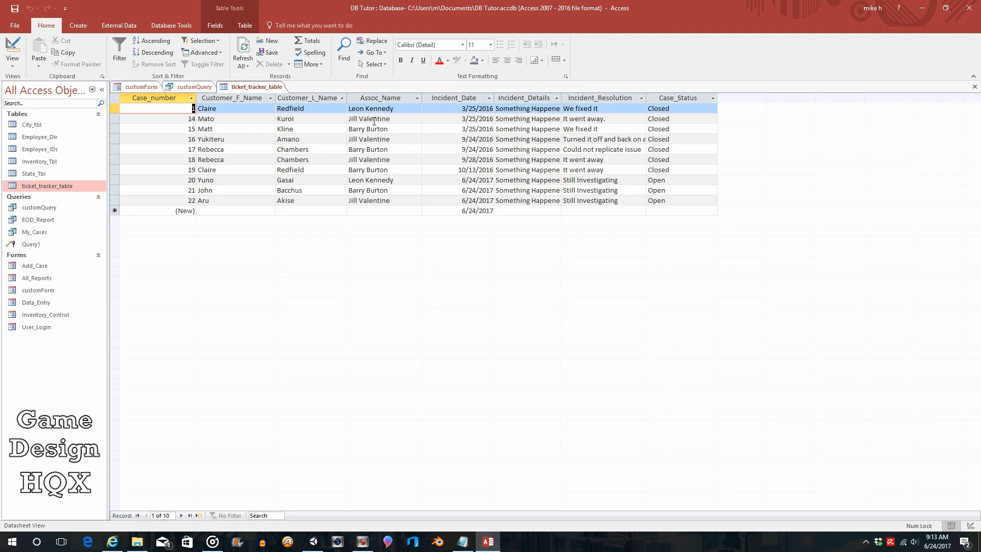
mouse_move(372, 160)
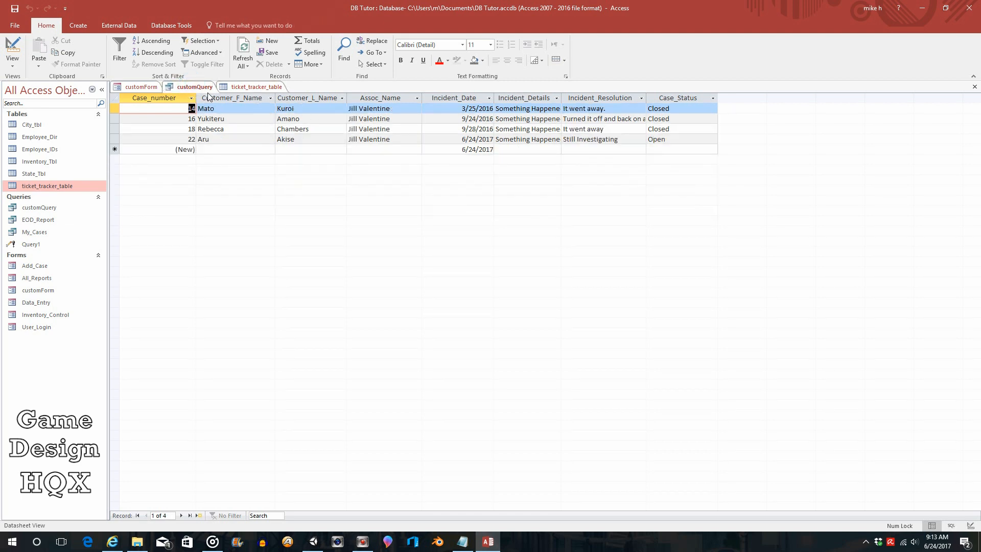
mouse_move(259, 118)
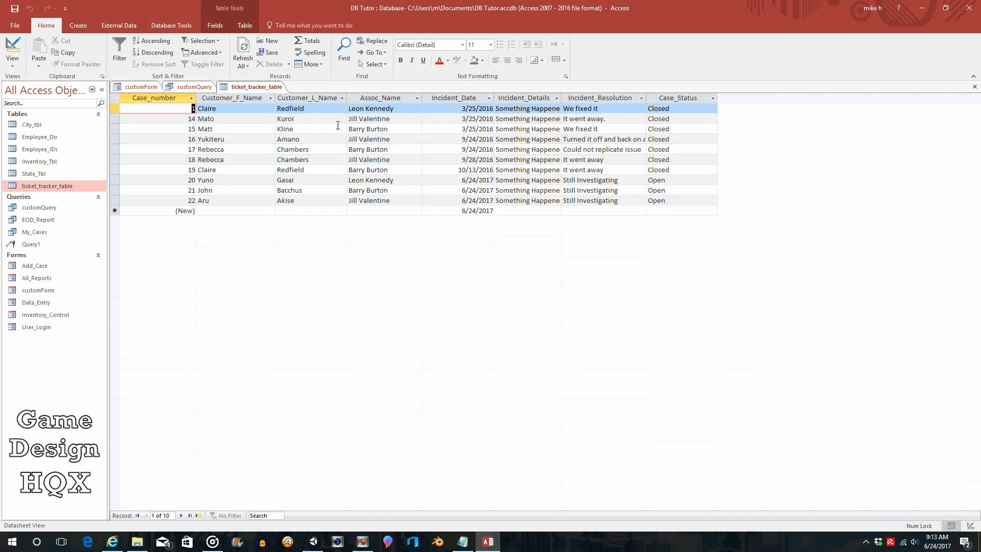
mouse_move(226, 139)
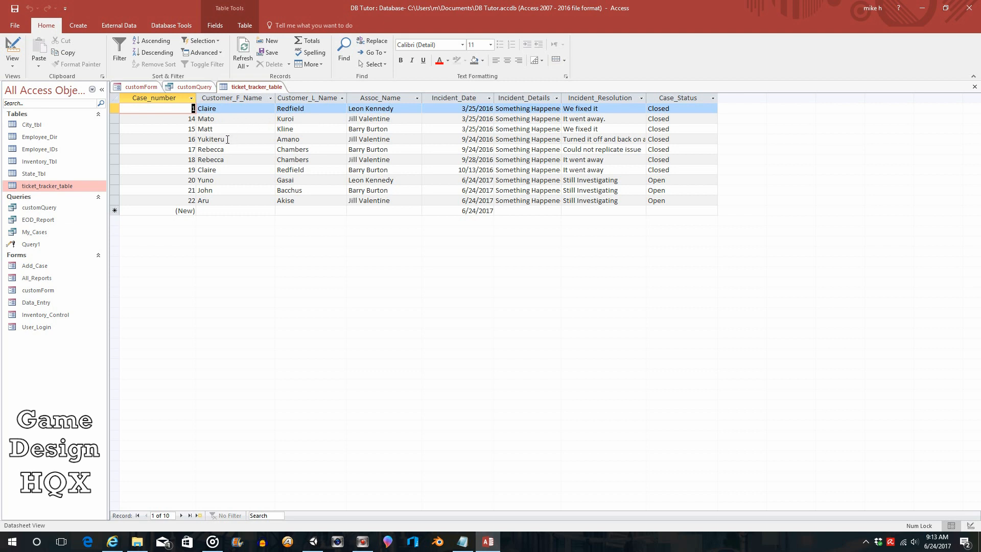
mouse_move(231, 208)
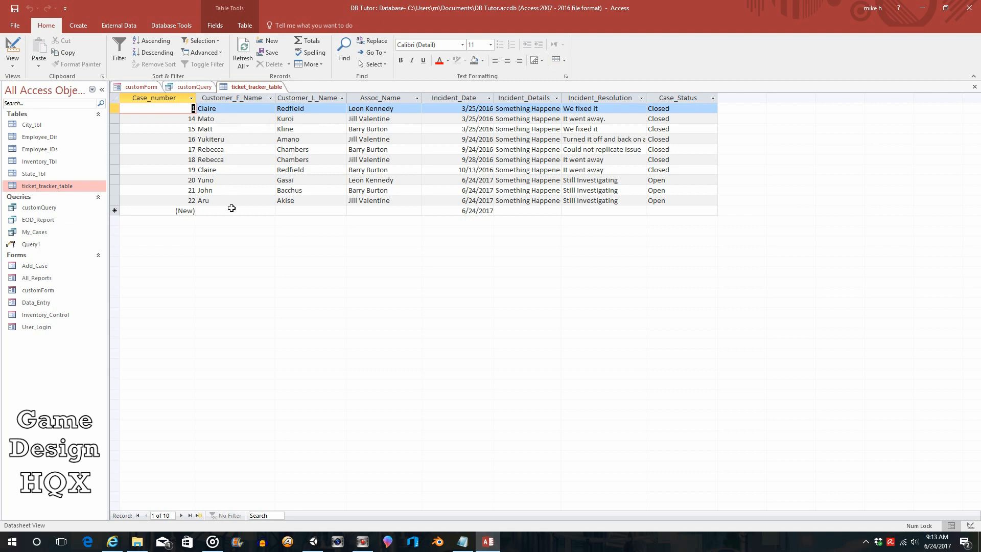
mouse_move(270, 112)
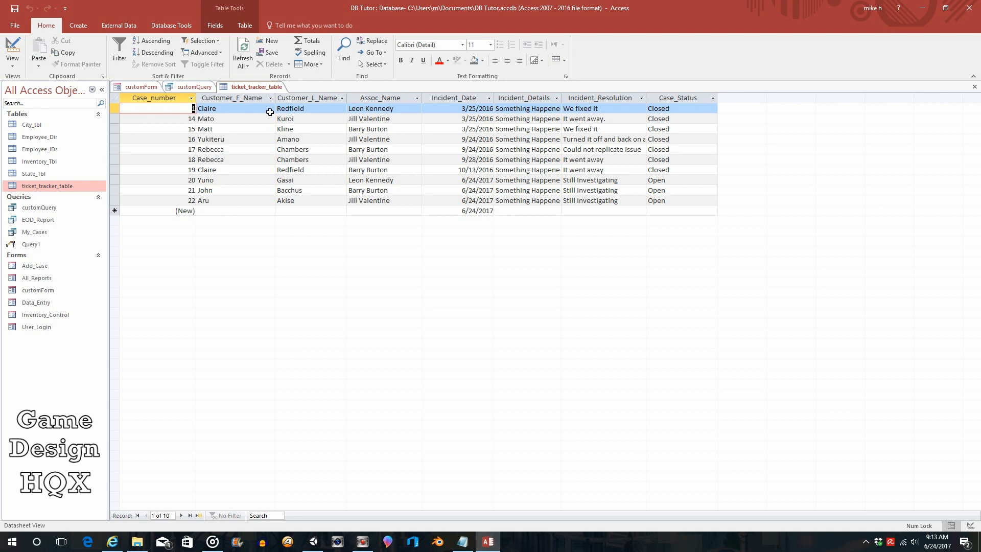
left_click(270, 98)
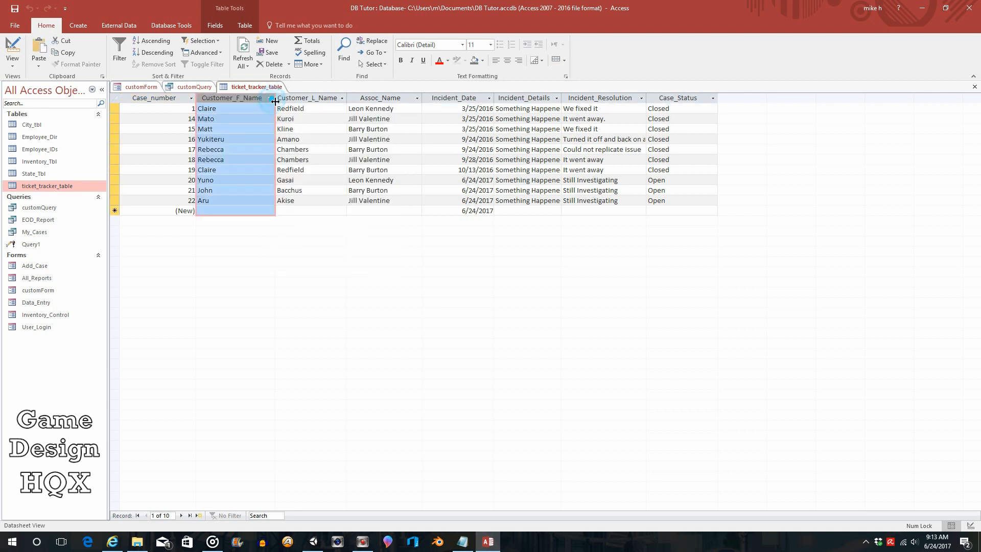
left_click(311, 210)
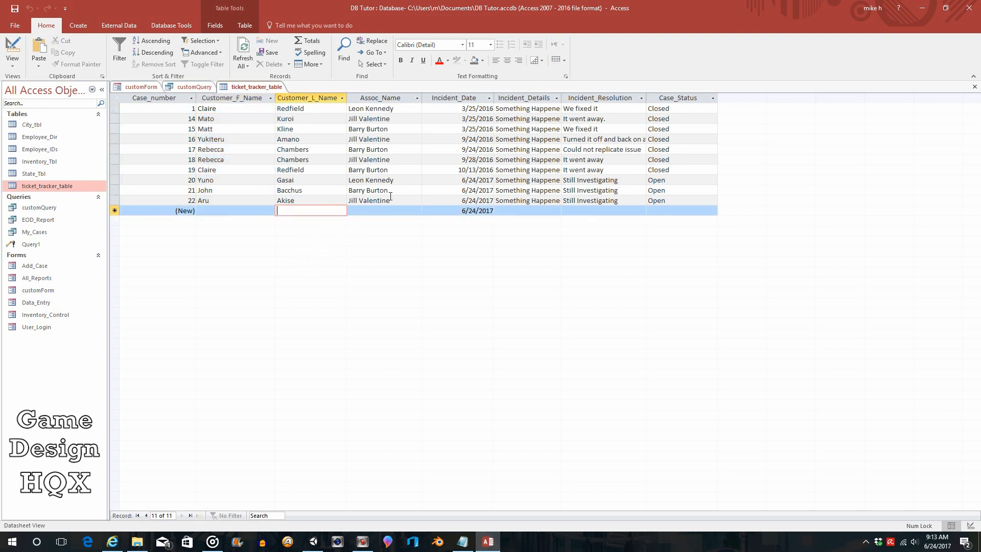
mouse_move(399, 227)
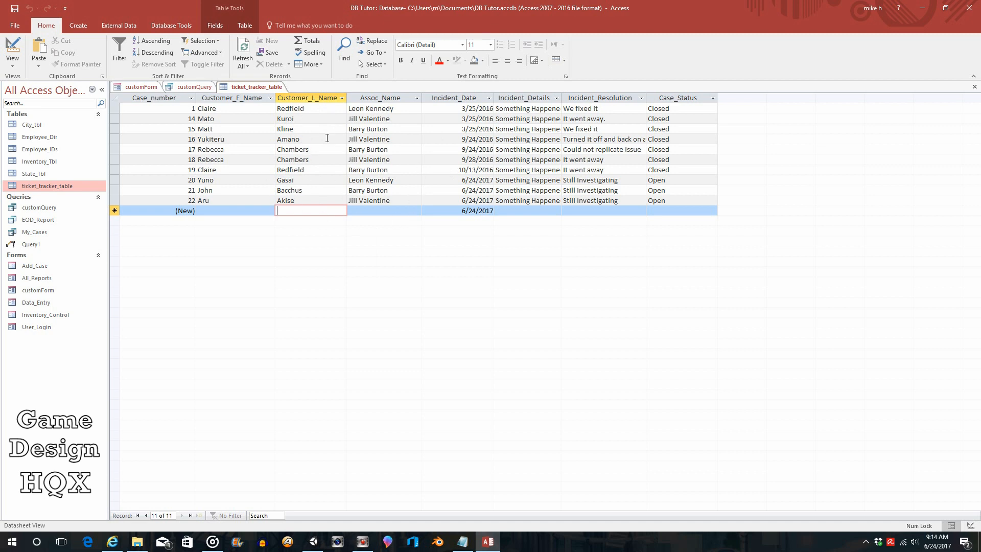
mouse_move(458, 111)
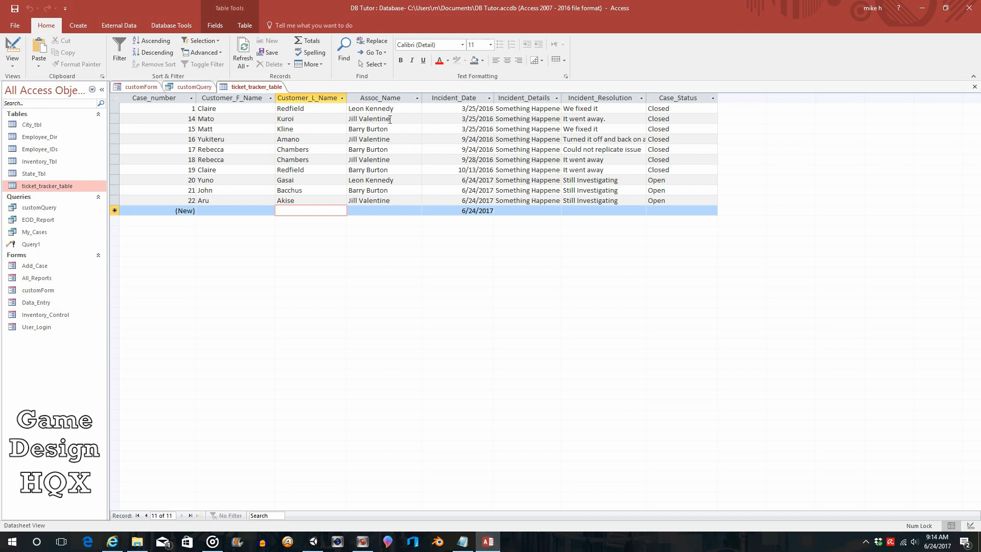
mouse_move(364, 91)
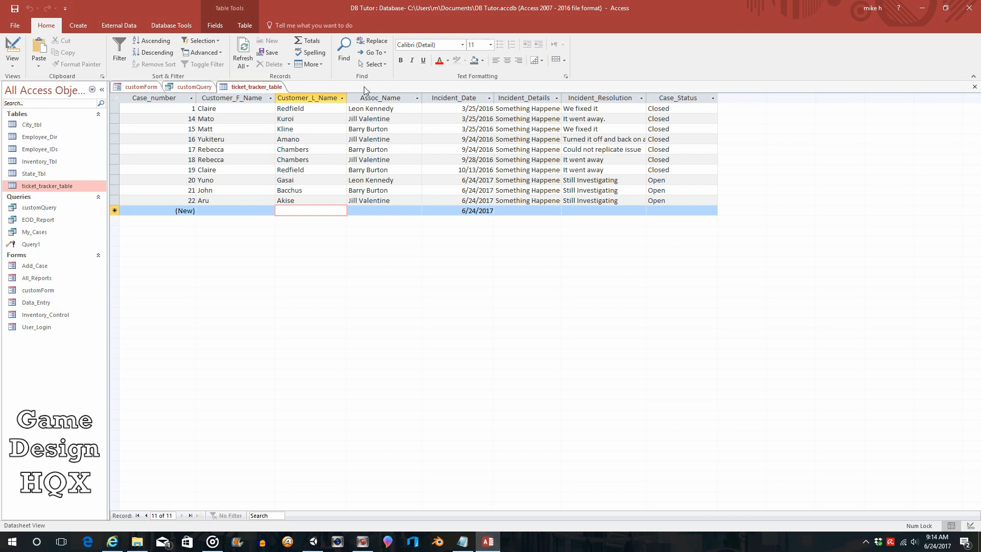
mouse_move(343, 107)
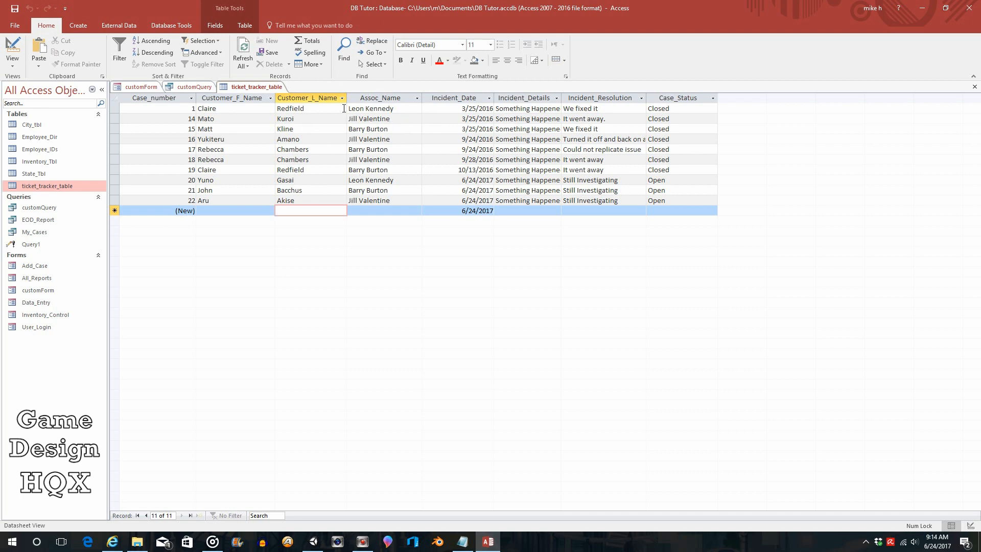
left_click(343, 98)
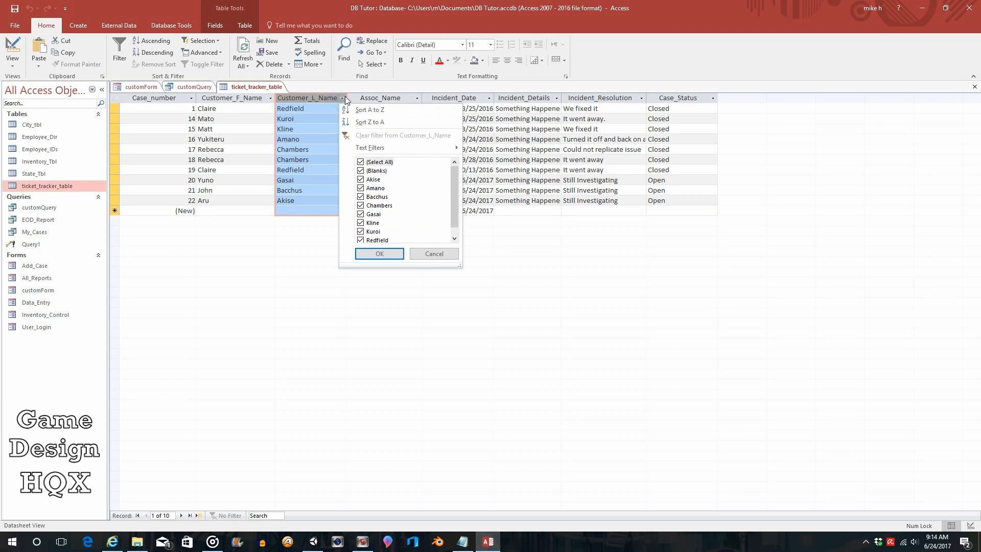
left_click(378, 253)
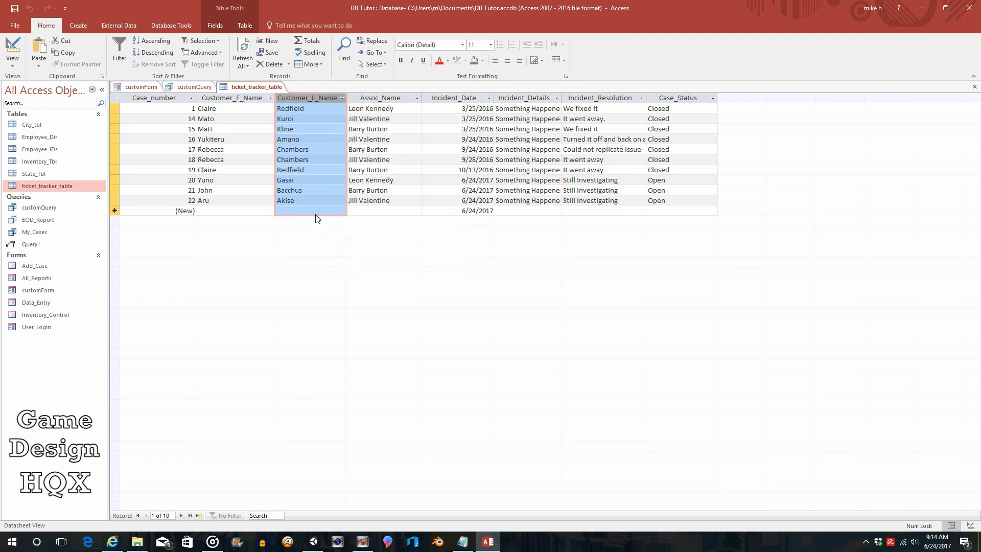
left_click(310, 210)
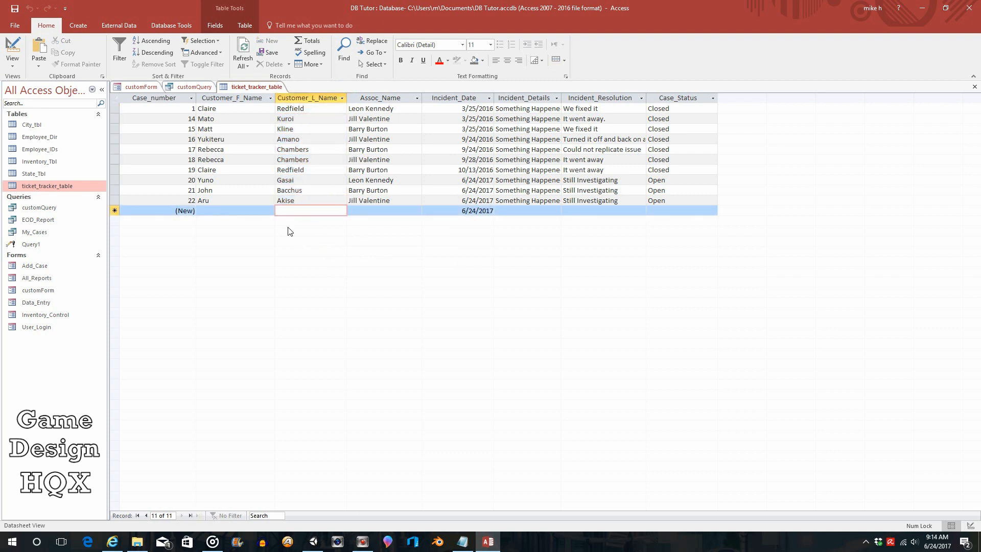
mouse_move(532, 202)
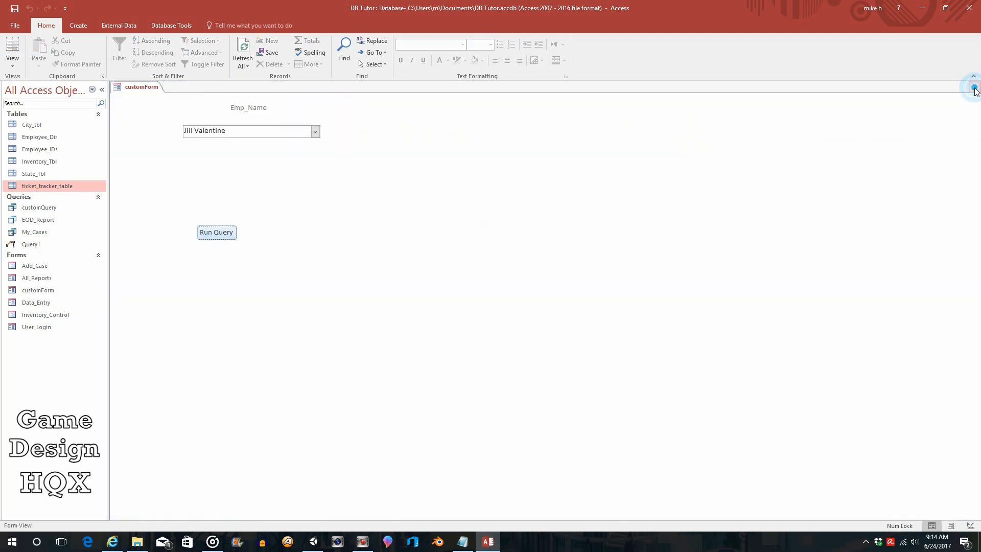
Run the query for Barry Burton, compare against ticket_tracker_table, close the table and open the View menu.
left_click(315, 131)
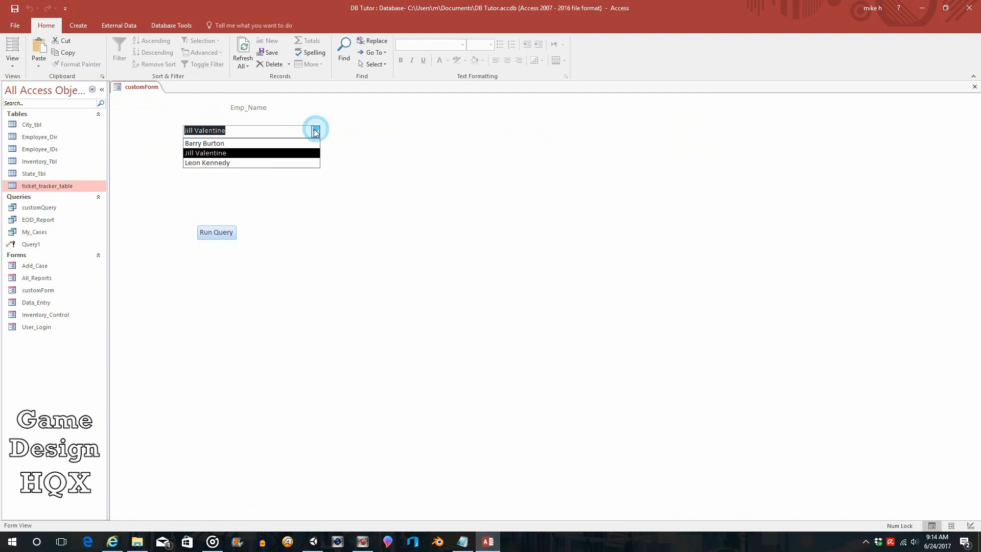
left_click(216, 232)
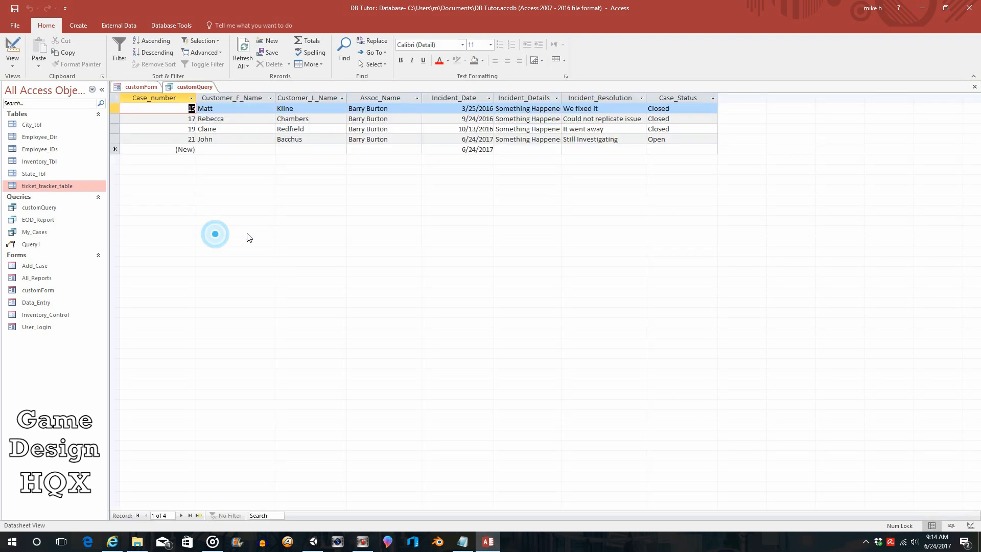
mouse_move(253, 187)
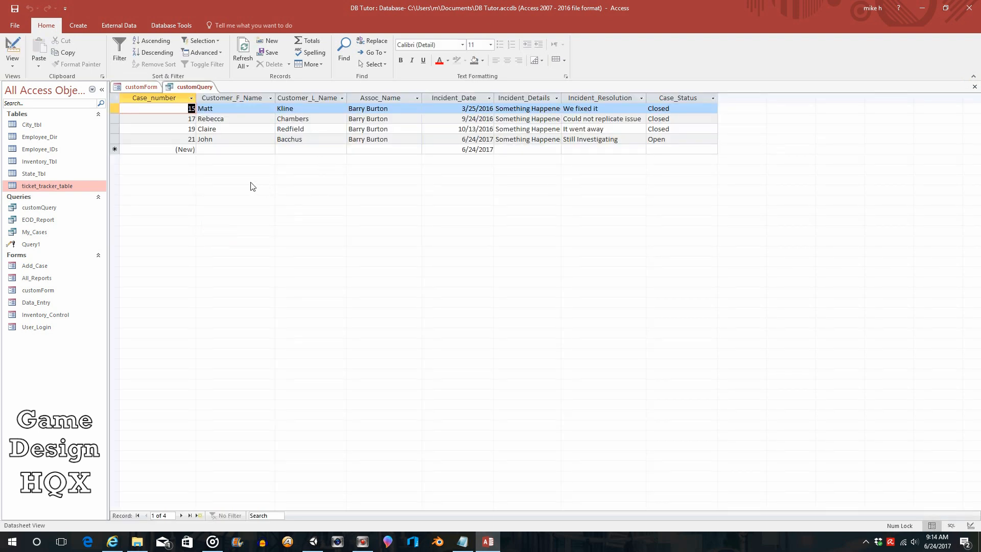
mouse_move(164, 126)
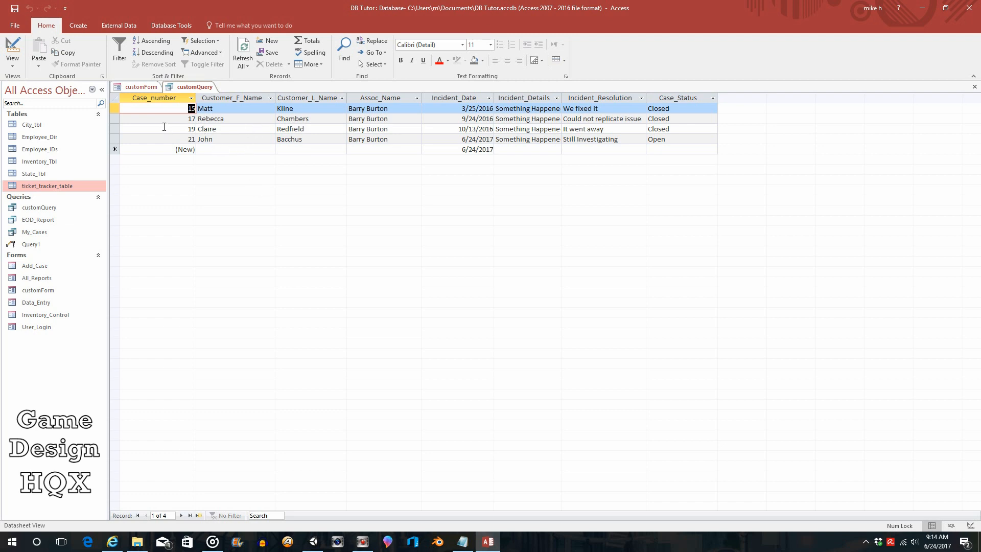
mouse_move(34, 232)
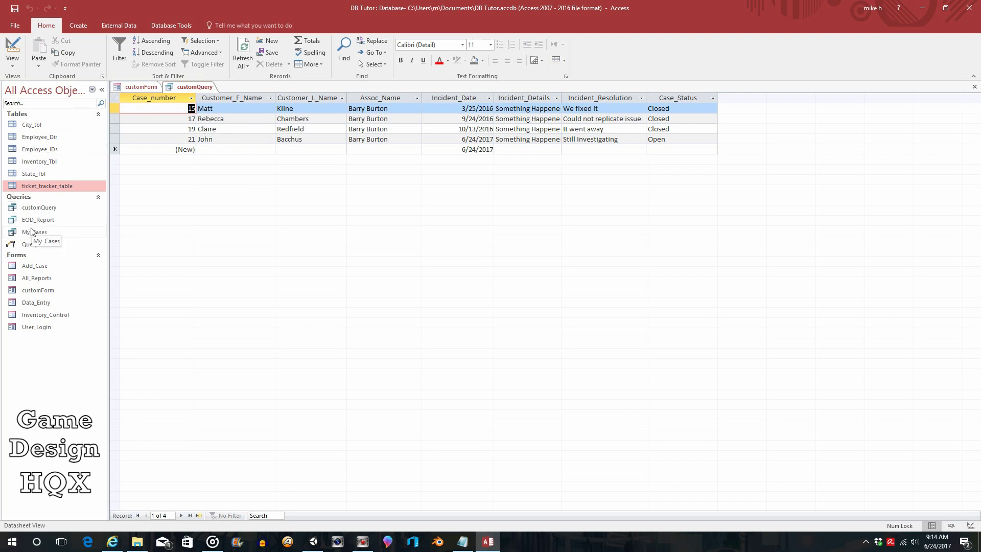
mouse_move(37, 289)
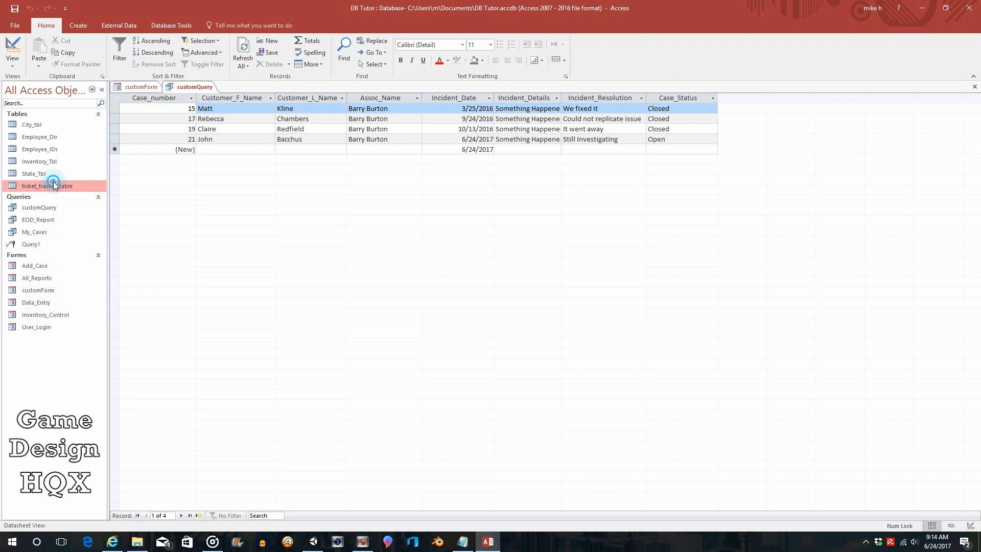
double_click(47, 185)
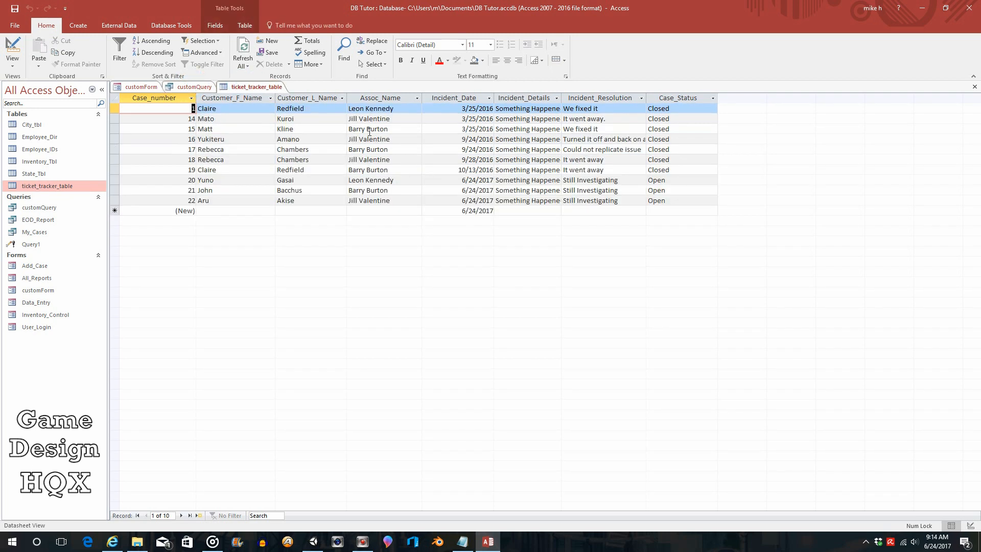
mouse_move(336, 163)
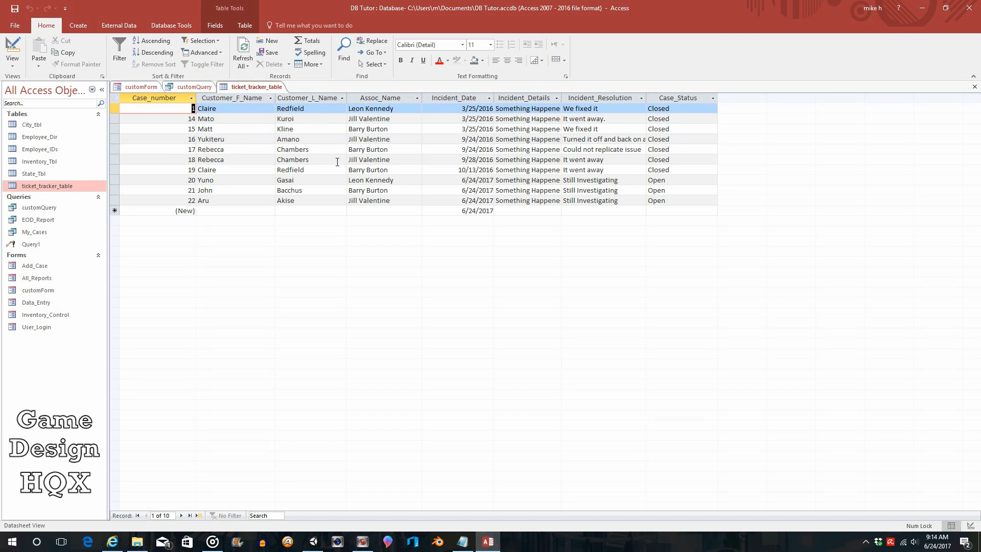
mouse_move(254, 174)
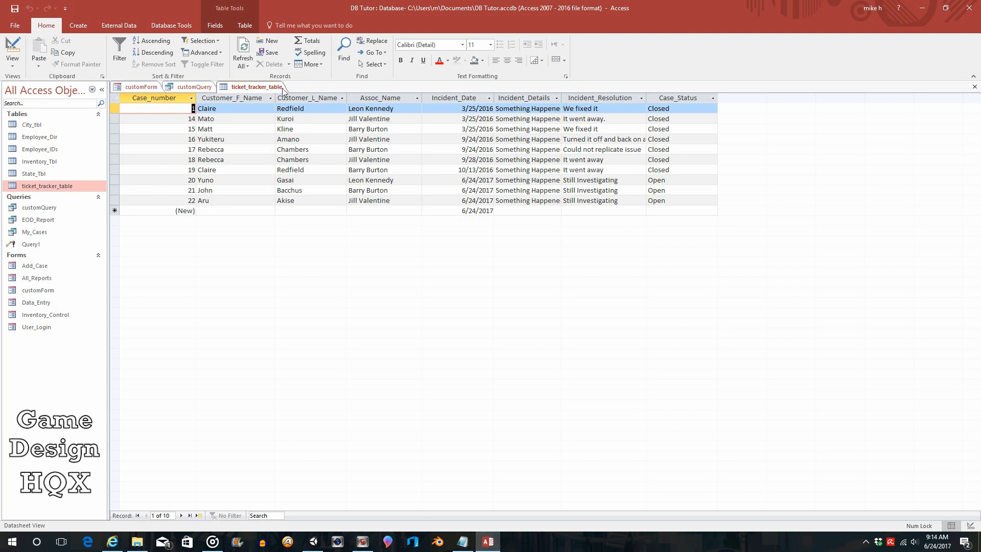
left_click(972, 87)
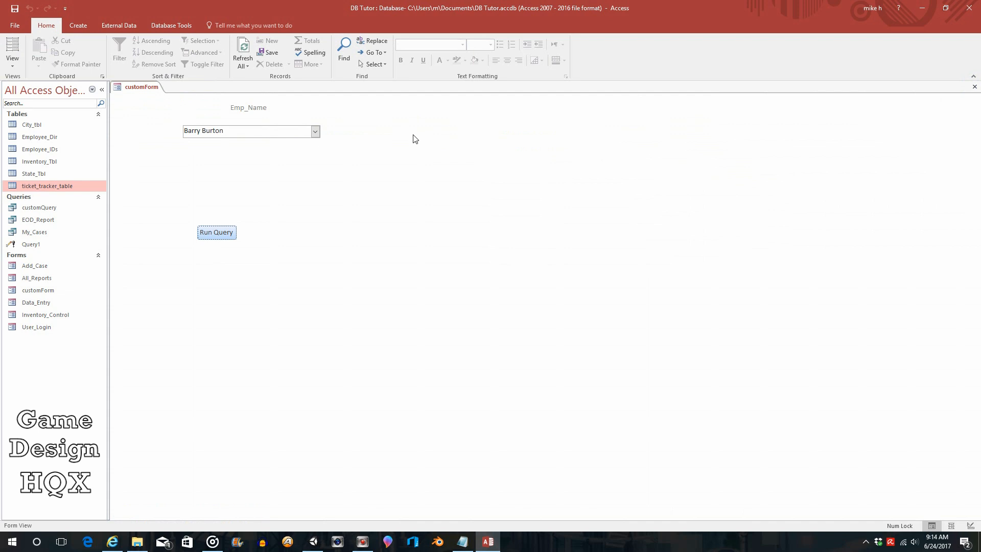
mouse_move(171, 139)
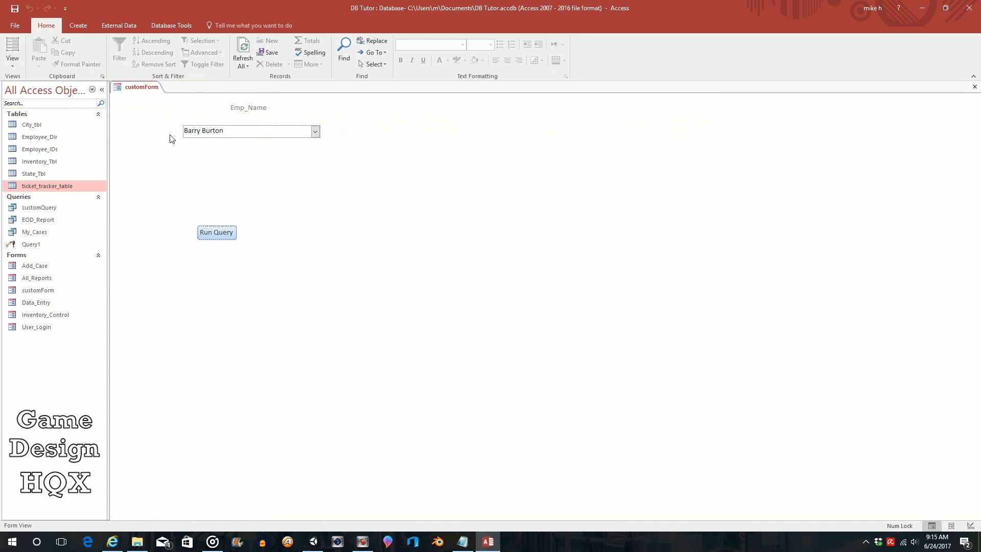
left_click(12, 51)
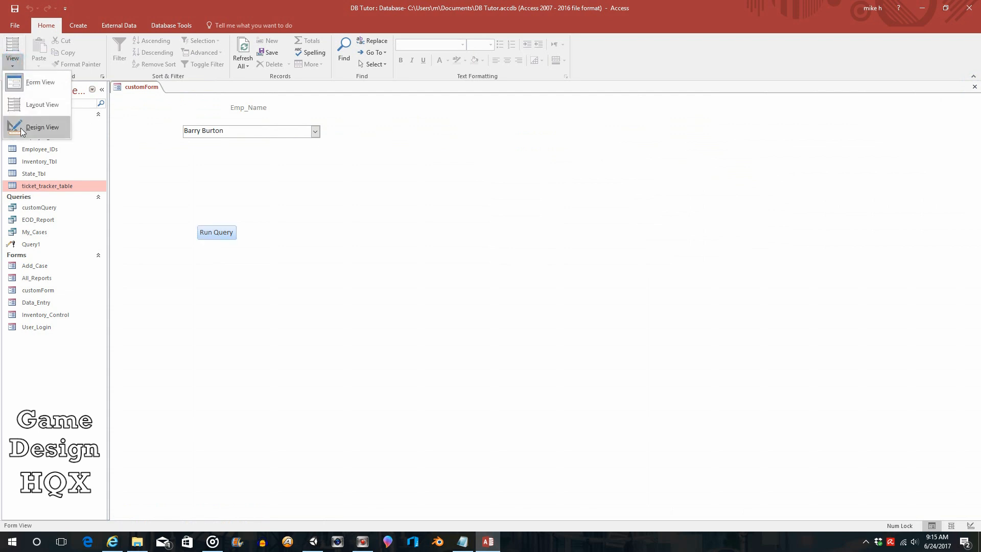
In Design View add a second combo box and choose to type its values by hand.
left_click(42, 128)
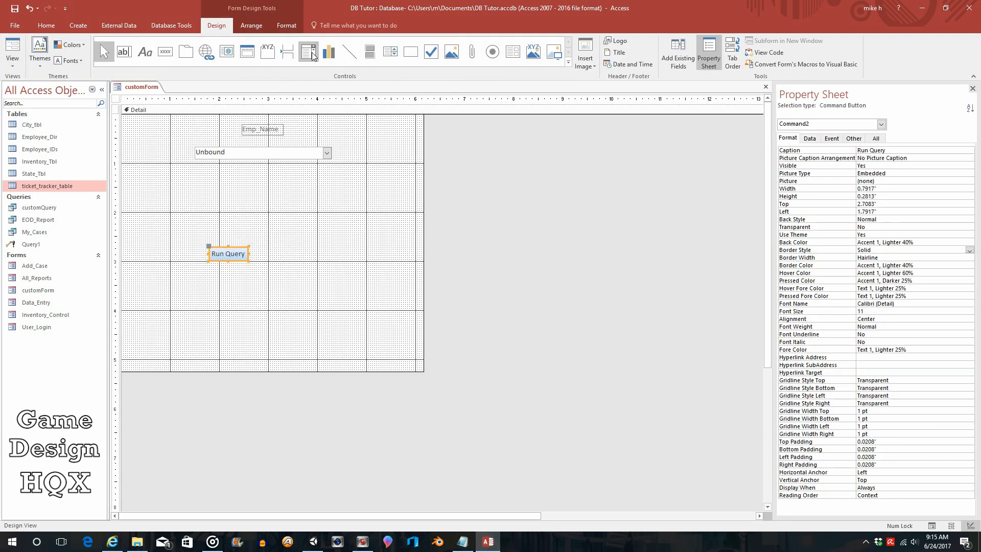
left_click(307, 51)
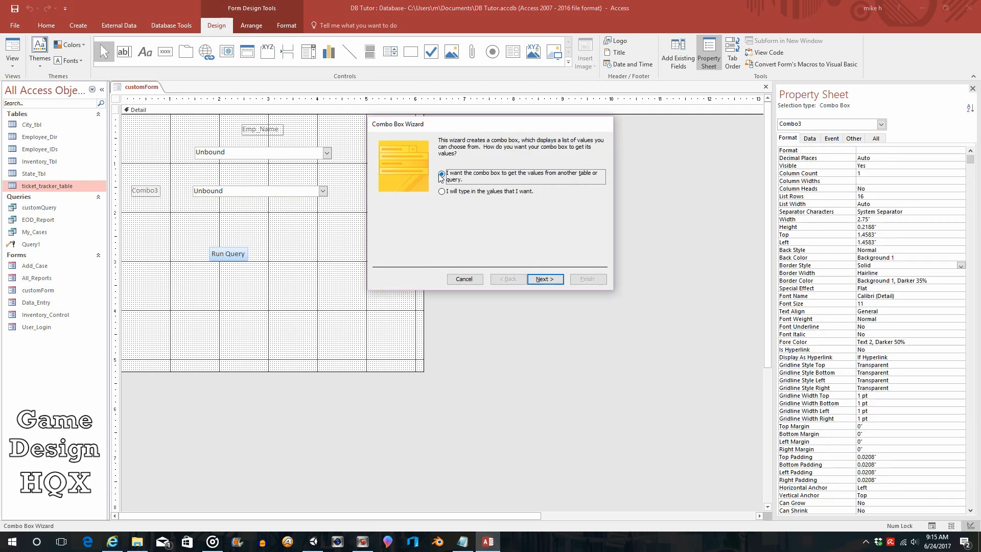
mouse_move(531, 182)
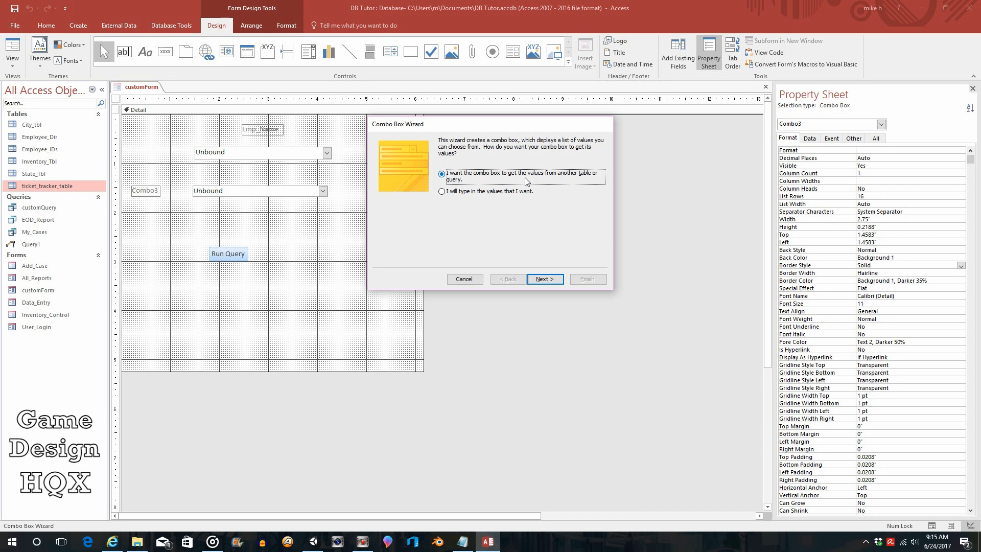
mouse_move(558, 181)
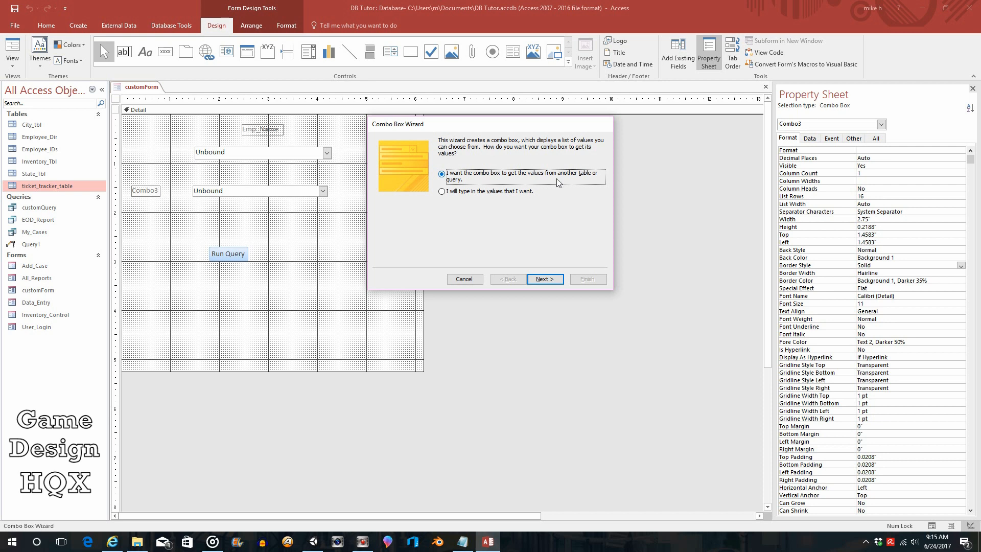
mouse_move(563, 181)
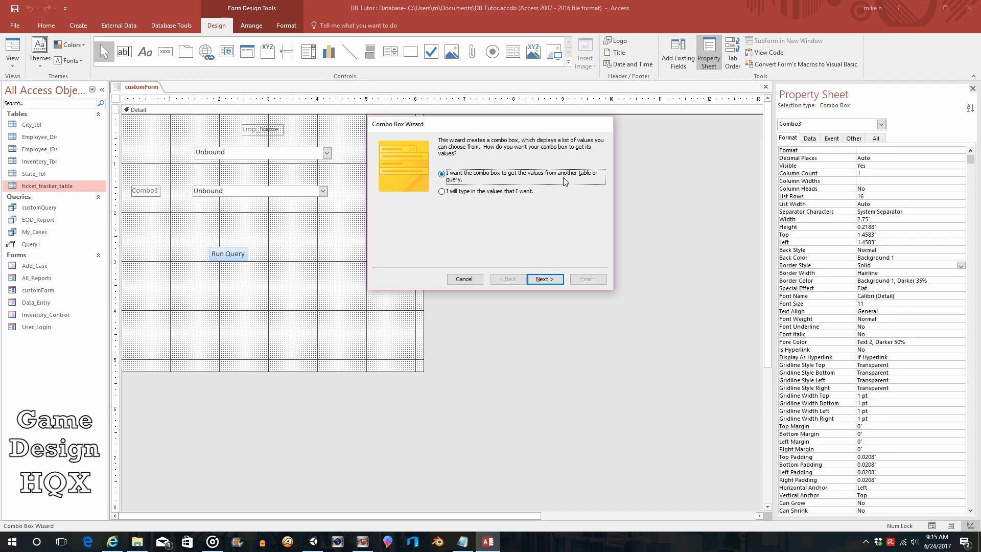
mouse_move(549, 184)
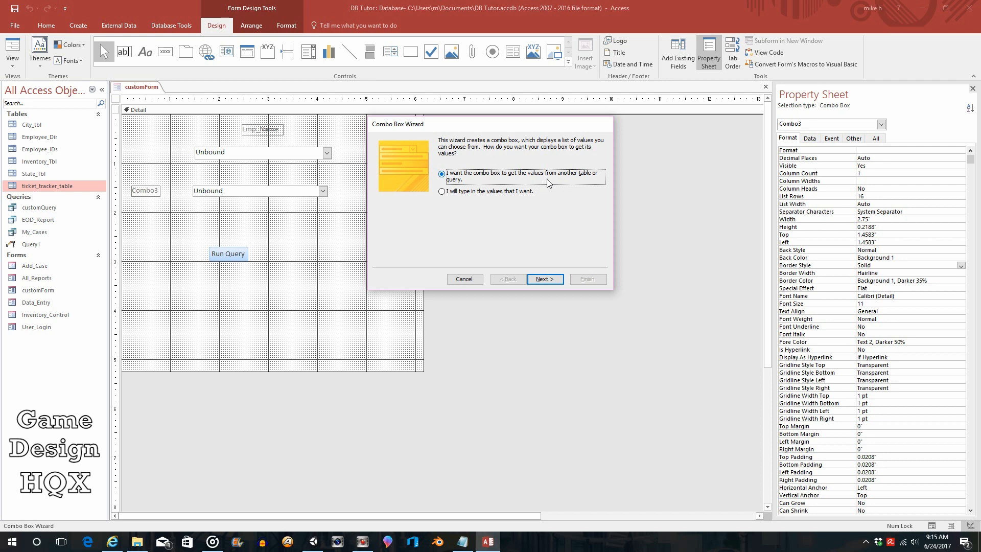
left_click(442, 191)
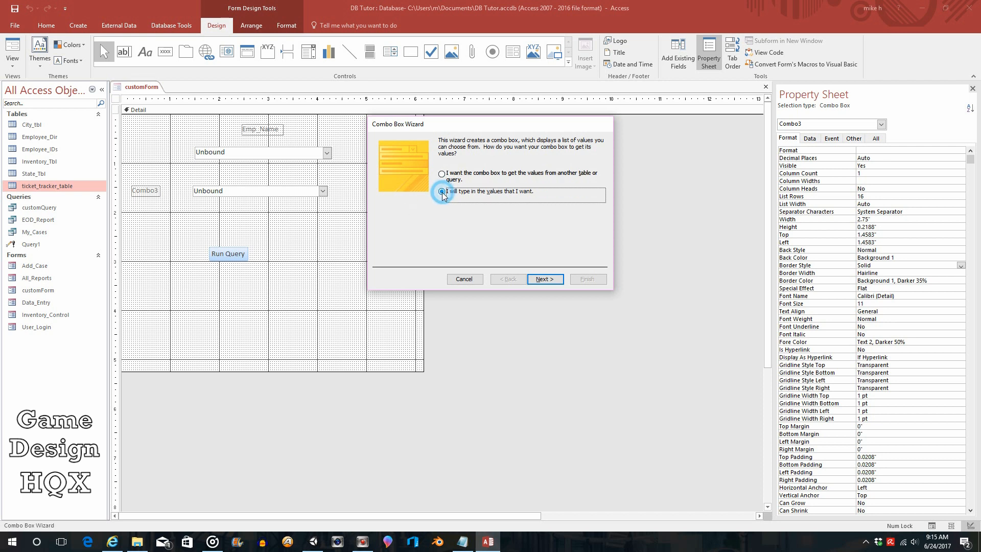
Enter Open and Close as Col1 values in the Combo Box Wizard, then step back to the value list.
left_click(441, 190)
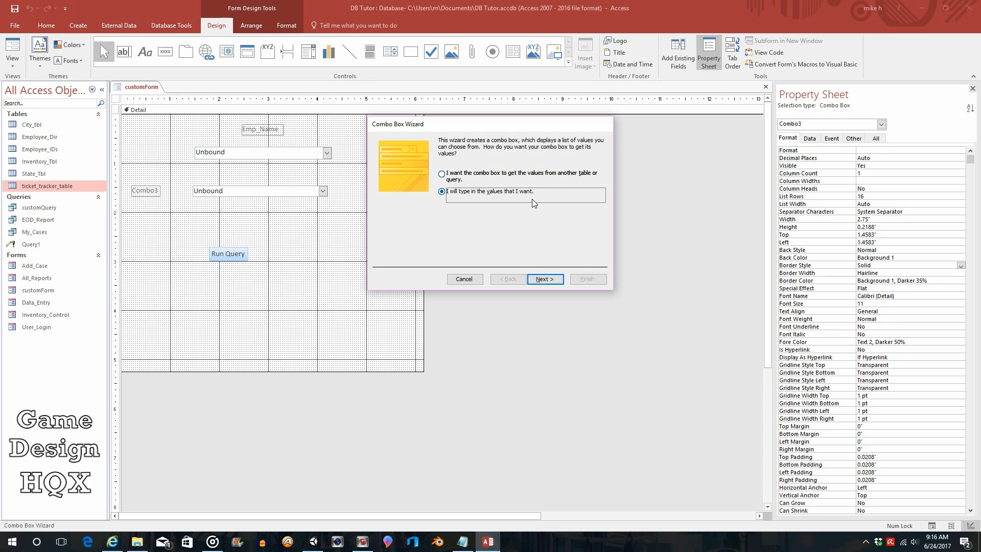
left_click(543, 279)
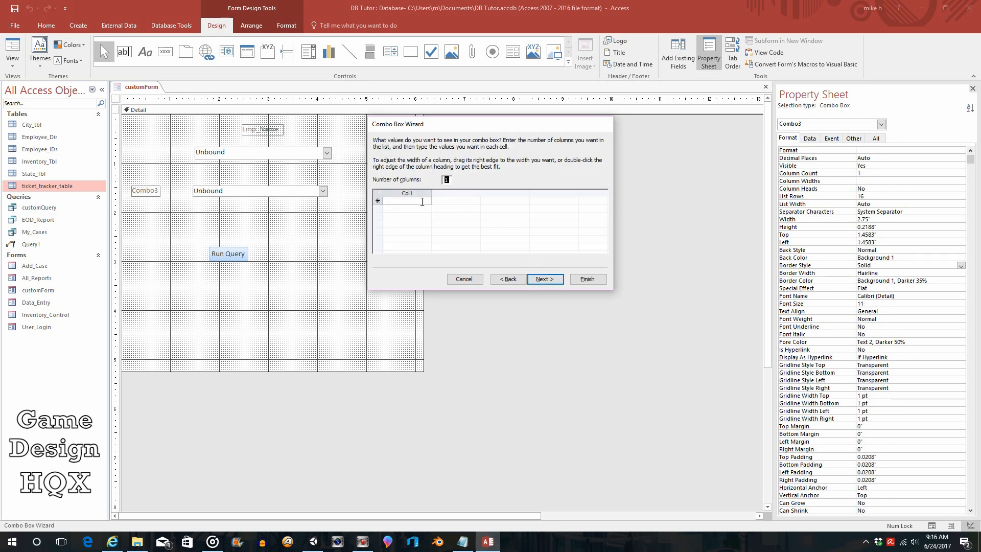
left_click(406, 201)
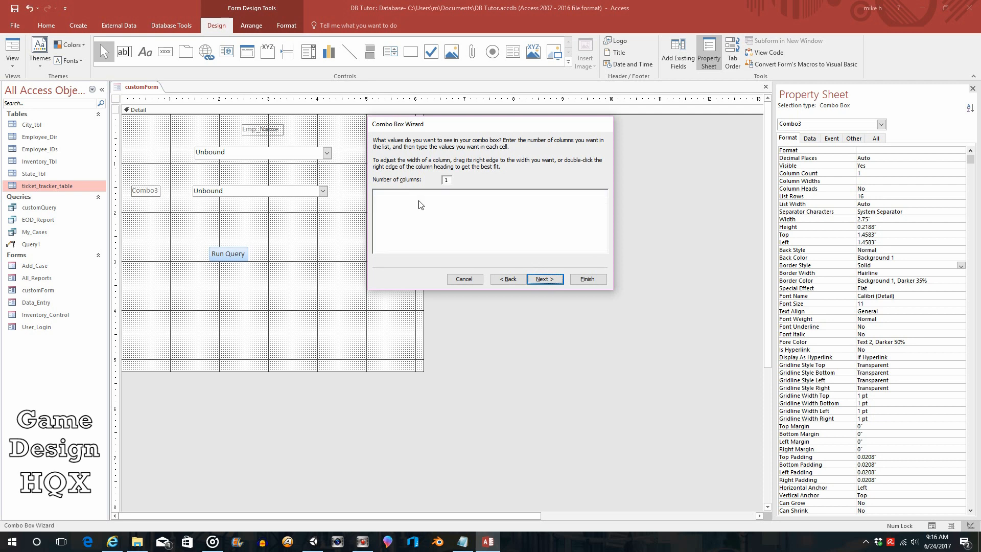
left_click(544, 278)
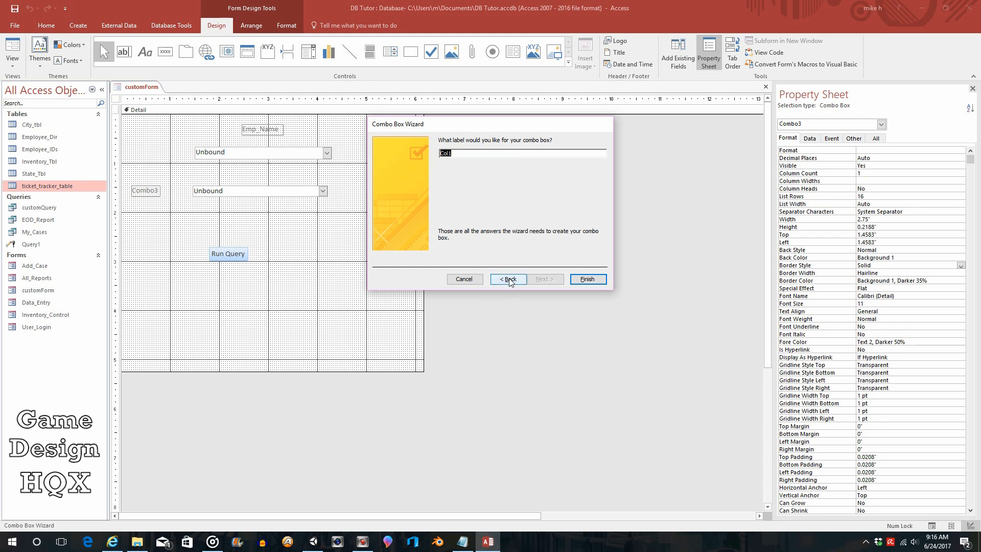
left_click(508, 279)
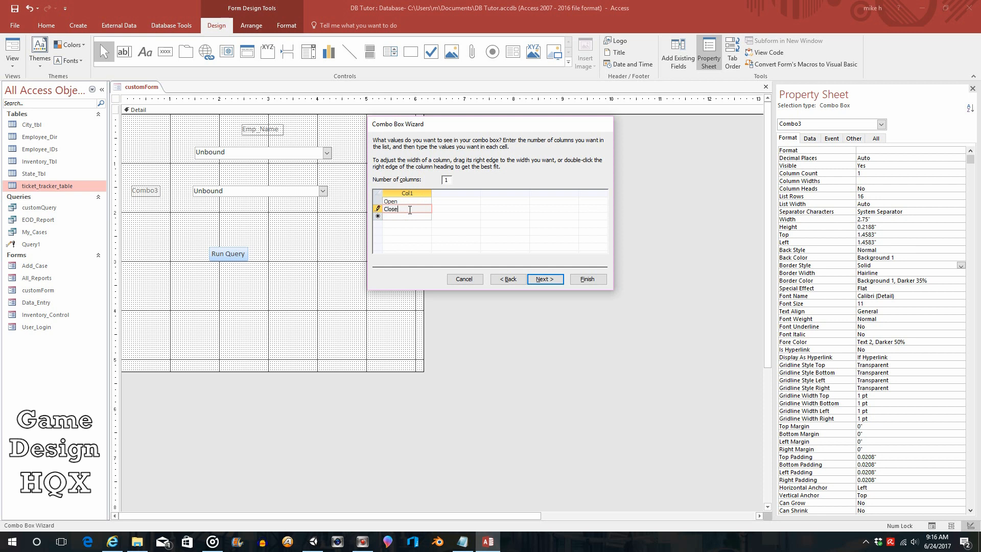
mouse_move(54, 194)
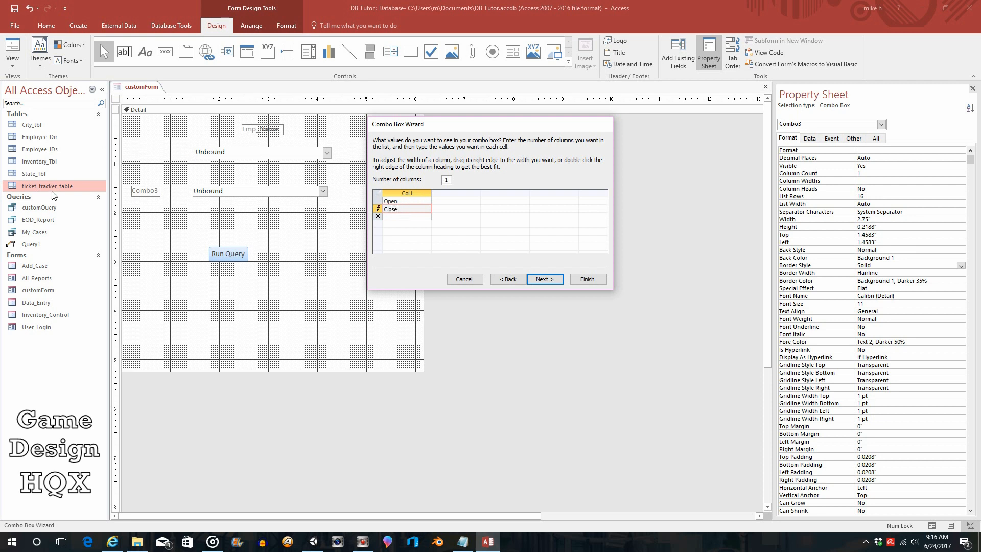
mouse_move(532, 271)
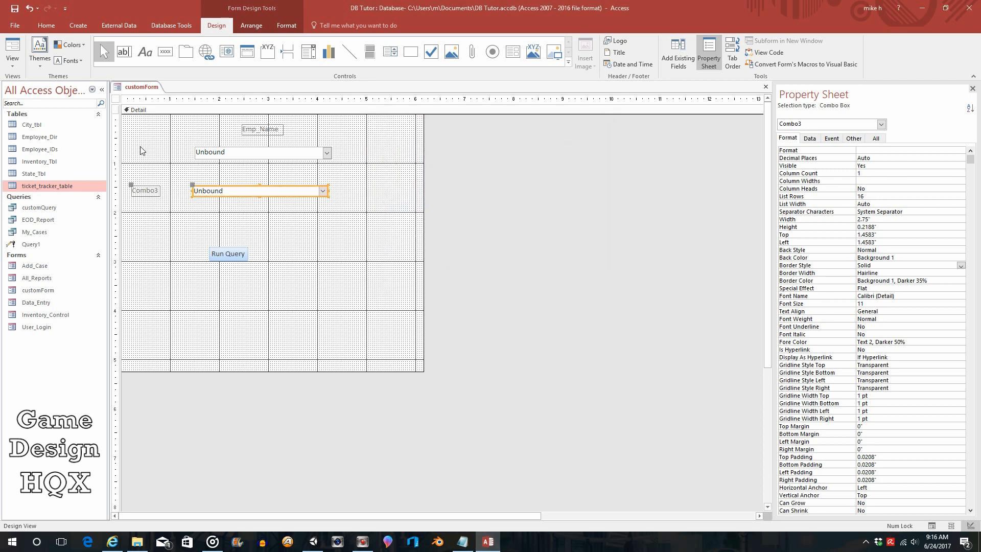
mouse_move(32, 173)
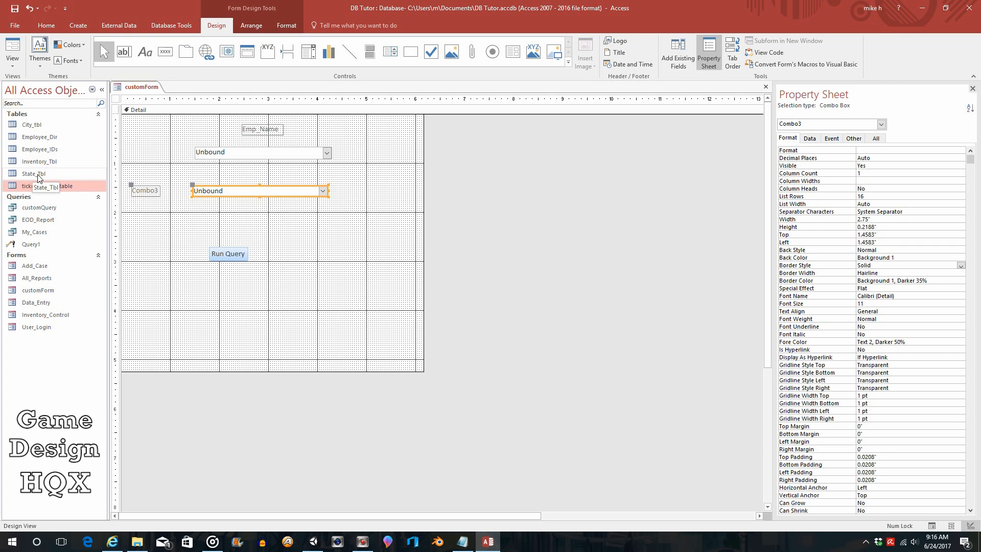
double_click(47, 186)
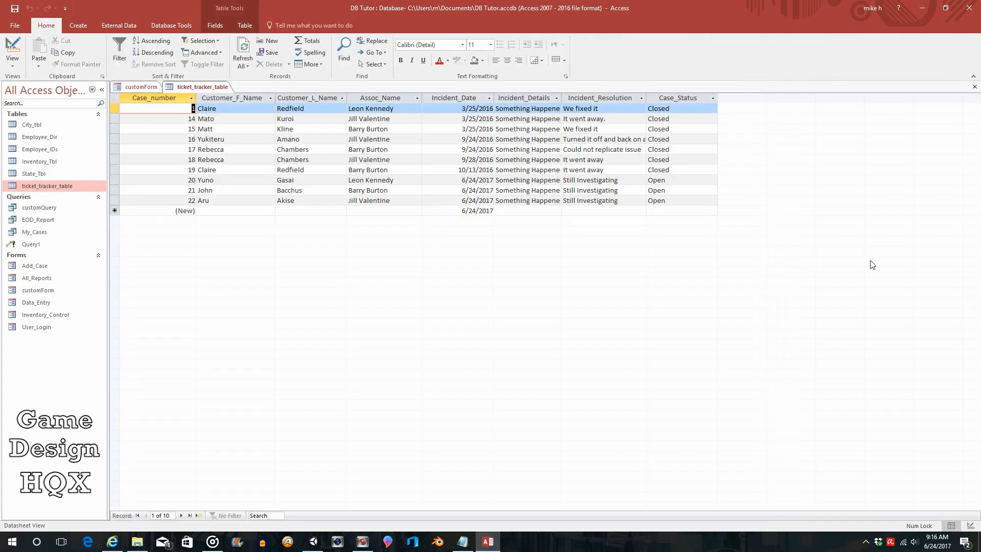
mouse_move(666, 228)
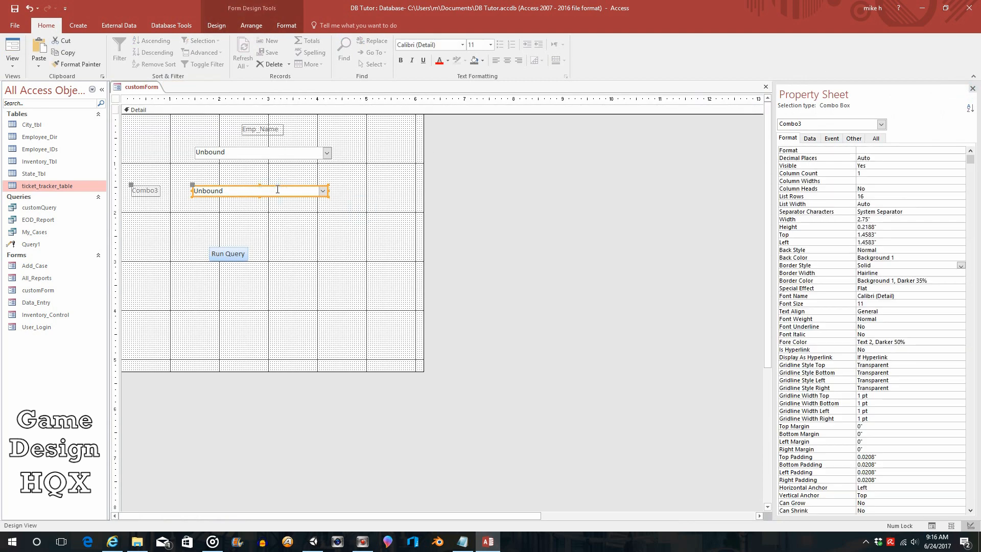
Draw a new combo box below the first one and choose typed values for it.
left_click(375, 282)
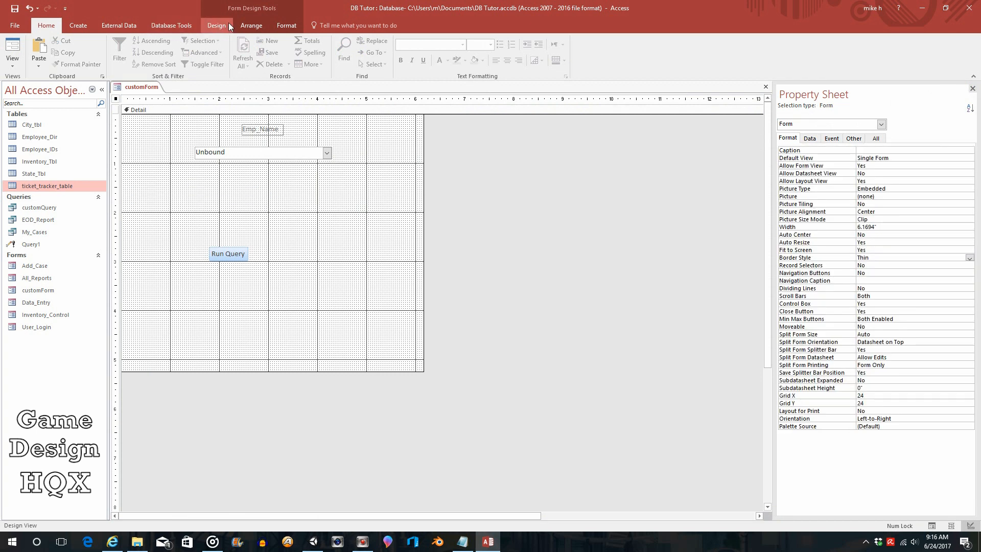
left_click(216, 25)
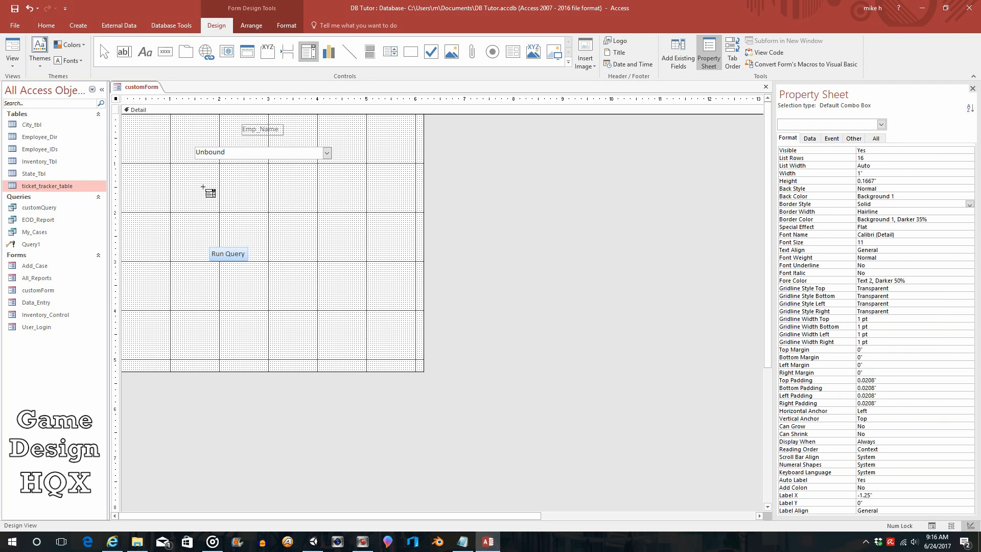
left_click_drag(203, 188, 319, 201)
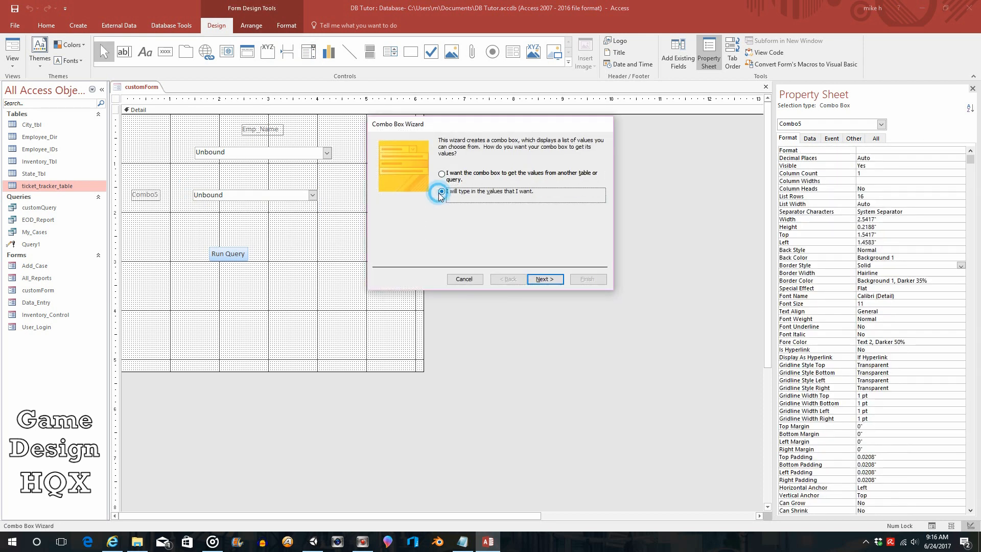
left_click(543, 278)
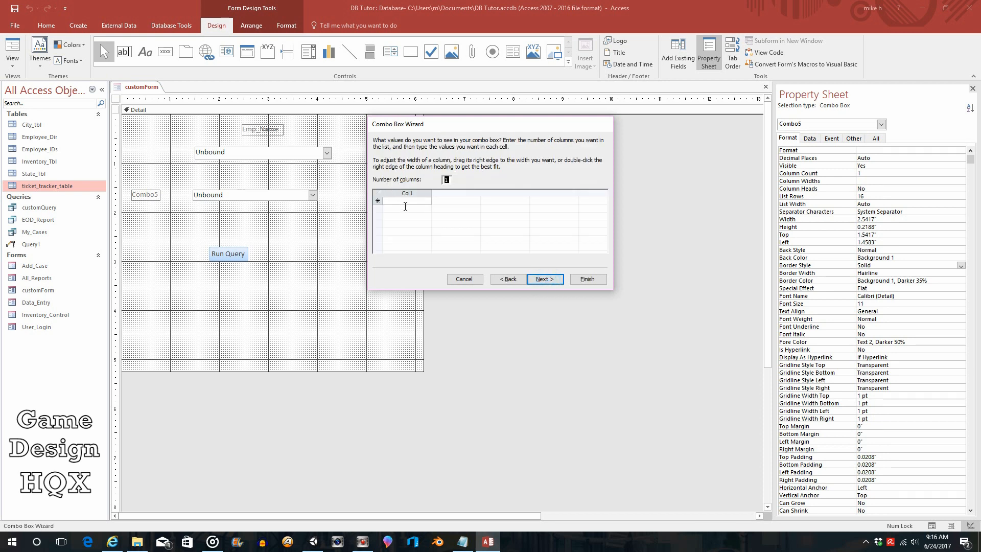
Enter the status values Open and Closed and finish creating the combo box.
type("Opel")
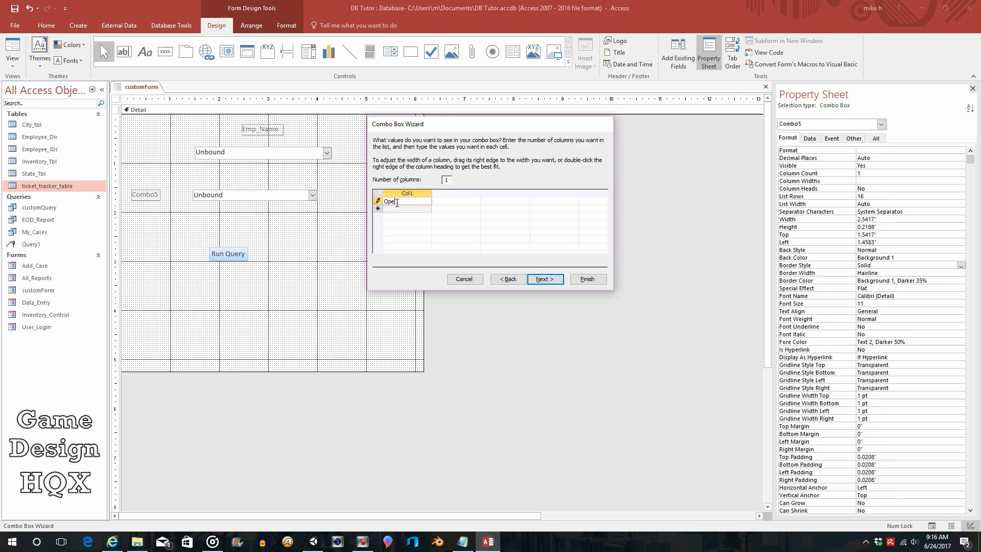
left_click(399, 208)
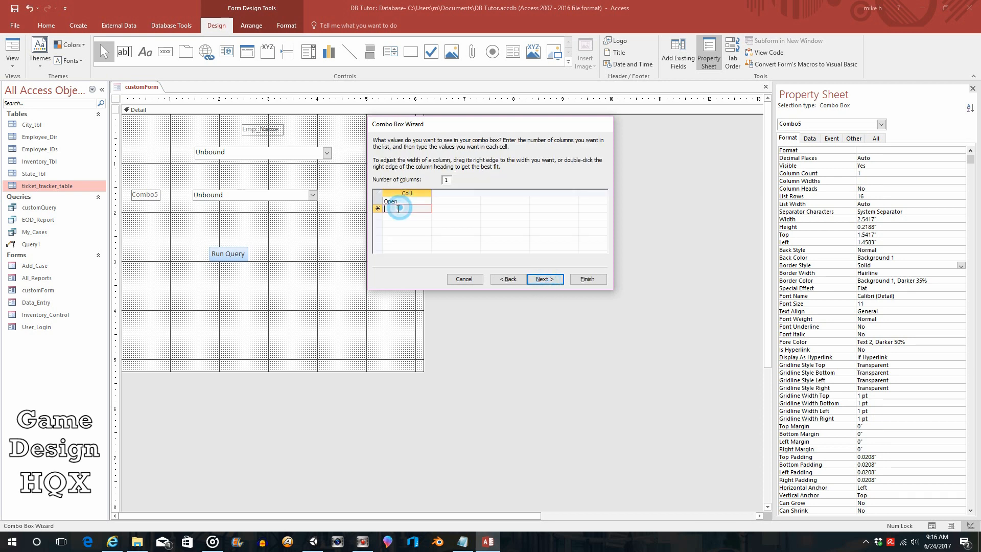
type("Closed")
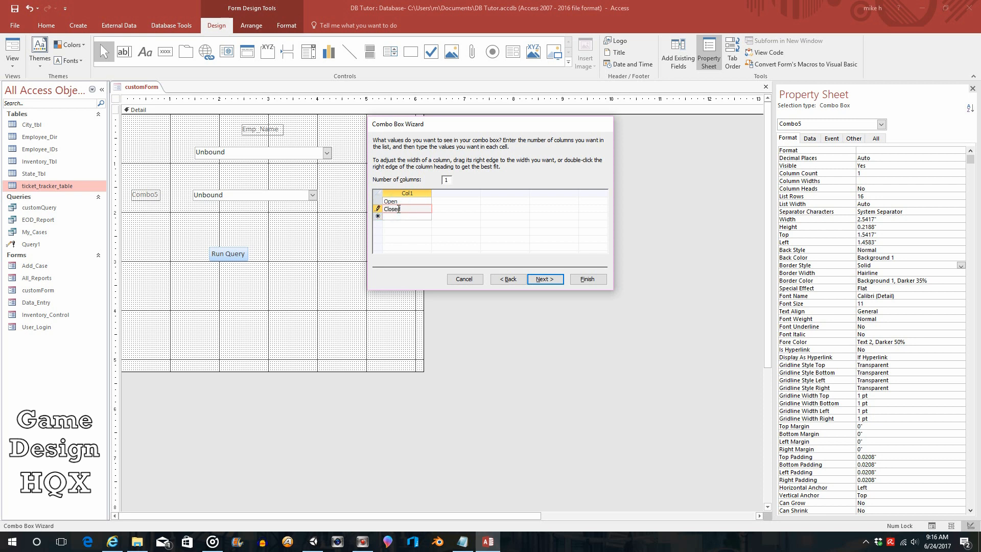
left_click(543, 279)
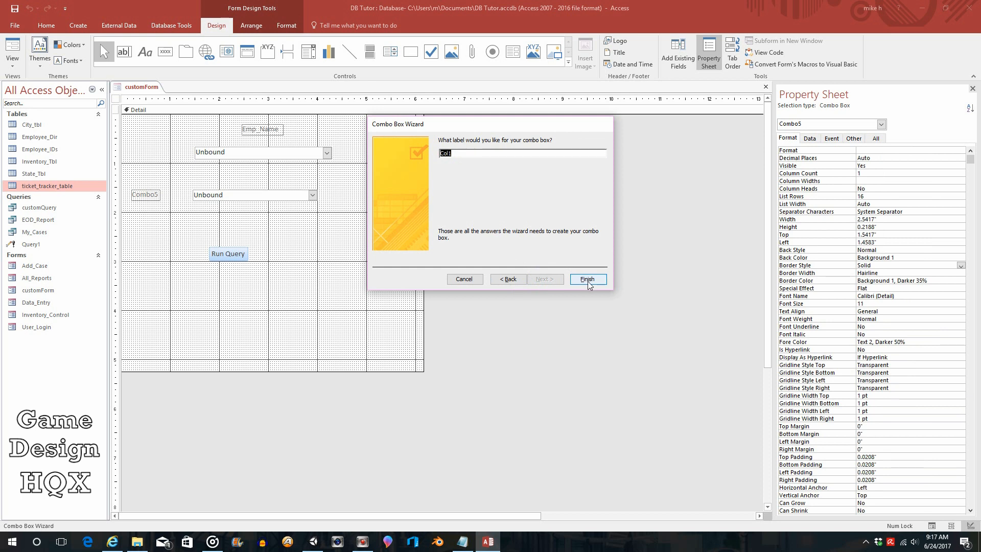
left_click(586, 279)
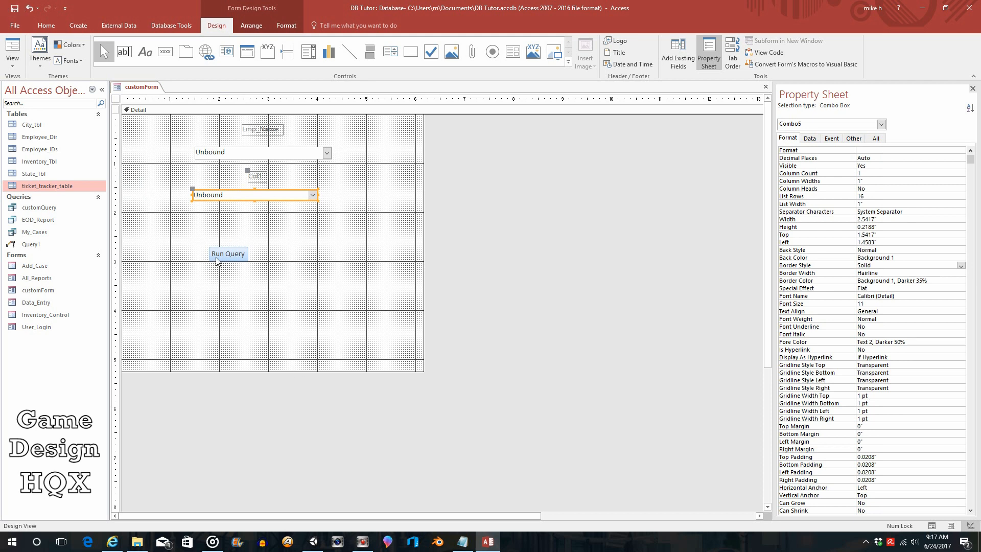
Reposition the Run Query button on customForm, then save and close the form design.
left_click(228, 253)
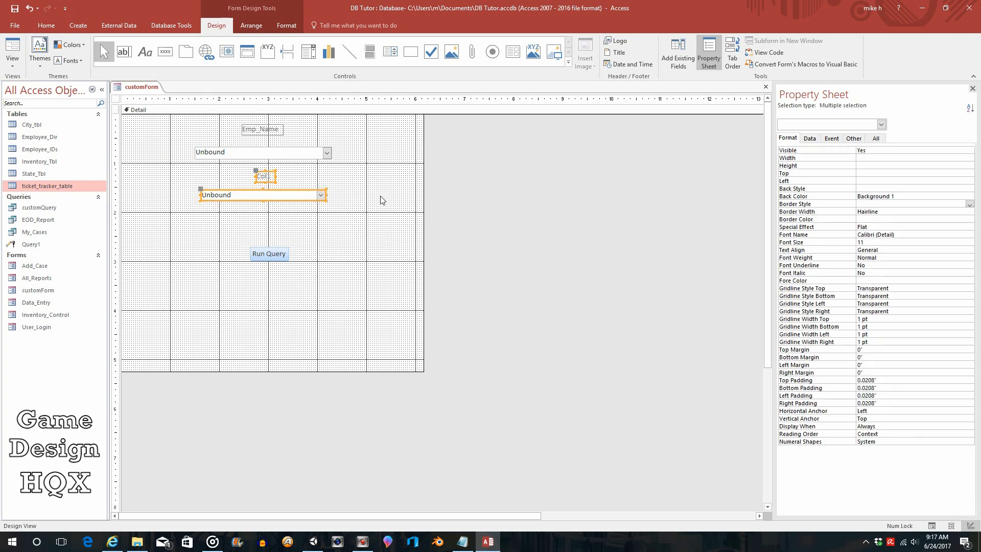
left_click(356, 219)
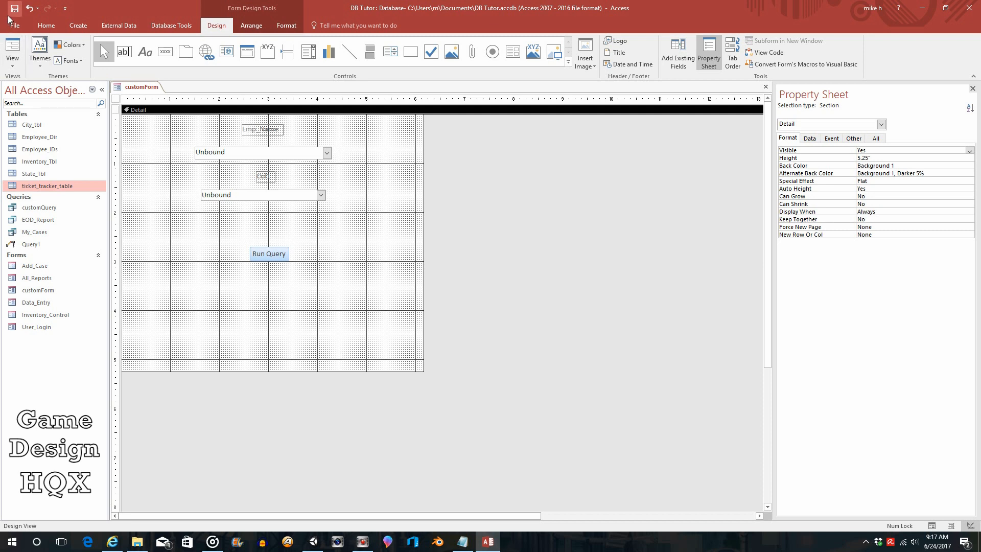
mouse_move(97, 165)
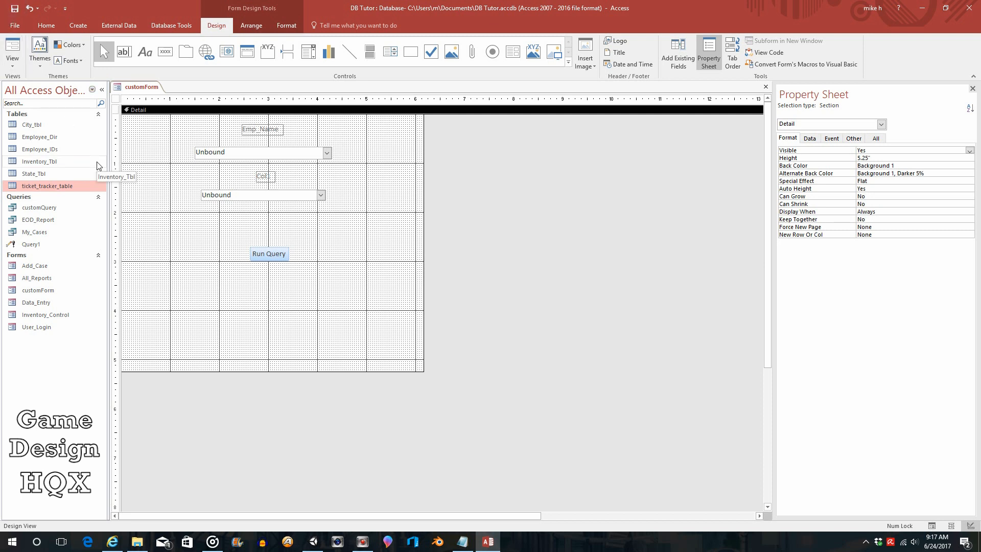
left_click(764, 88)
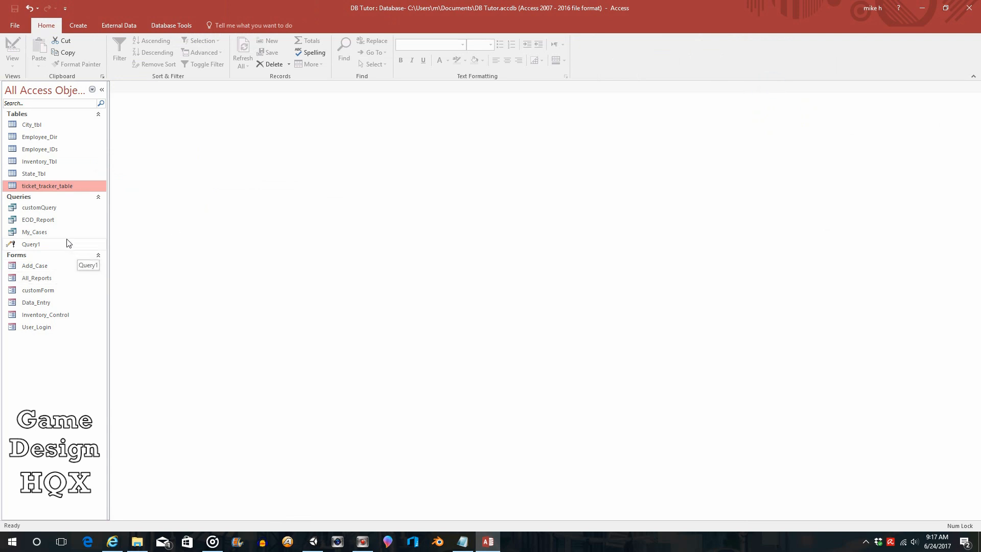
mouse_move(237, 215)
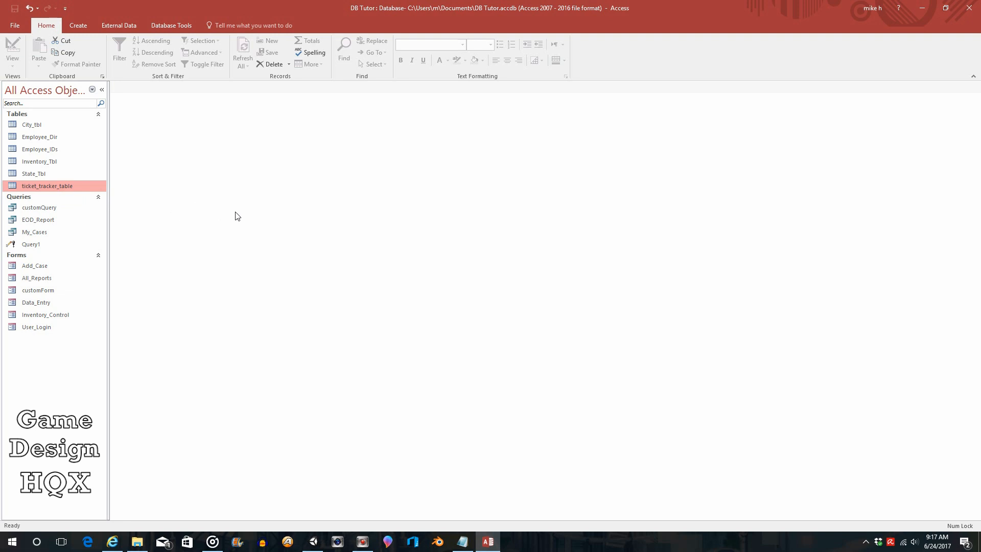
mouse_move(207, 195)
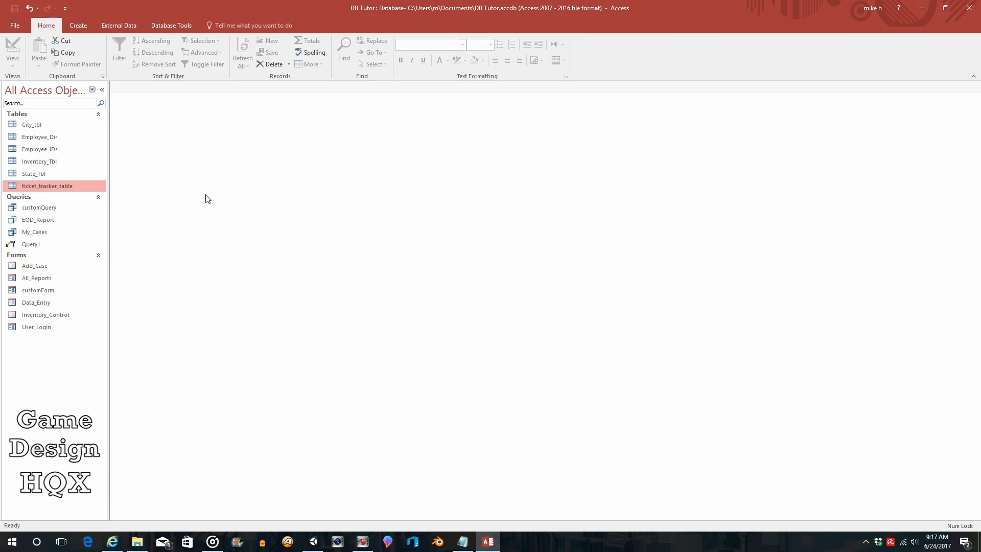
mouse_move(71, 277)
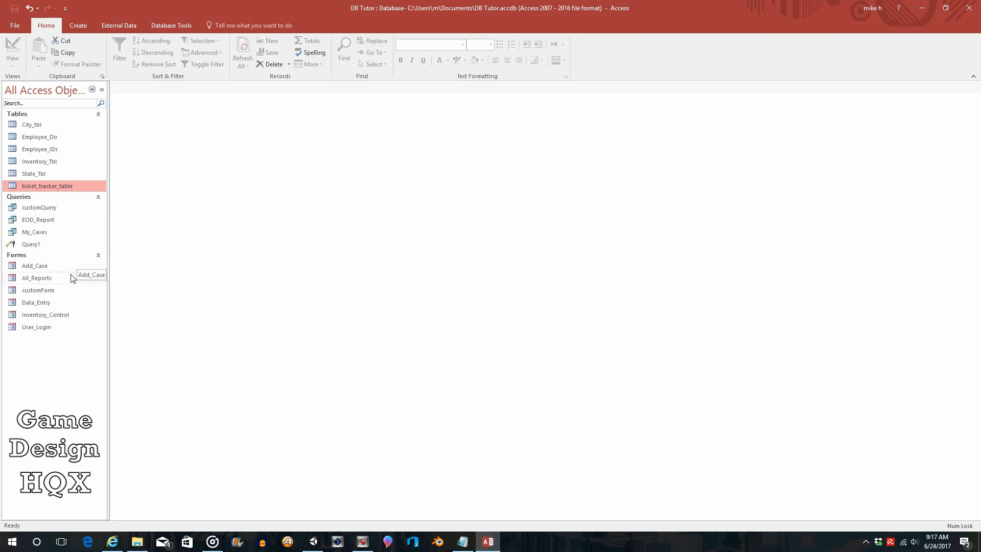
mouse_move(39, 207)
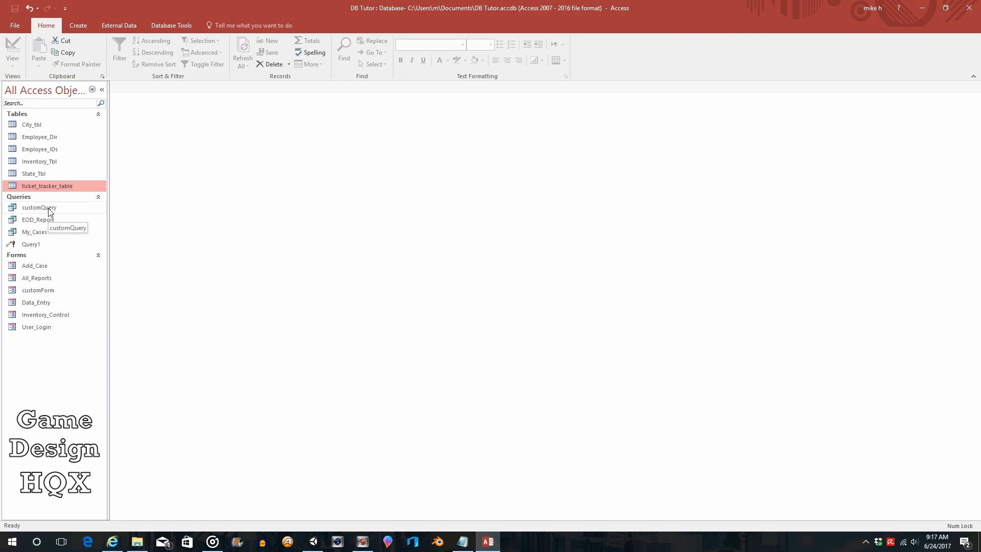
Open customQuery in Design View from the navigation pane.
double_click(39, 207)
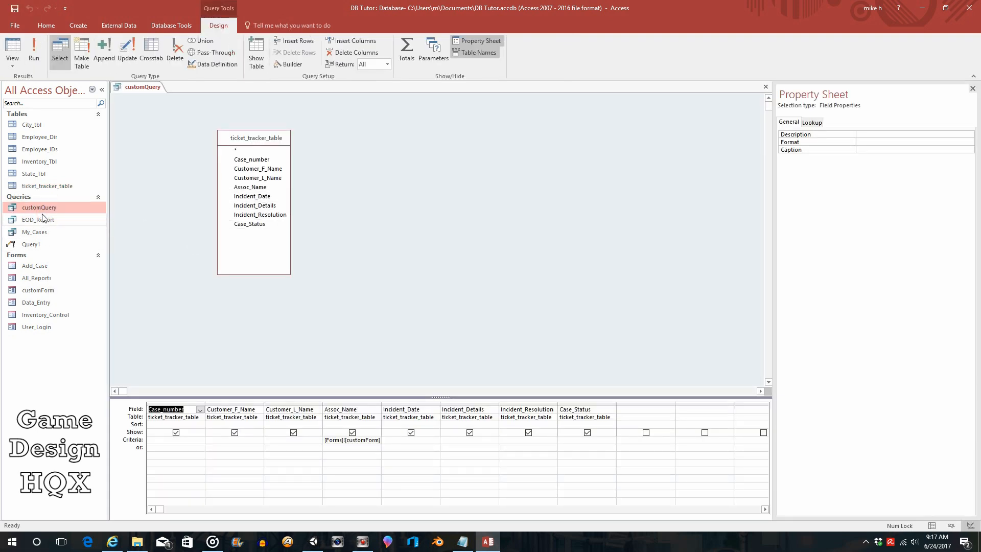
mouse_move(40, 207)
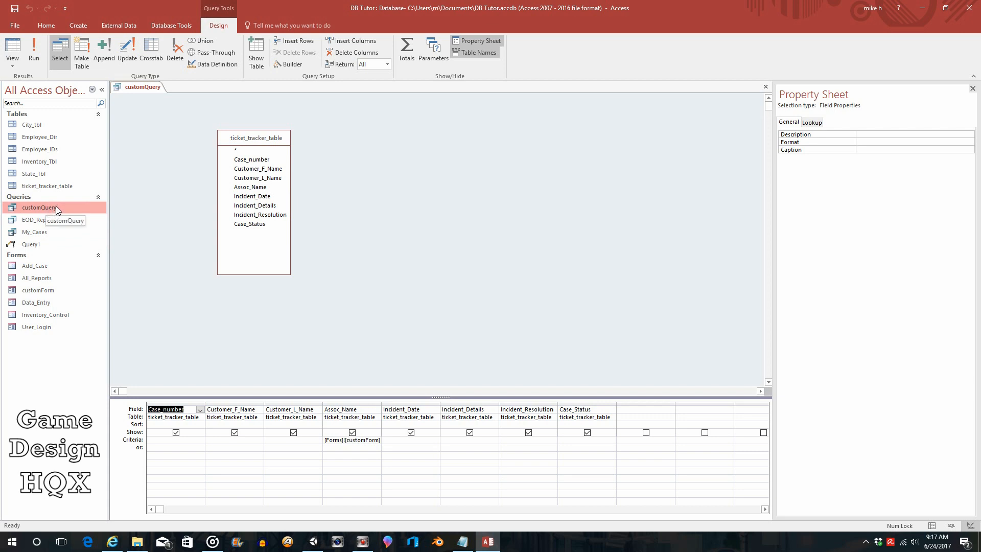
mouse_move(56, 212)
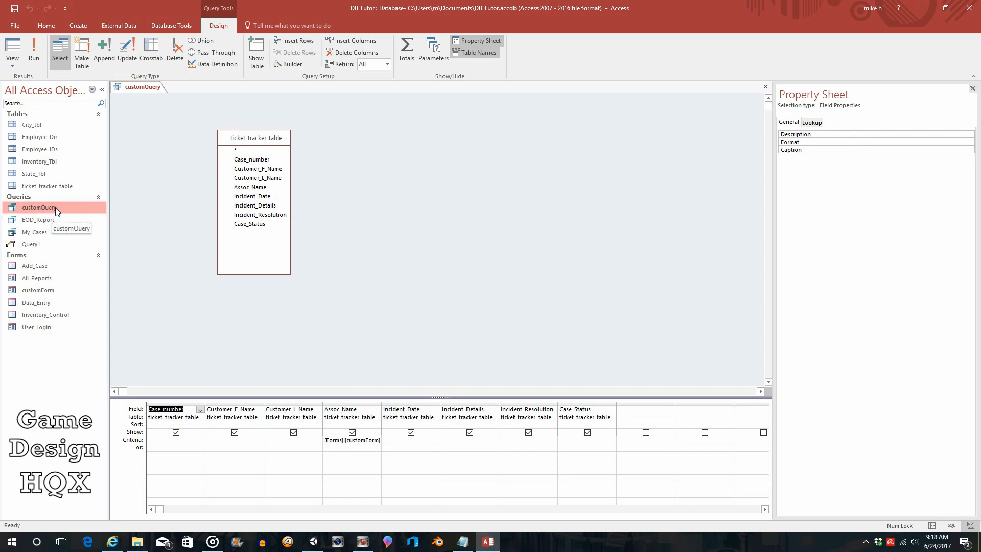
mouse_move(51, 219)
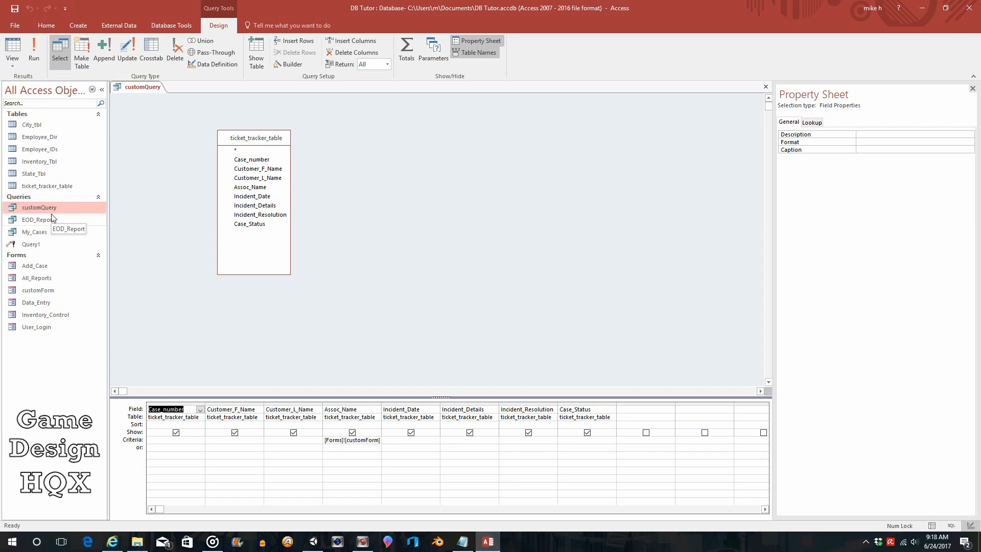
mouse_move(39, 207)
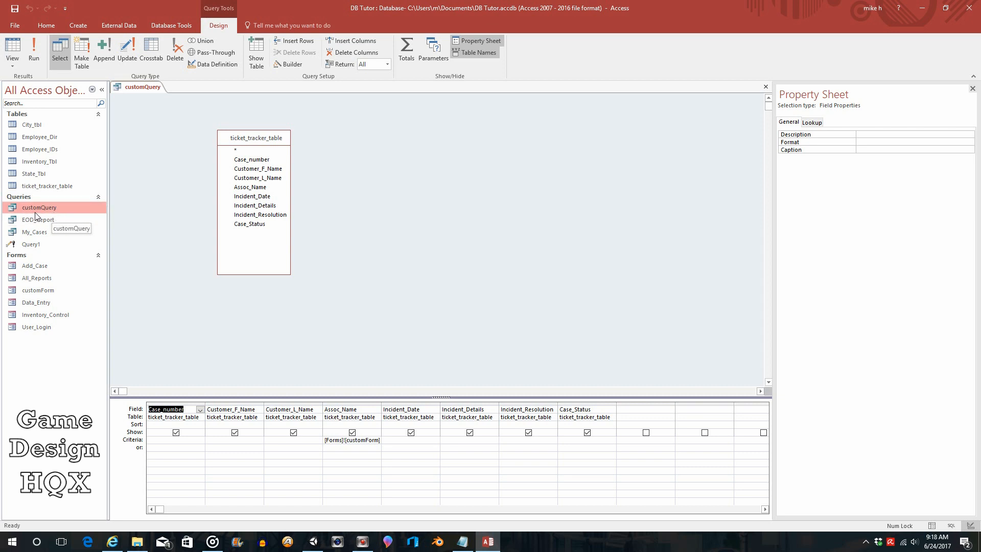
mouse_move(31, 211)
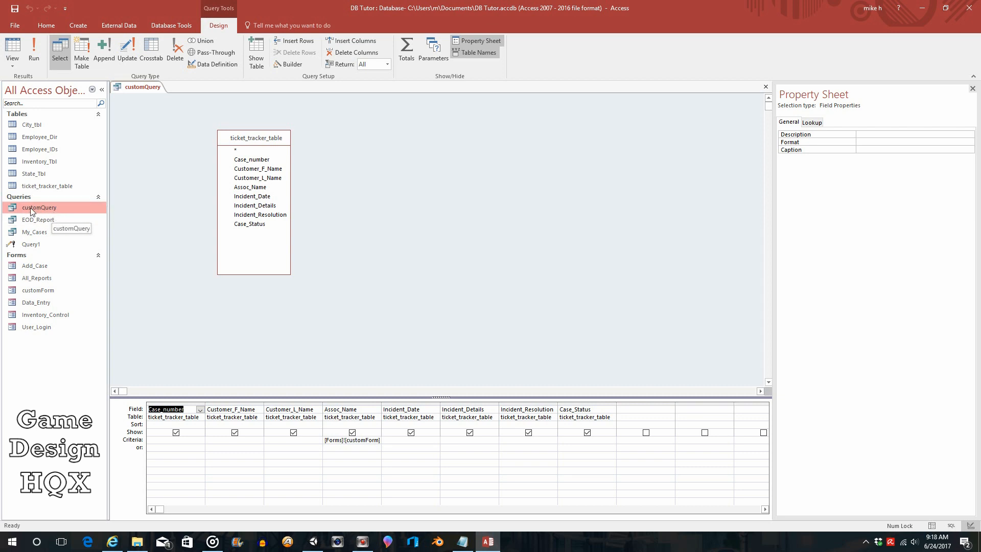
mouse_move(218, 214)
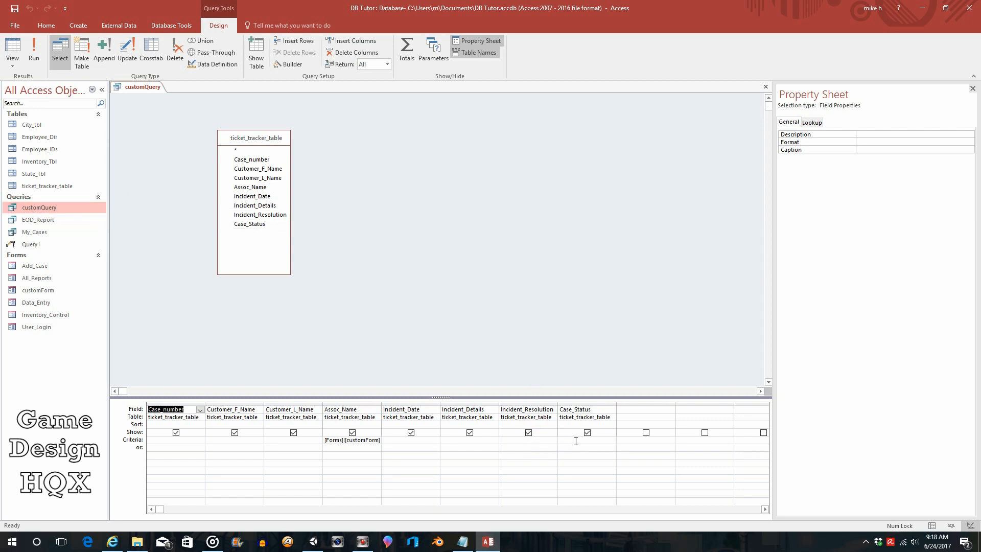
Bring up the shortcut menu on the Case_Status criteria cell.
right_click(576, 440)
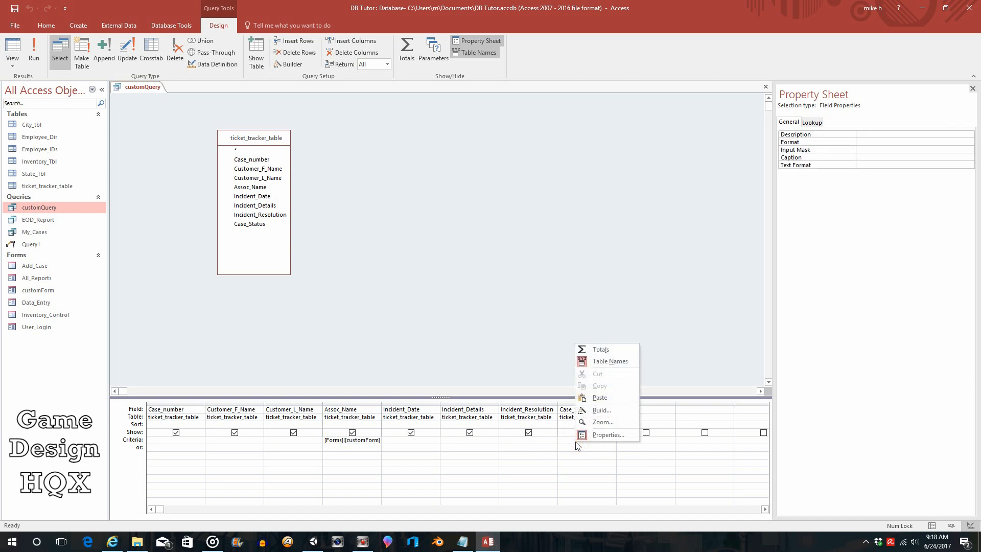
mouse_move(570, 446)
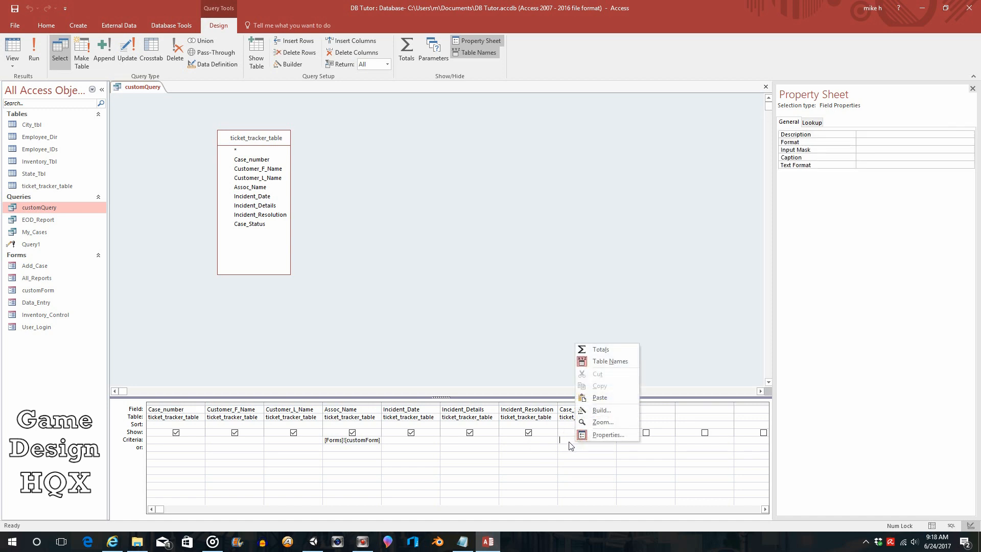
mouse_move(599, 410)
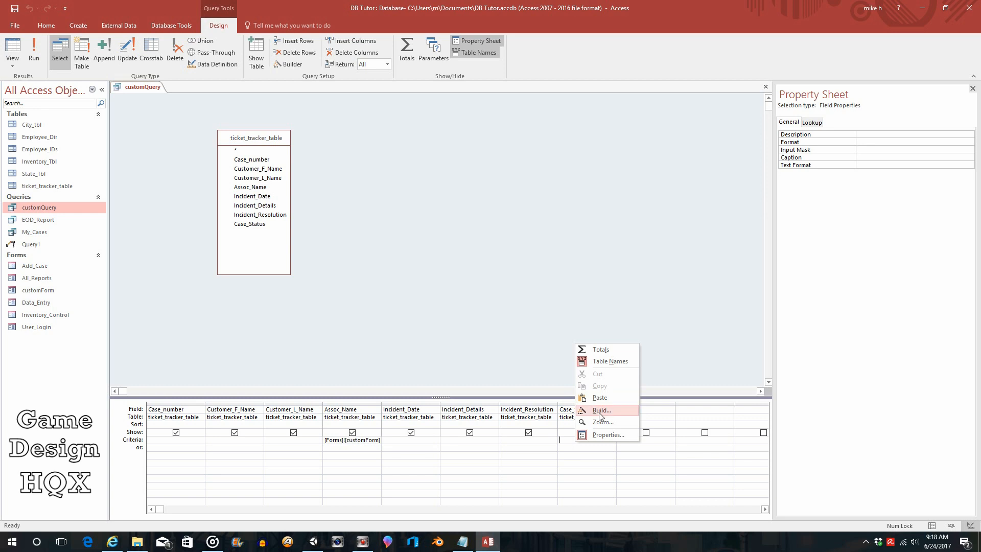
Build the Case_Status criteria as a reference to customForm's Combo5 via DB Tutor.accdb > Forms > All Forms.
left_click(599, 410)
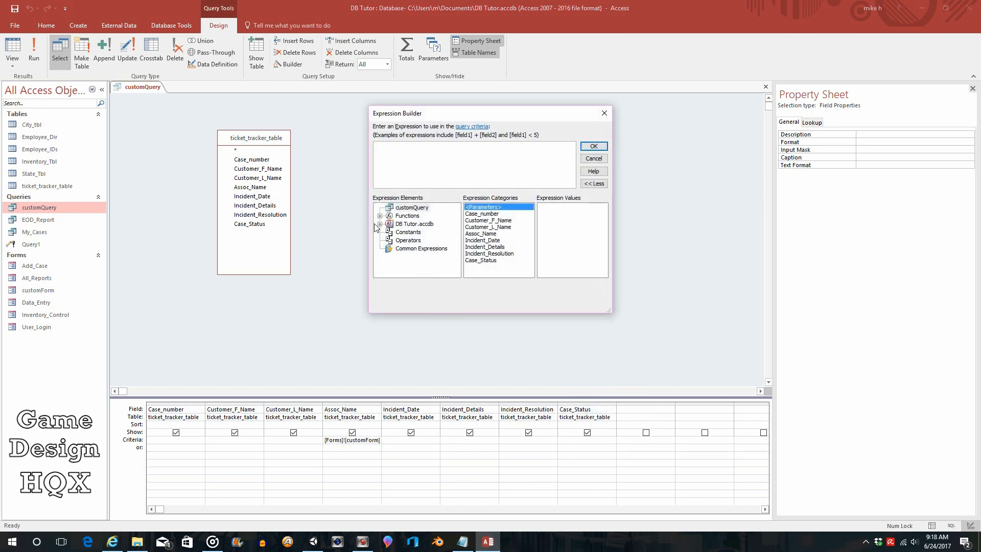
left_click(381, 224)
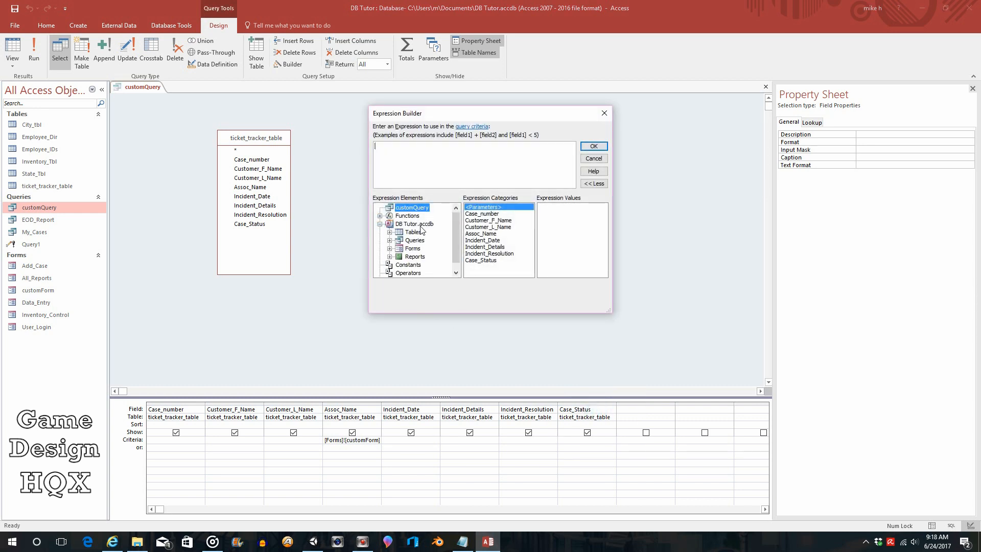
left_click(388, 248)
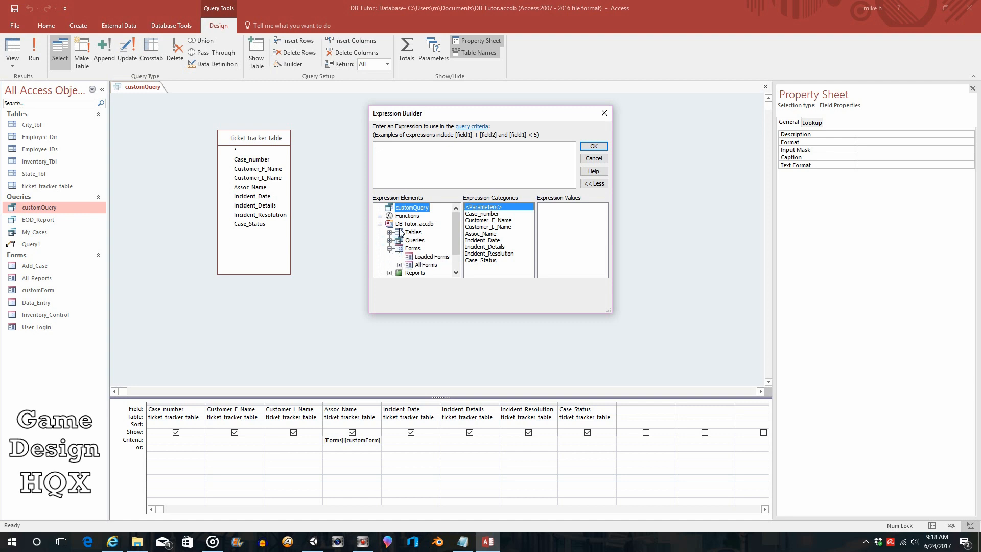
left_click(426, 264)
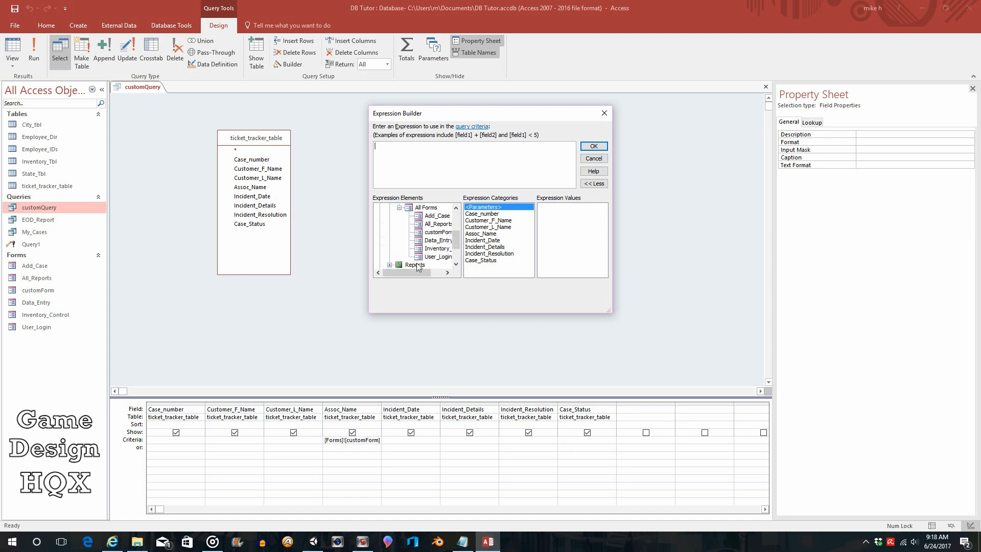
left_click(436, 232)
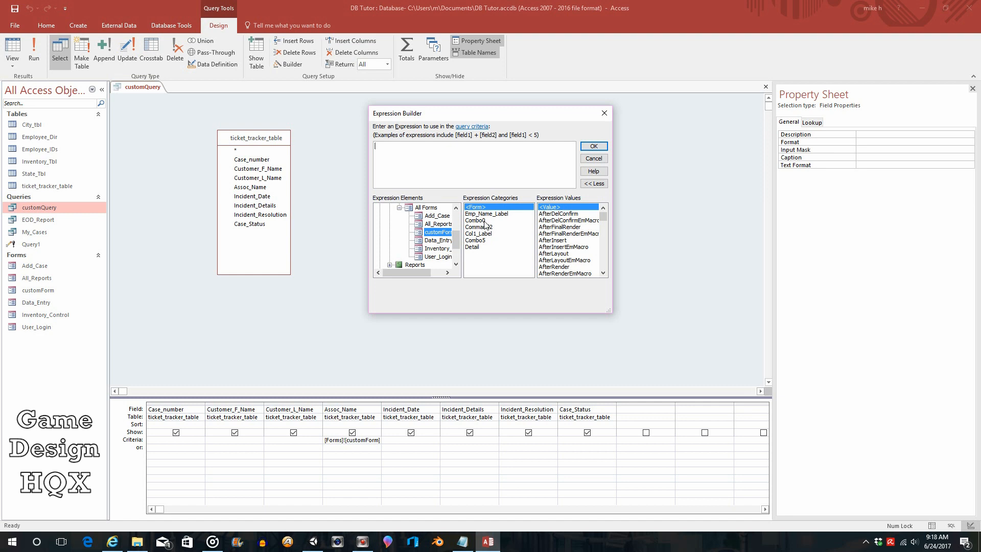
mouse_move(482, 245)
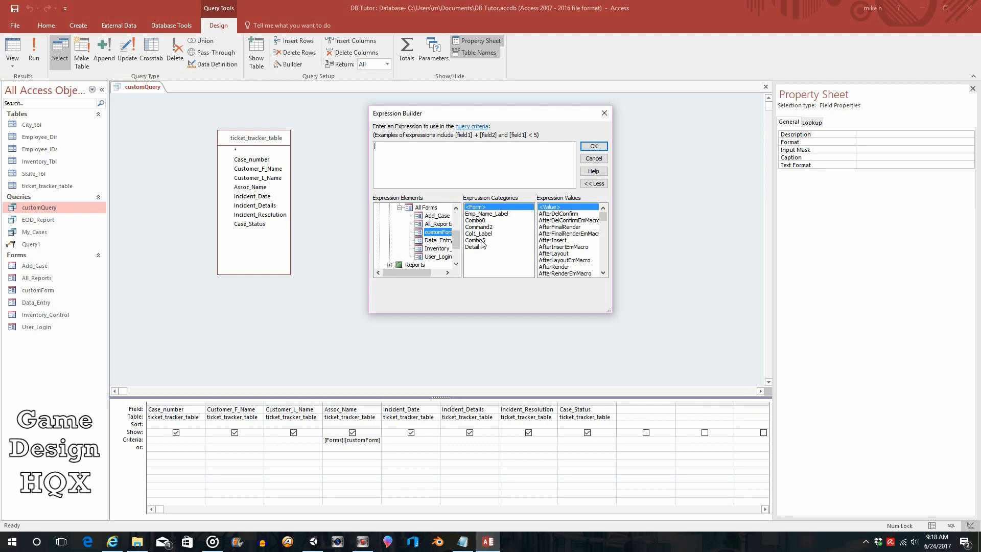
left_click(476, 239)
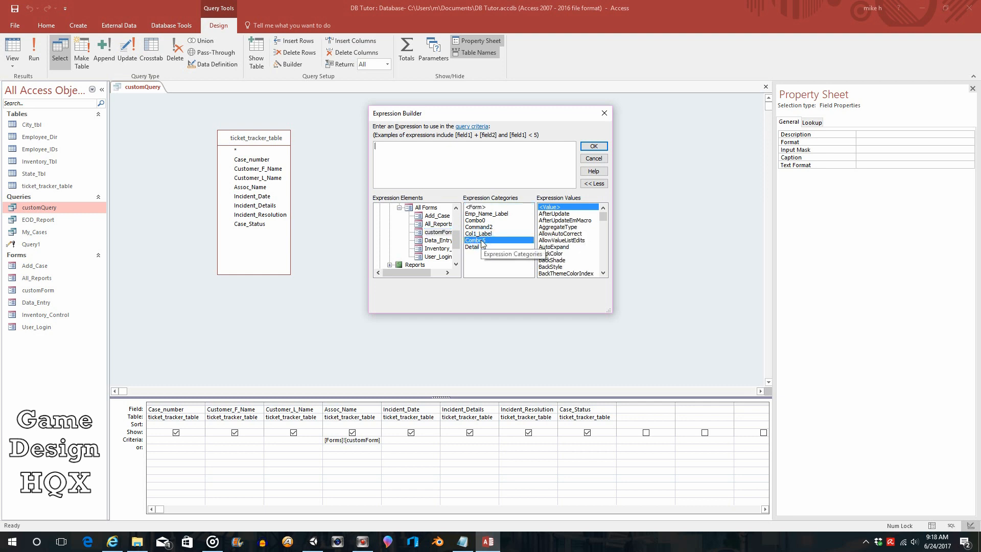
double_click(476, 240)
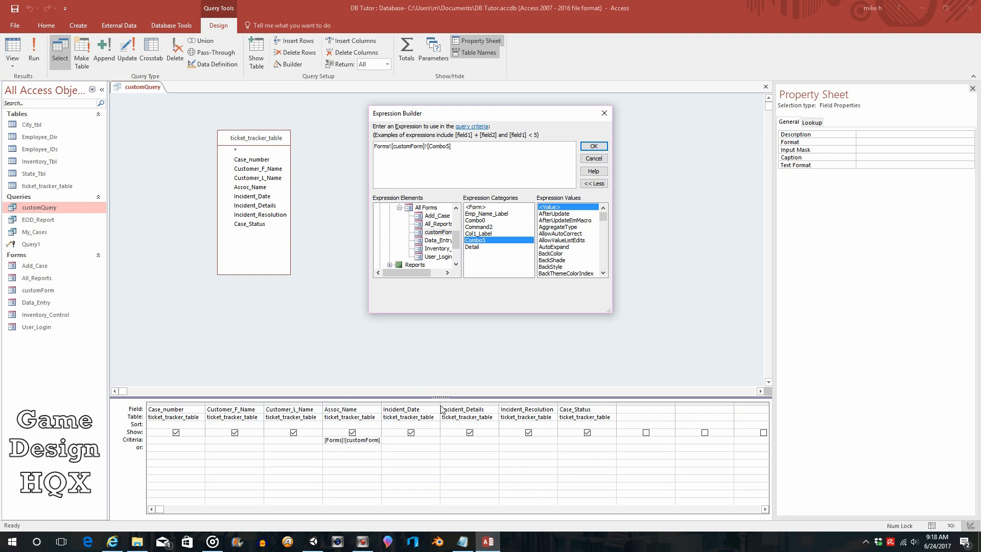
mouse_move(580, 165)
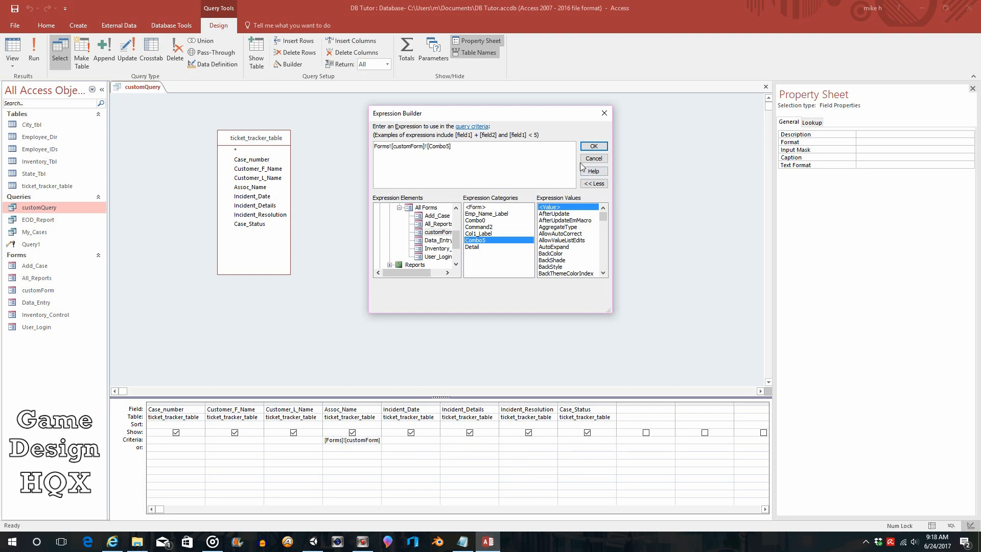
left_click(593, 146)
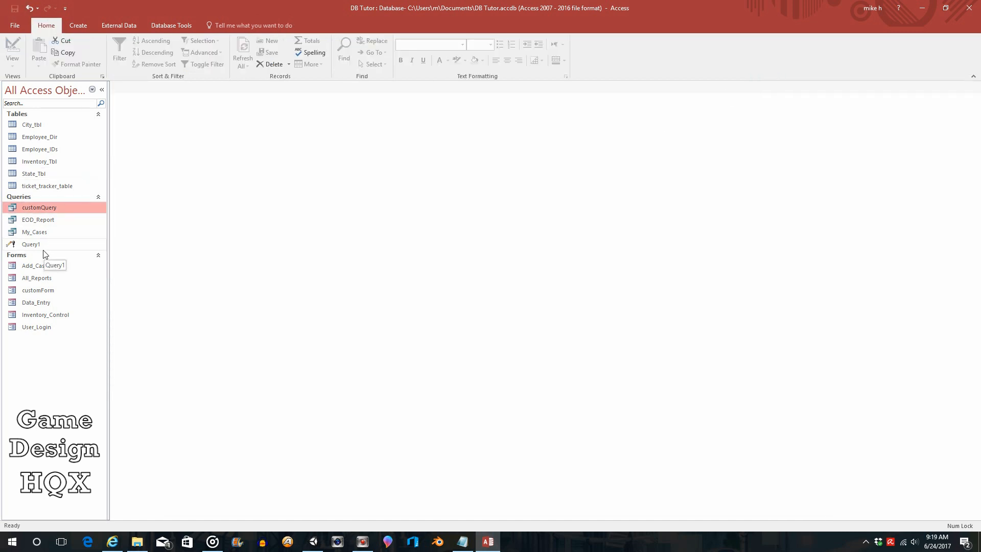
mouse_move(50, 278)
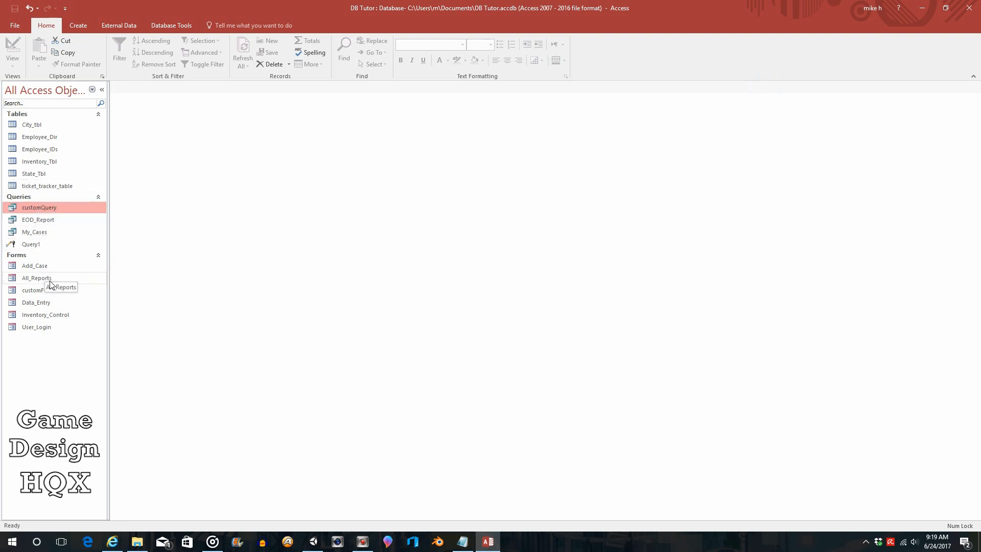
double_click(37, 290)
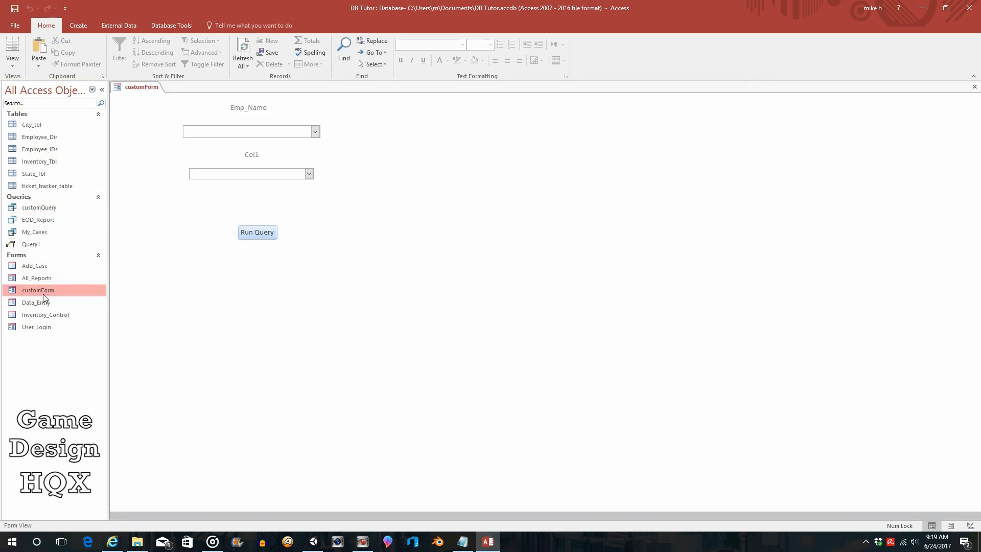
mouse_move(37, 290)
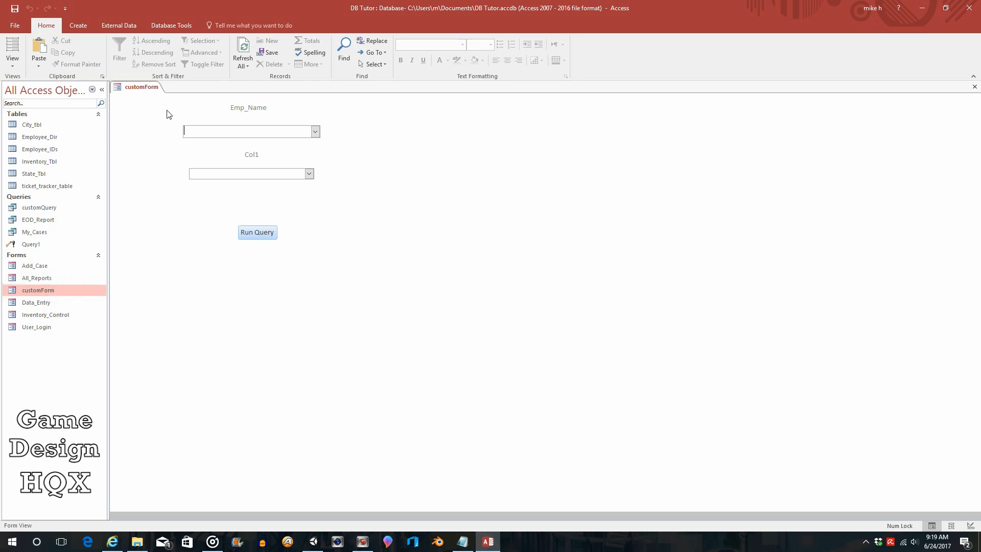
mouse_move(217, 108)
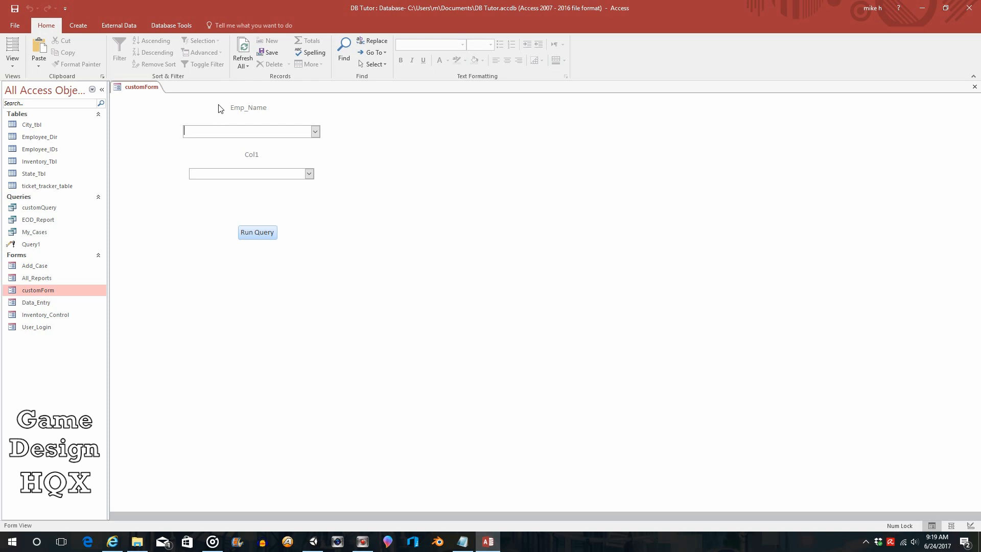
mouse_move(257, 232)
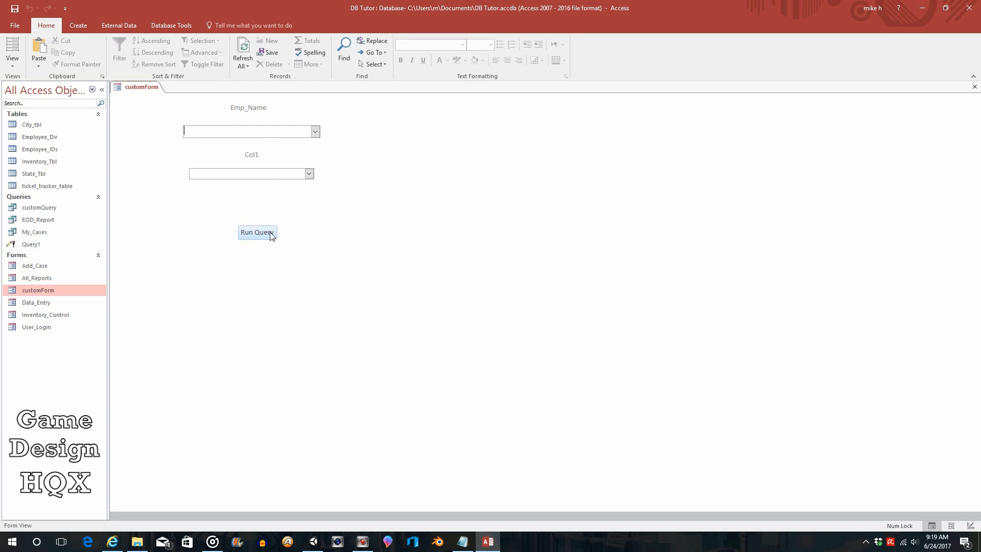
mouse_move(262, 110)
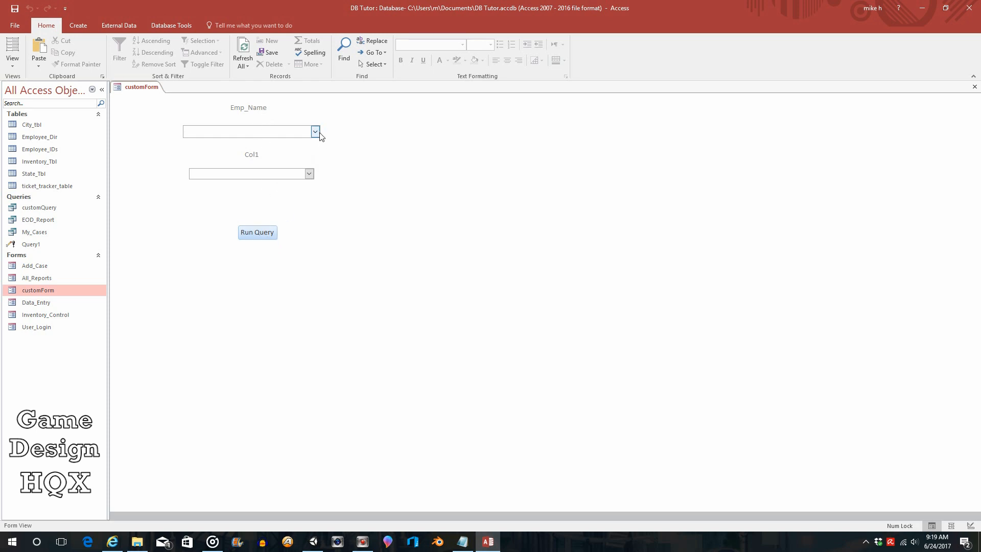
left_click(314, 131)
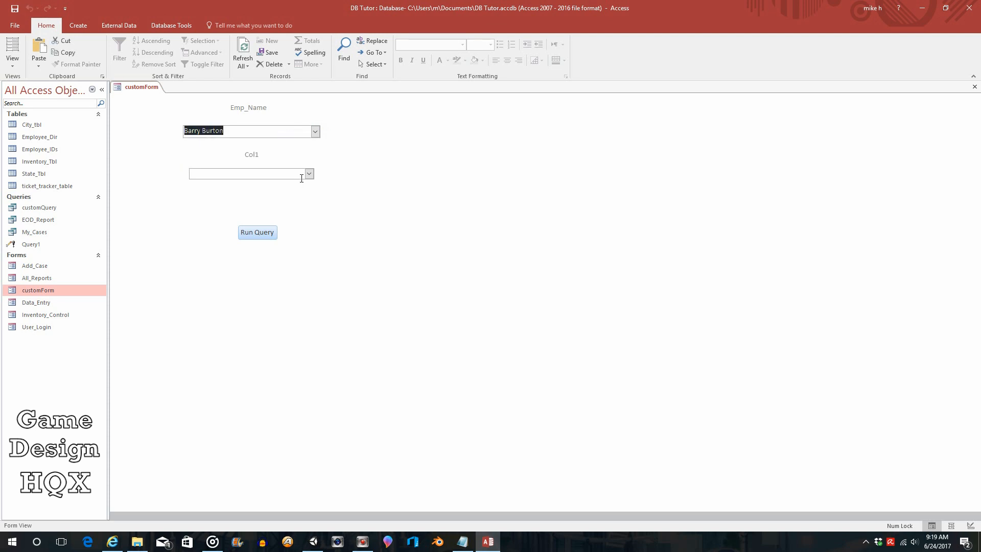
left_click(309, 173)
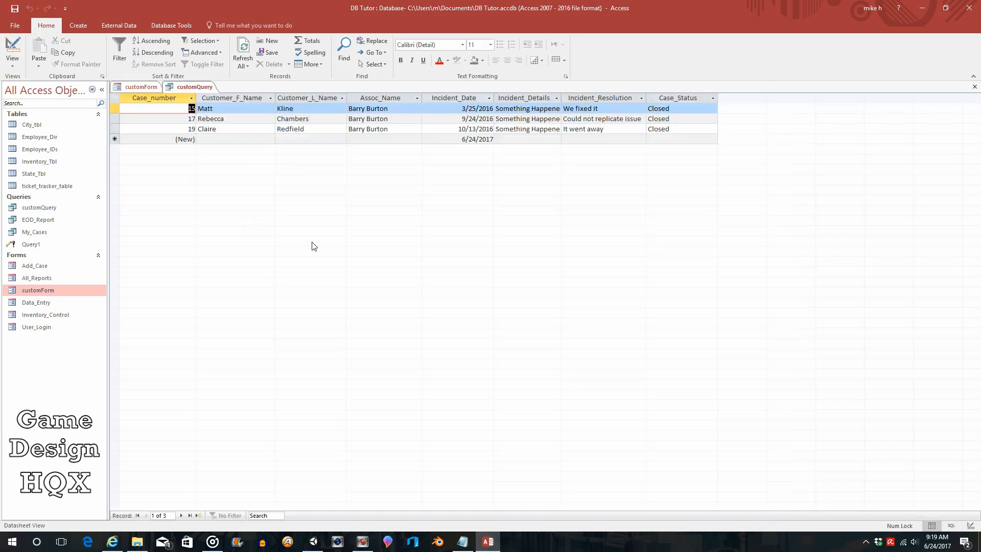
mouse_move(488, 155)
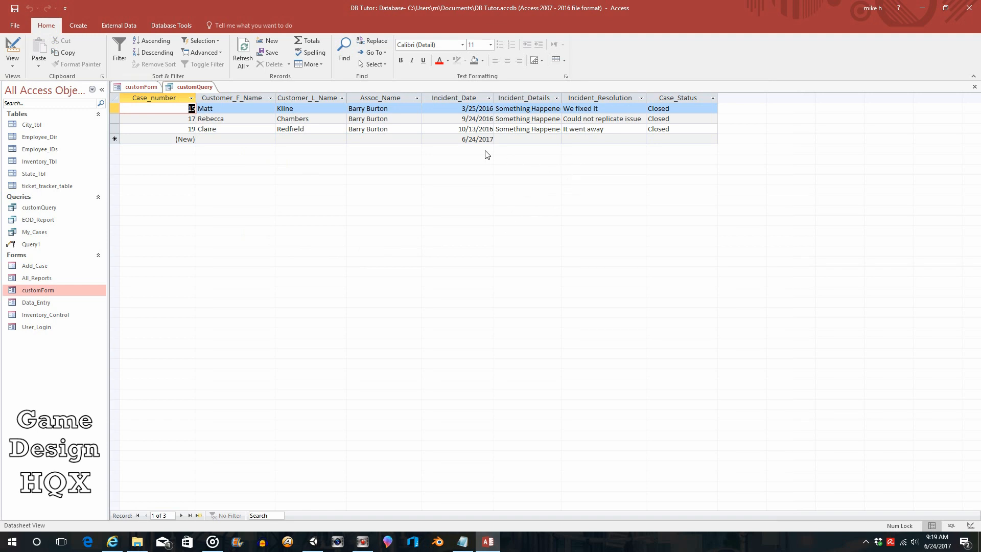
mouse_move(311, 65)
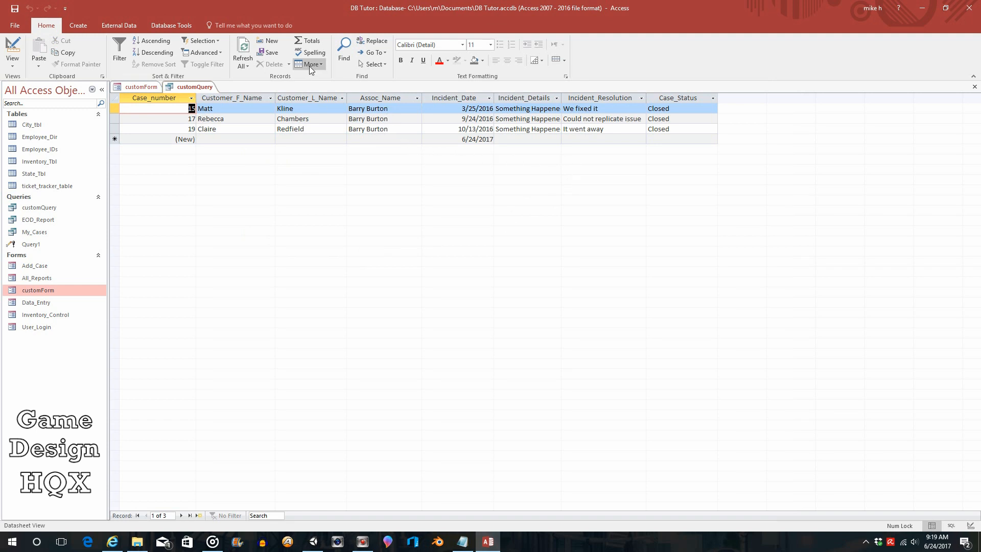
mouse_move(45, 314)
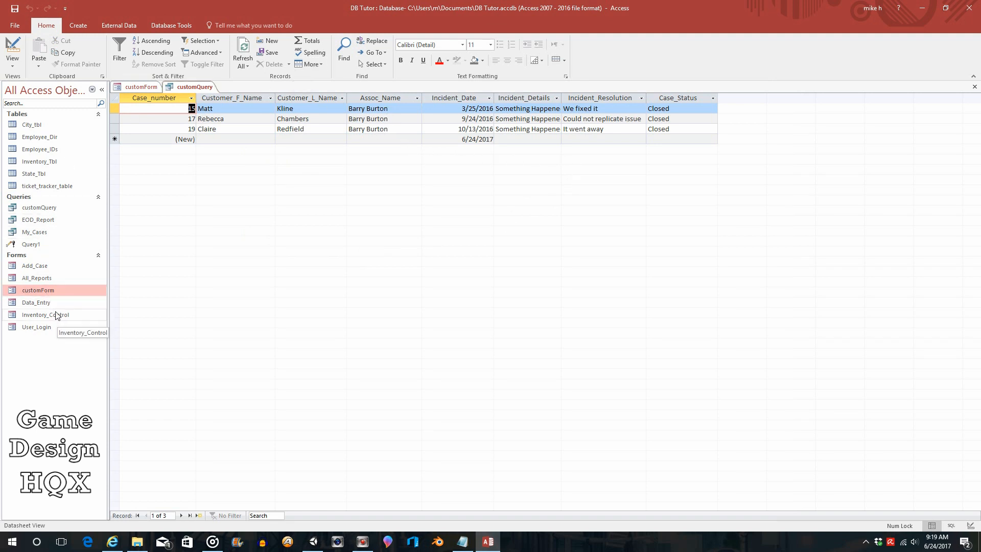
mouse_move(52, 277)
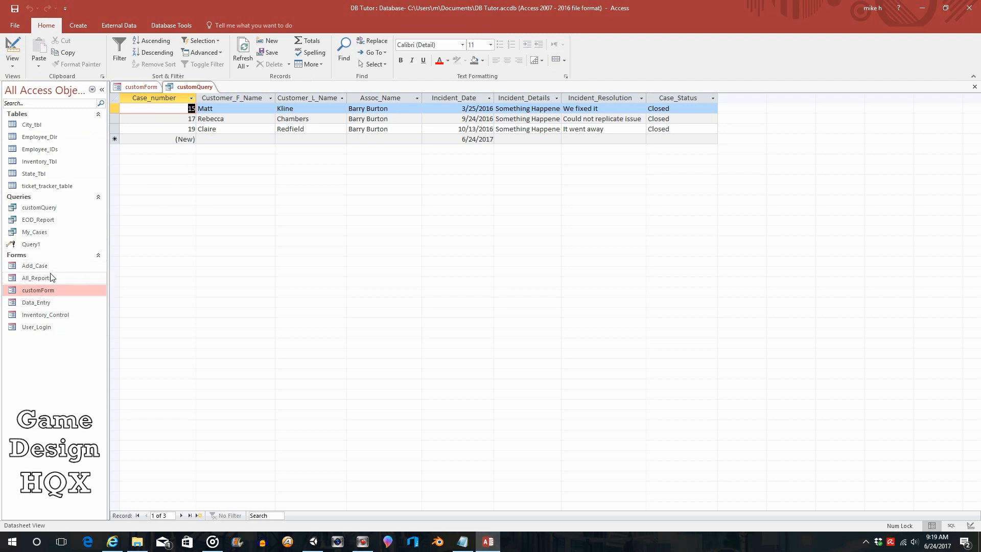
double_click(47, 186)
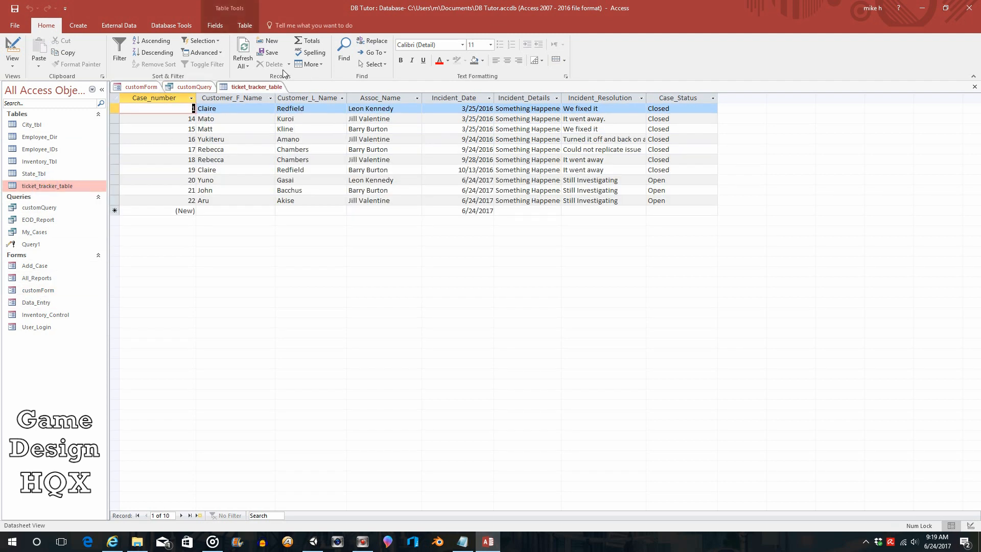
mouse_move(256, 75)
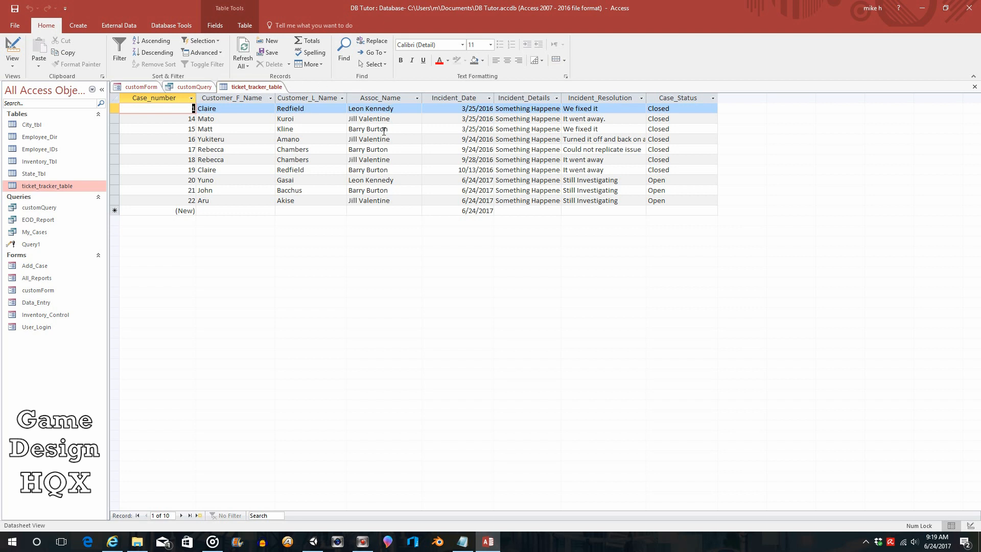
left_click(114, 128)
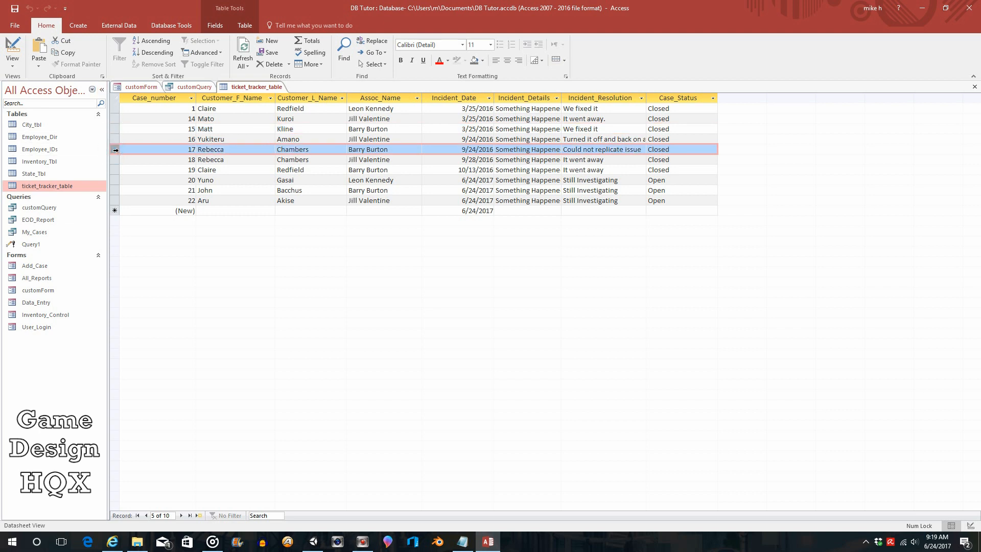
left_click(115, 170)
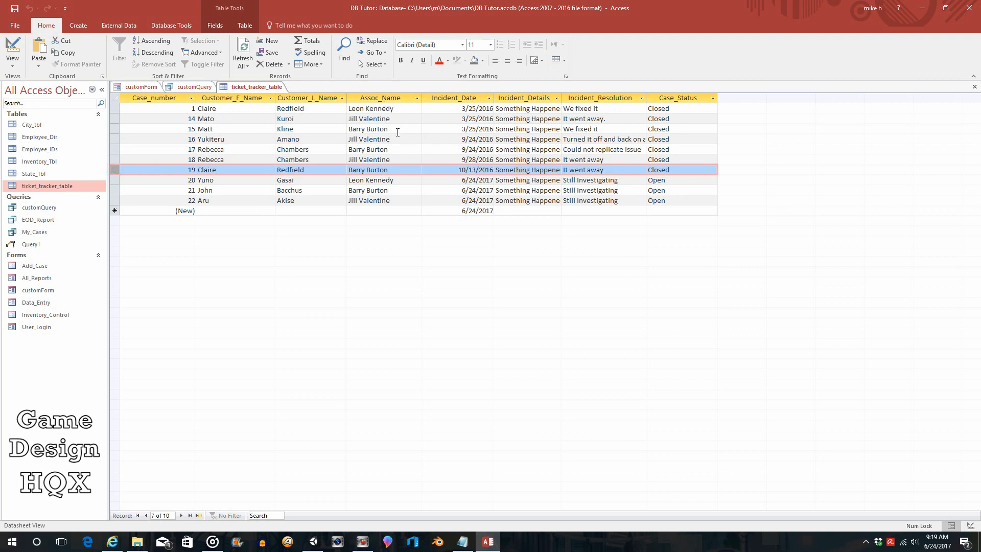
mouse_move(387, 180)
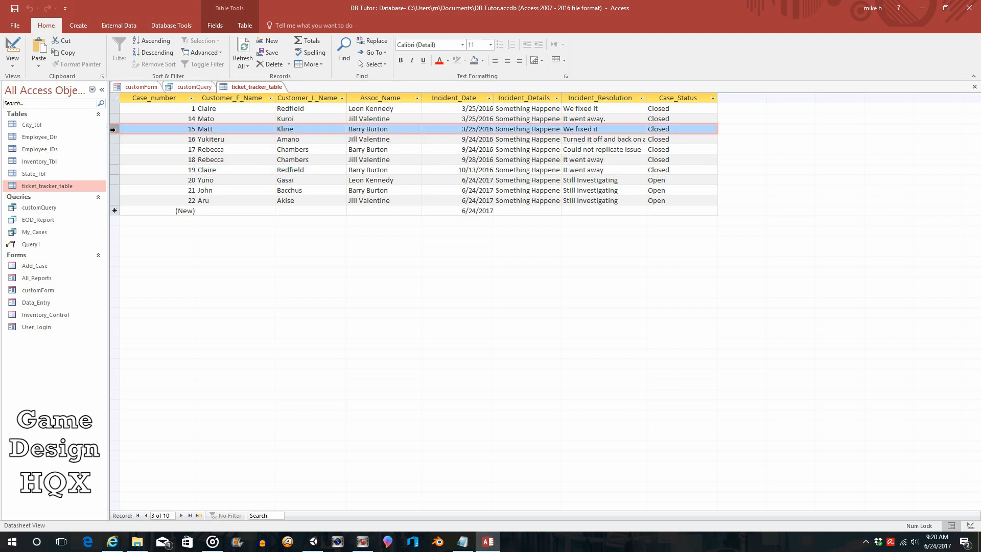
mouse_move(114, 153)
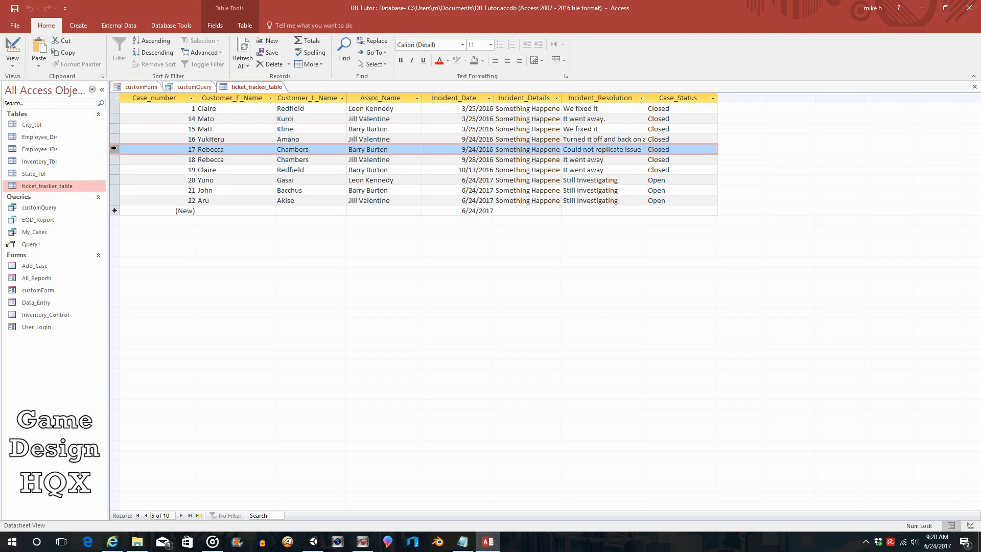
left_click(114, 169)
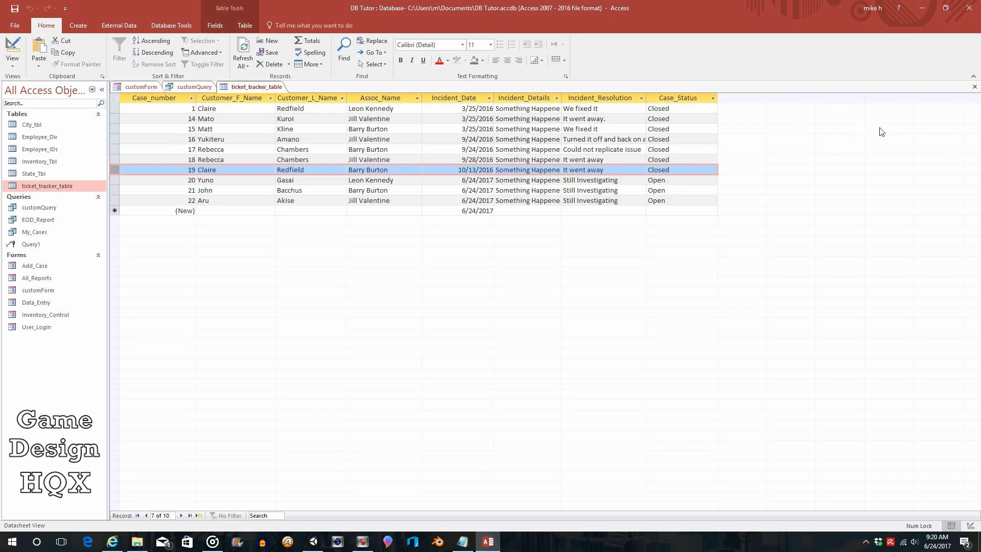
left_click(141, 86)
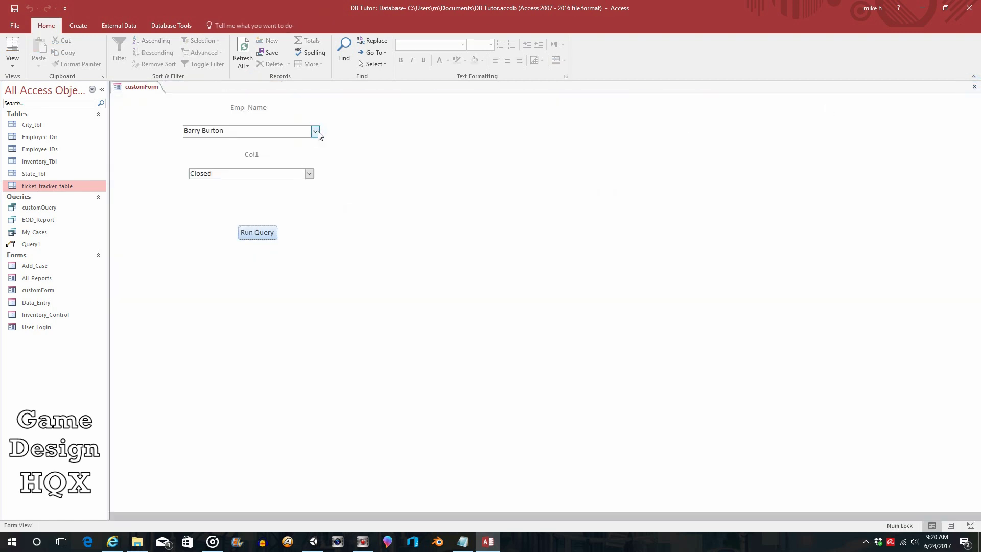
Choose Jill Valentine and Open on customForm and run customQuery, showing case 22.
left_click(315, 131)
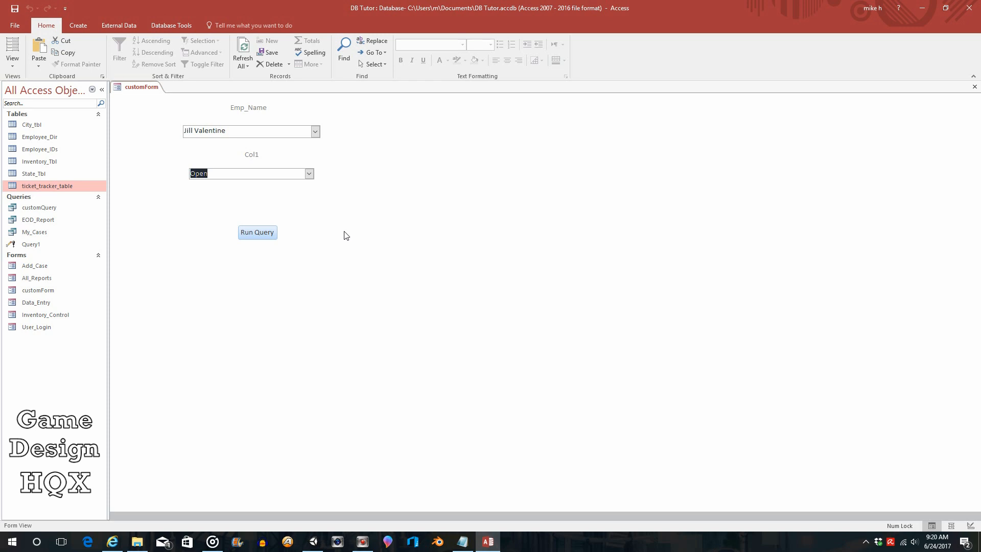
mouse_move(257, 232)
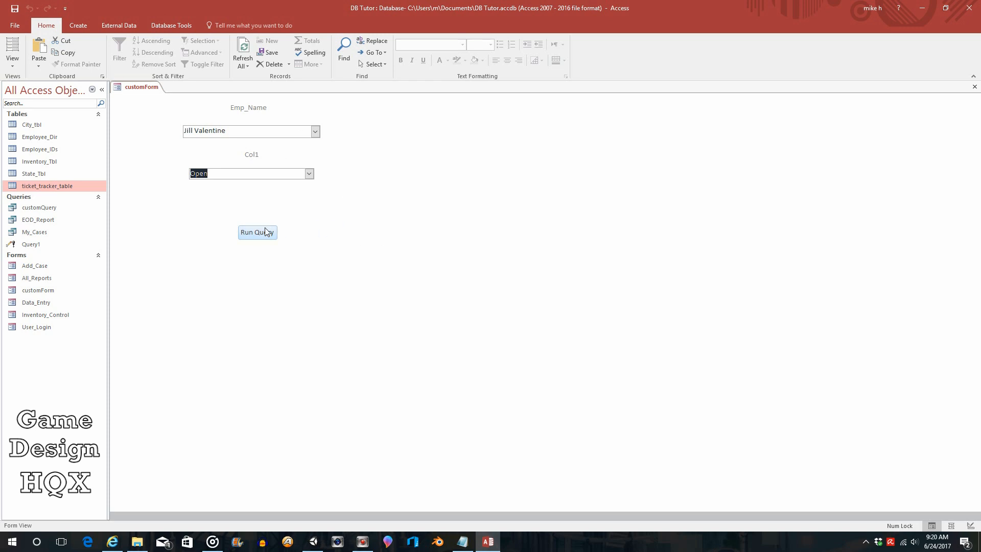
mouse_move(252, 239)
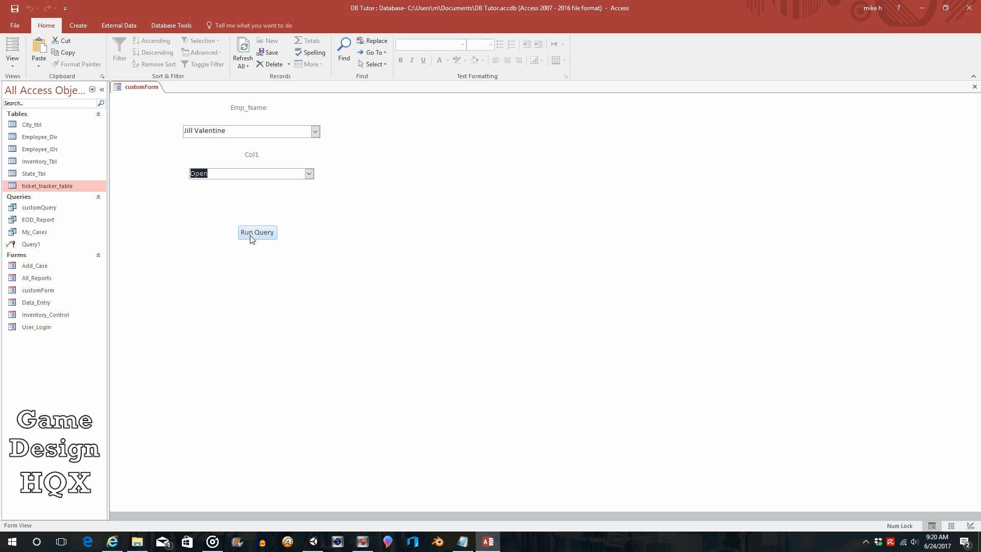
left_click(257, 232)
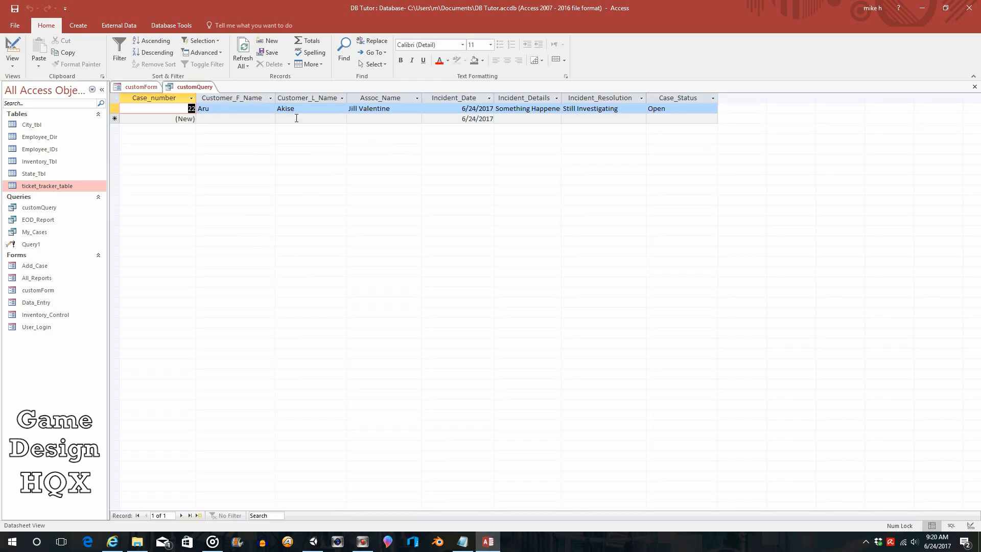
mouse_move(50, 273)
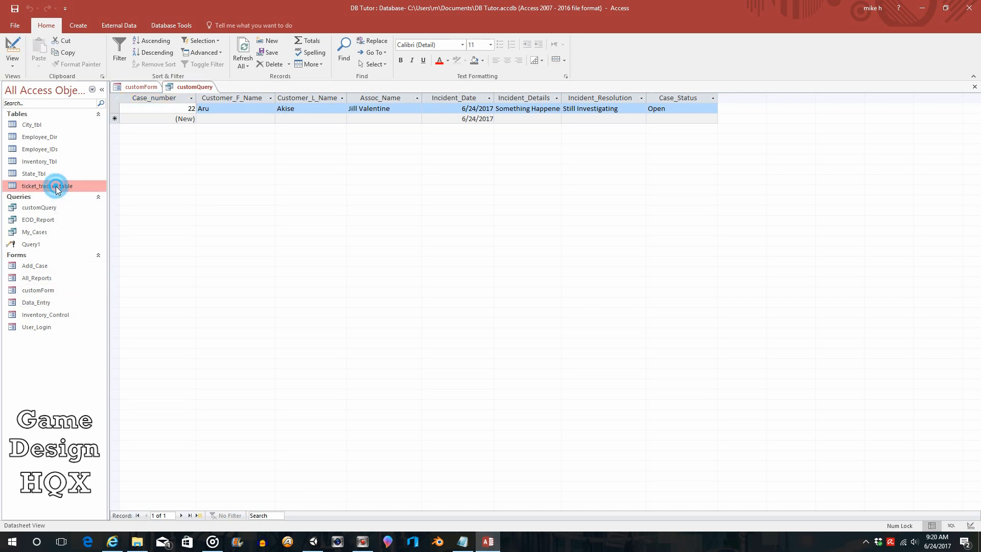
Reopen ticket_tracker_table to confirm case 22 is Jill Valentine's only Open ticket, then close the tabs.
double_click(47, 186)
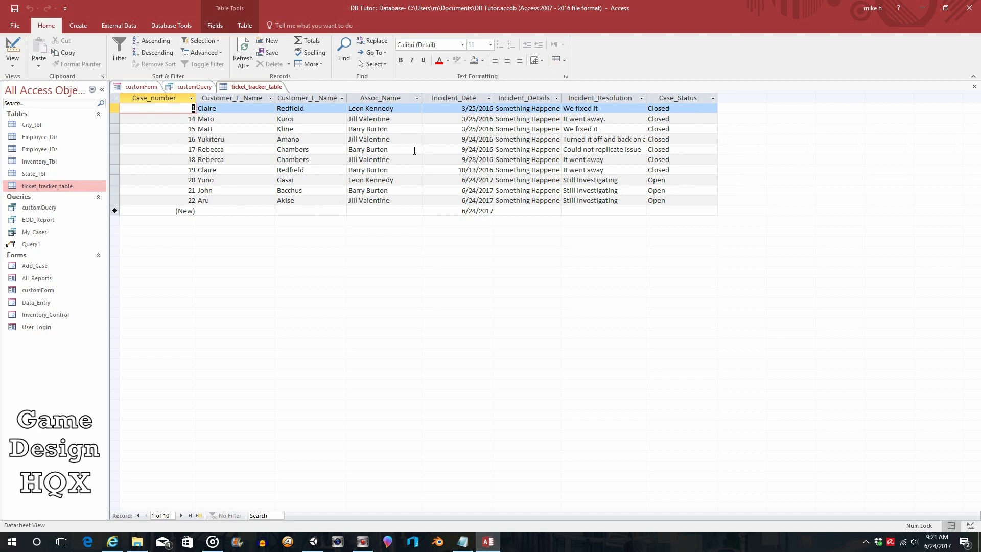
left_click(974, 86)
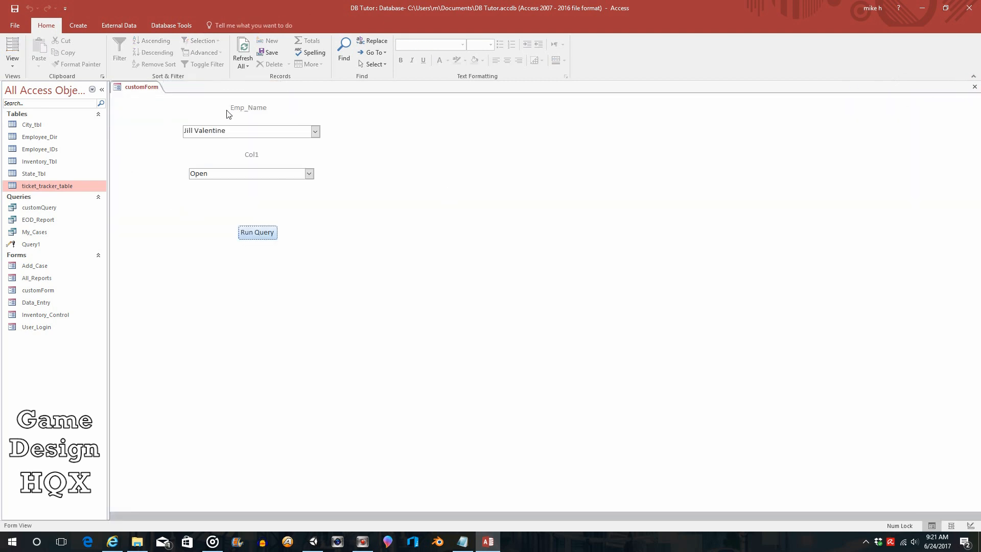
mouse_move(232, 201)
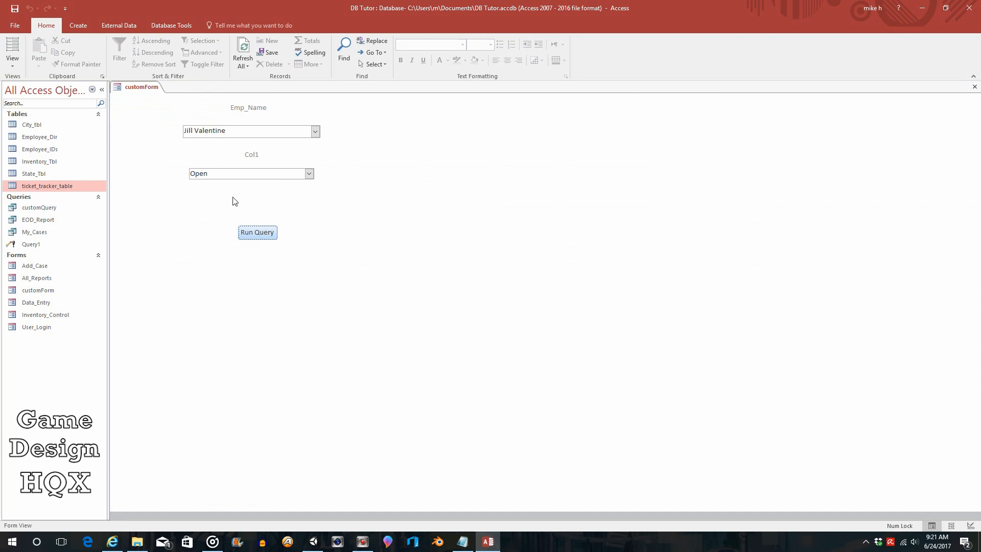
mouse_move(232, 127)
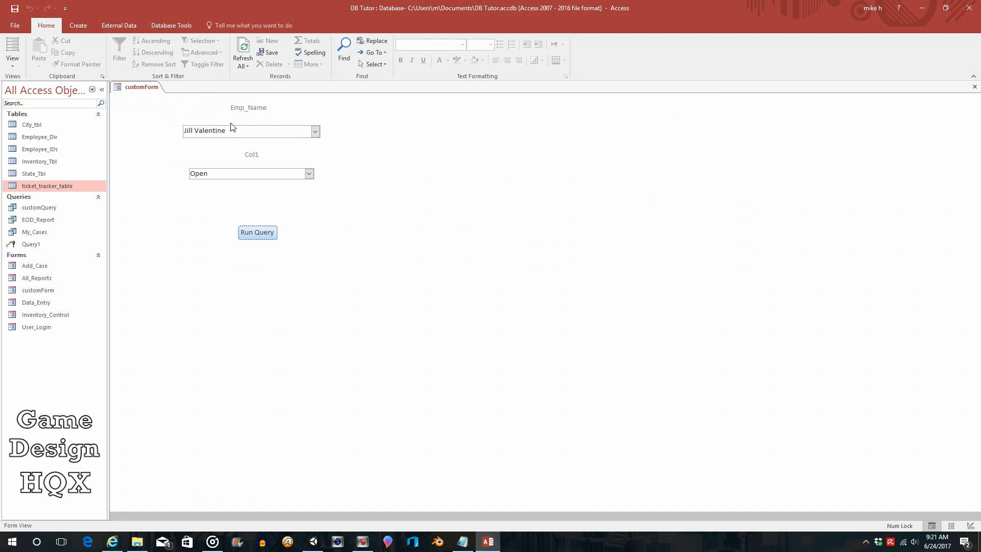
mouse_move(162, 136)
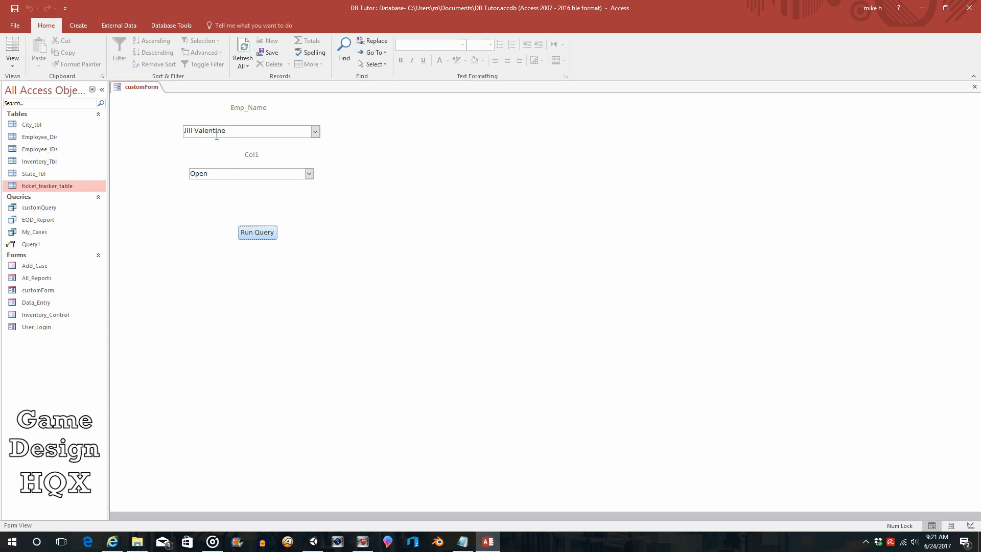
mouse_move(237, 122)
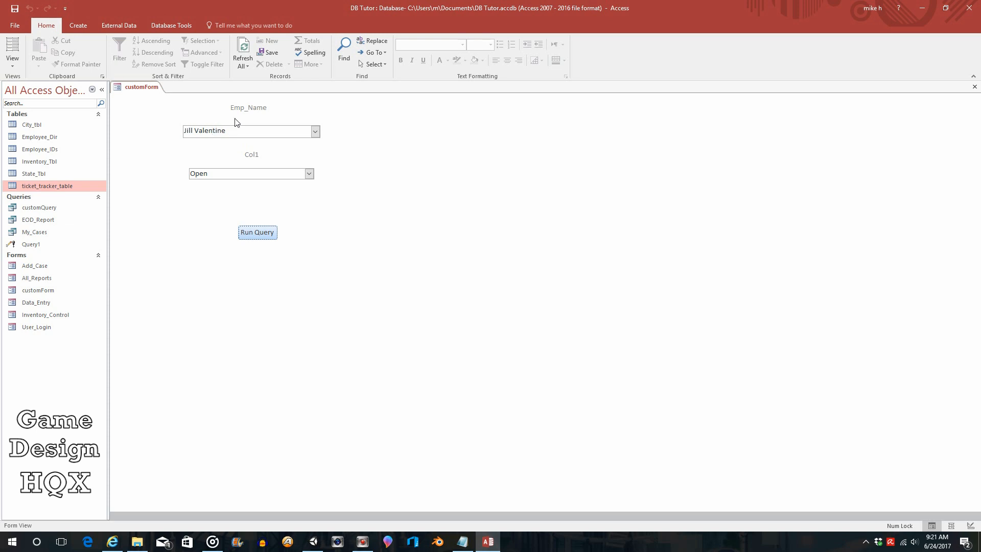
mouse_move(253, 167)
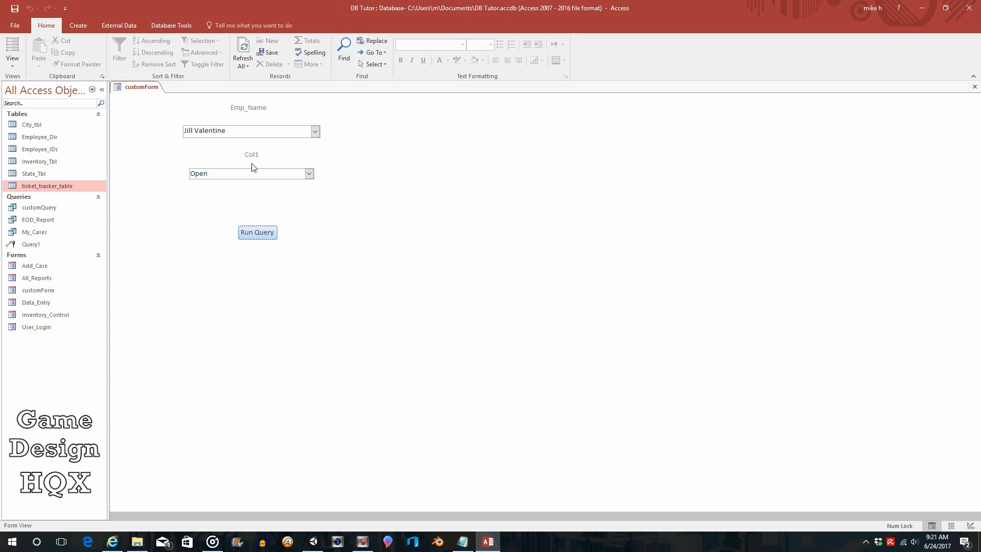
mouse_move(229, 183)
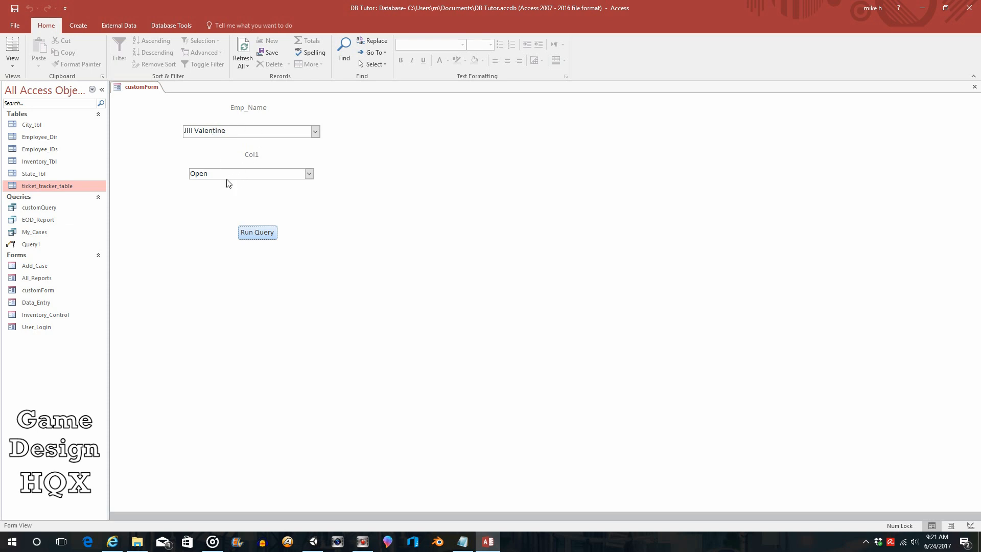
mouse_move(235, 214)
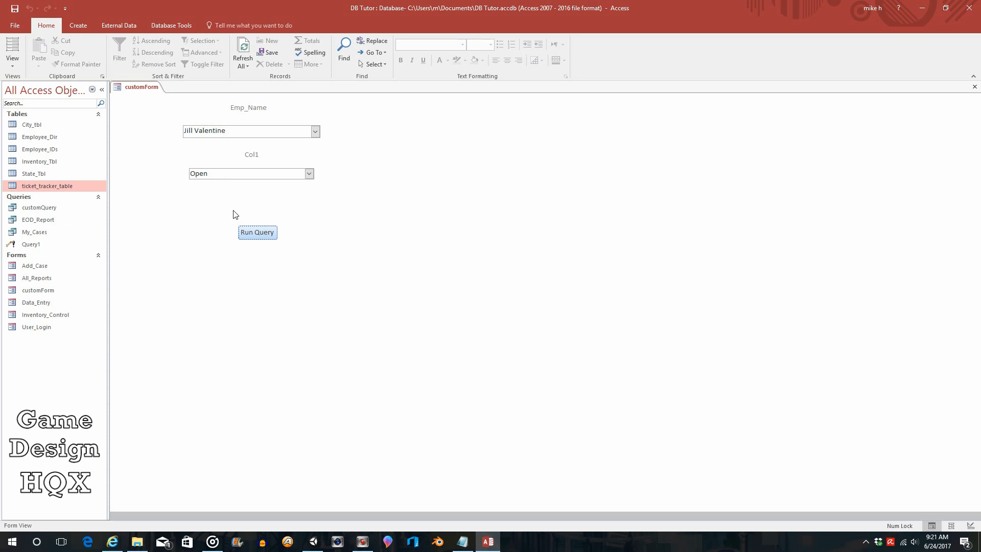